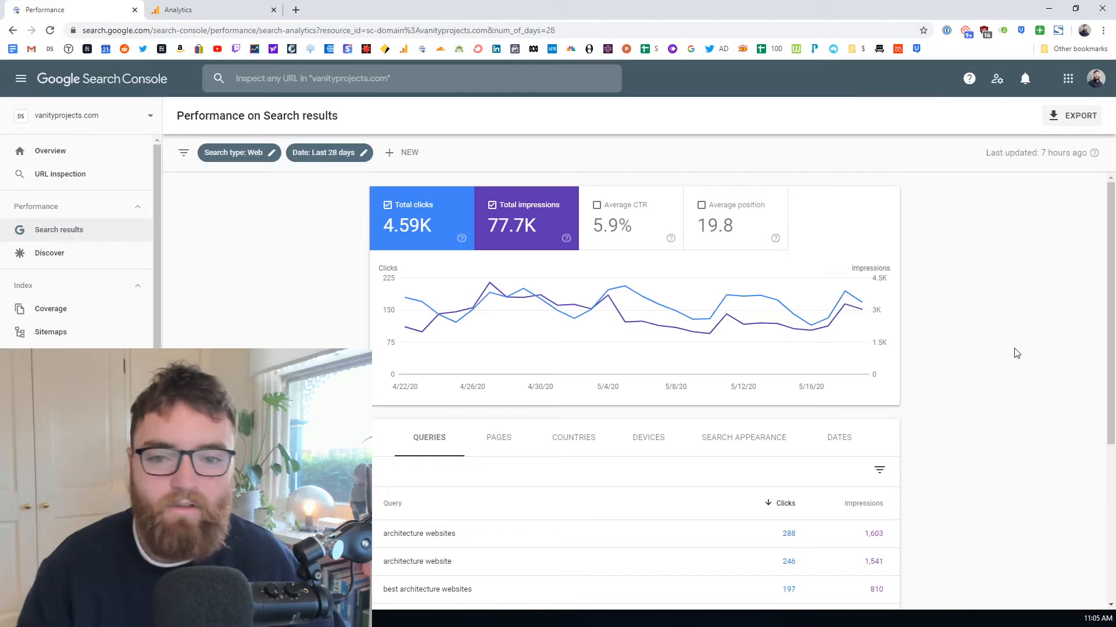
pyautogui.moveTo(268, 291)
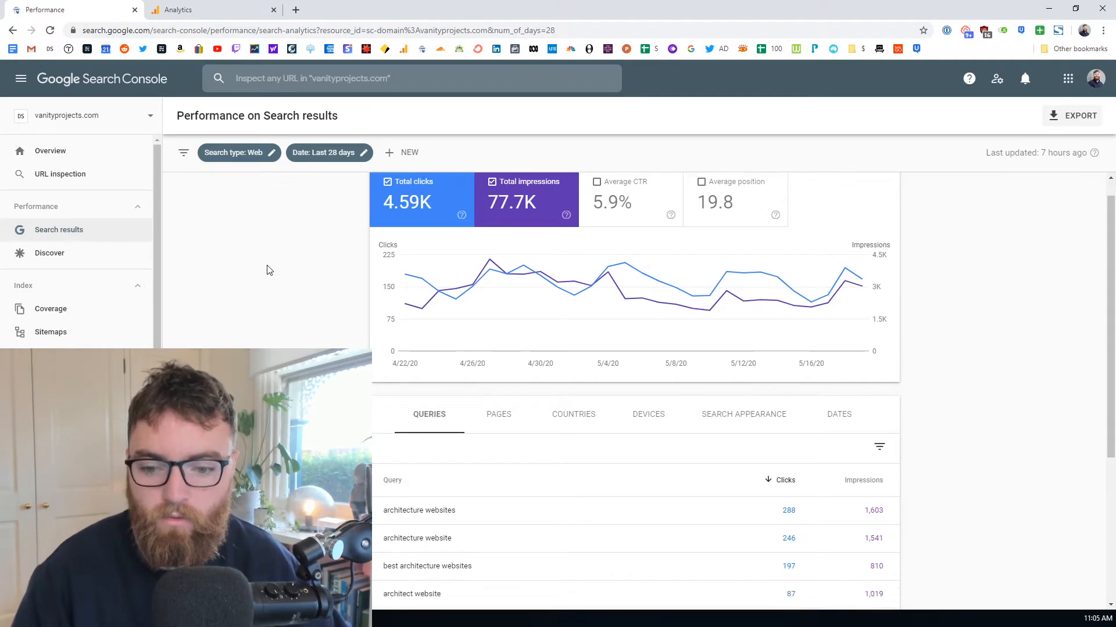
# Add Average position as a metric to the performance chart and queries table.
pyautogui.scroll(-3)
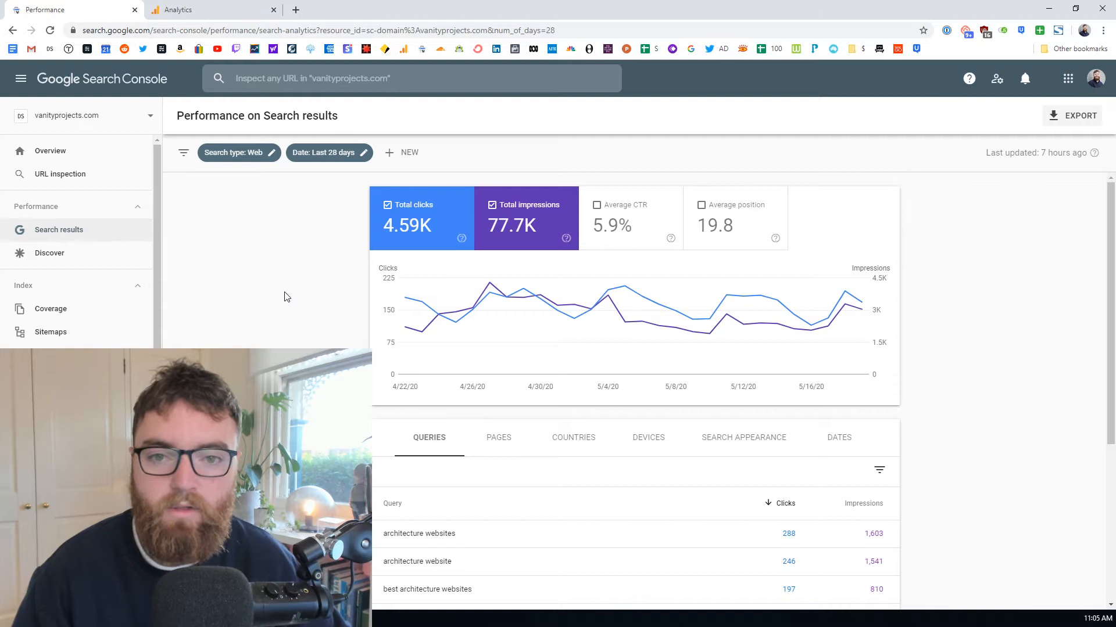
pyautogui.moveTo(164, 84)
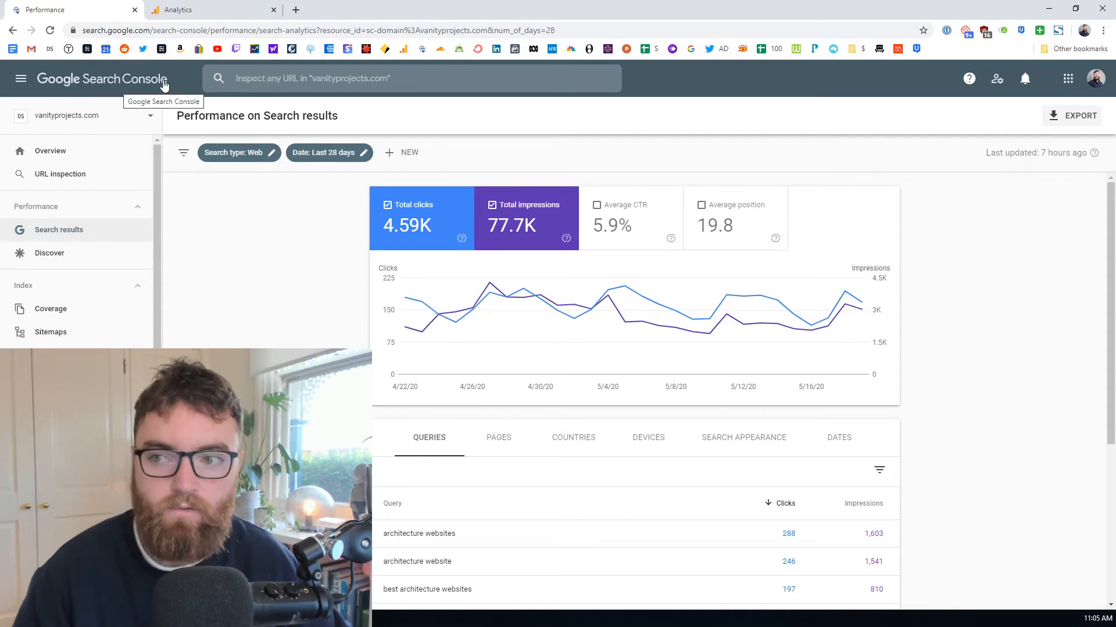
pyautogui.scroll(-3)
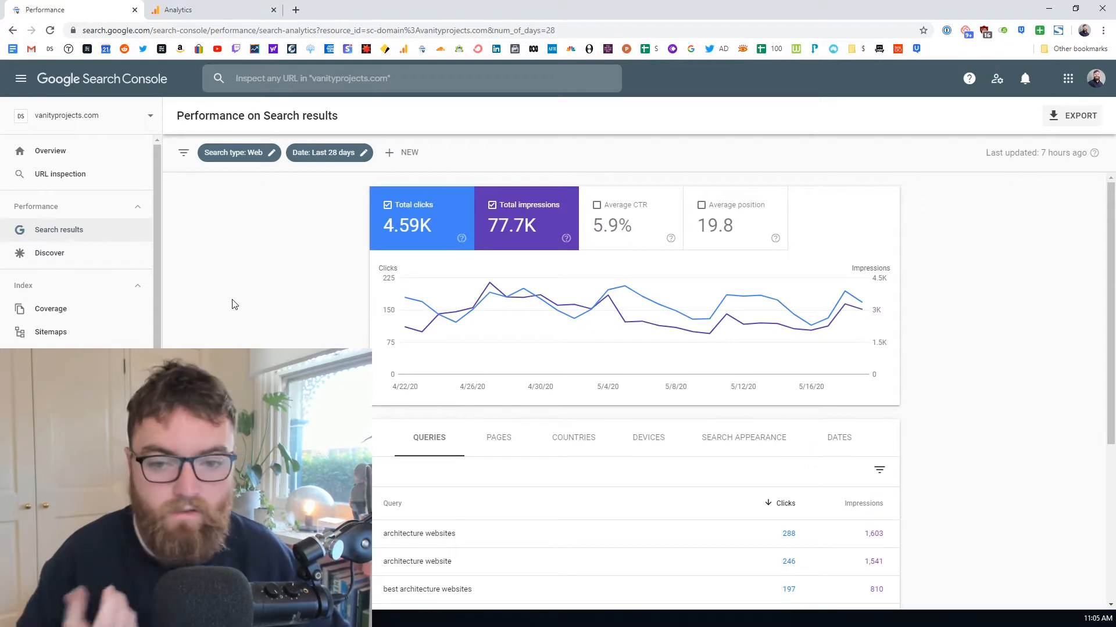
pyautogui.scroll(-3)
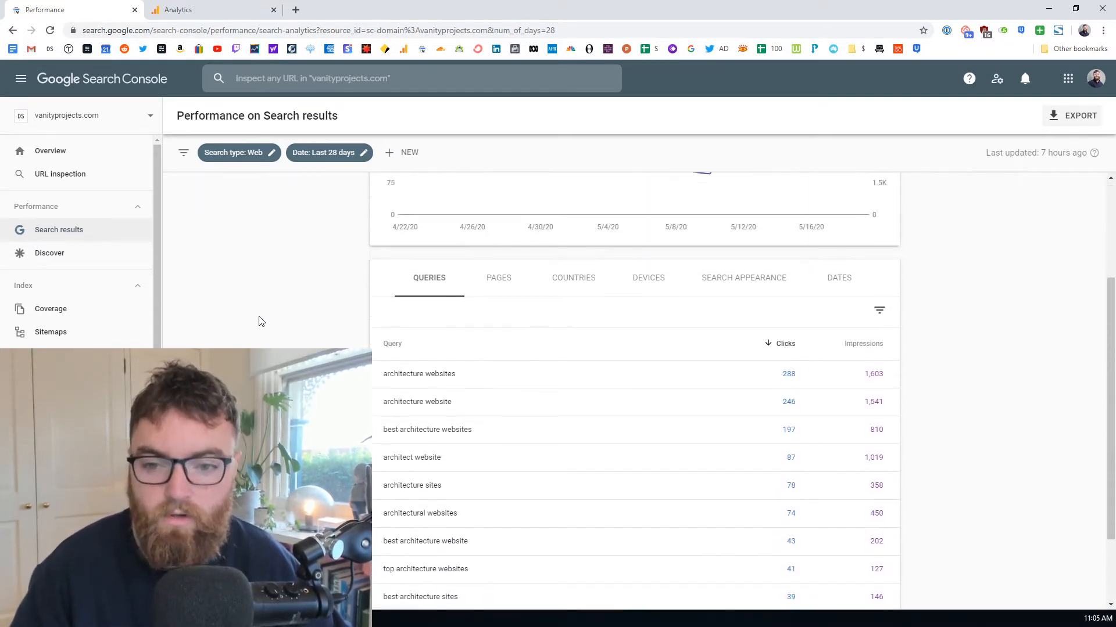
pyautogui.scroll(3)
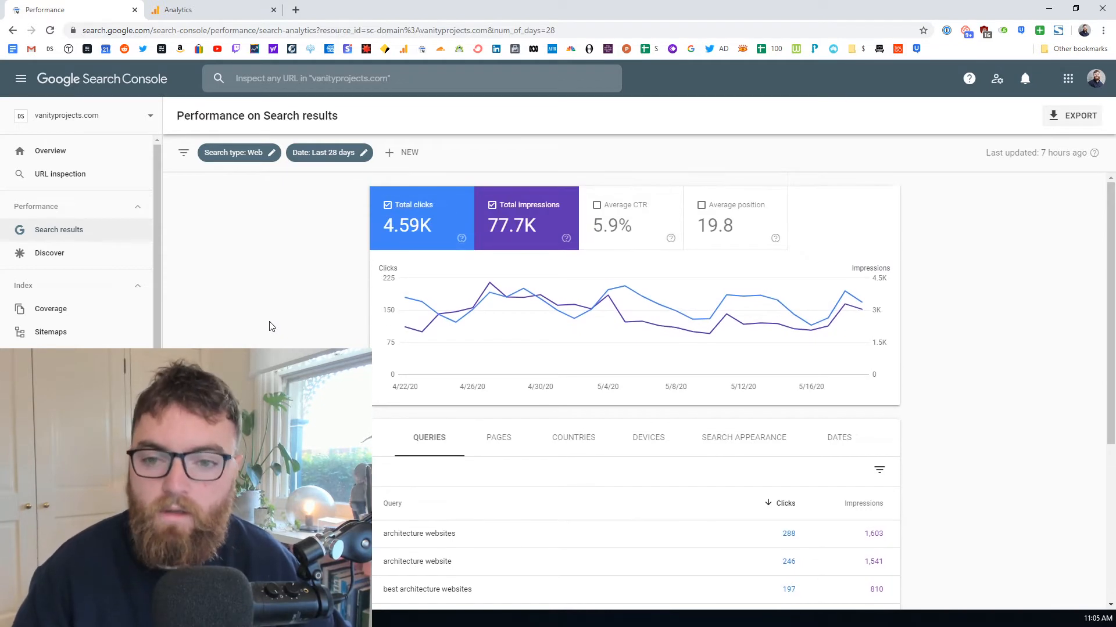
pyautogui.moveTo(259, 321)
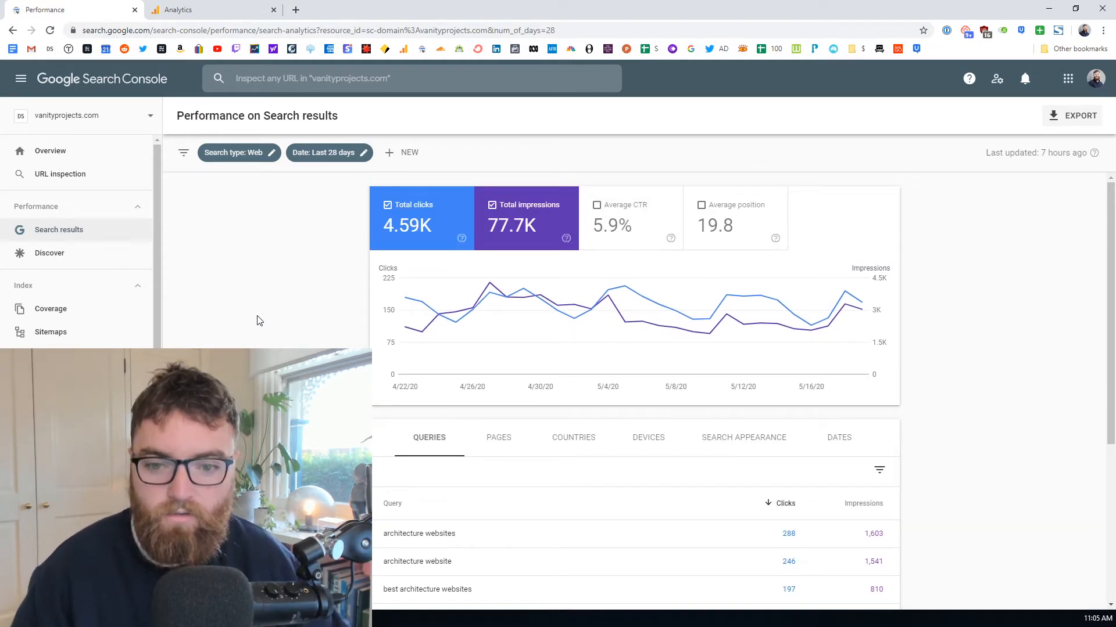
pyautogui.moveTo(519, 273)
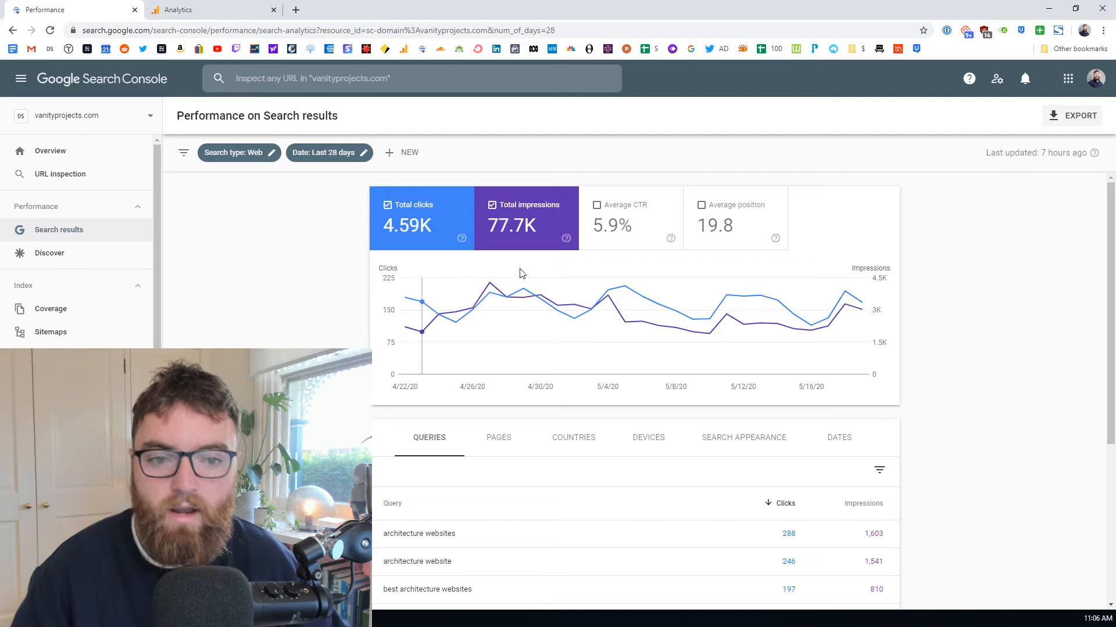
pyautogui.click(733, 219)
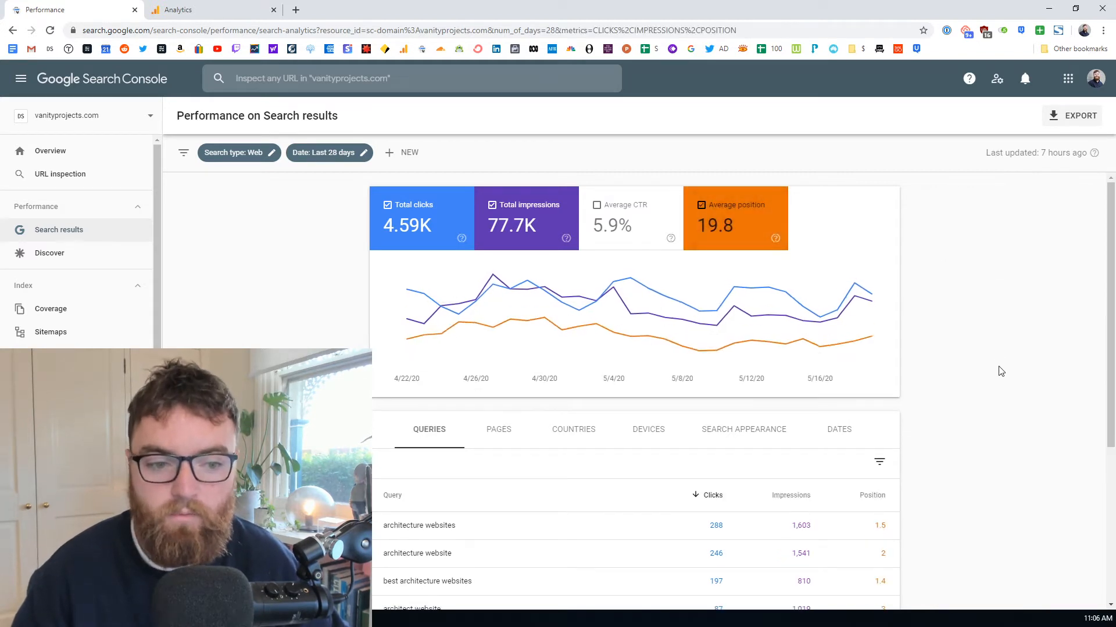
# Scroll through the top-10 queries table to review positions, led by 'architecture websites' at 288 clicks.
pyautogui.scroll(-3)
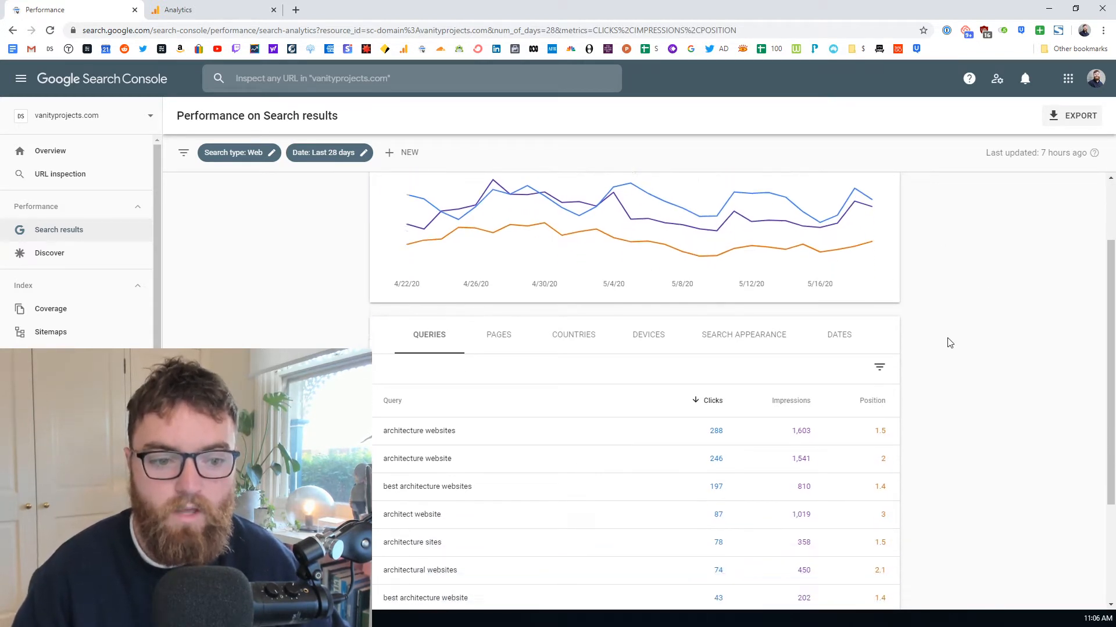
pyautogui.scroll(-3)
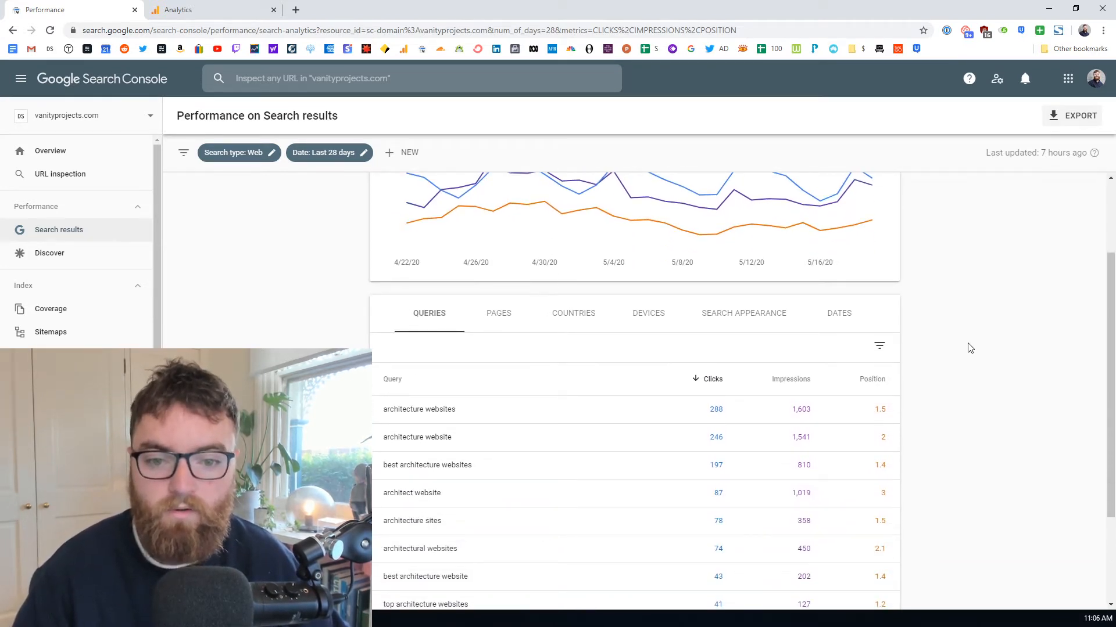
pyautogui.scroll(-3)
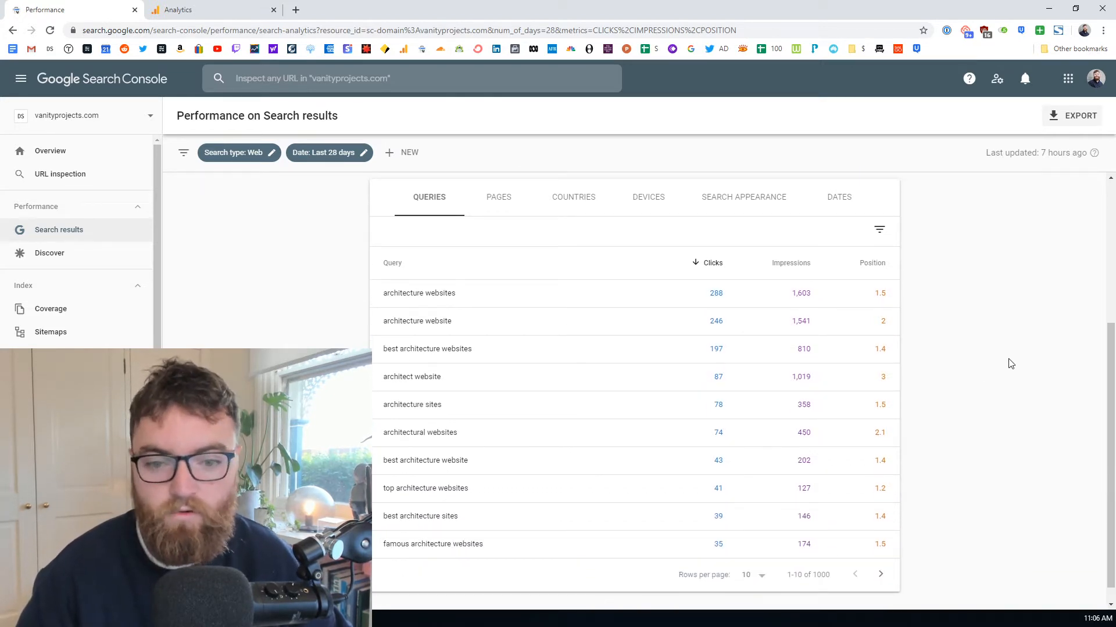
pyautogui.scroll(3)
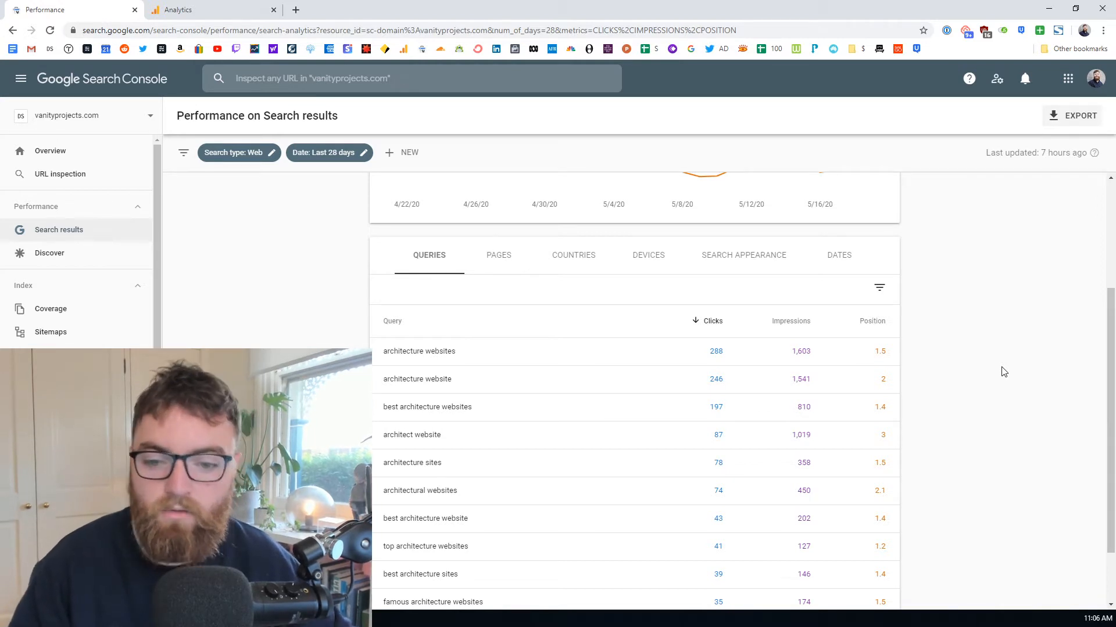
pyautogui.scroll(3)
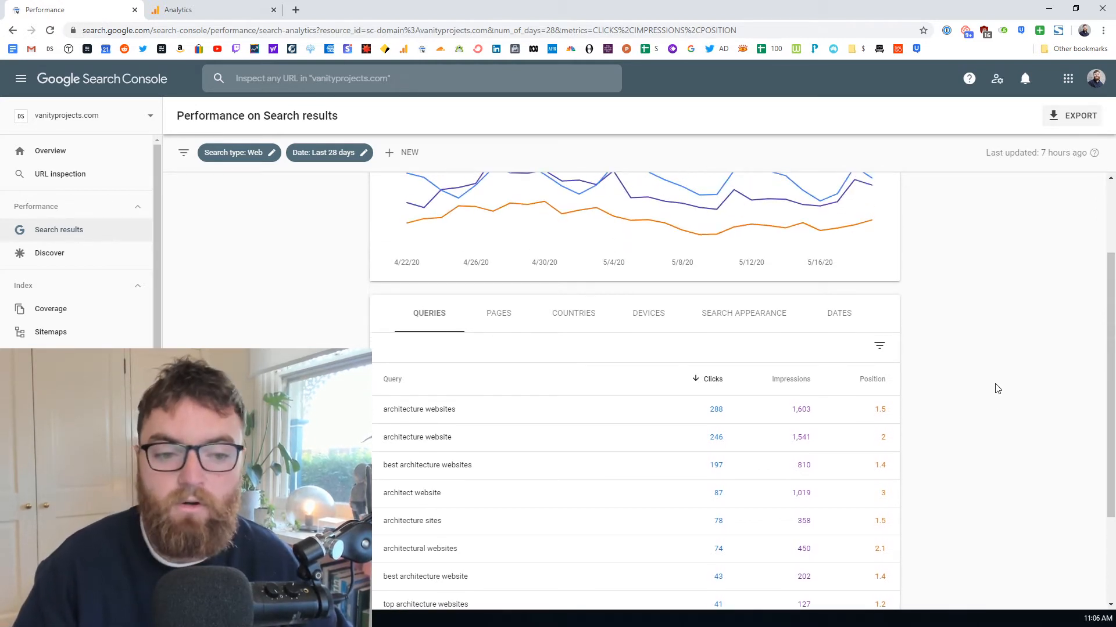
pyautogui.scroll(3)
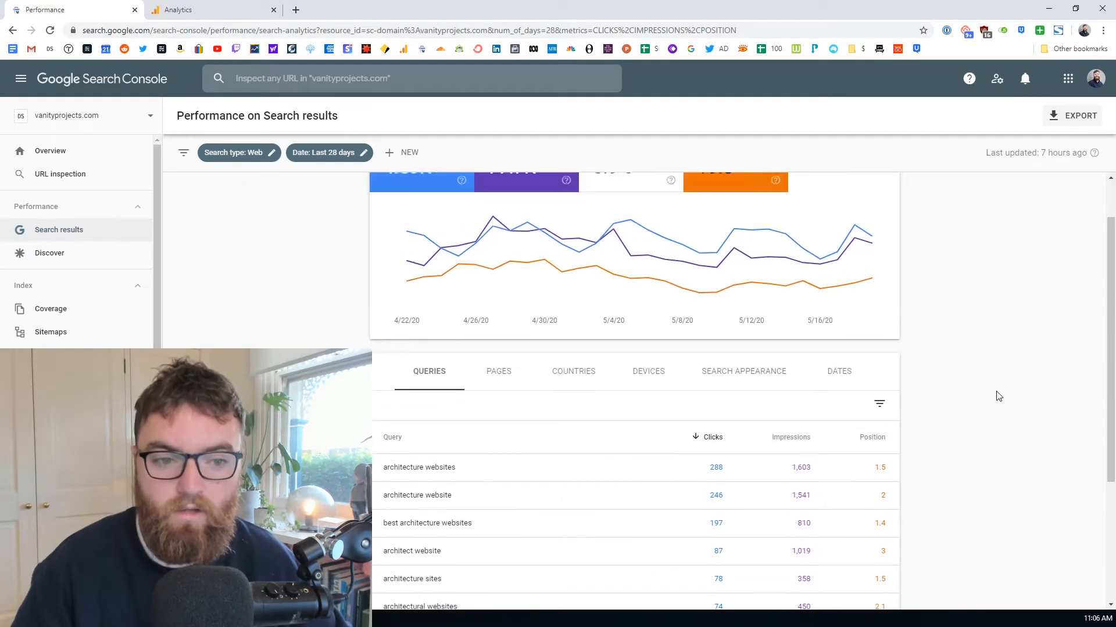
pyautogui.scroll(-3)
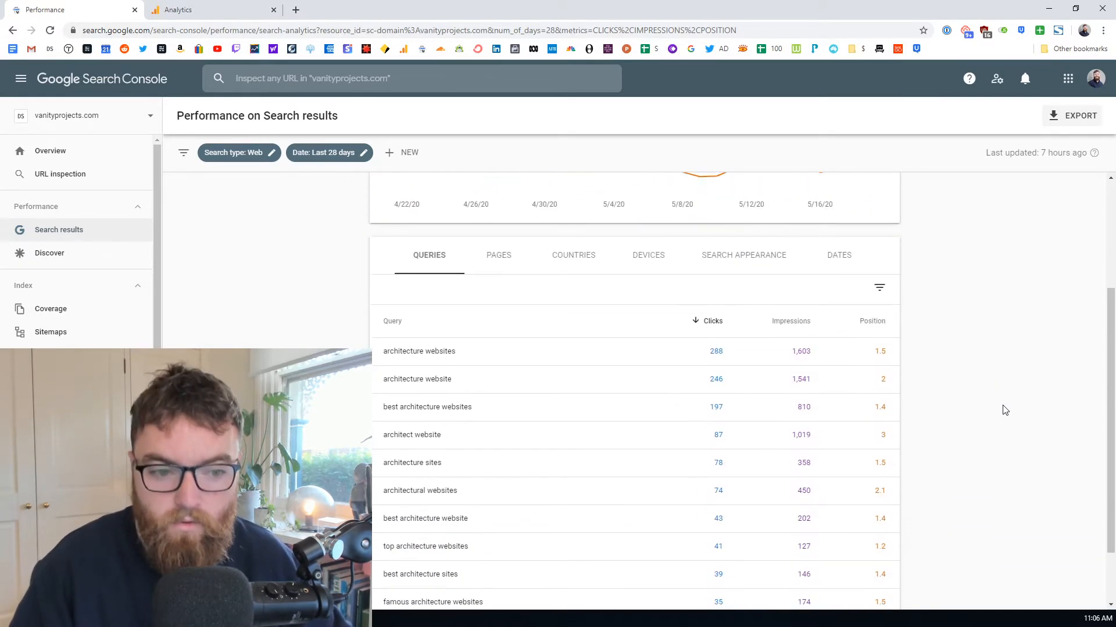
pyautogui.moveTo(265, 307)
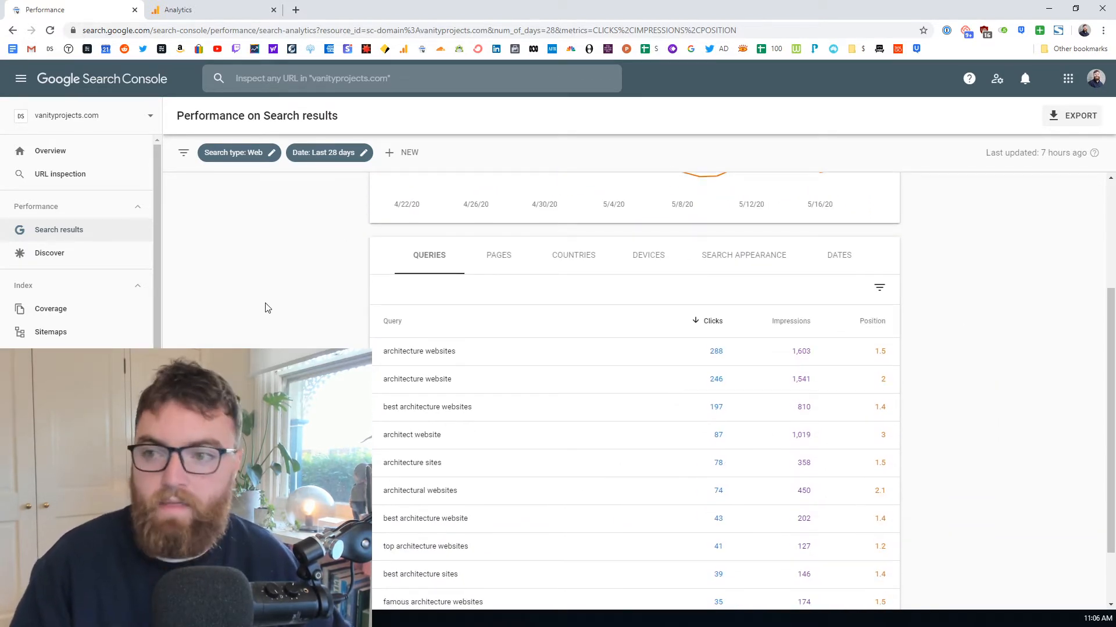
pyautogui.moveTo(996, 371)
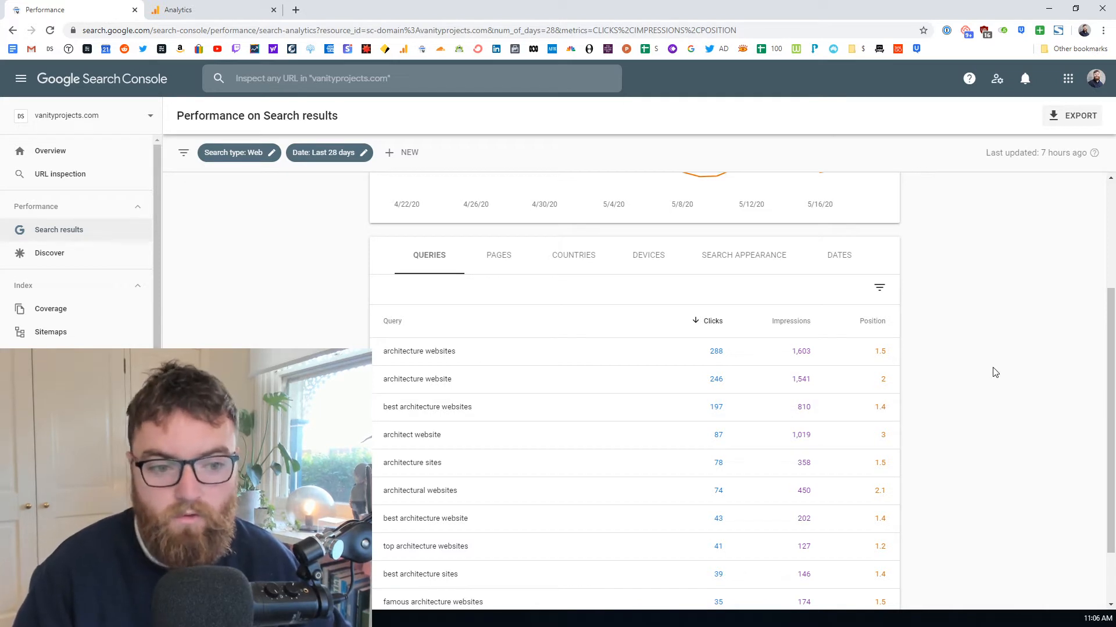
pyautogui.scroll(3)
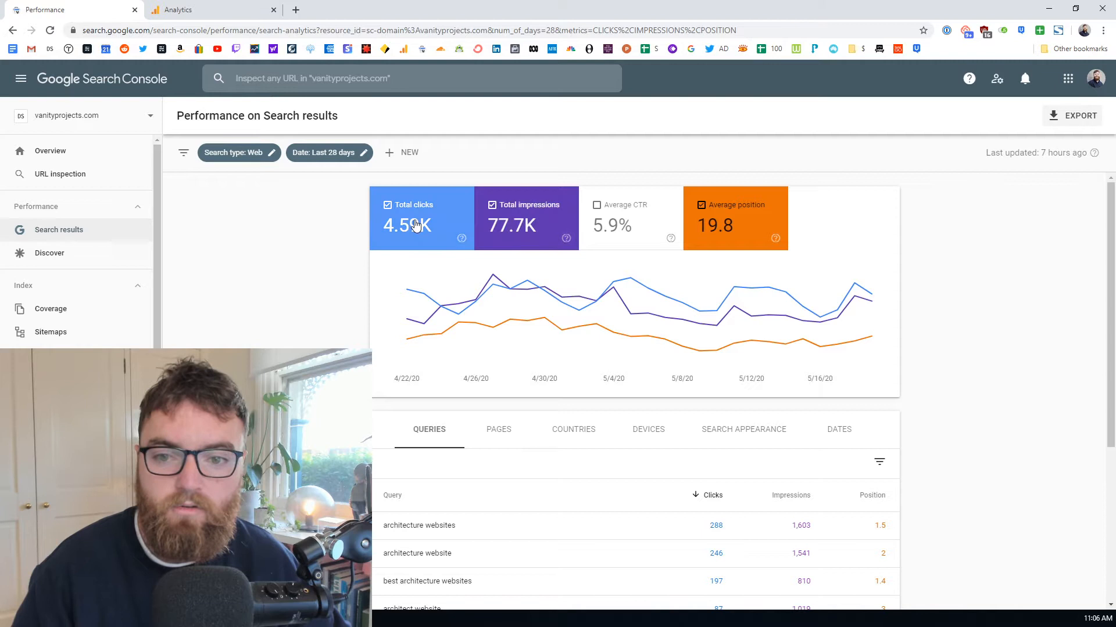
pyautogui.scroll(-3)
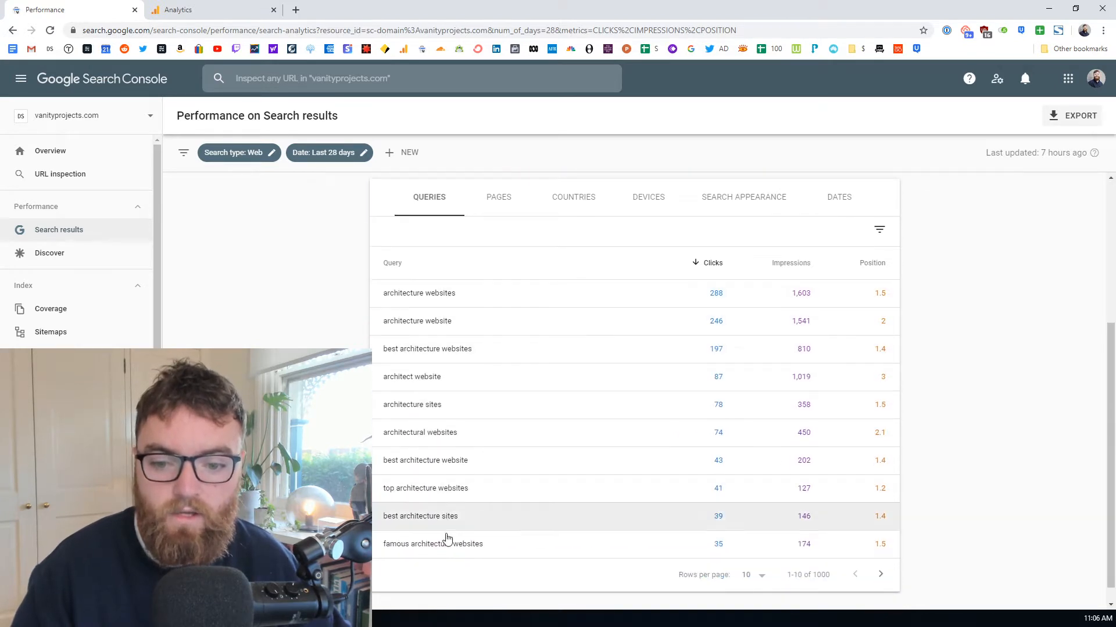
pyautogui.moveTo(413, 348)
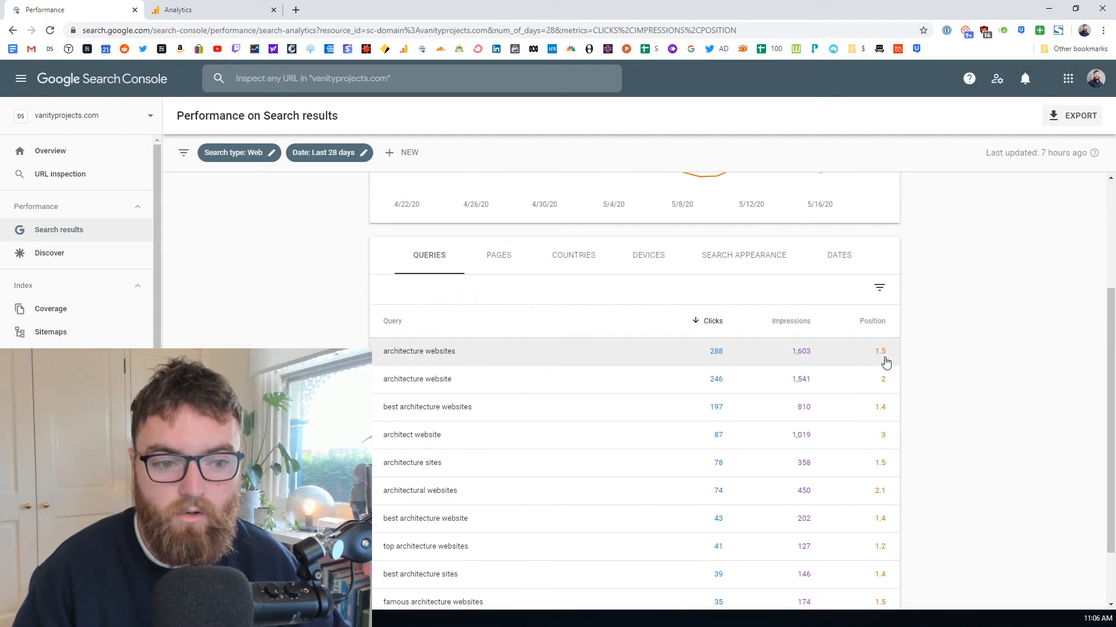
pyautogui.moveTo(559, 260)
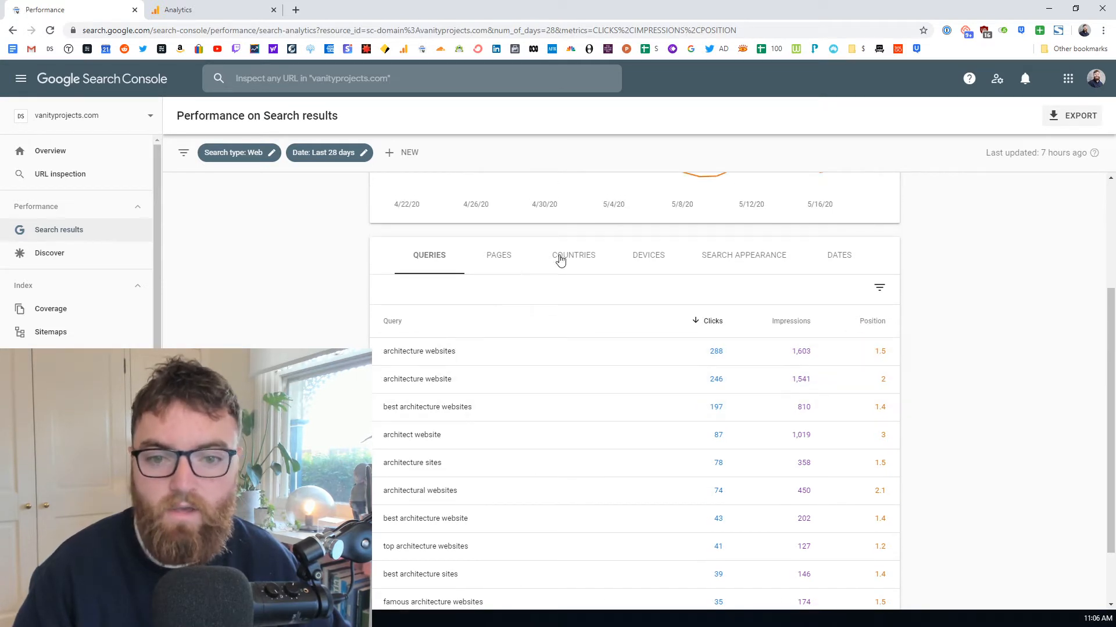
pyautogui.moveTo(395, 156)
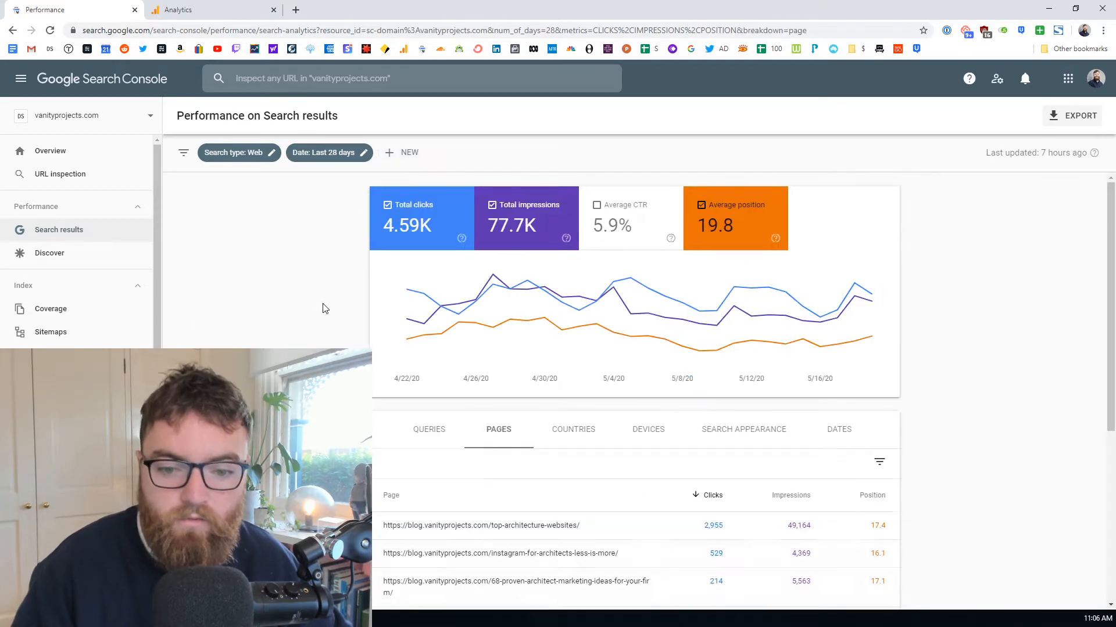
pyautogui.scroll(-3)
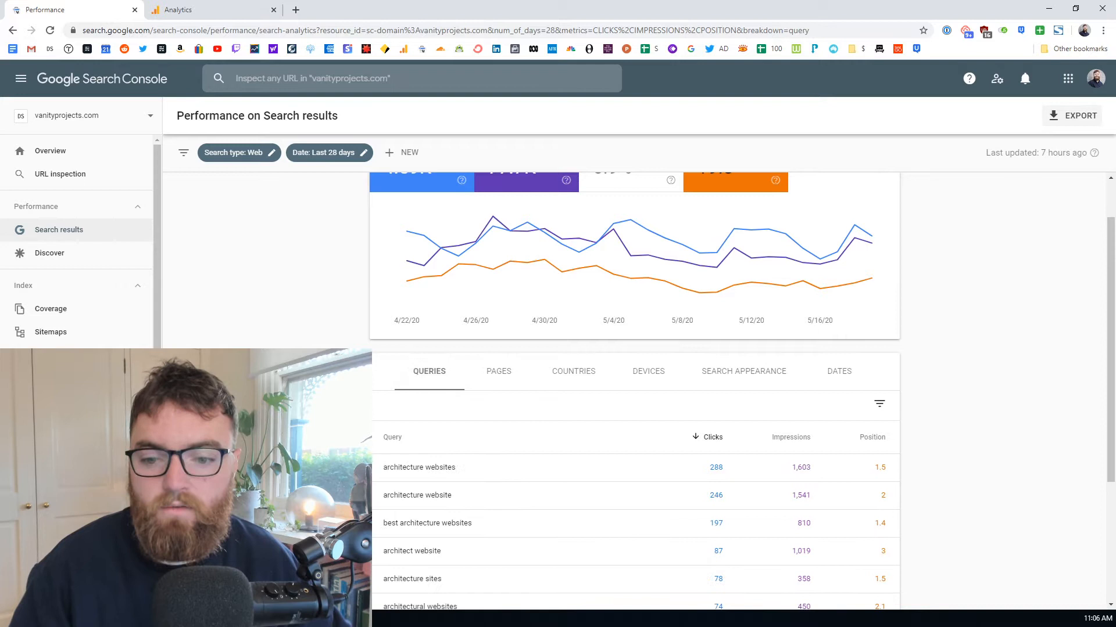
pyautogui.scroll(-3)
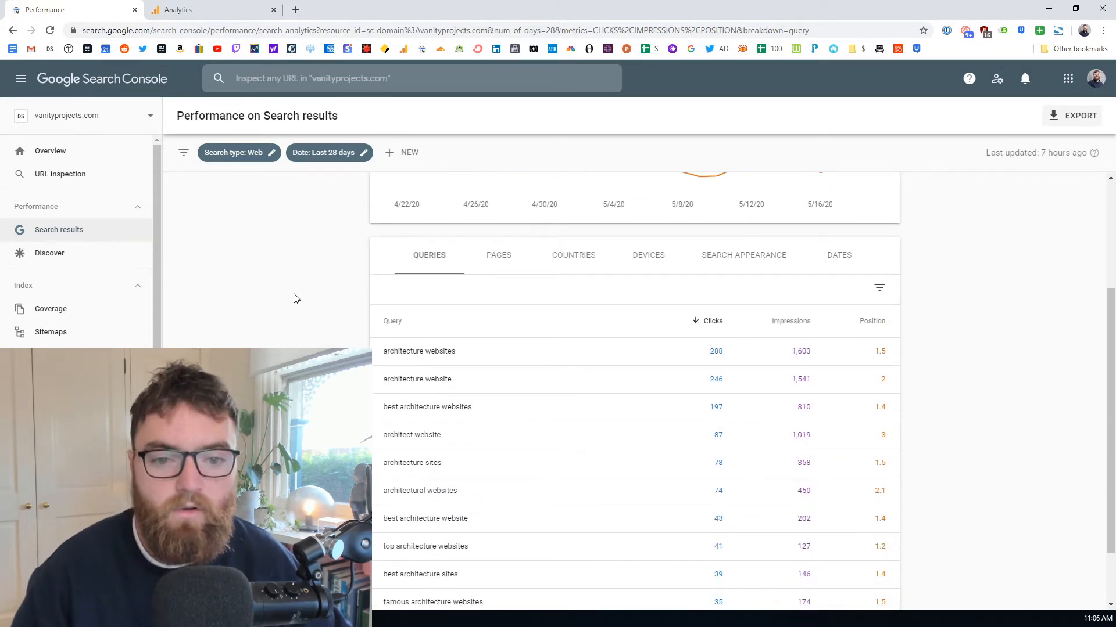
pyautogui.scroll(-3)
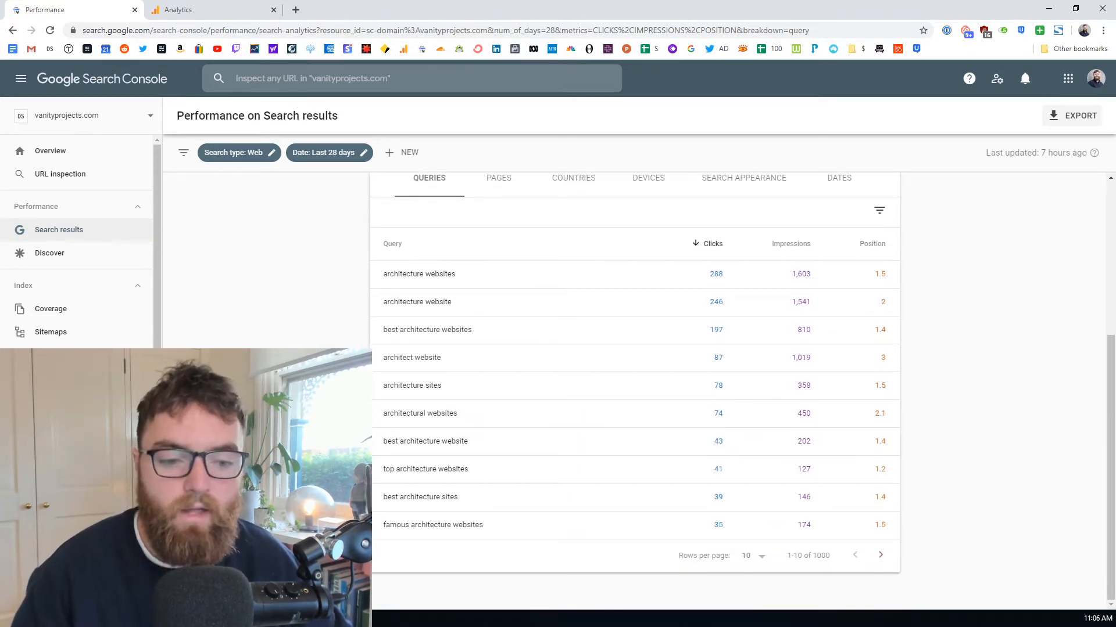
pyautogui.scroll(3)
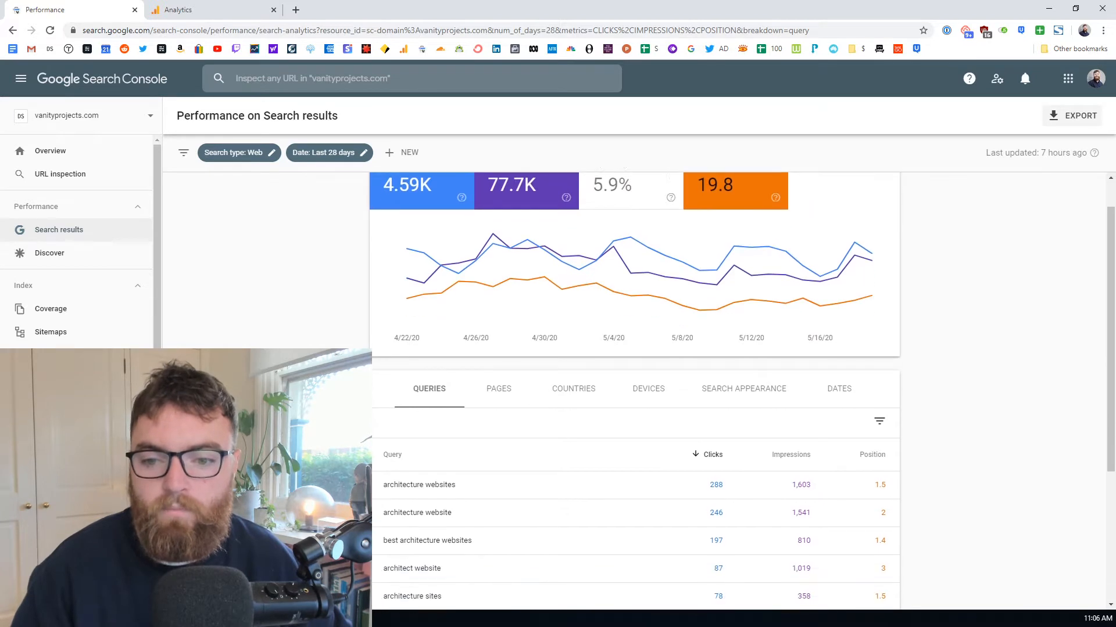
pyautogui.scroll(-3)
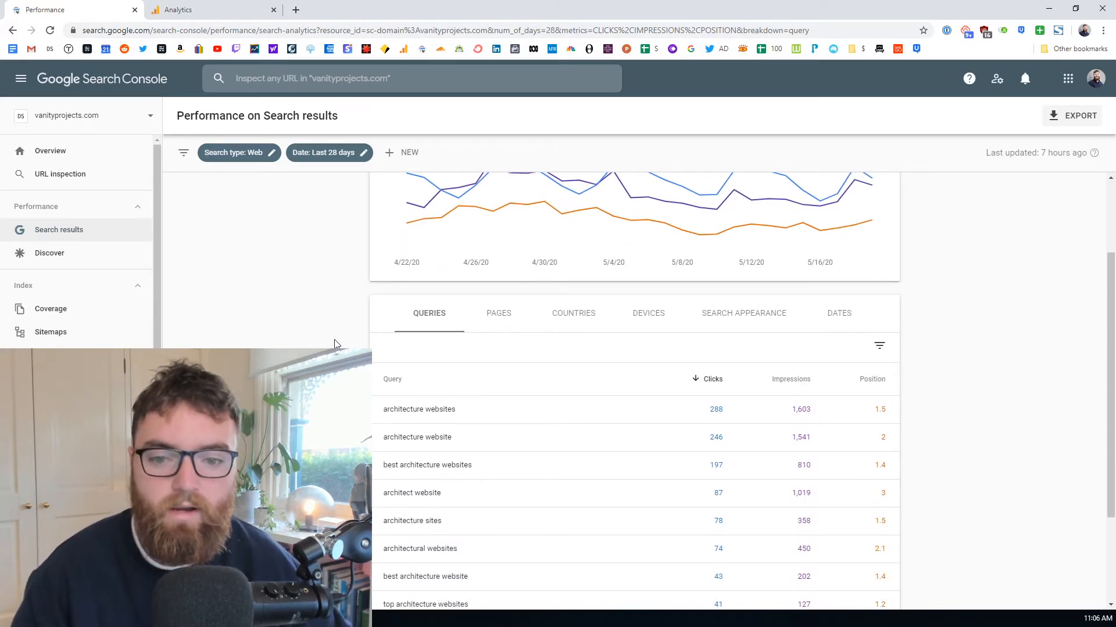
pyautogui.moveTo(364, 328)
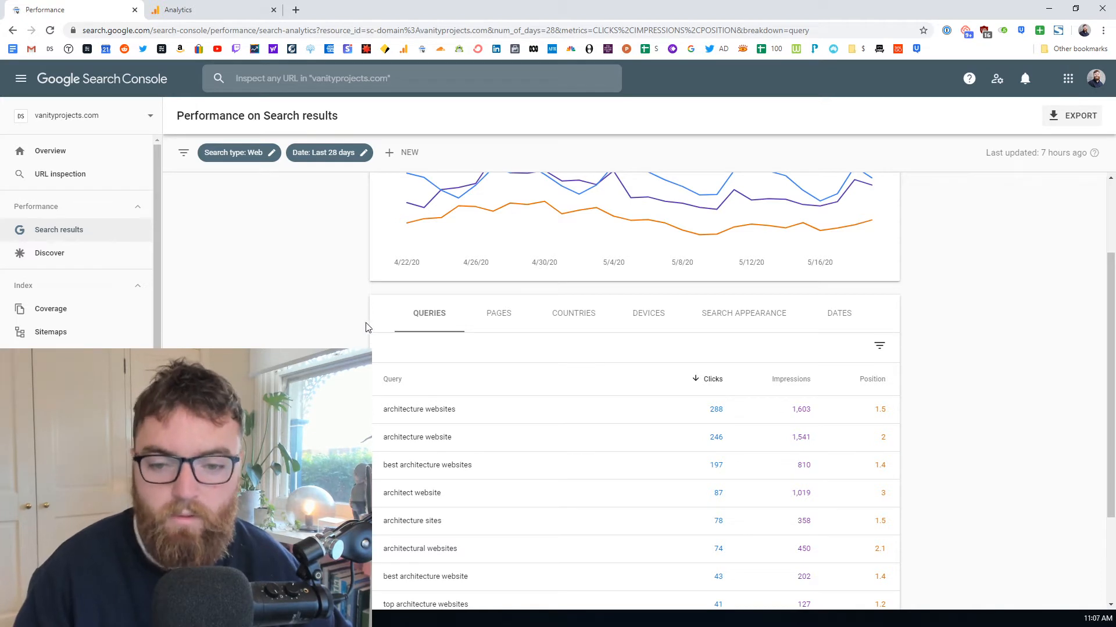
pyautogui.moveTo(358, 322)
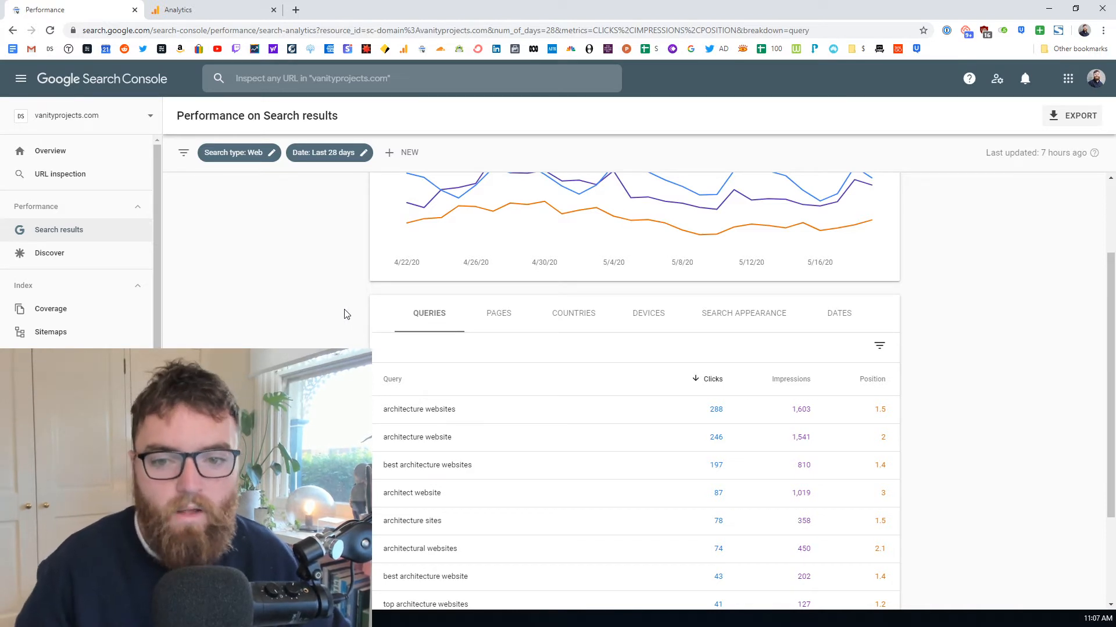
pyautogui.scroll(-3)
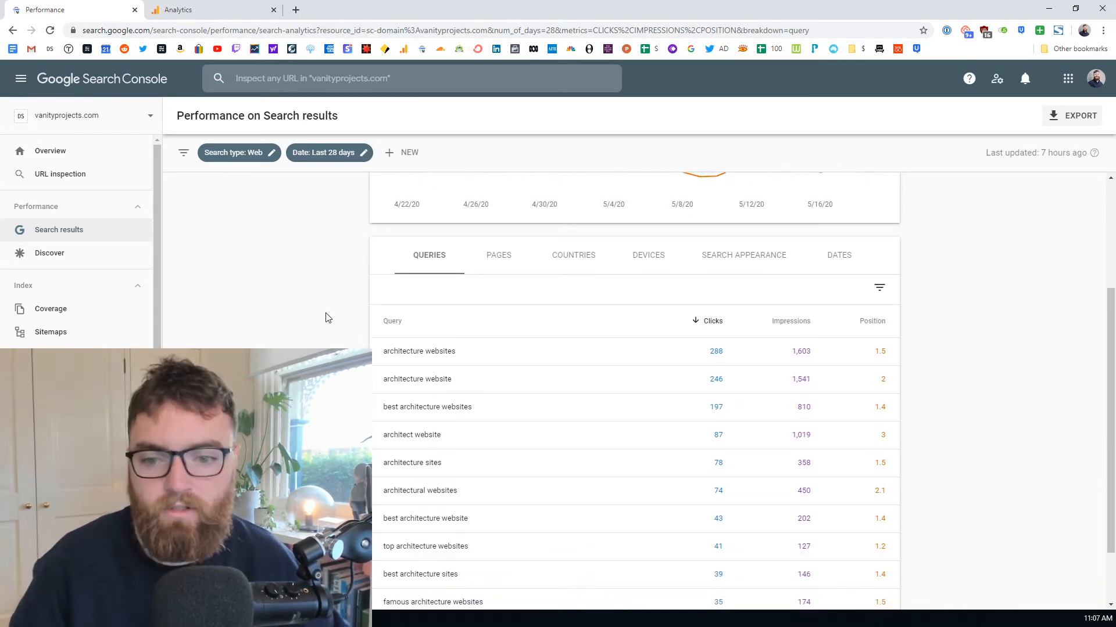
pyautogui.scroll(-3)
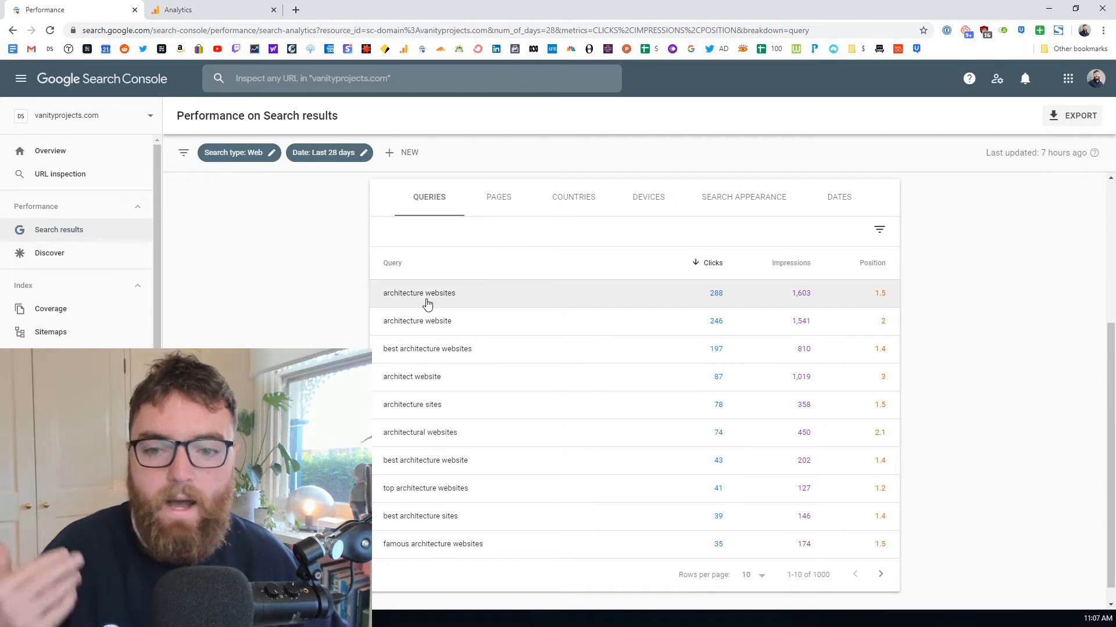
pyautogui.moveTo(443, 298)
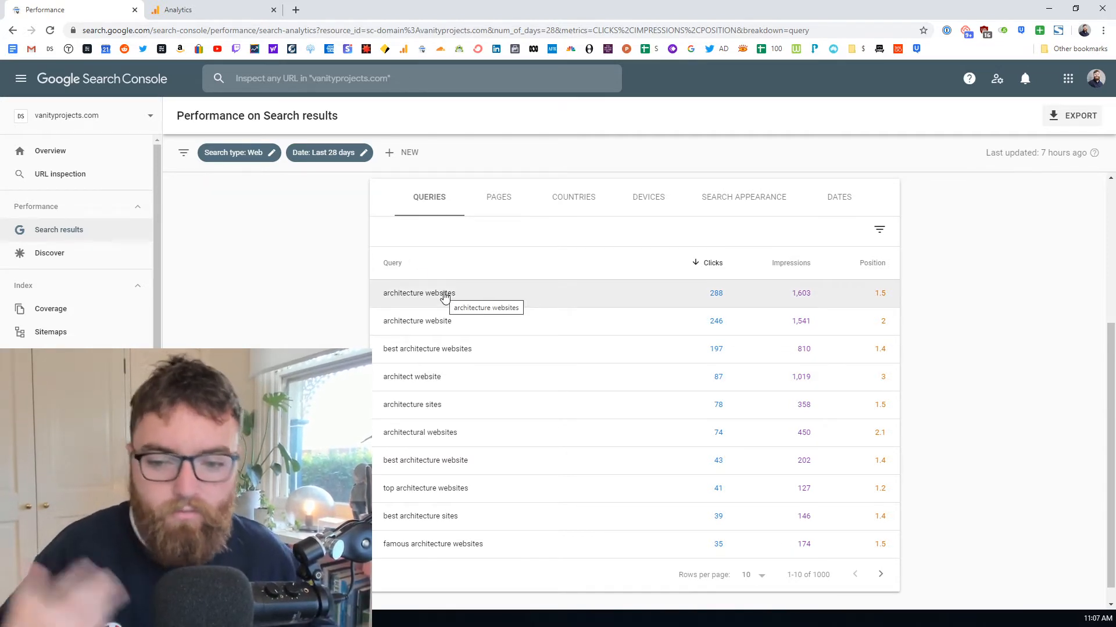
pyautogui.moveTo(442, 328)
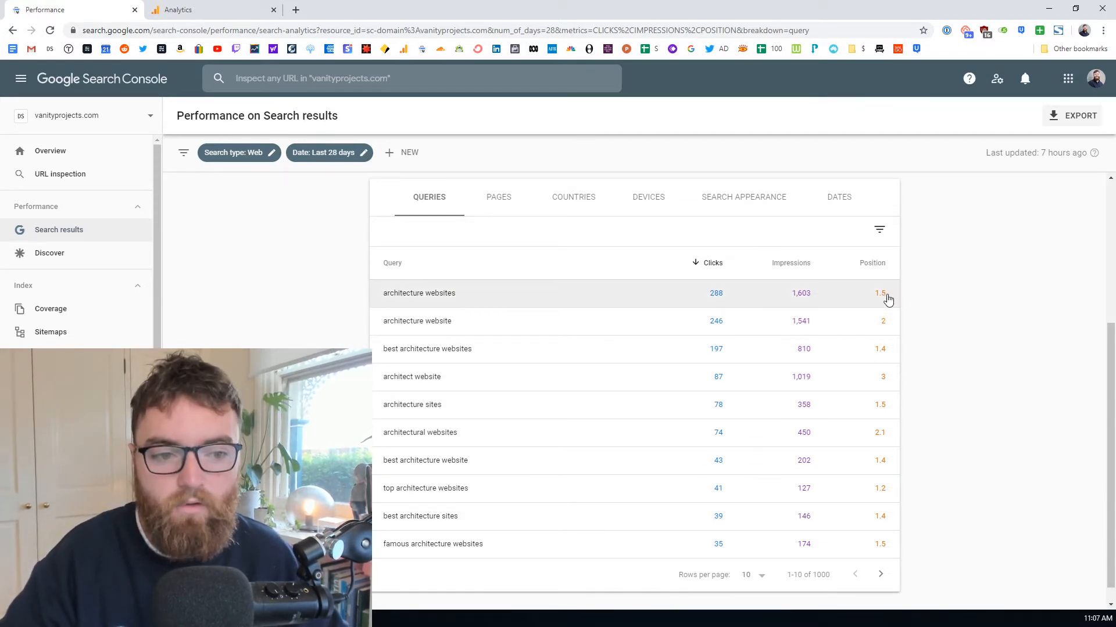
pyautogui.moveTo(887, 320)
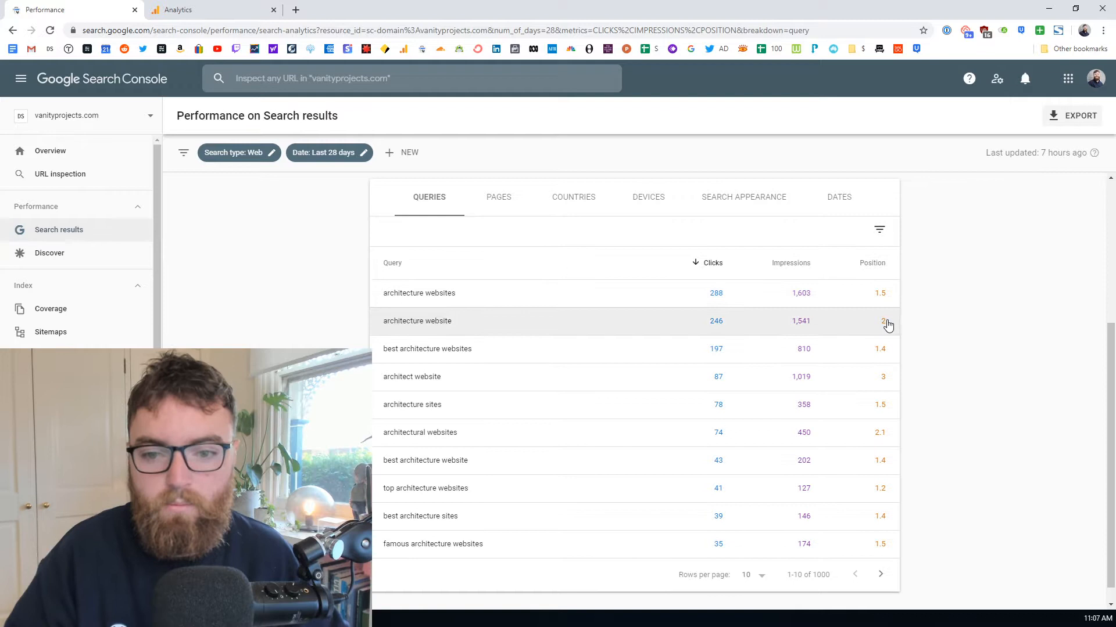
pyautogui.moveTo(517, 230)
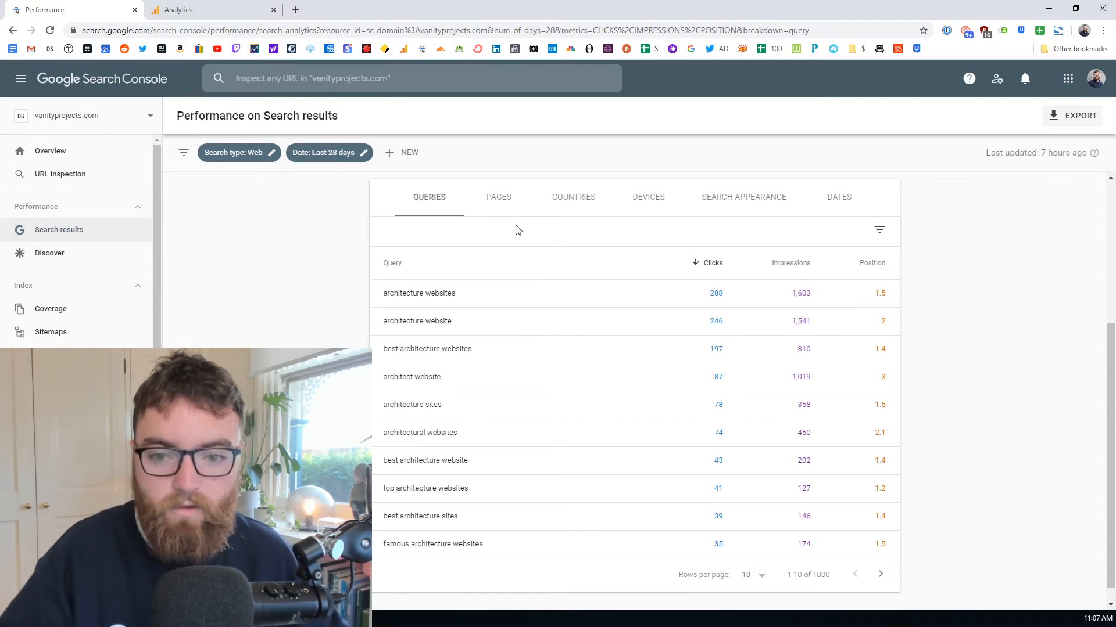
pyautogui.moveTo(458, 305)
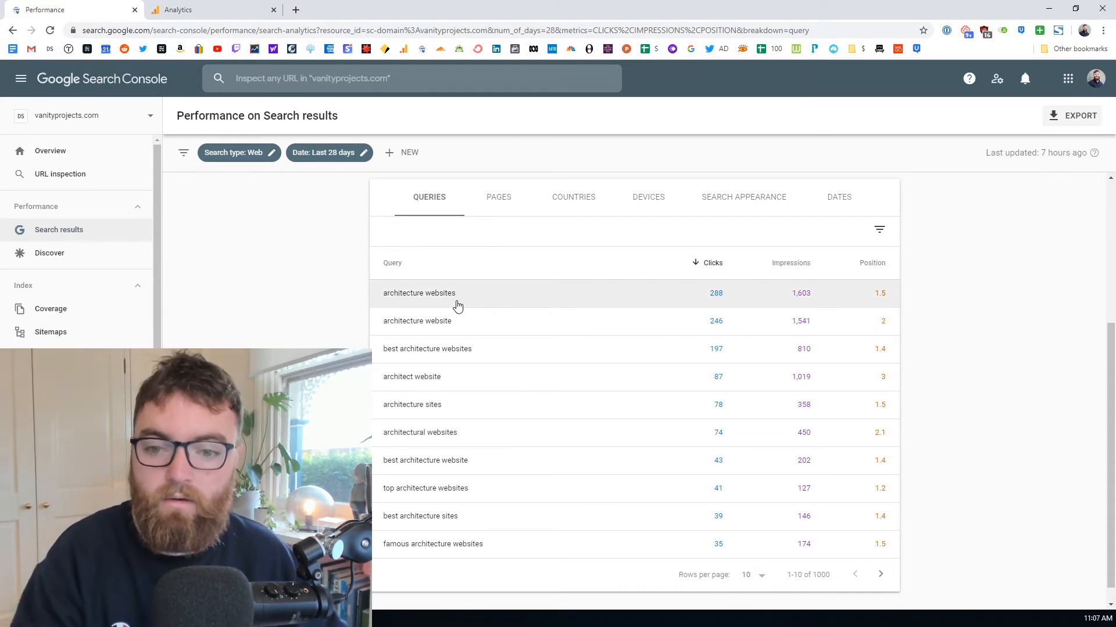
pyautogui.moveTo(410, 298)
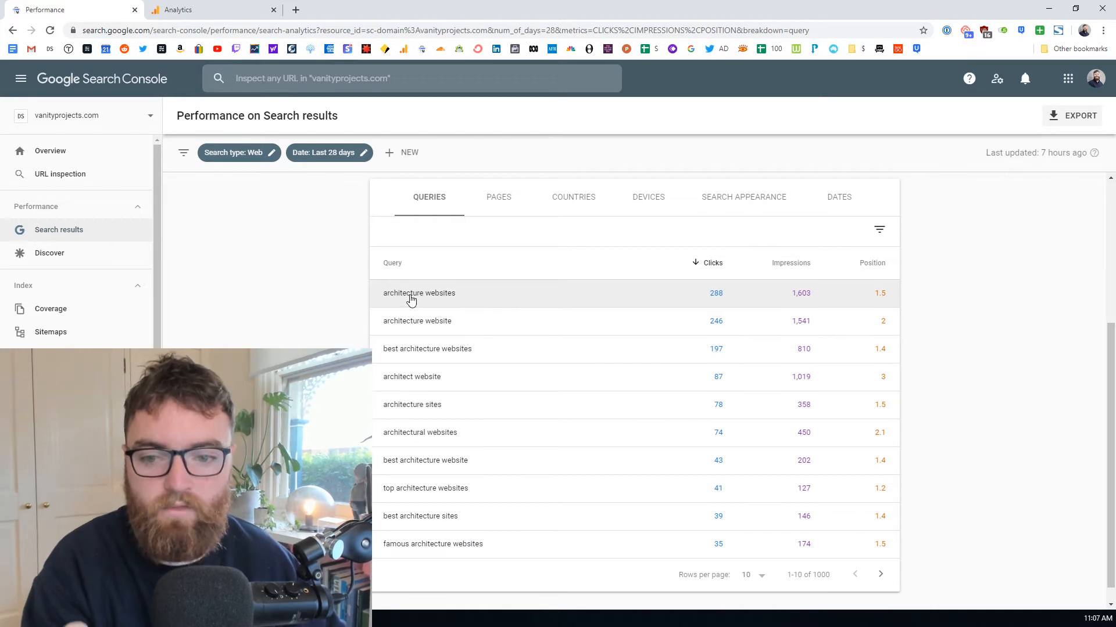
pyautogui.moveTo(345, 299)
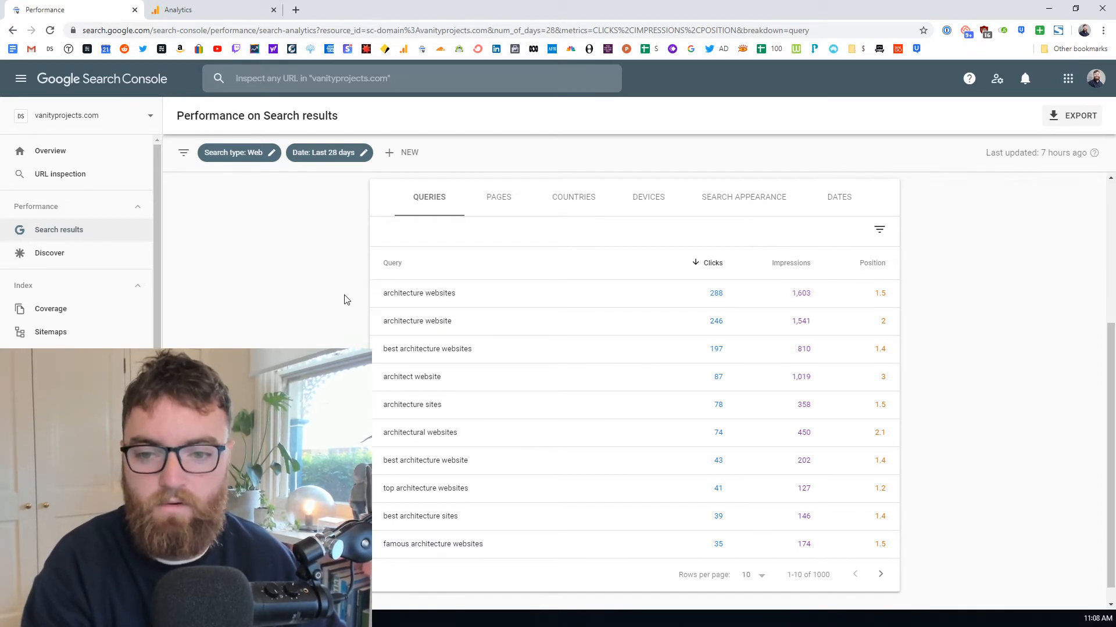
# Filter the report to the instagram-for-architects-less-is-more page and show its queries.
pyautogui.click(499, 197)
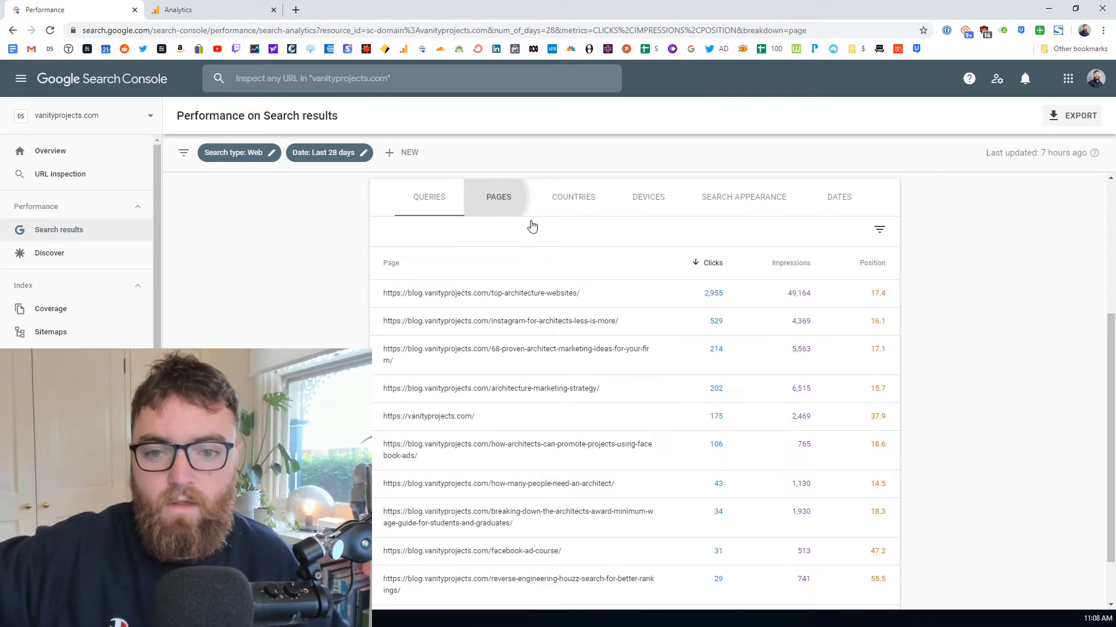
pyautogui.moveTo(544, 292)
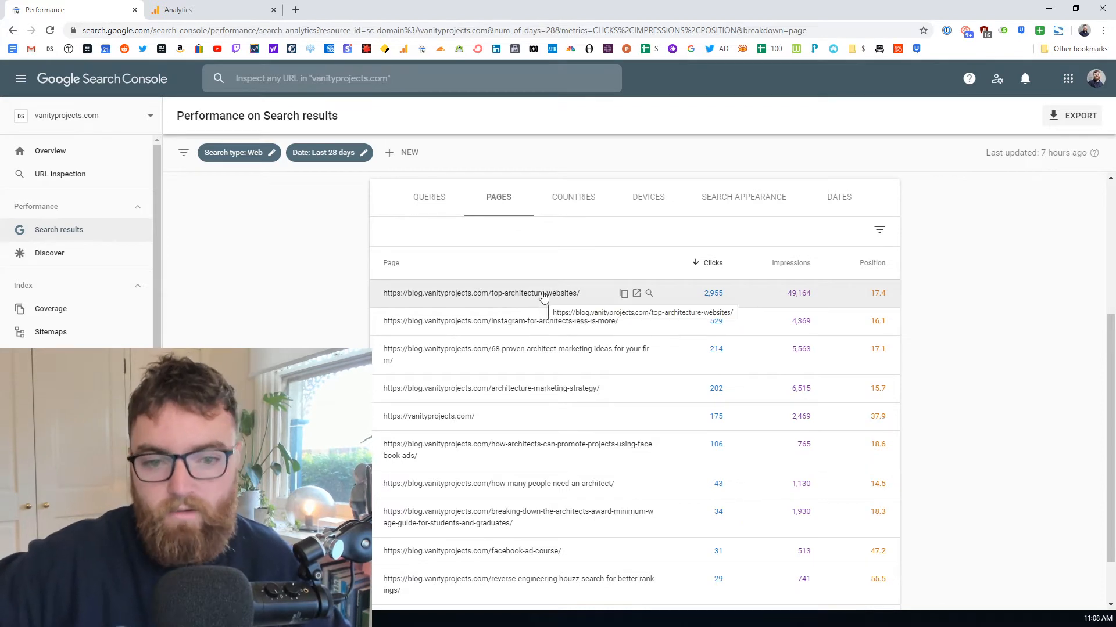
pyautogui.moveTo(546, 321)
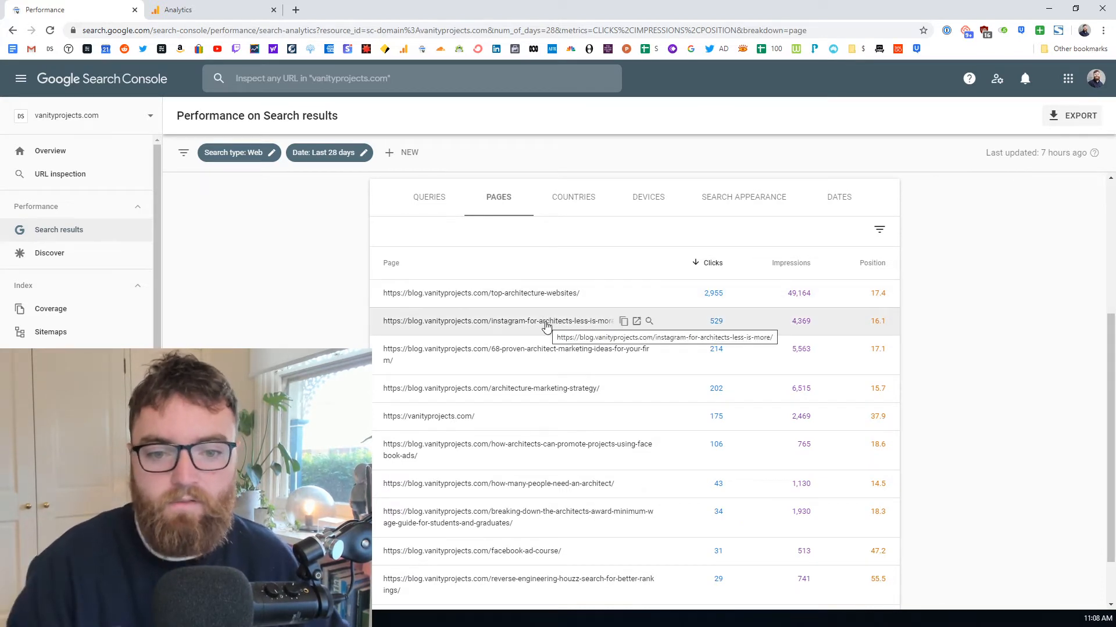
pyautogui.click(490, 321)
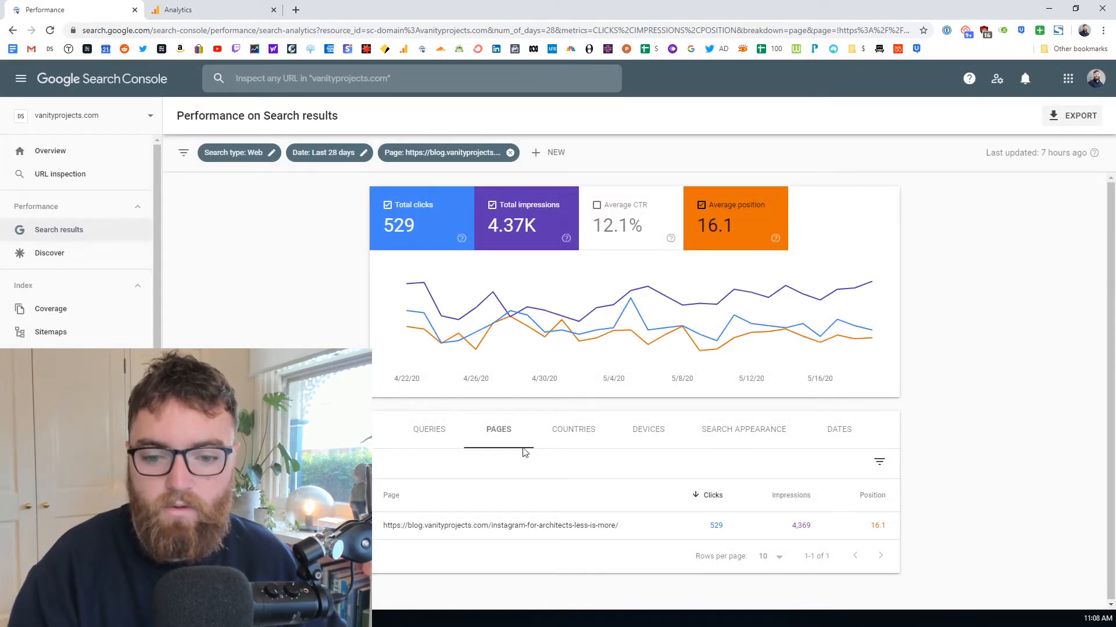
pyautogui.click(434, 429)
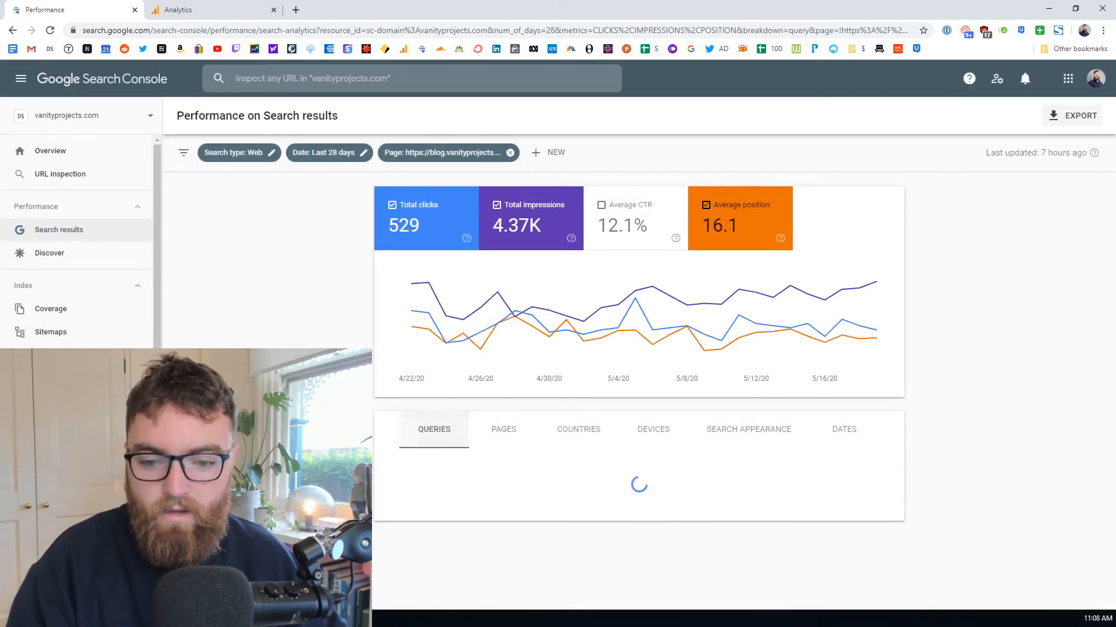
# Review the page's query list, led by 'instagram for architects' with 529 clicks overall.
pyautogui.scroll(-3)
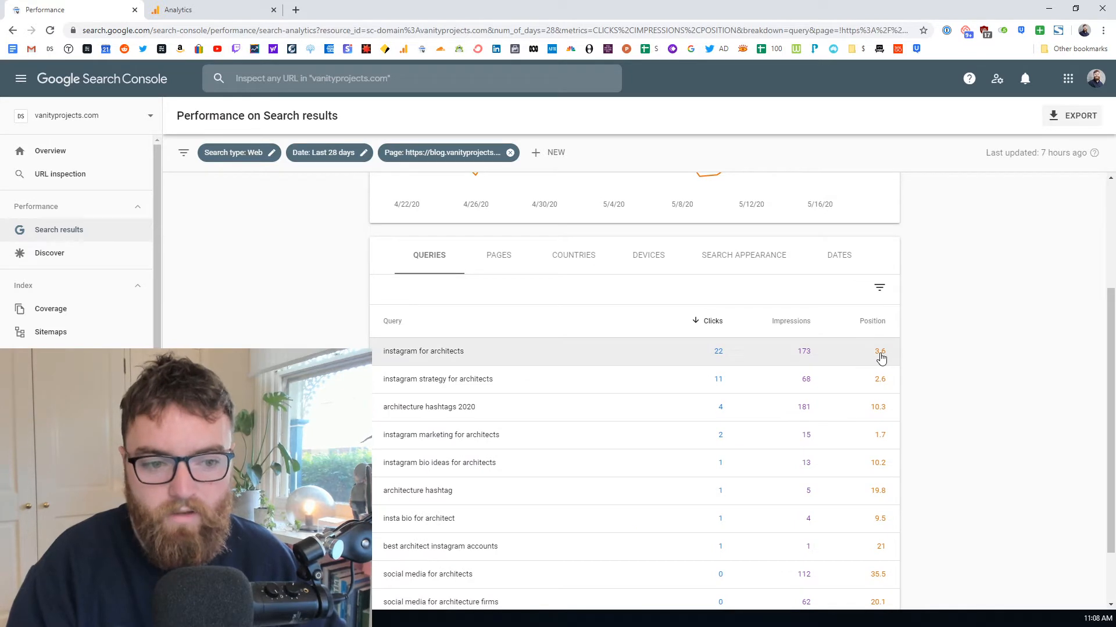
pyautogui.moveTo(883, 382)
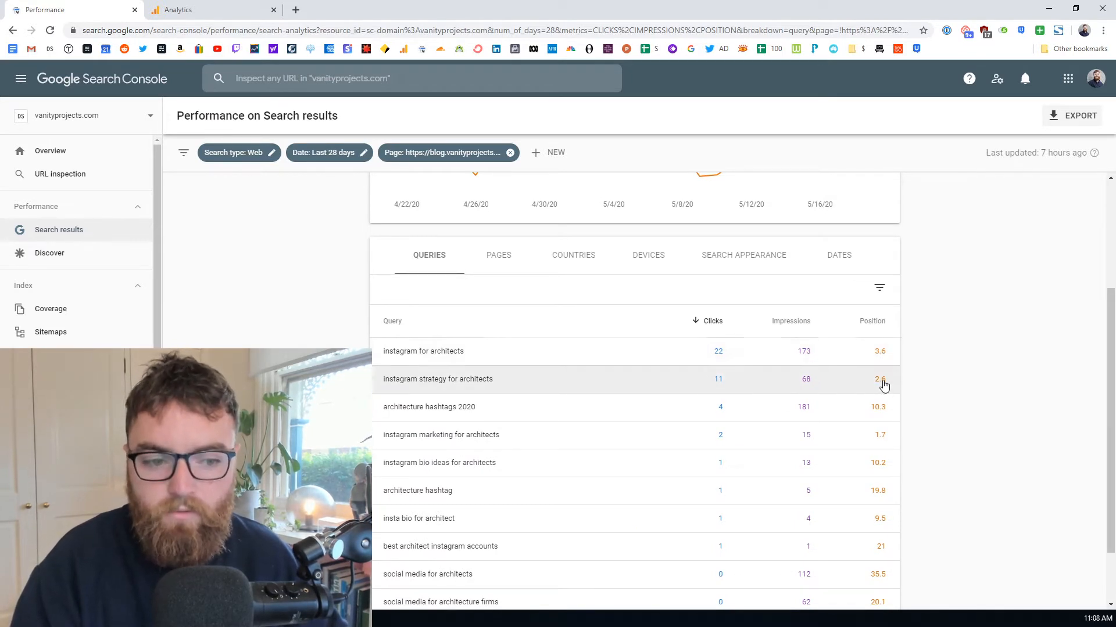
pyautogui.moveTo(887, 438)
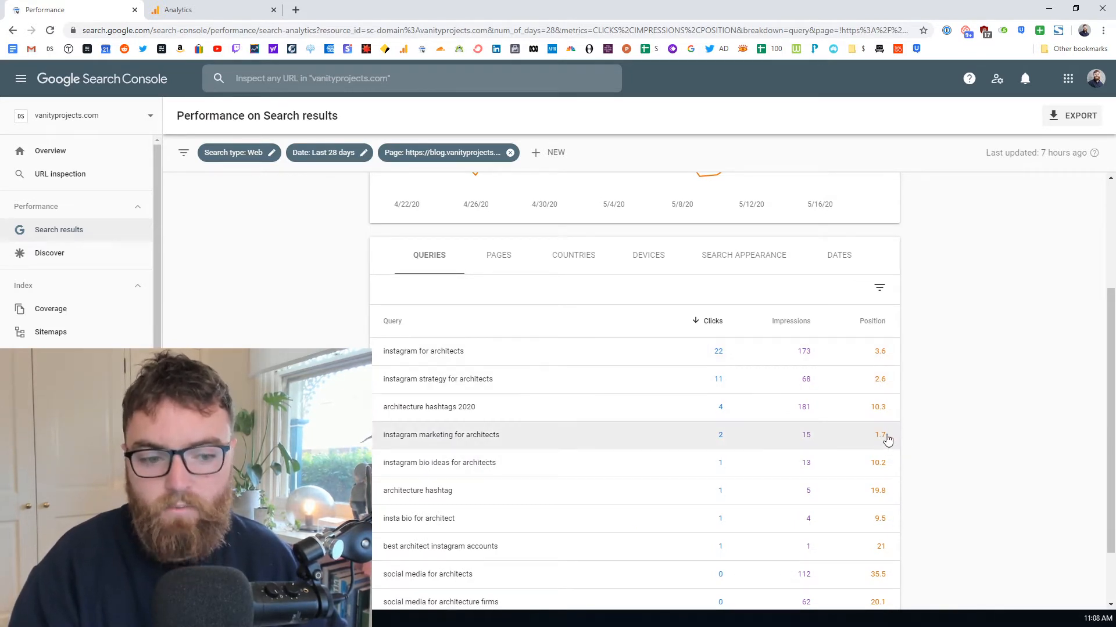
pyautogui.moveTo(897, 441)
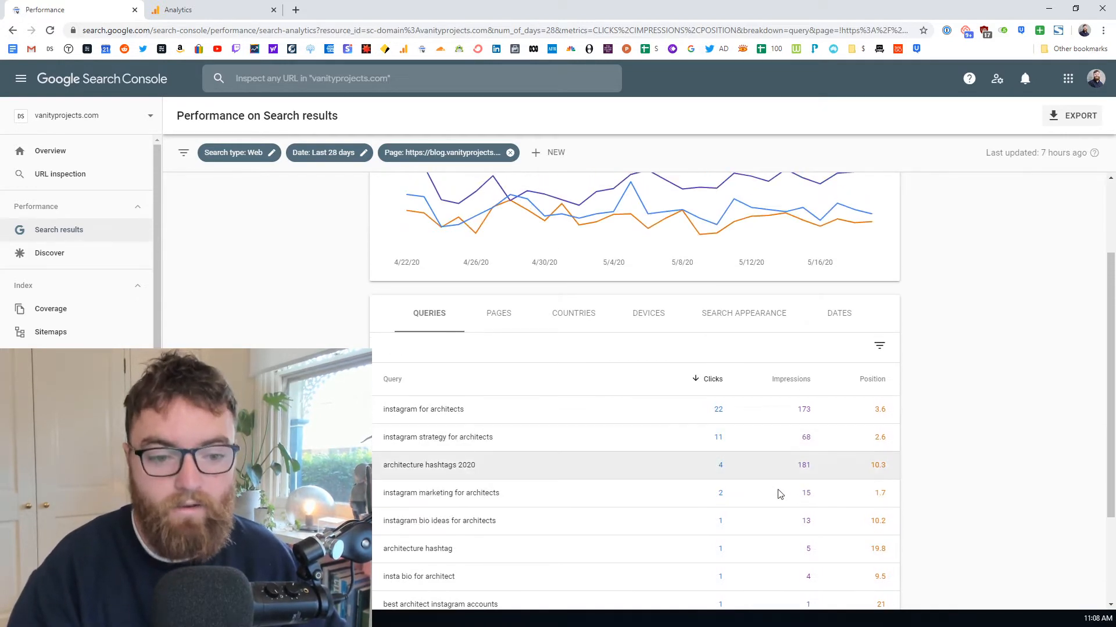
pyautogui.scroll(-3)
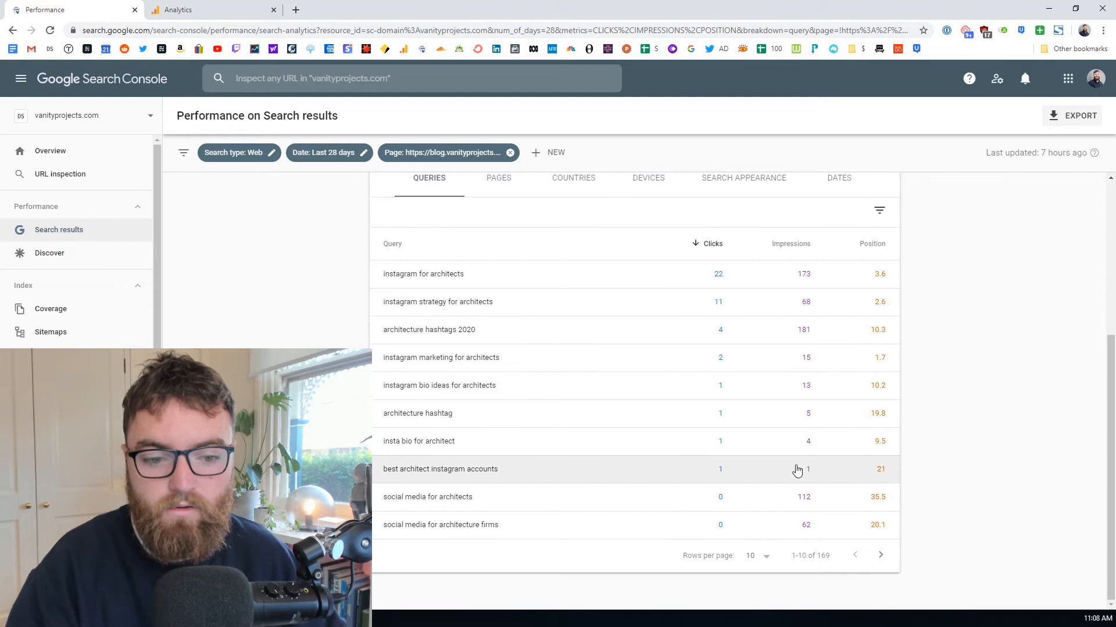
pyautogui.moveTo(808, 499)
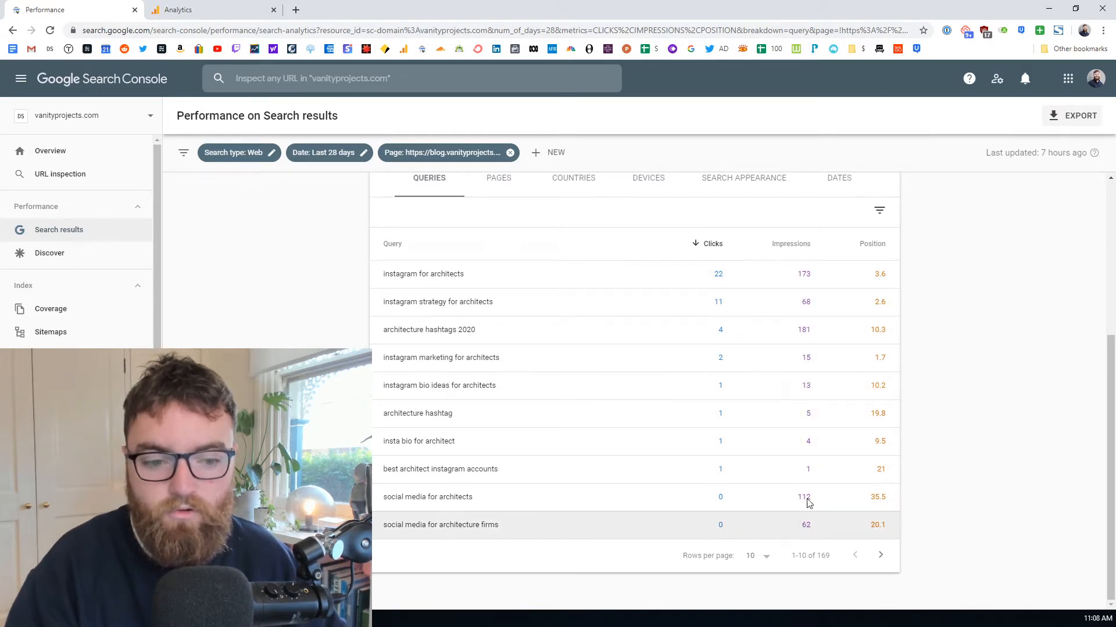
pyautogui.scroll(3)
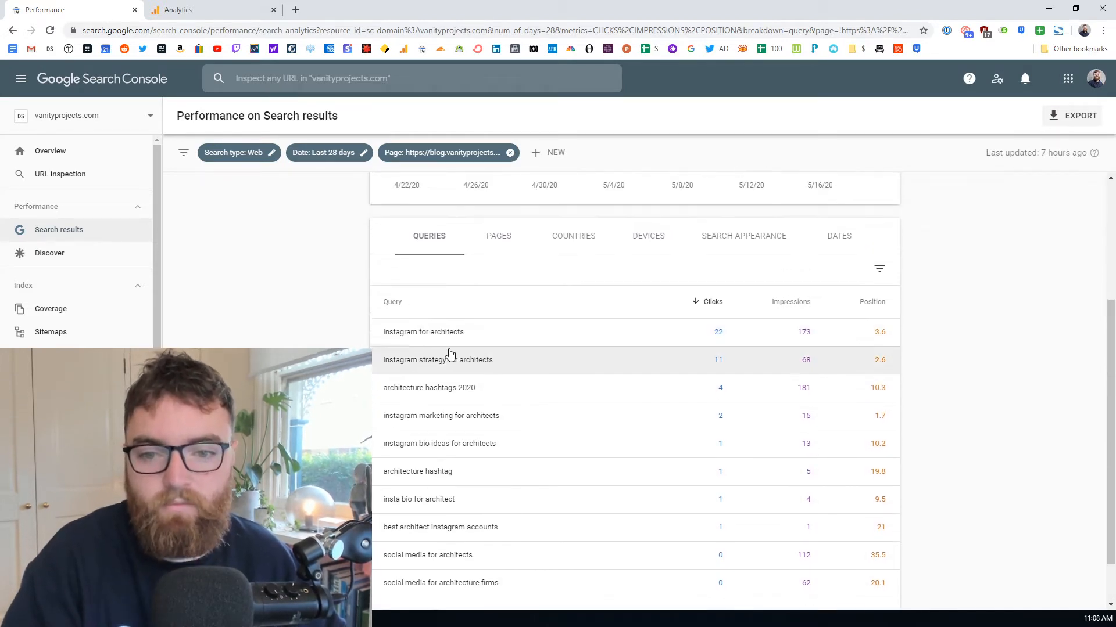
pyautogui.scroll(3)
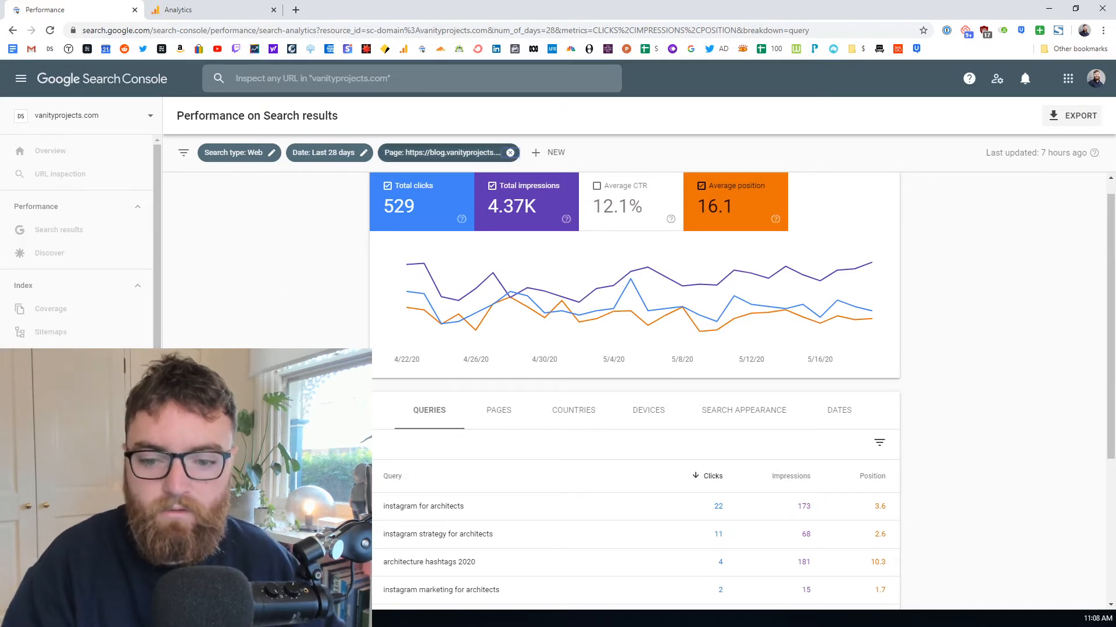
# Replace the Instagram page filter with the top-architecture-websites page and show its queries.
pyautogui.click(509, 152)
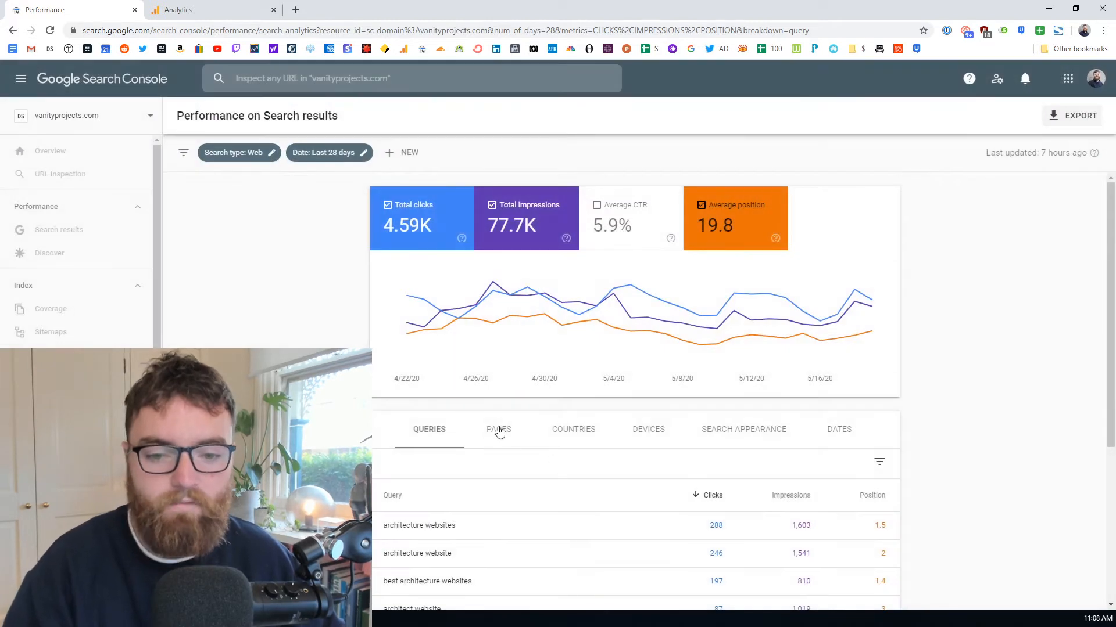
pyautogui.scroll(-3)
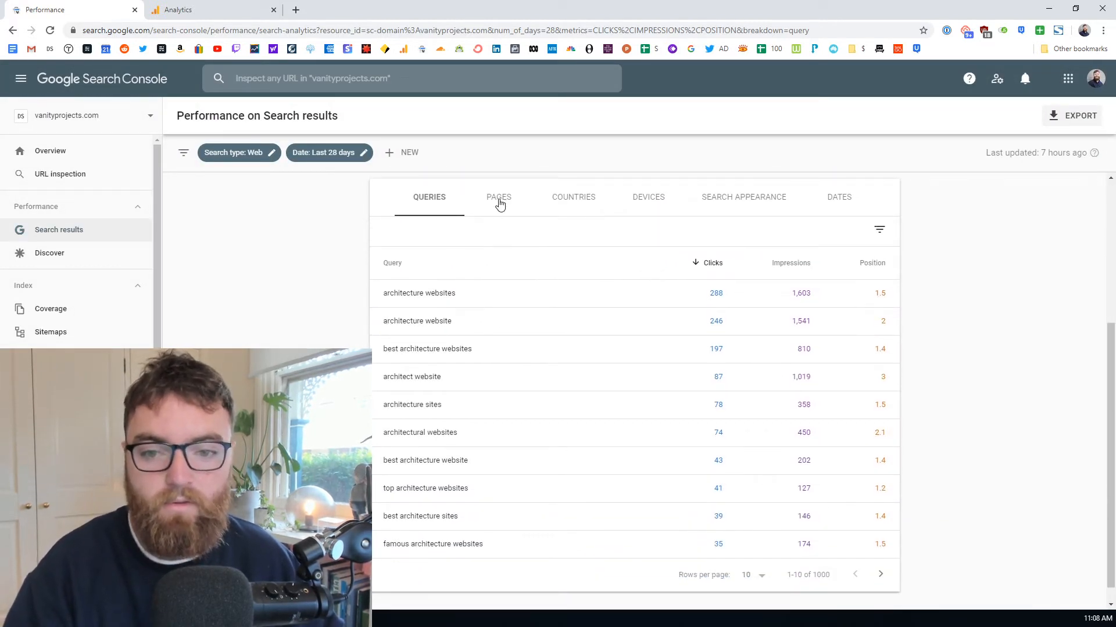
pyautogui.moveTo(503, 297)
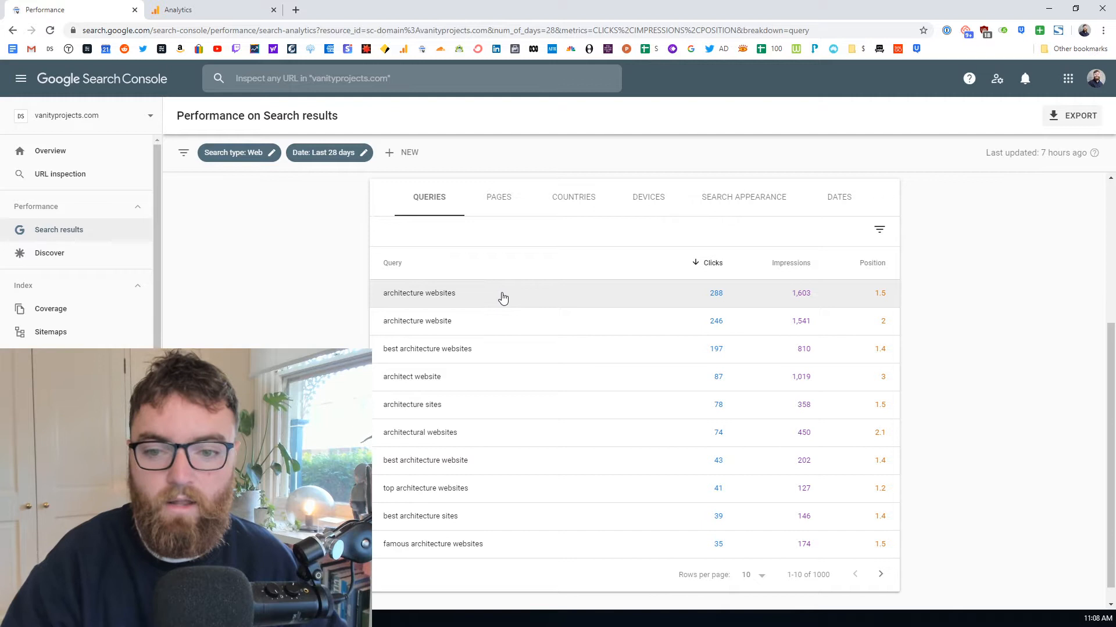
pyautogui.moveTo(502, 208)
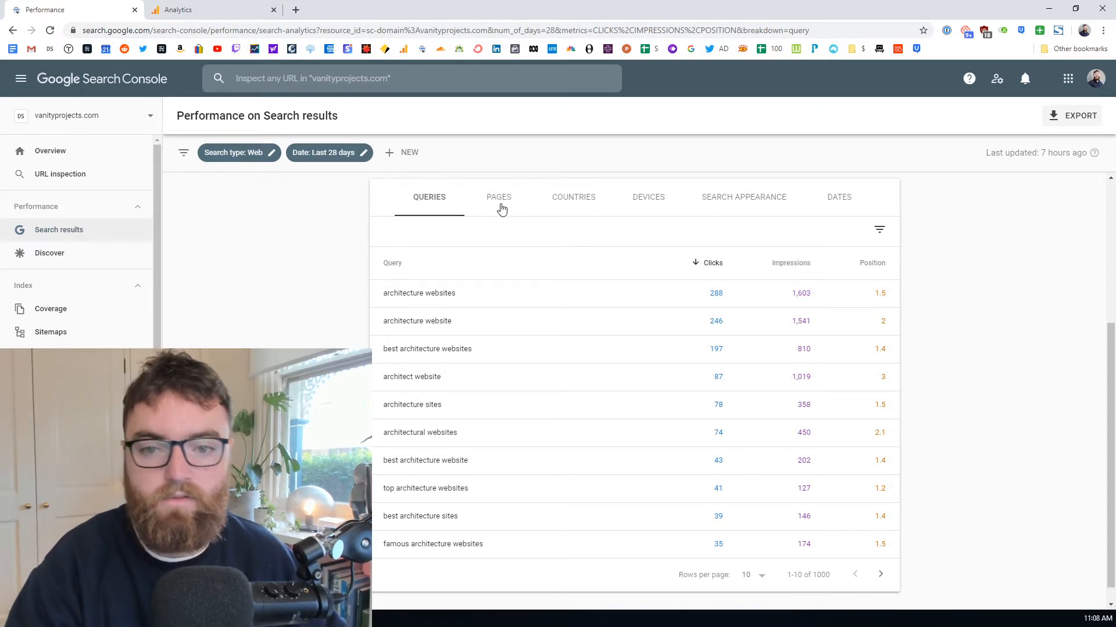
pyautogui.click(499, 198)
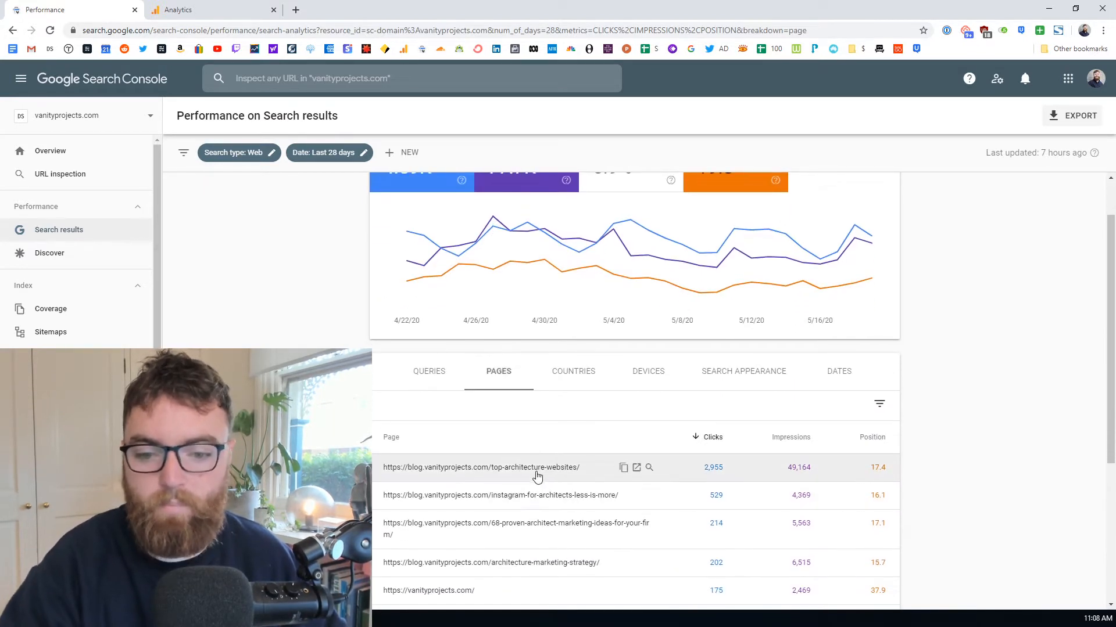
pyautogui.click(480, 467)
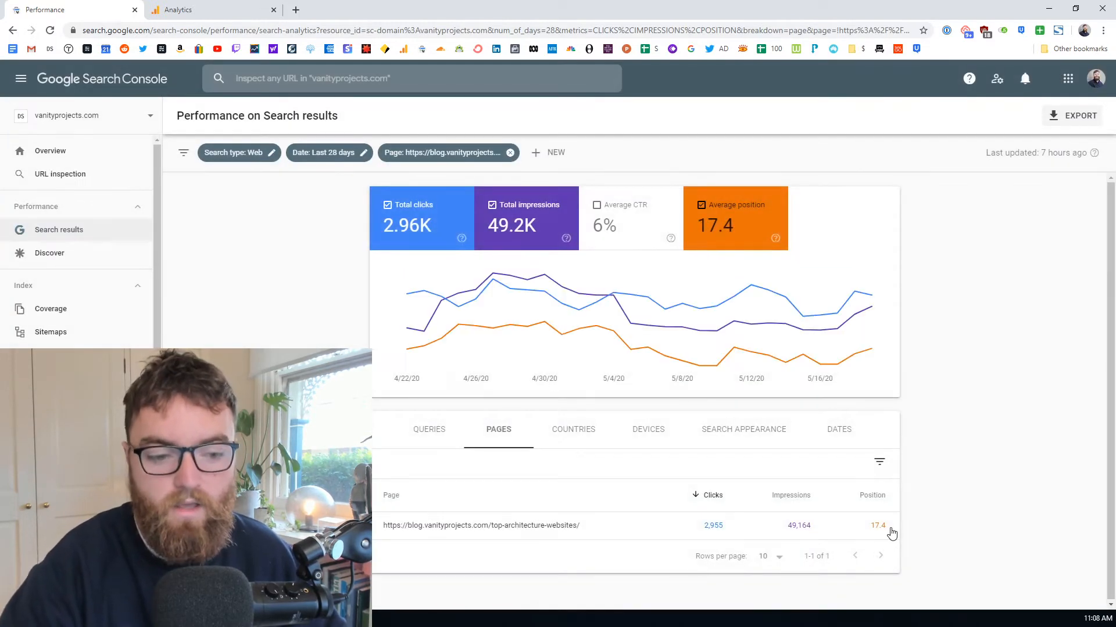
pyautogui.click(428, 429)
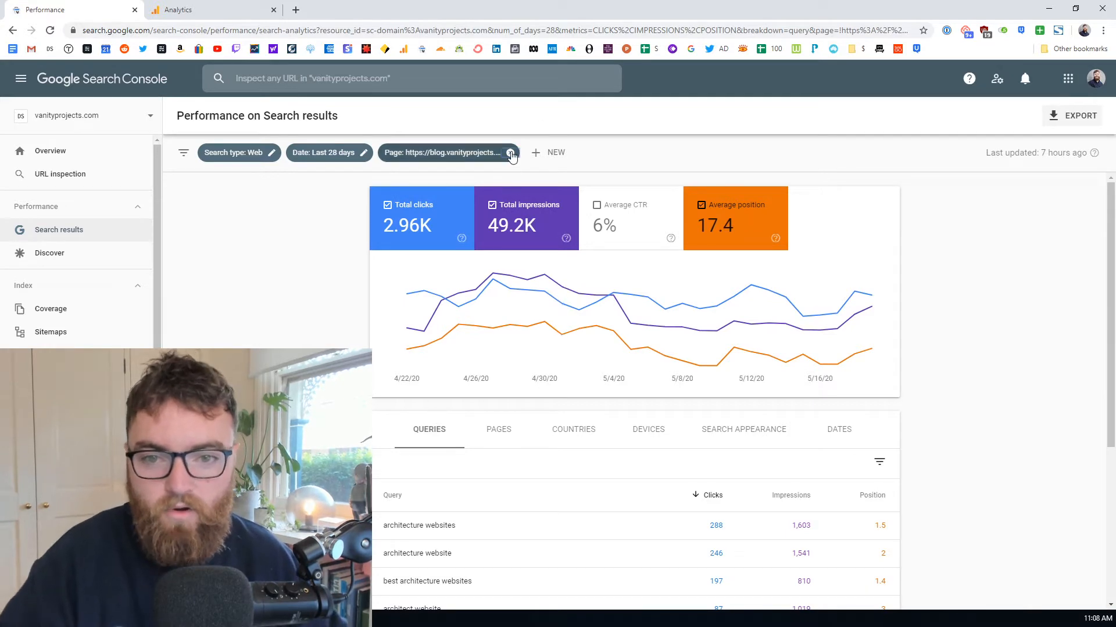
pyautogui.click(511, 152)
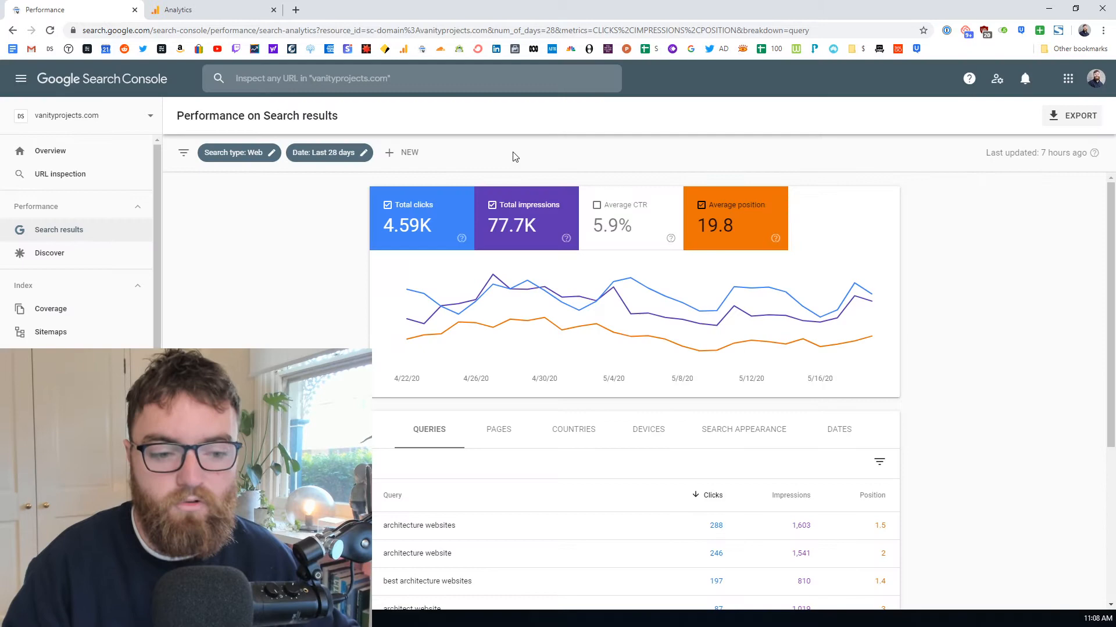
pyautogui.moveTo(578, 127)
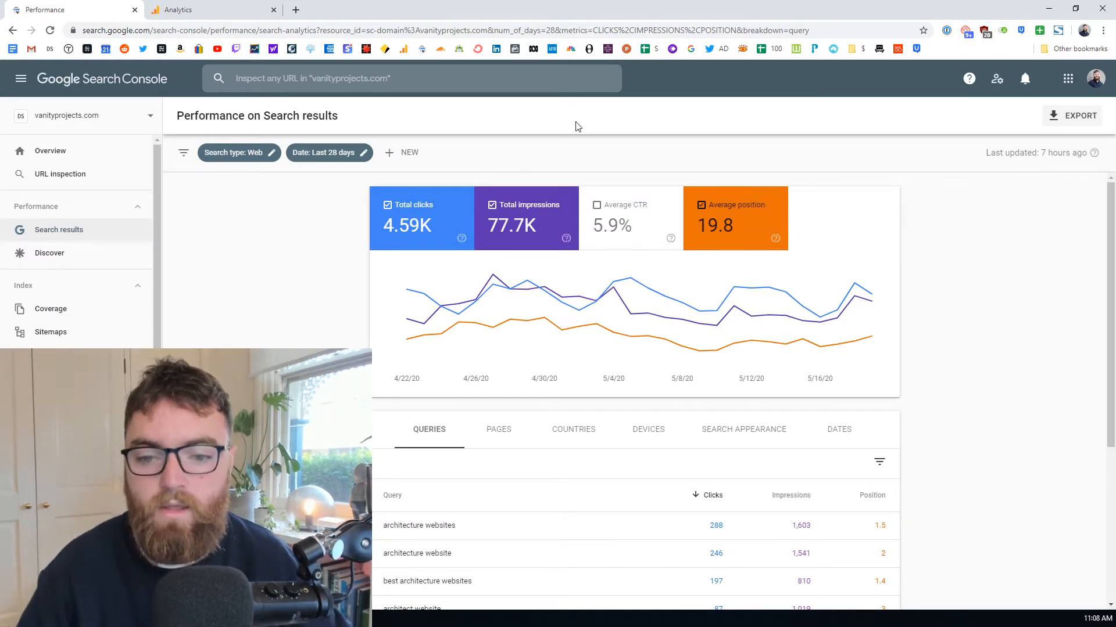
pyautogui.scroll(-3)
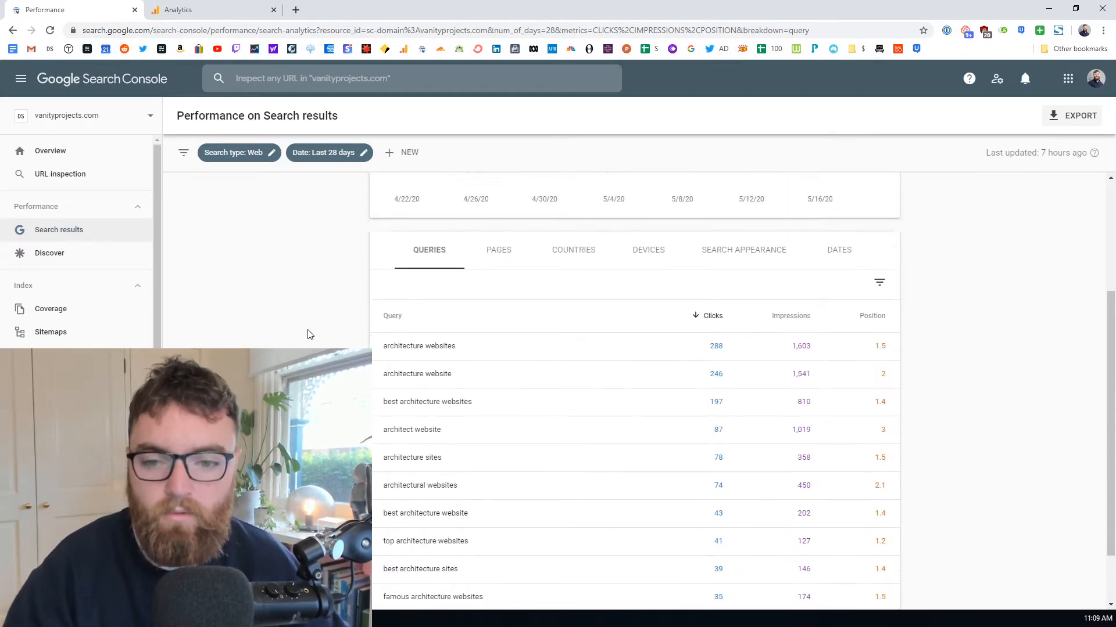
pyautogui.scroll(3)
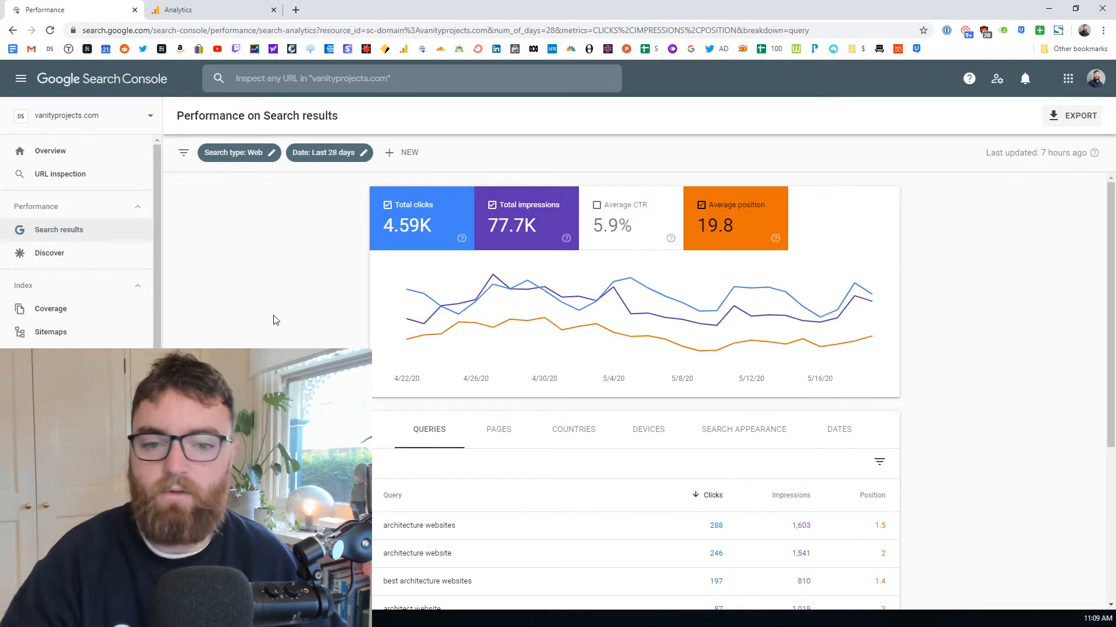
pyautogui.moveTo(135, 119)
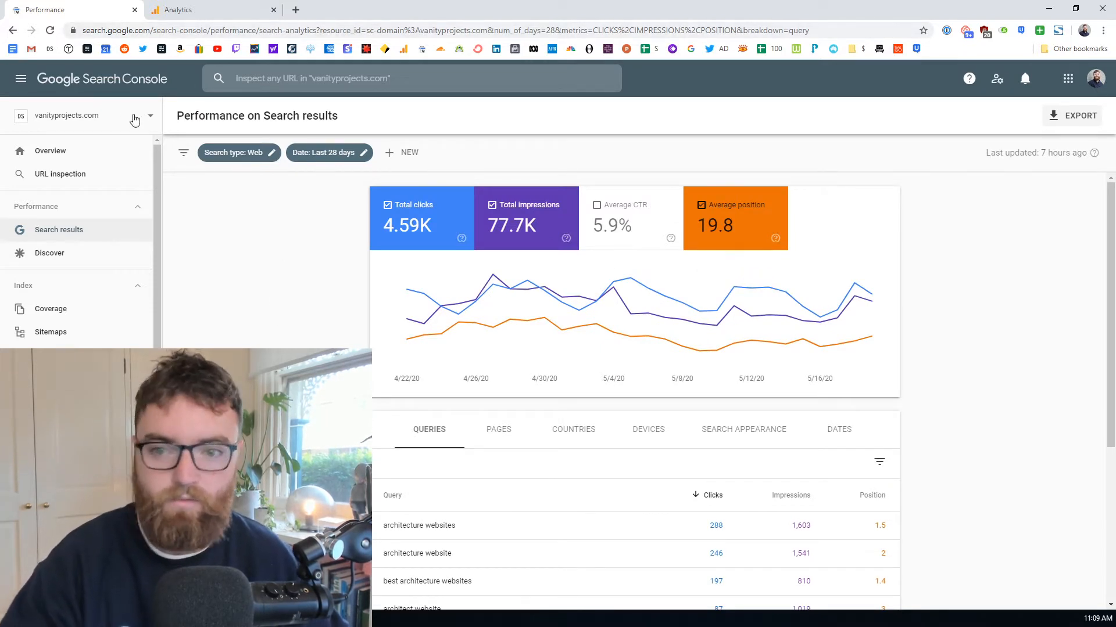
pyautogui.scroll(-3)
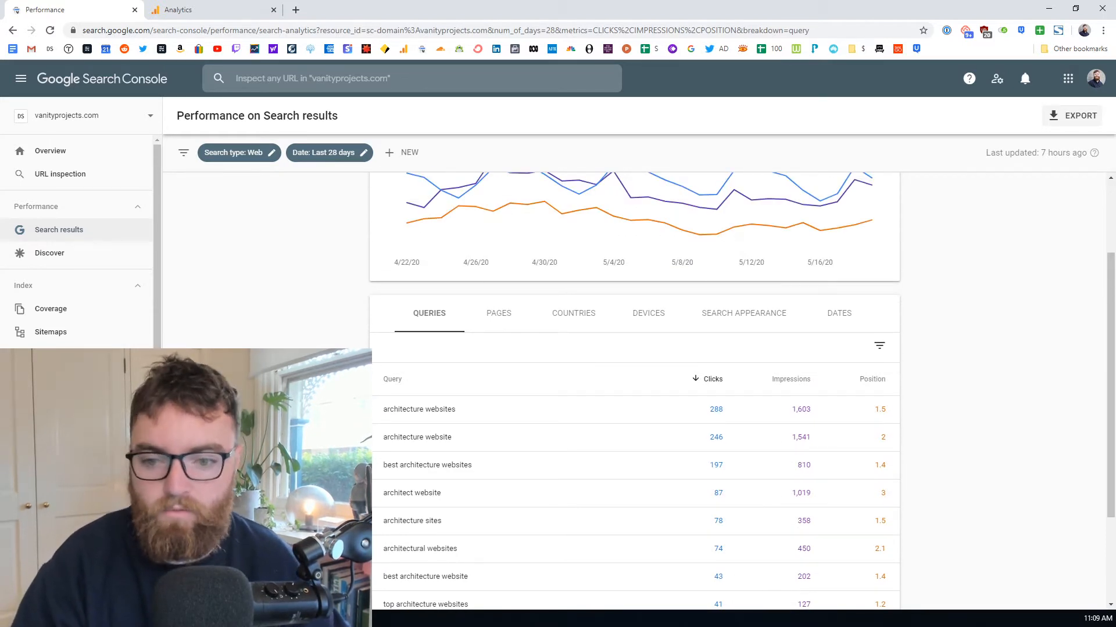
pyautogui.scroll(3)
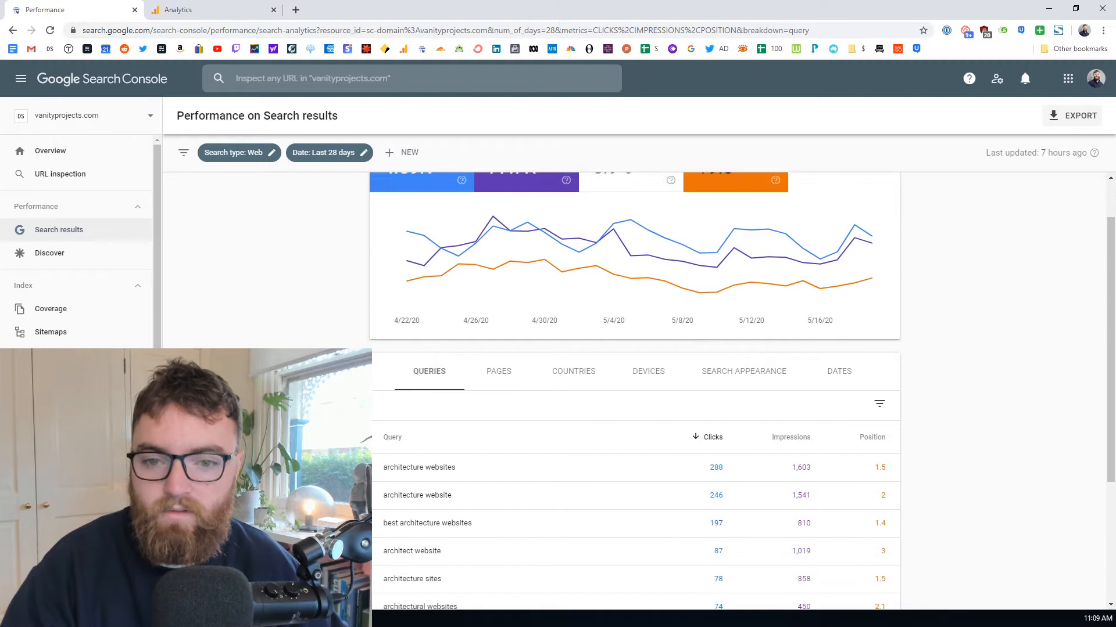
pyautogui.scroll(3)
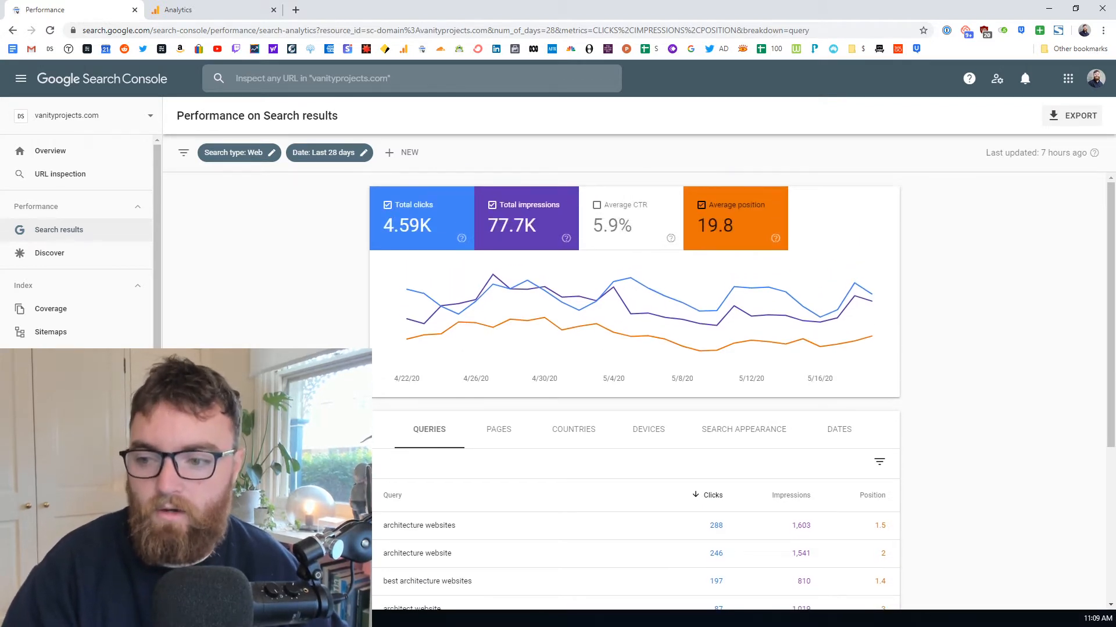
pyautogui.scroll(-3)
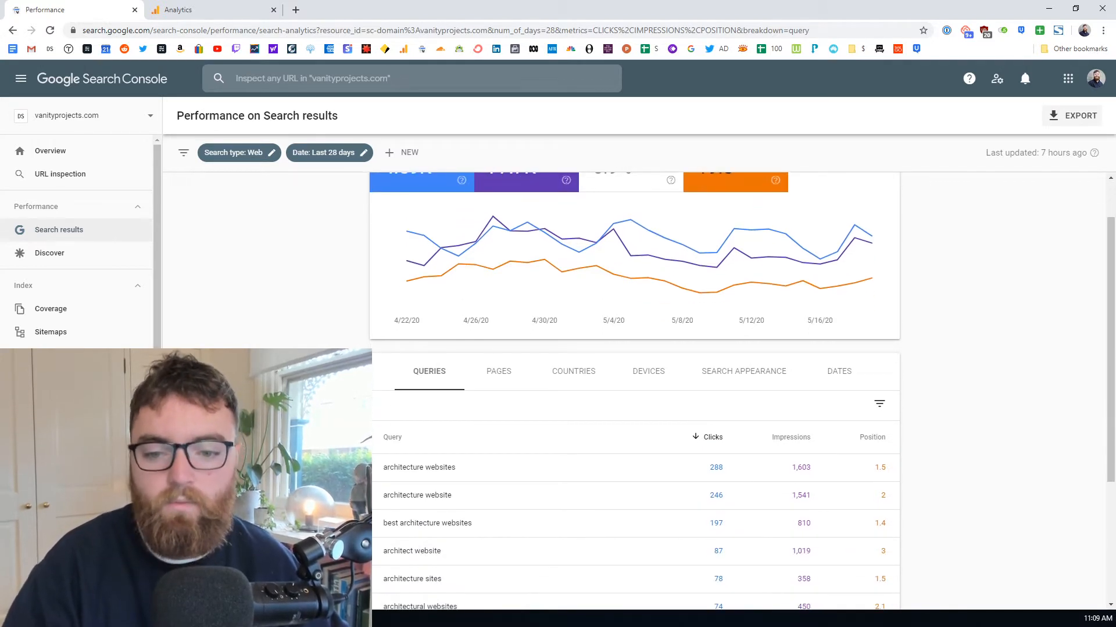
pyautogui.scroll(3)
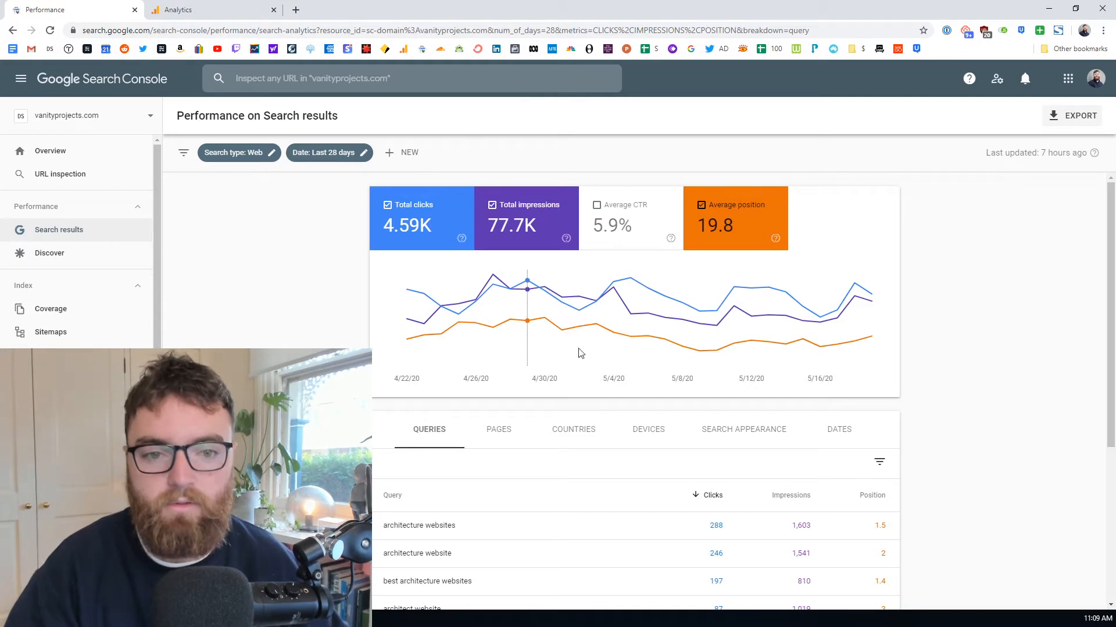
pyautogui.moveTo(268, 268)
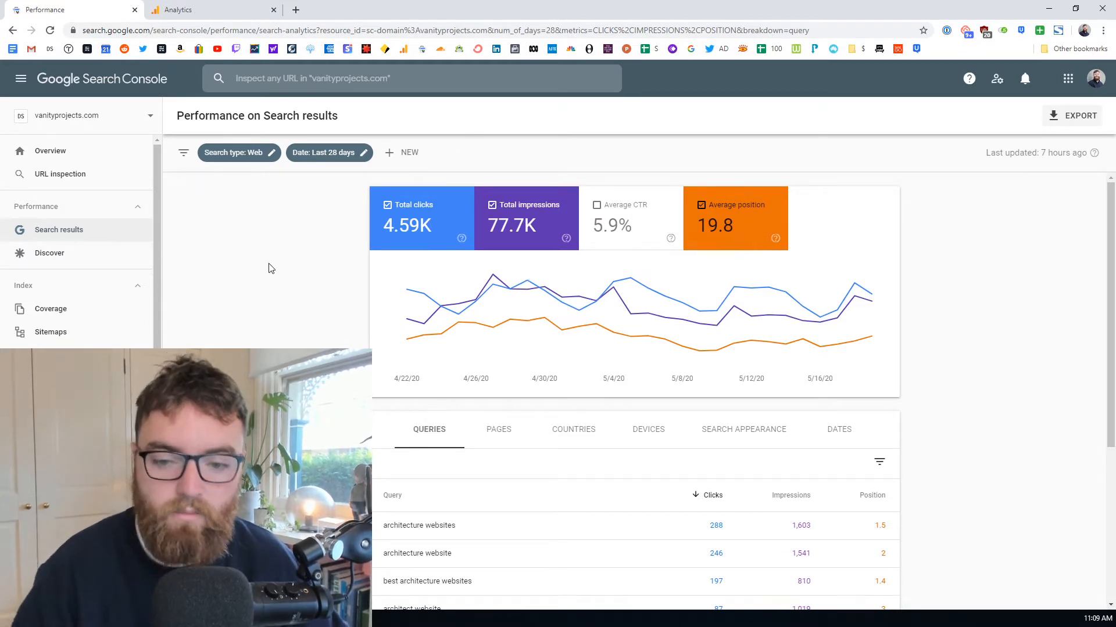
pyautogui.scroll(-3)
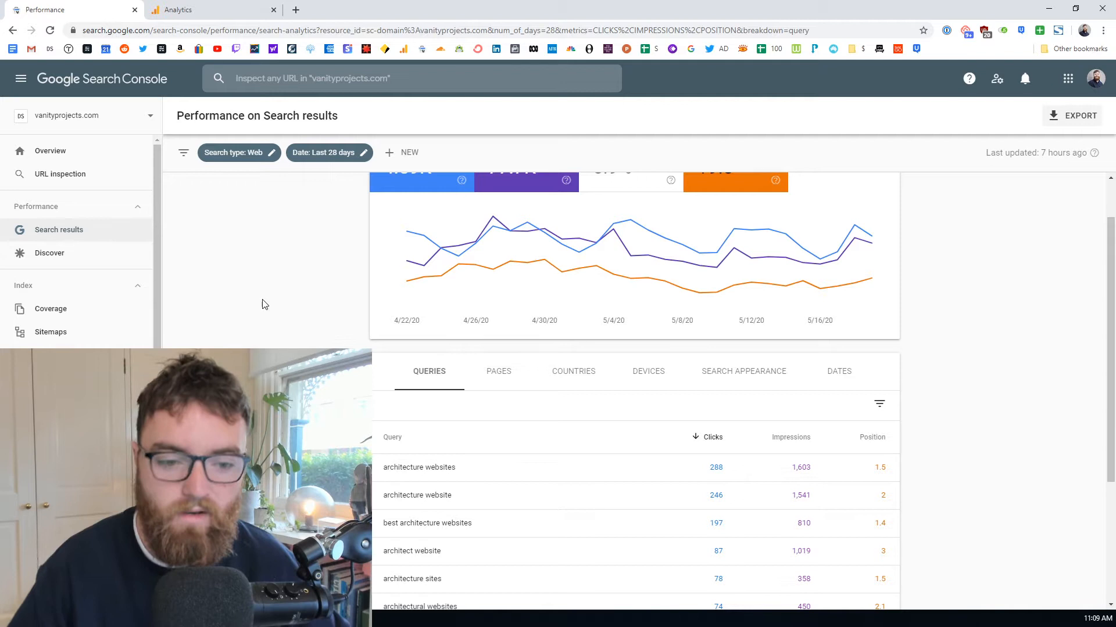
pyautogui.moveTo(290, 288)
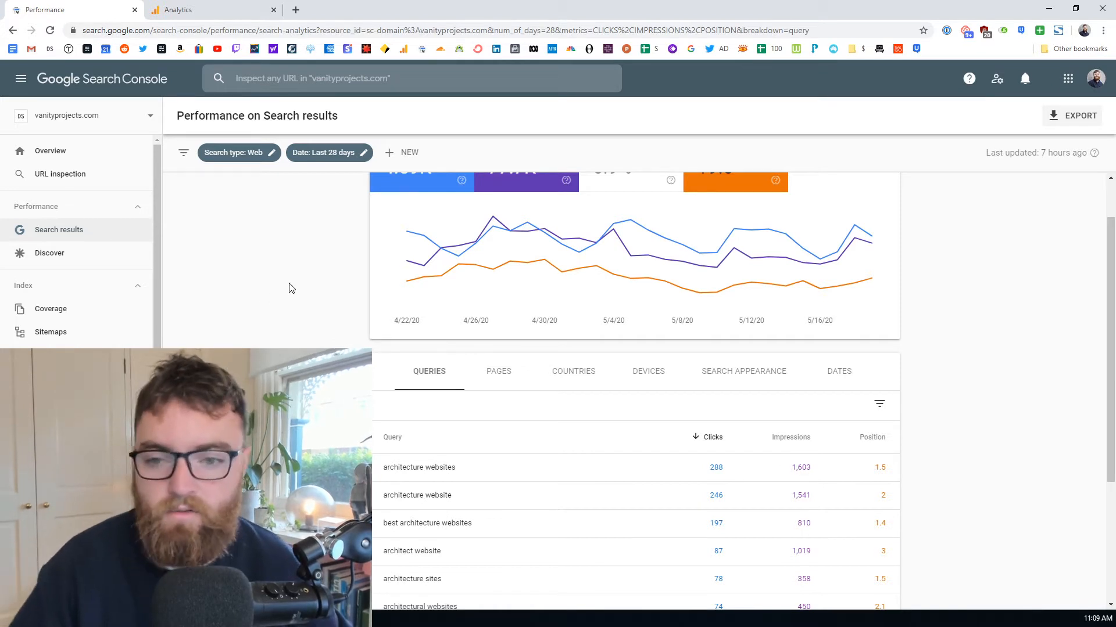
pyautogui.moveTo(289, 341)
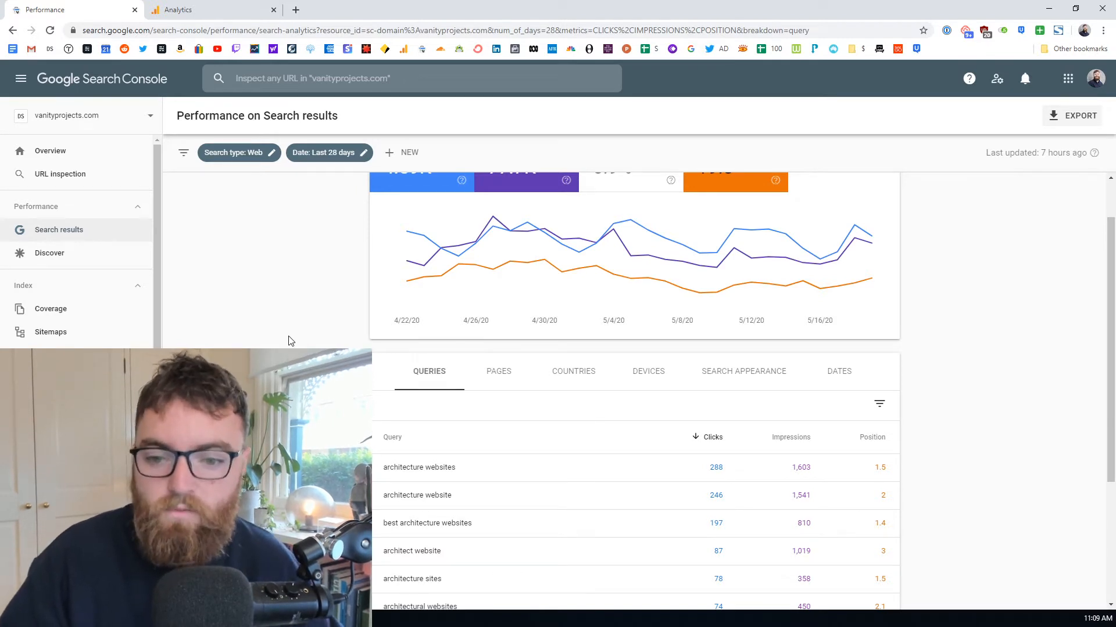
pyautogui.scroll(3)
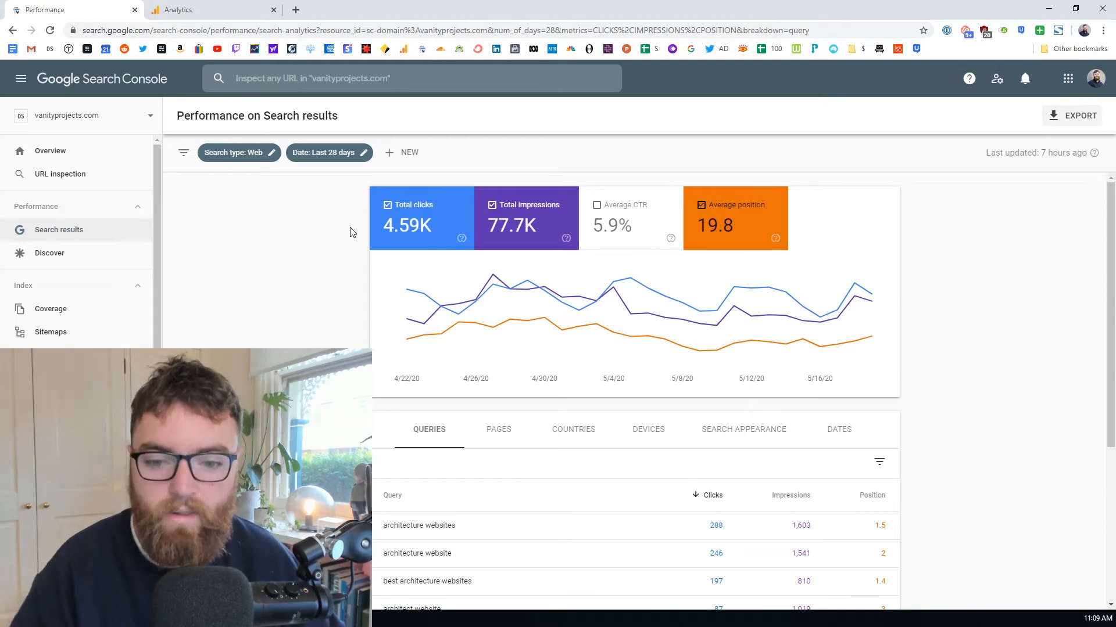
pyautogui.scroll(-3)
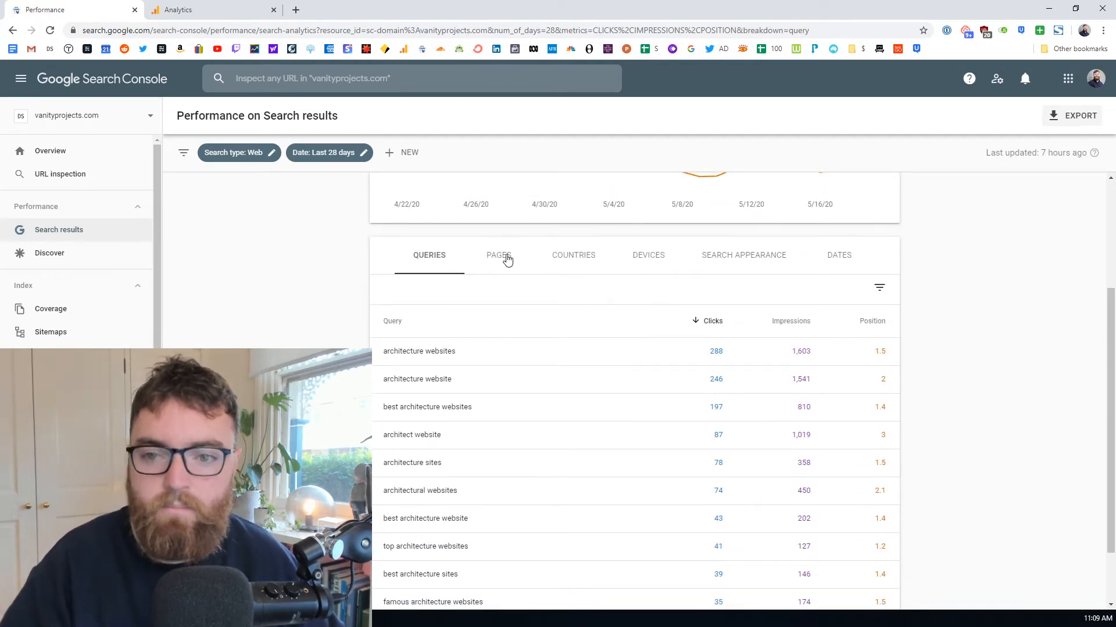
pyautogui.scroll(3)
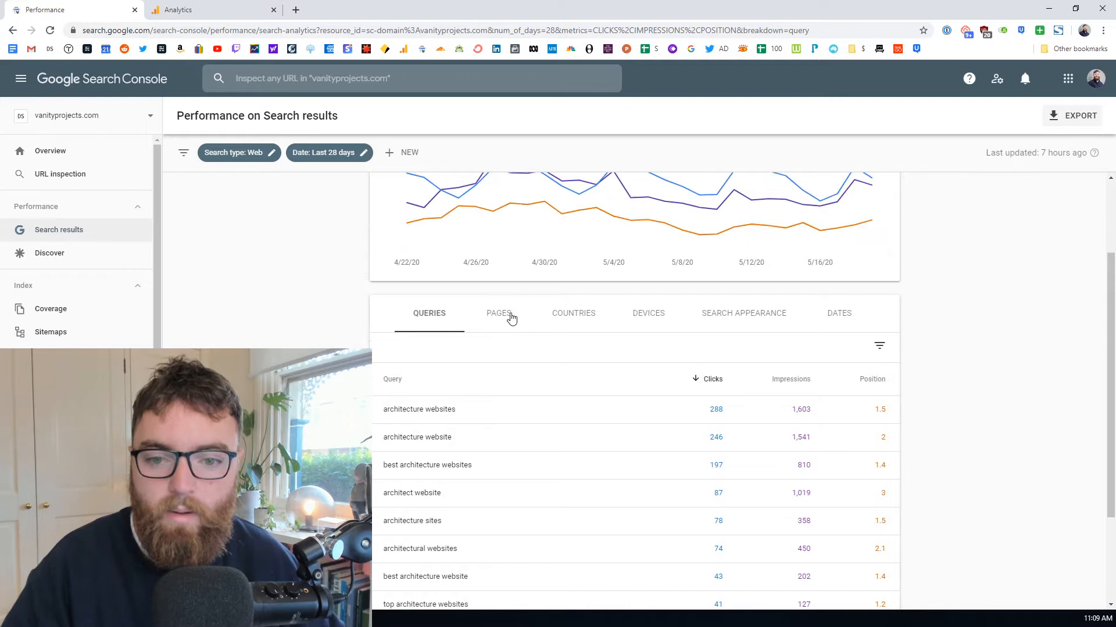
pyautogui.moveTo(503, 321)
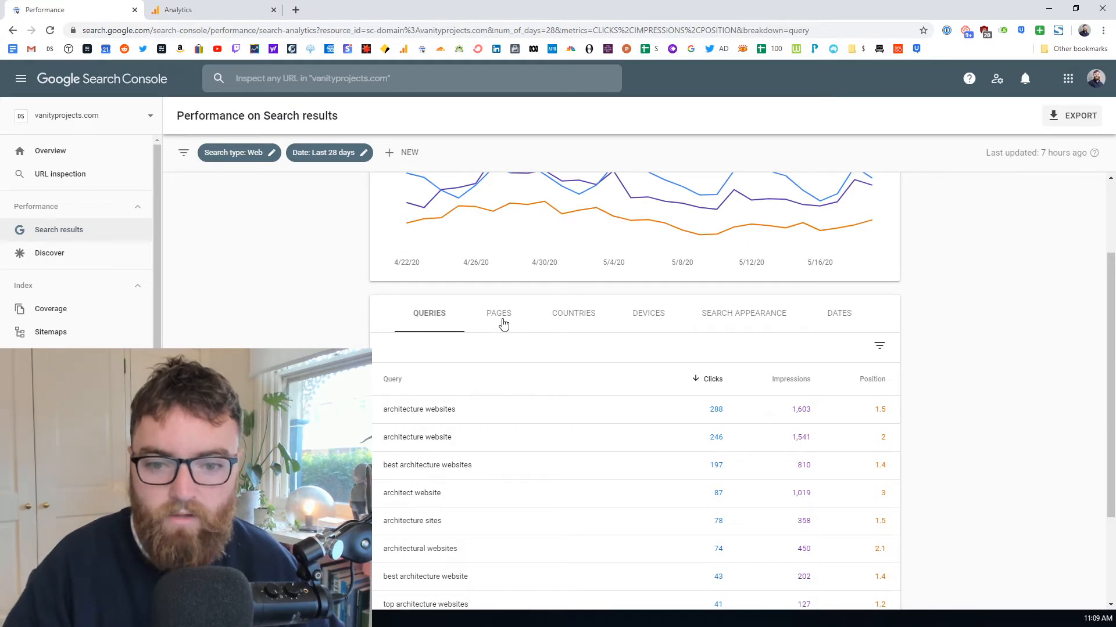
pyautogui.moveTo(496, 299)
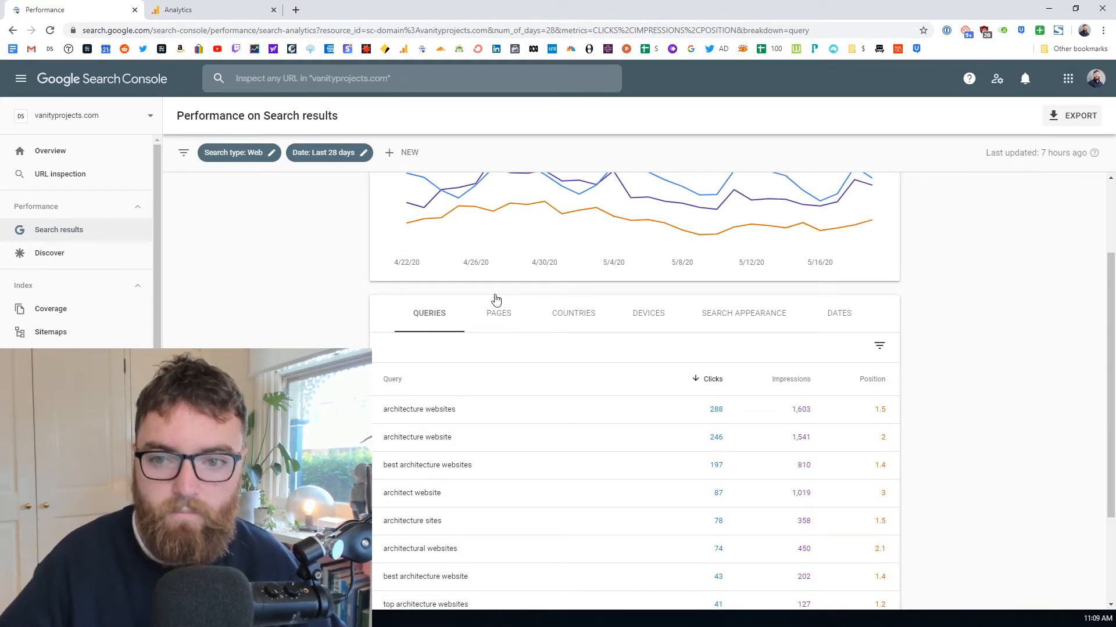
pyautogui.moveTo(328, 311)
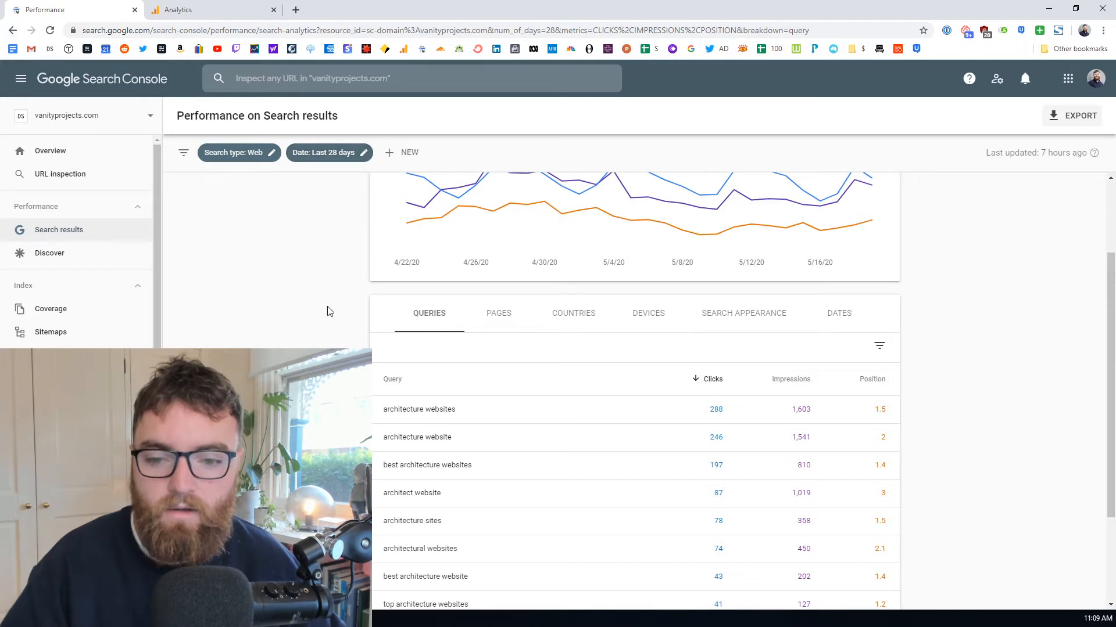
pyautogui.scroll(3)
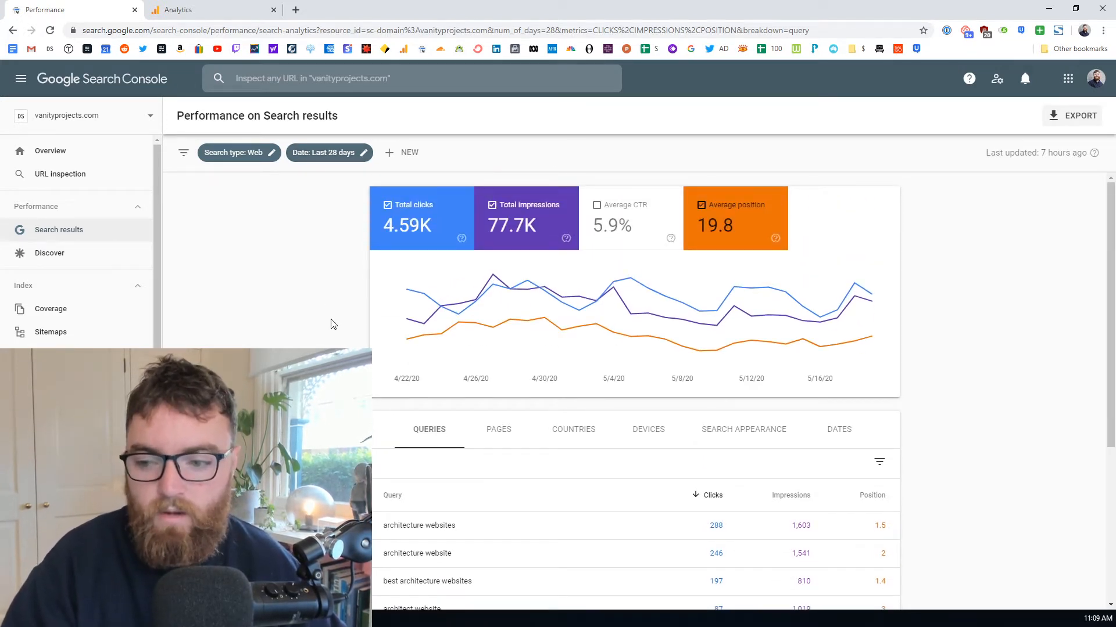
pyautogui.scroll(-3)
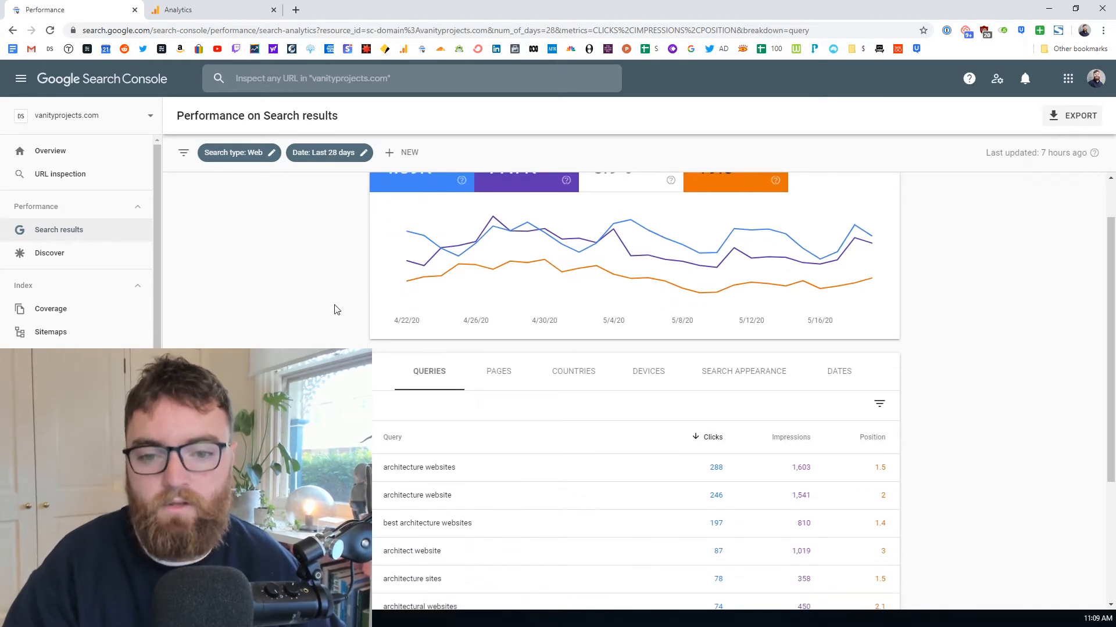
pyautogui.moveTo(342, 259)
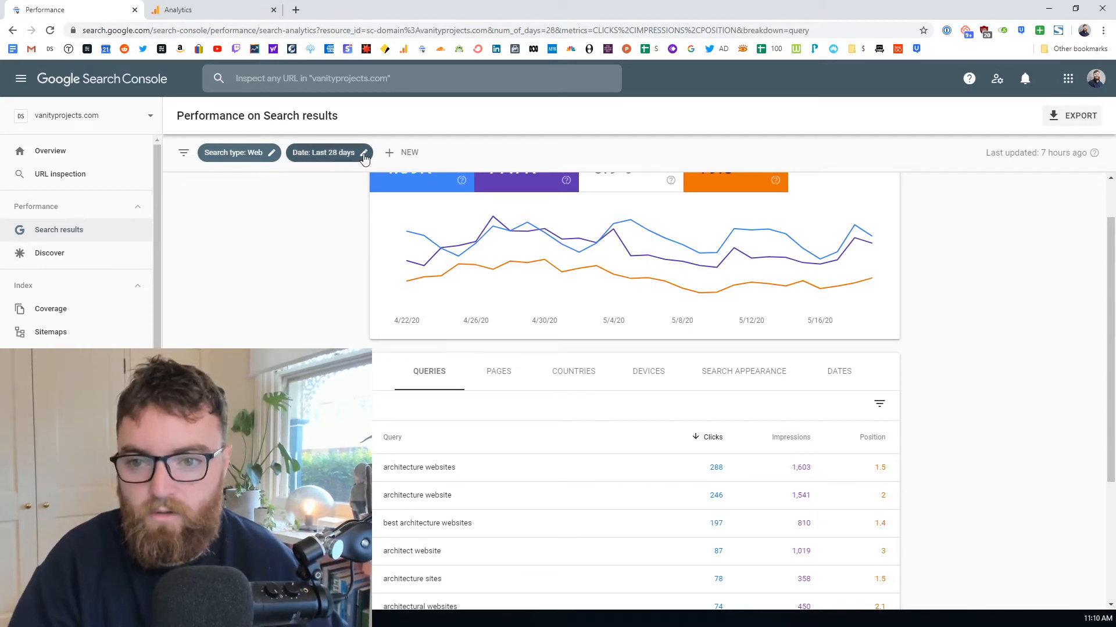
# Change the report's date range from the last 28 days to the last 12 months.
pyautogui.click(328, 152)
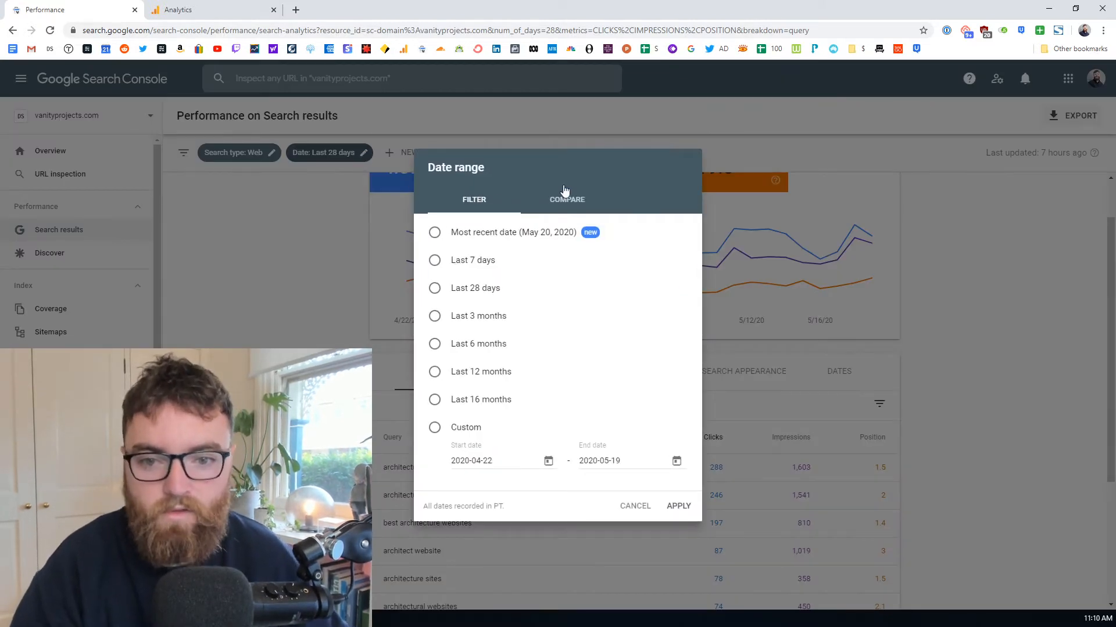
pyautogui.click(435, 289)
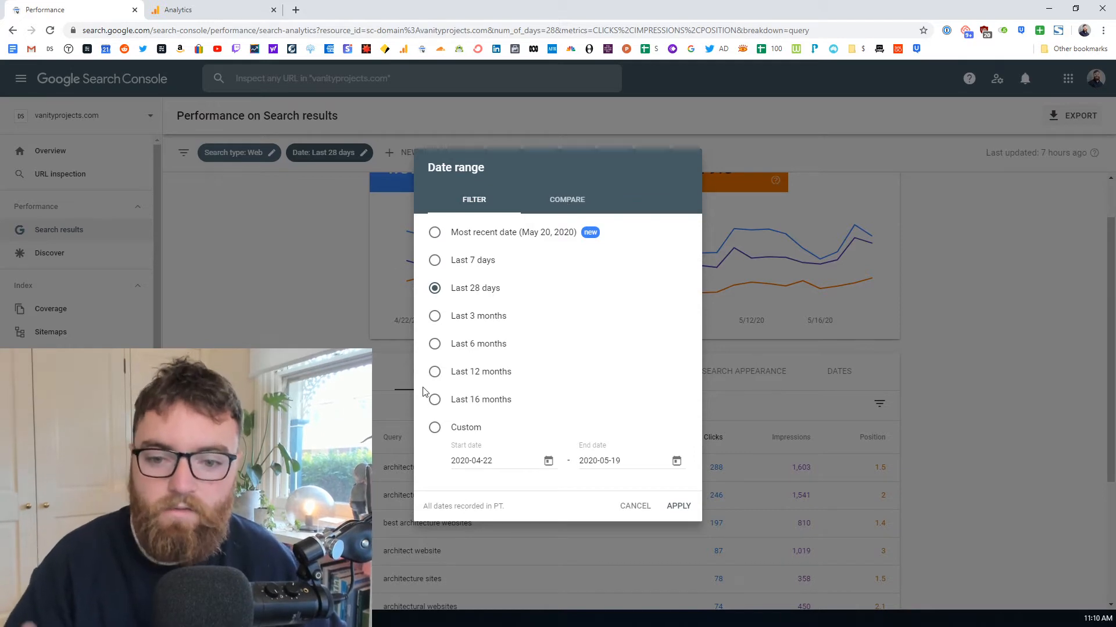
pyautogui.click(435, 372)
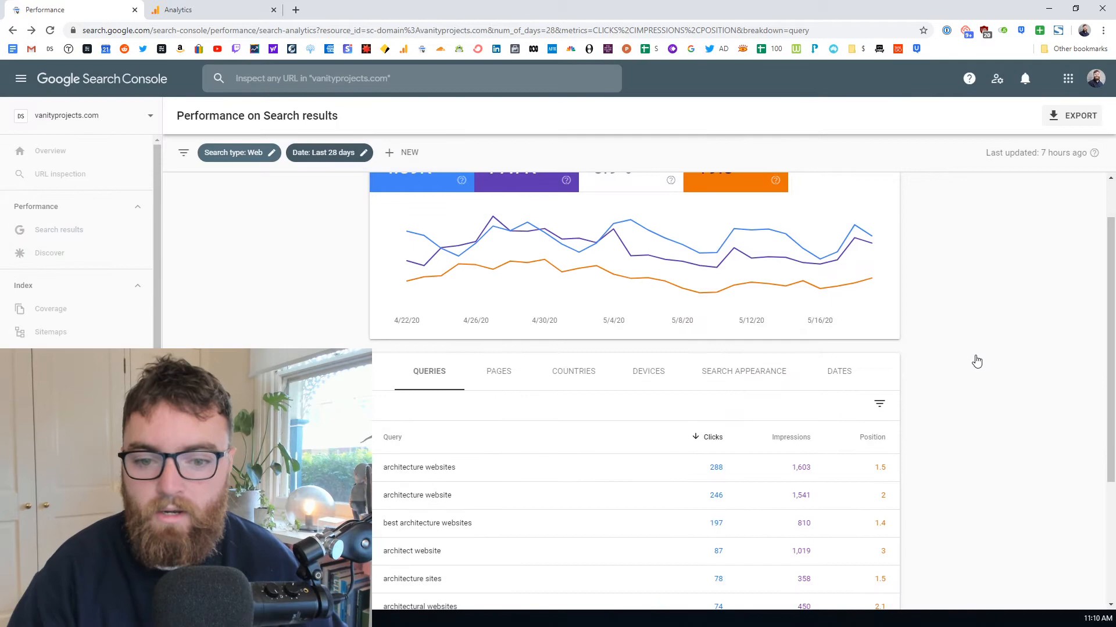
pyautogui.click(324, 152)
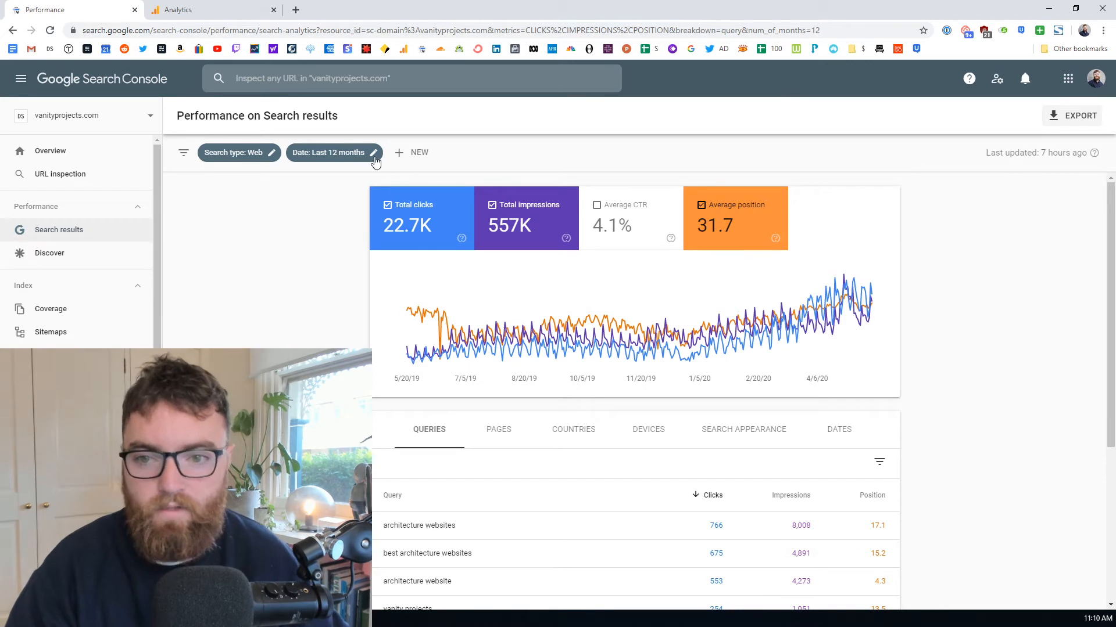
pyautogui.click(735, 218)
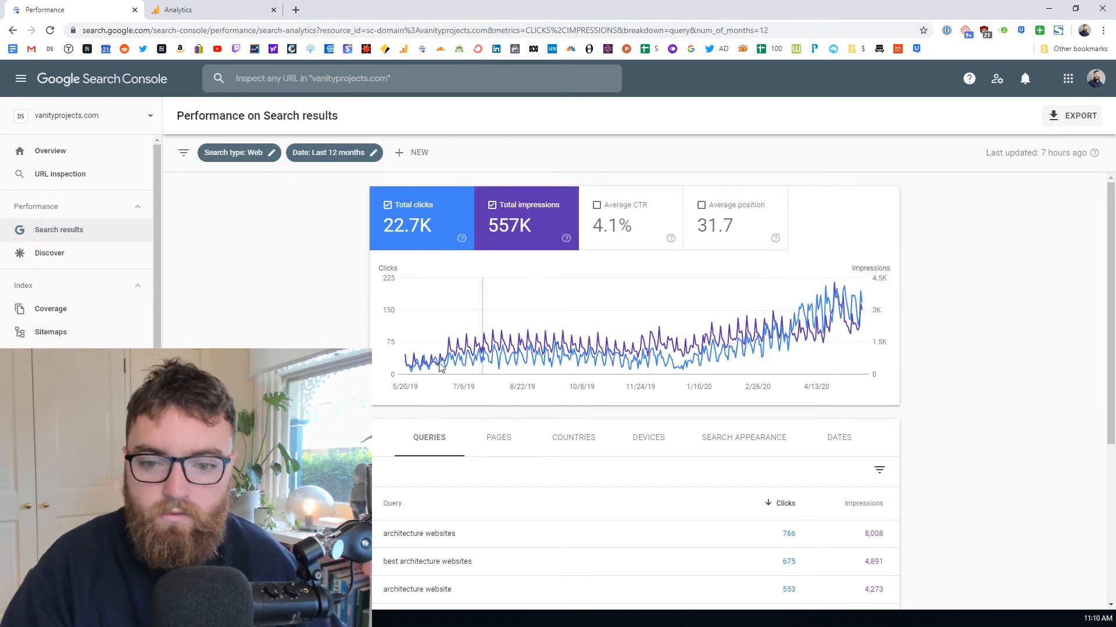
pyautogui.moveTo(490, 348)
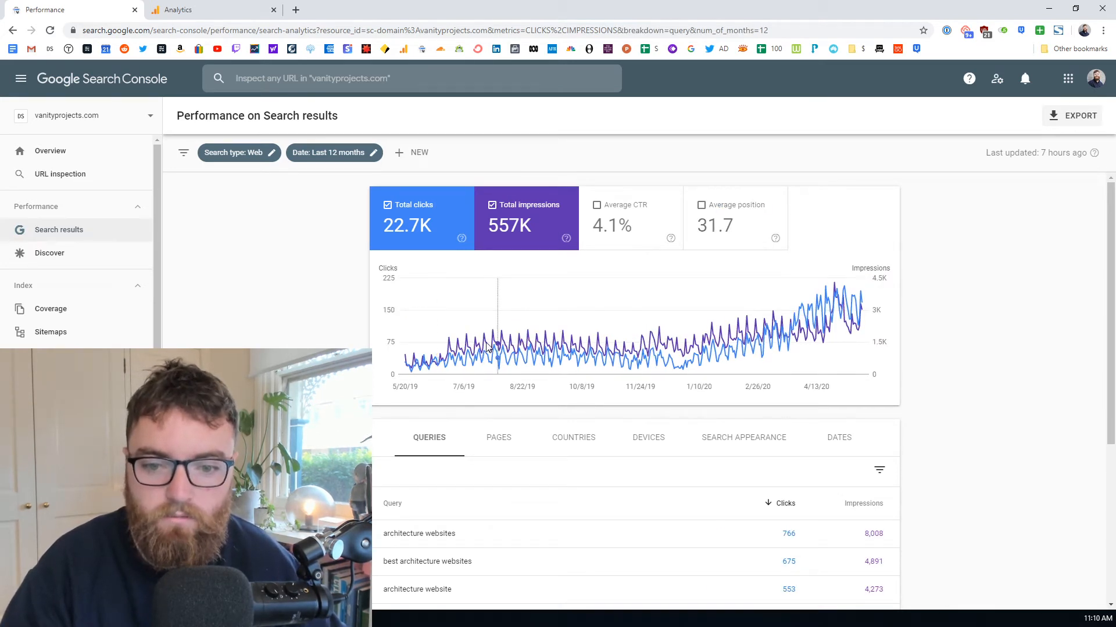
pyautogui.moveTo(525, 347)
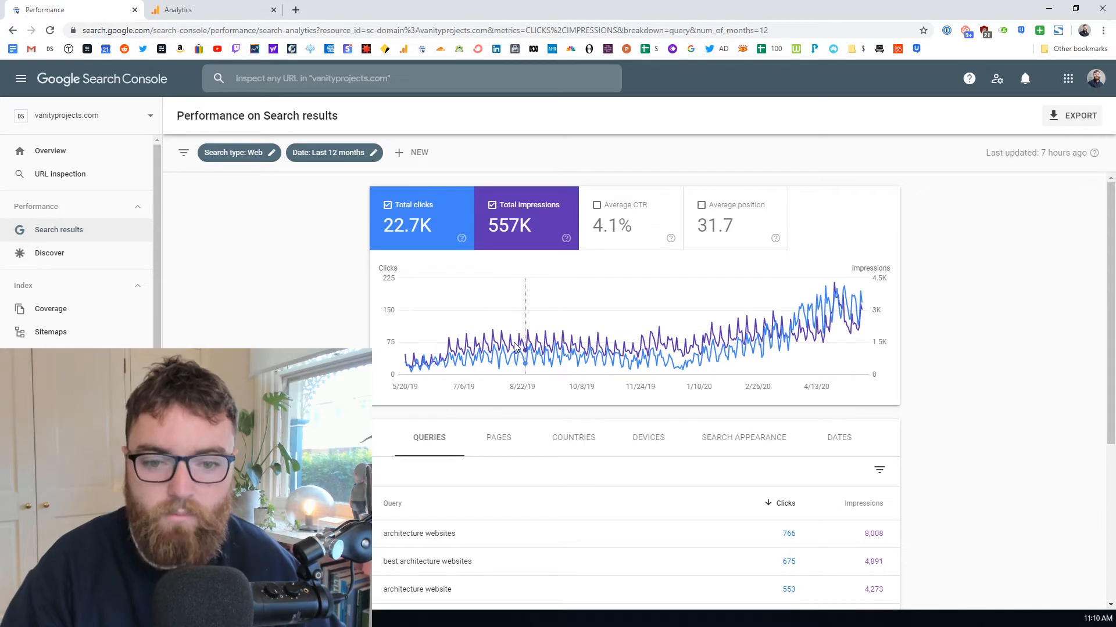
pyautogui.moveTo(518, 349)
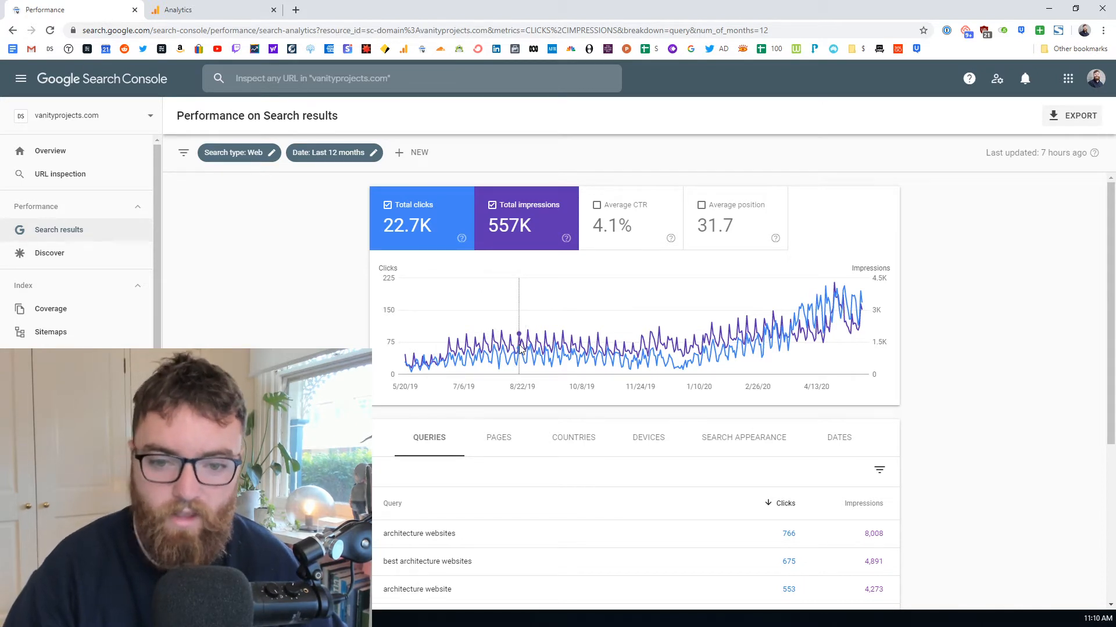
pyautogui.moveTo(519, 349)
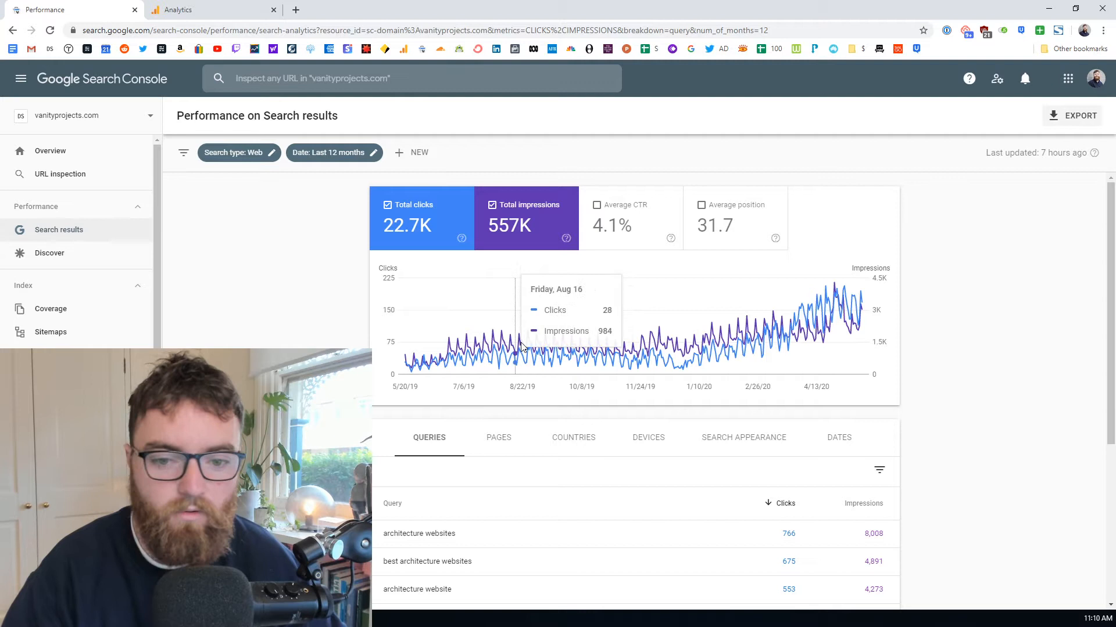
pyautogui.moveTo(524, 362)
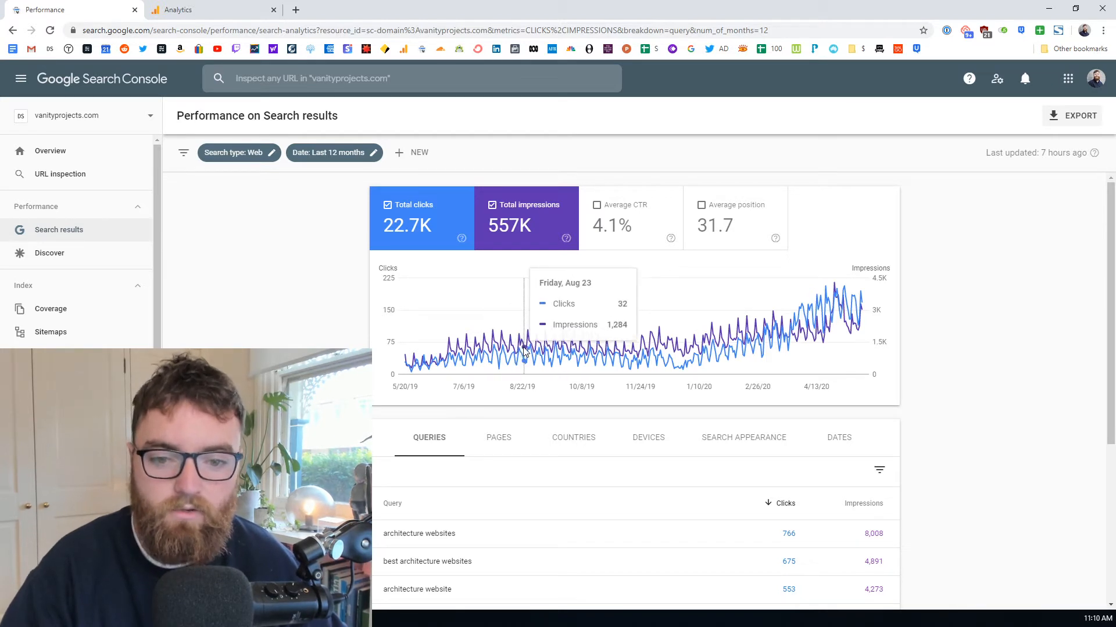
pyautogui.moveTo(619, 430)
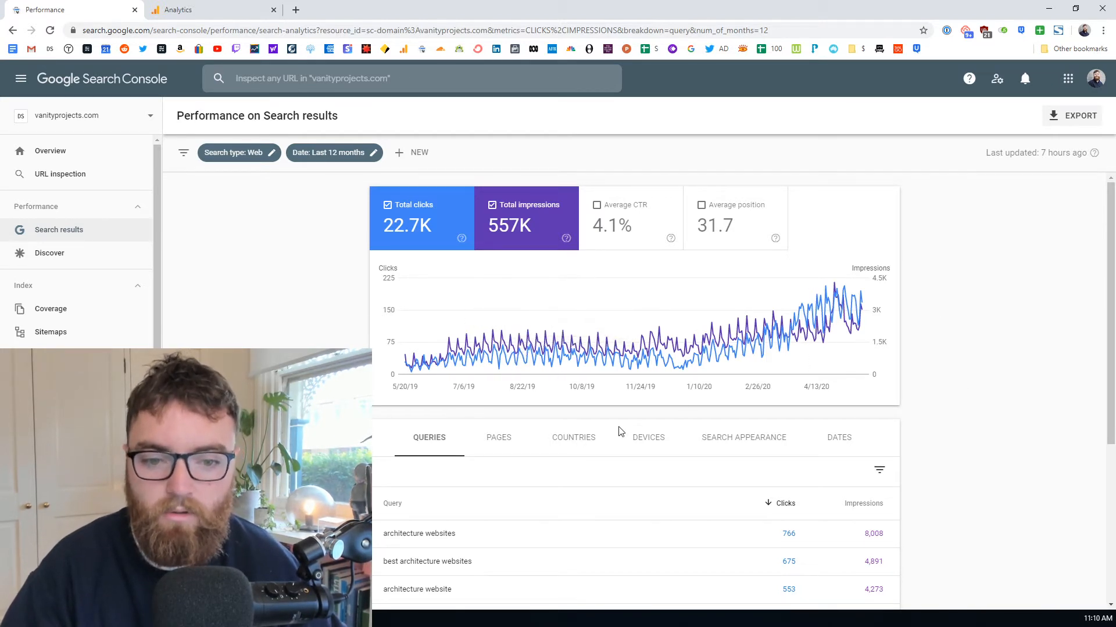
pyautogui.moveTo(532, 389)
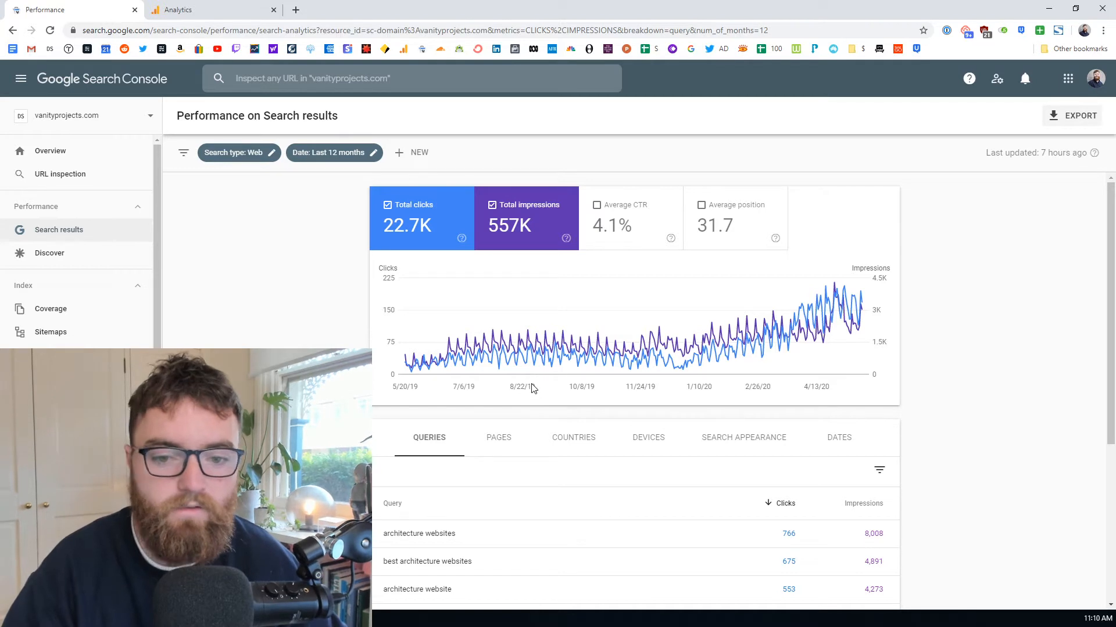
pyautogui.moveTo(527, 340)
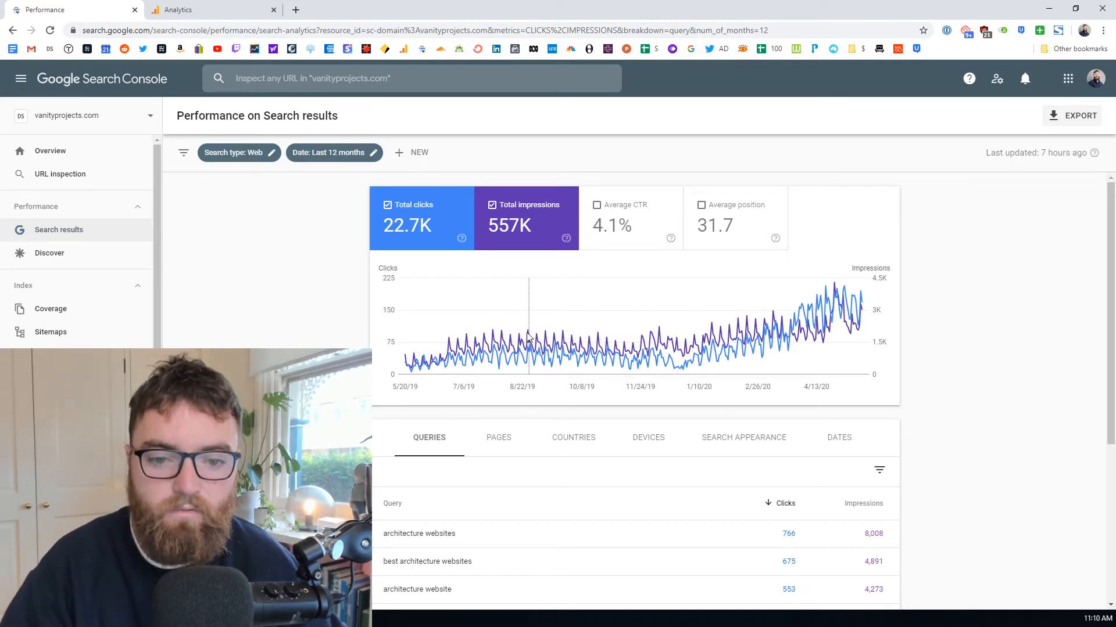
pyautogui.moveTo(523, 349)
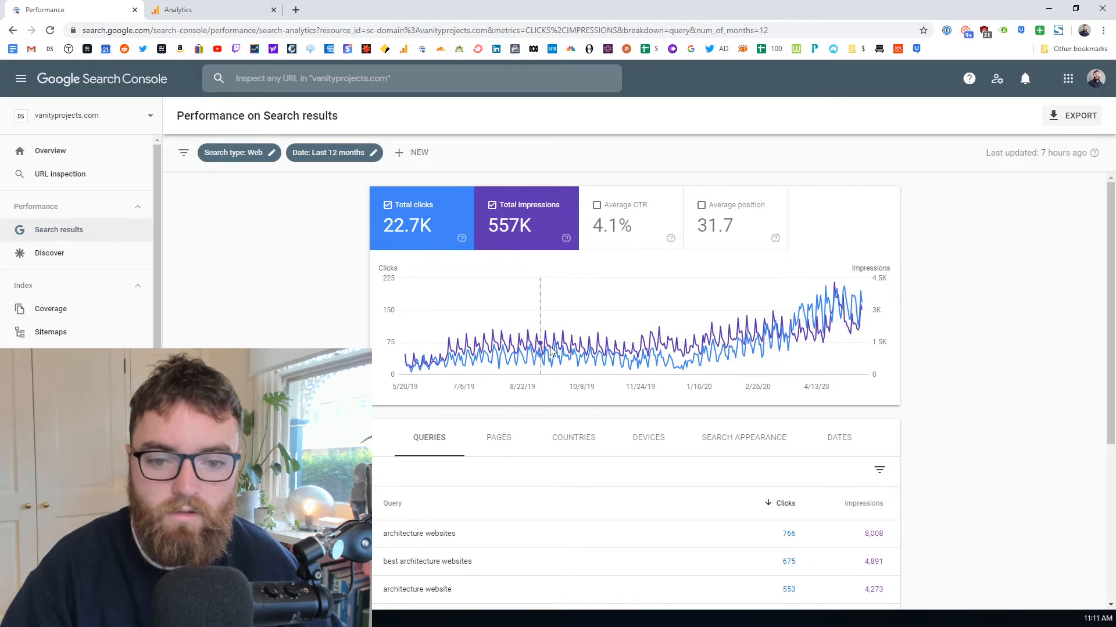
pyautogui.moveTo(584, 355)
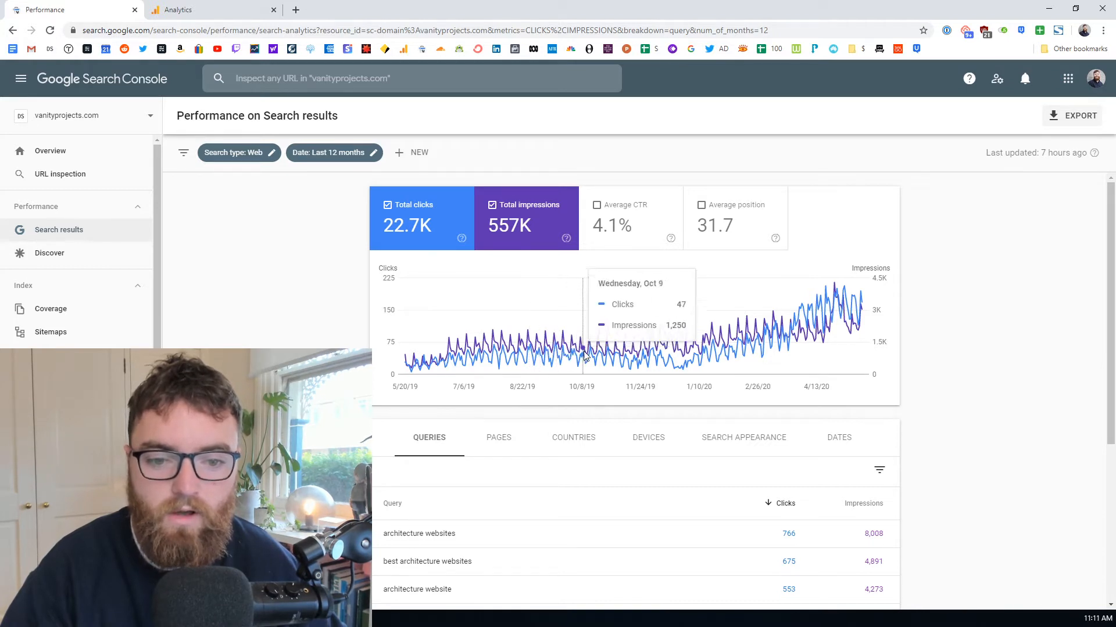
pyautogui.moveTo(632, 359)
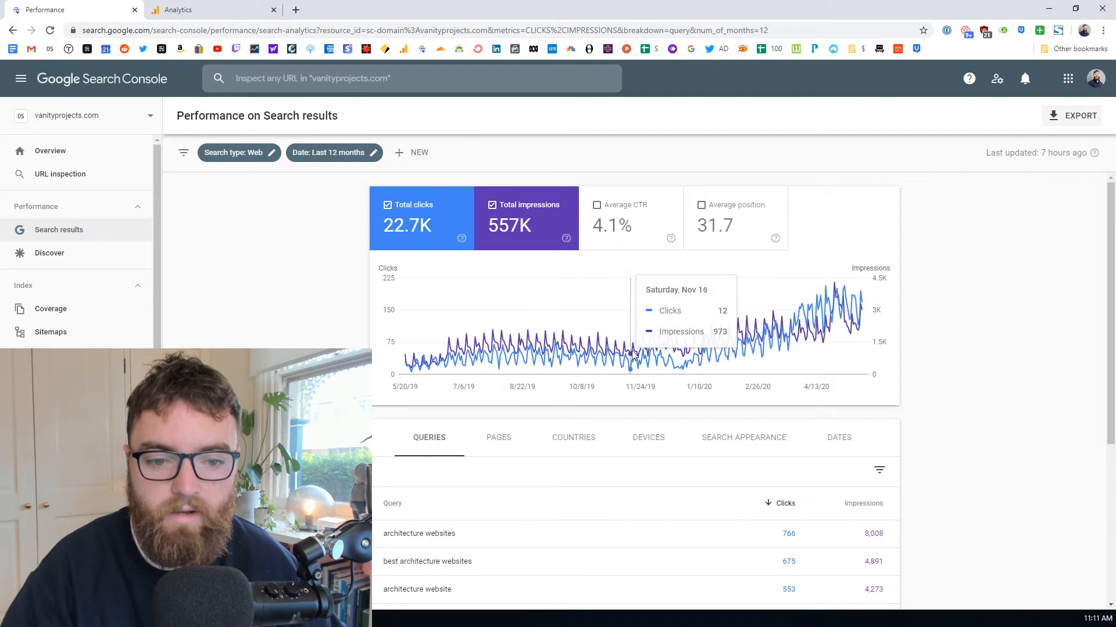
pyautogui.moveTo(643, 366)
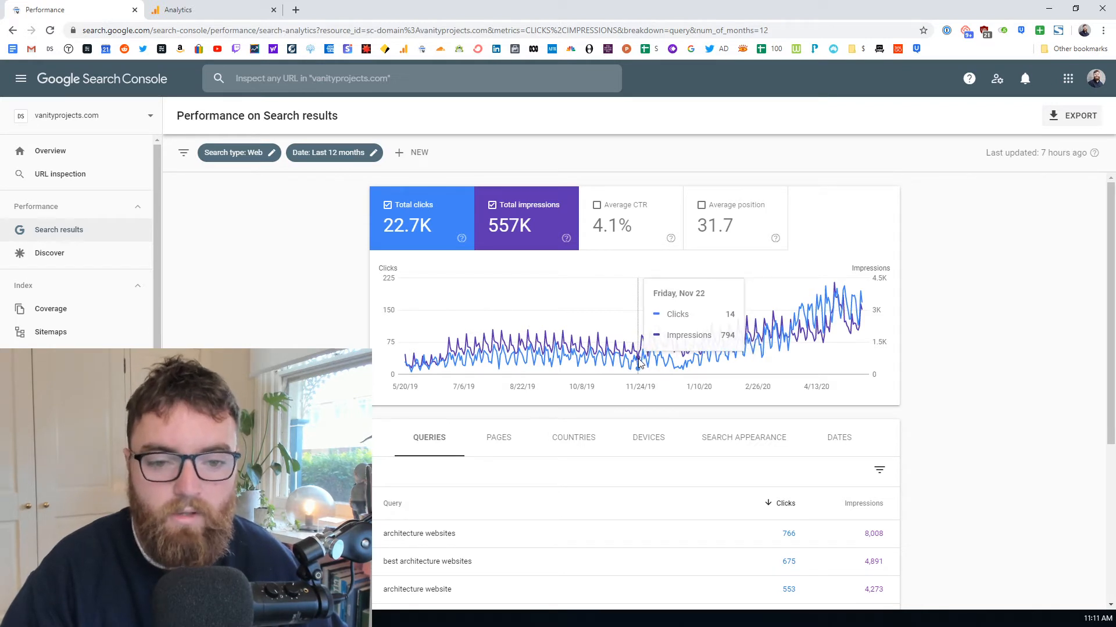
pyautogui.moveTo(579, 346)
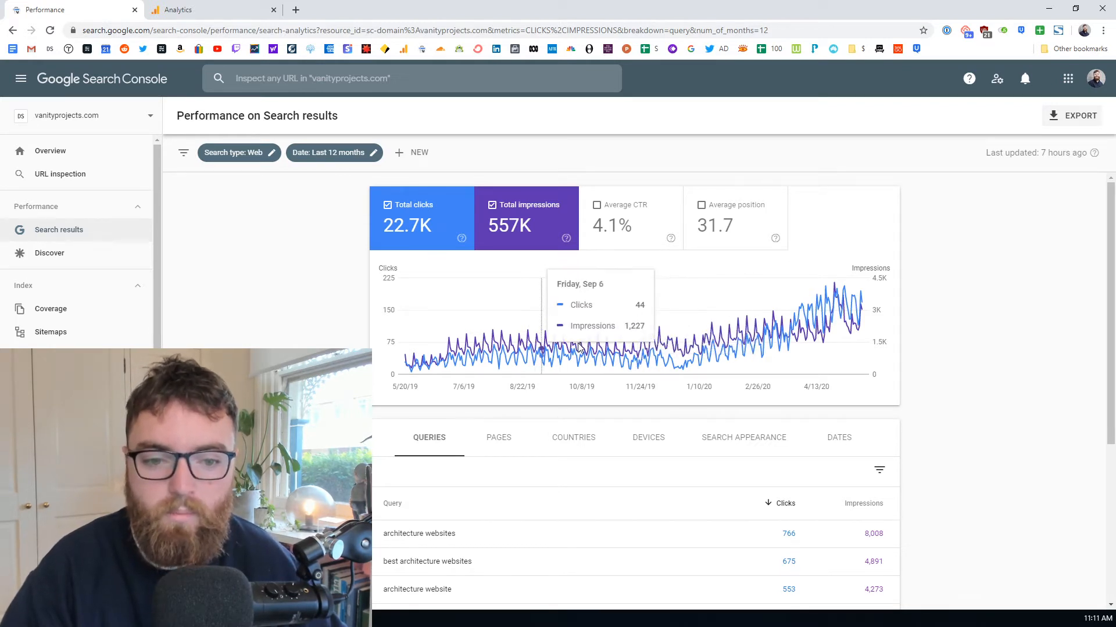
pyautogui.moveTo(532, 359)
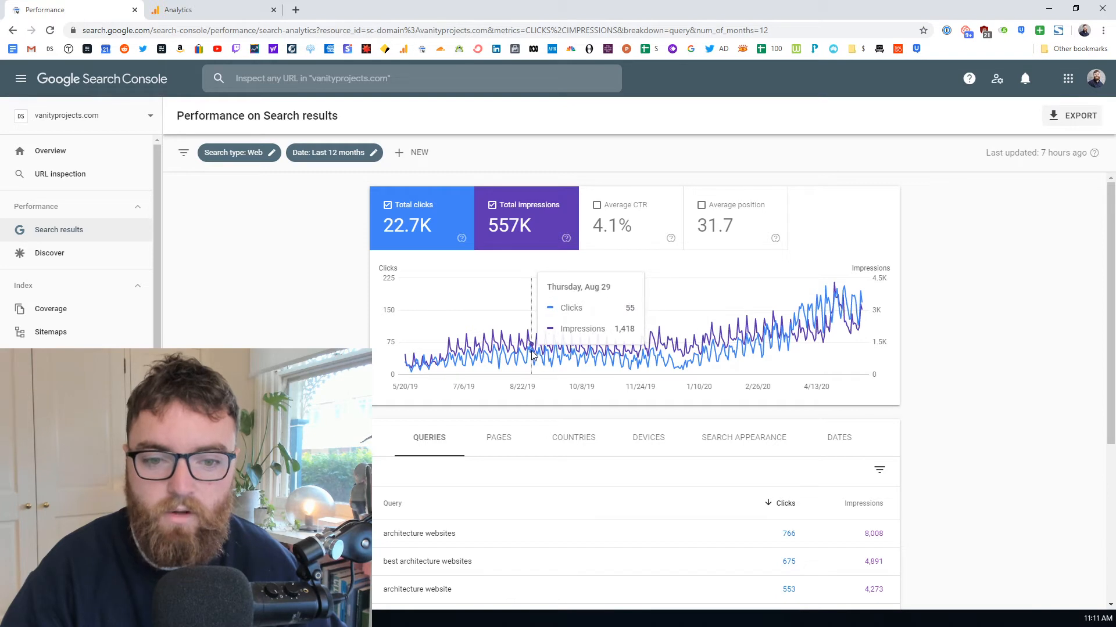
pyautogui.moveTo(636, 359)
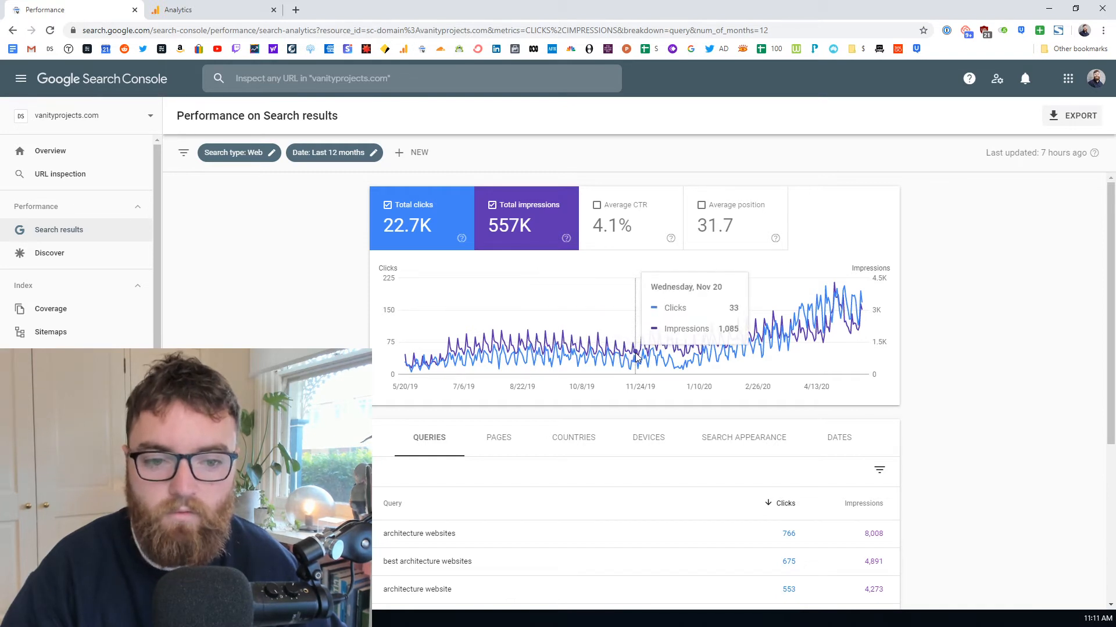
pyautogui.moveTo(563, 334)
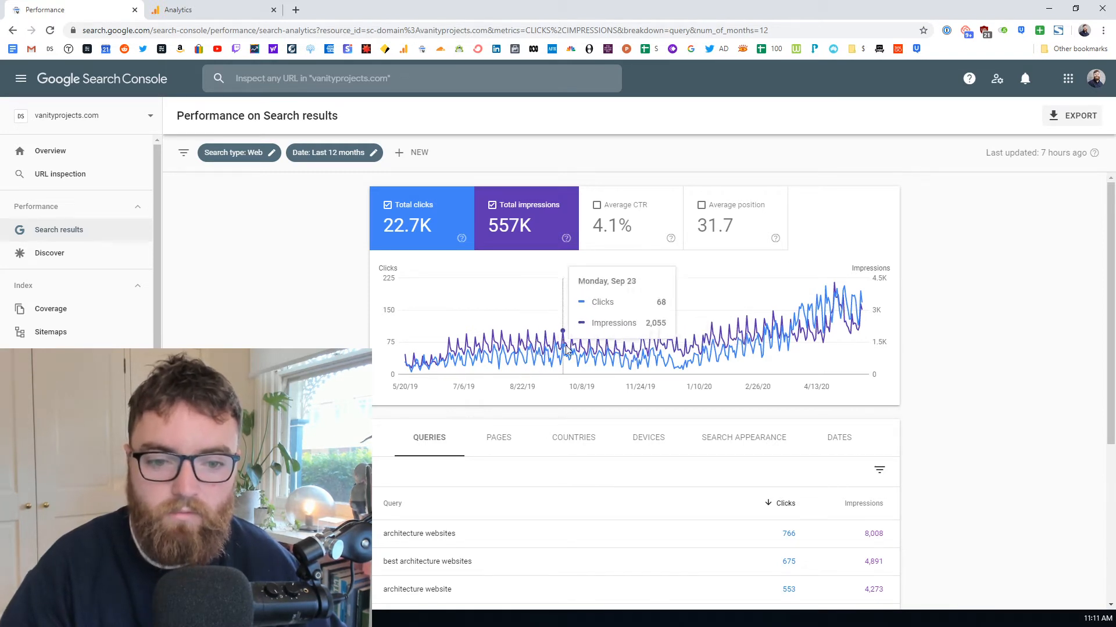
pyautogui.moveTo(960, 271)
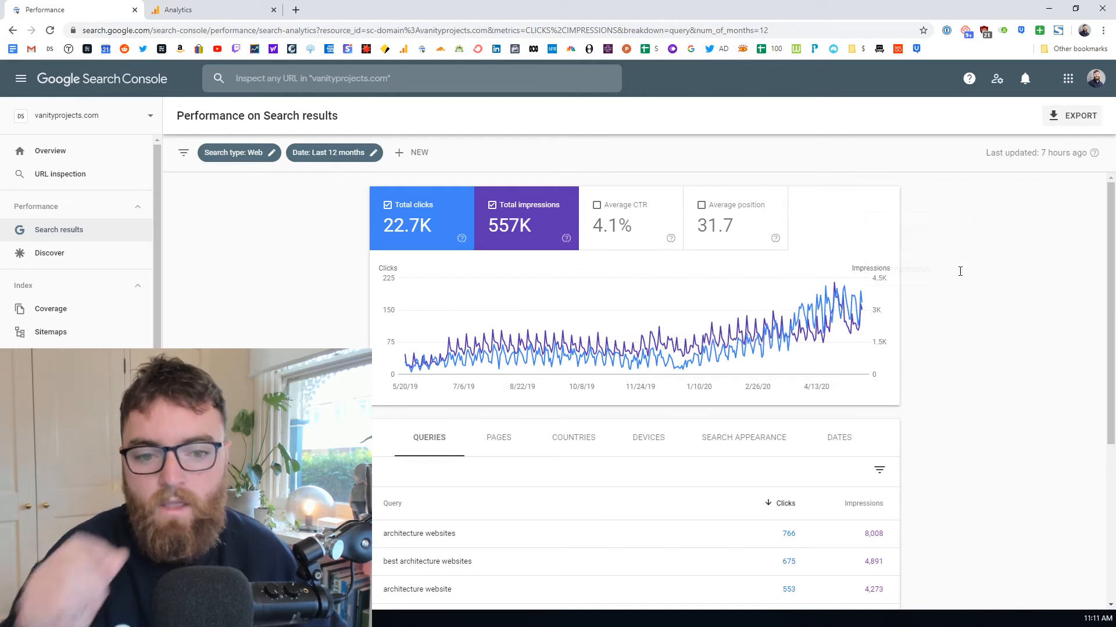
pyautogui.moveTo(1018, 288)
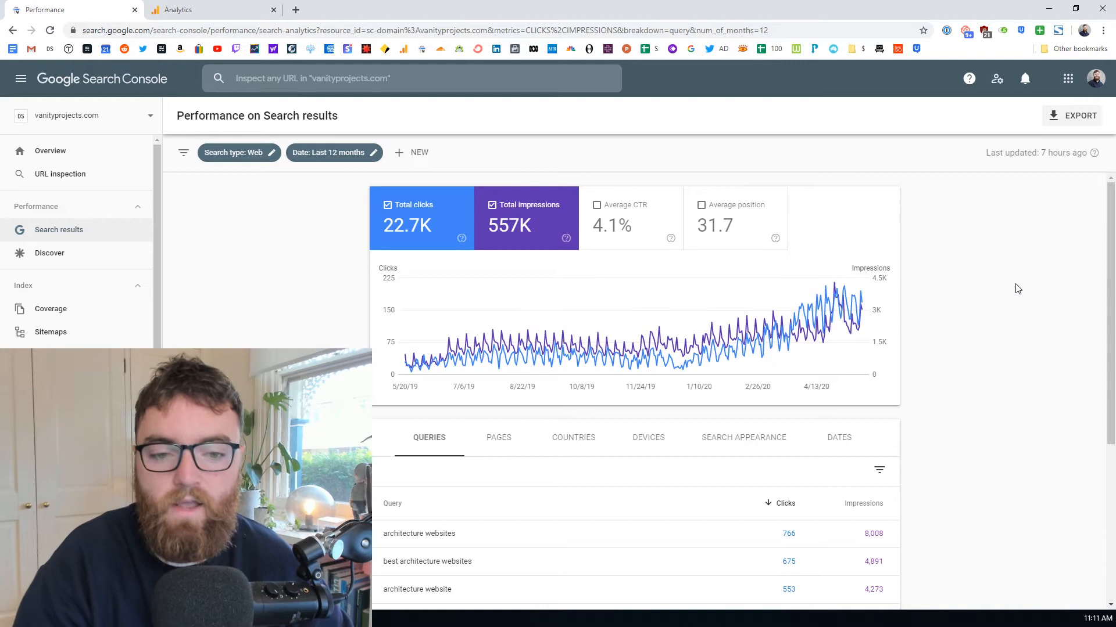
pyautogui.moveTo(613, 354)
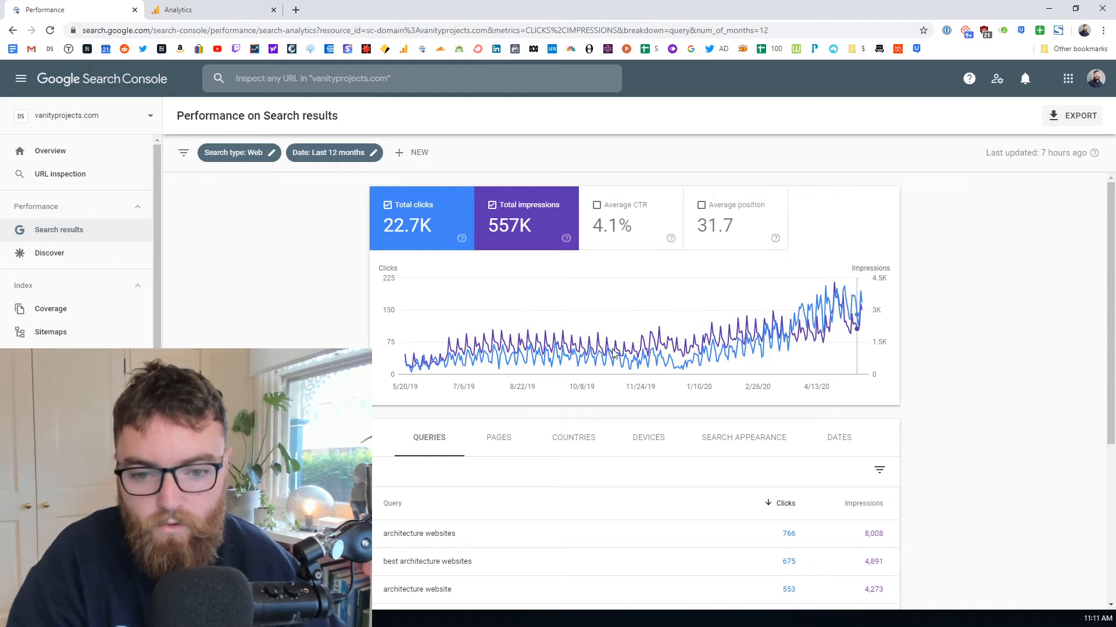
pyautogui.moveTo(644, 356)
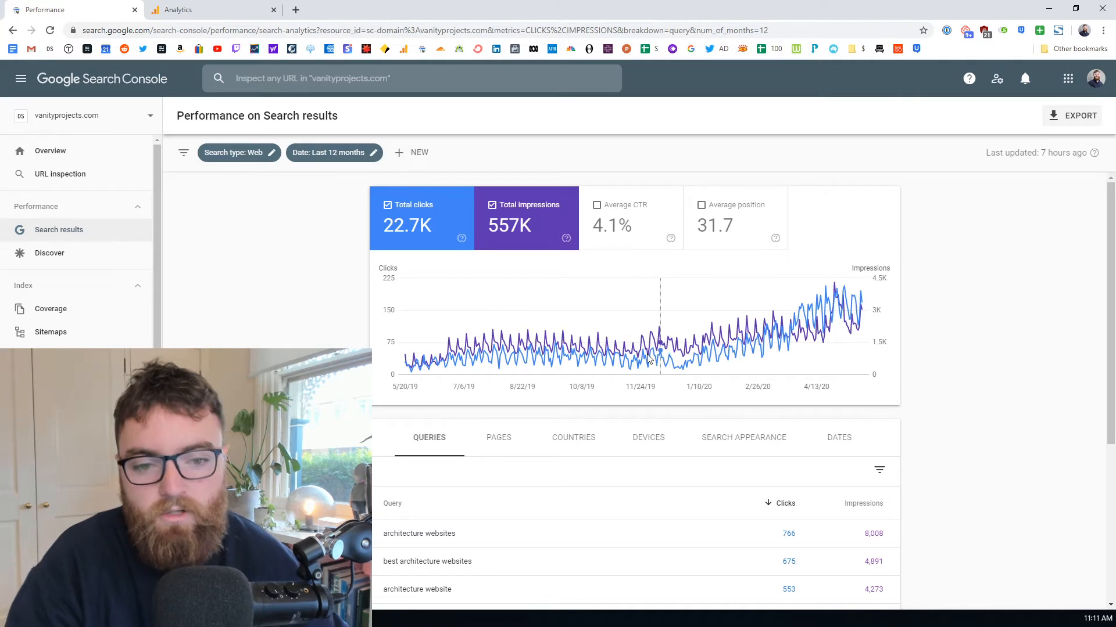
pyautogui.moveTo(682, 364)
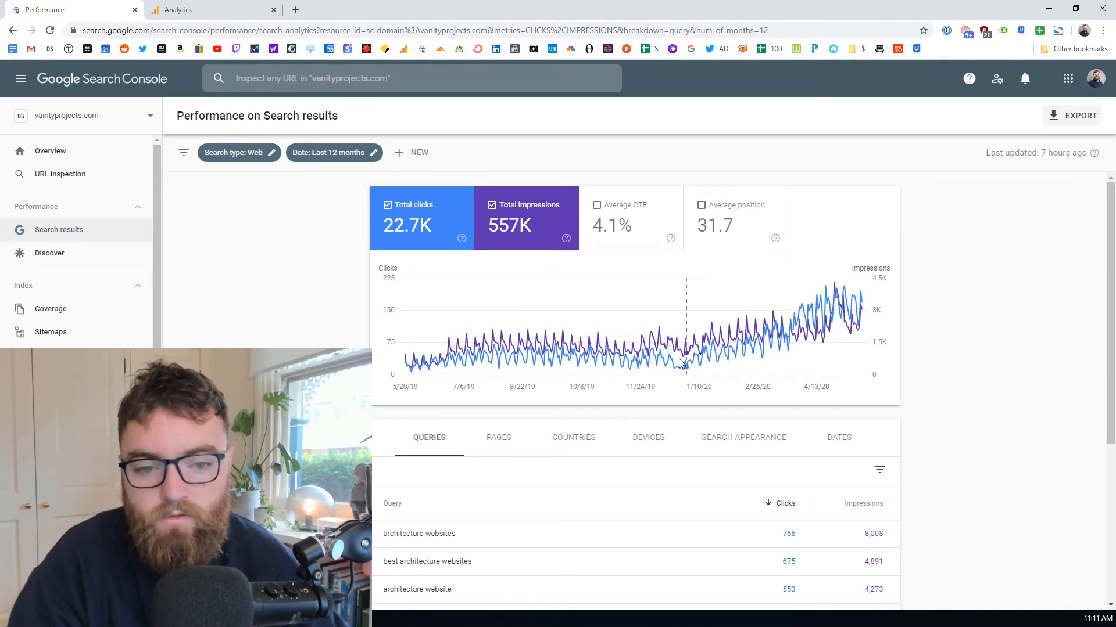
pyautogui.moveTo(664, 364)
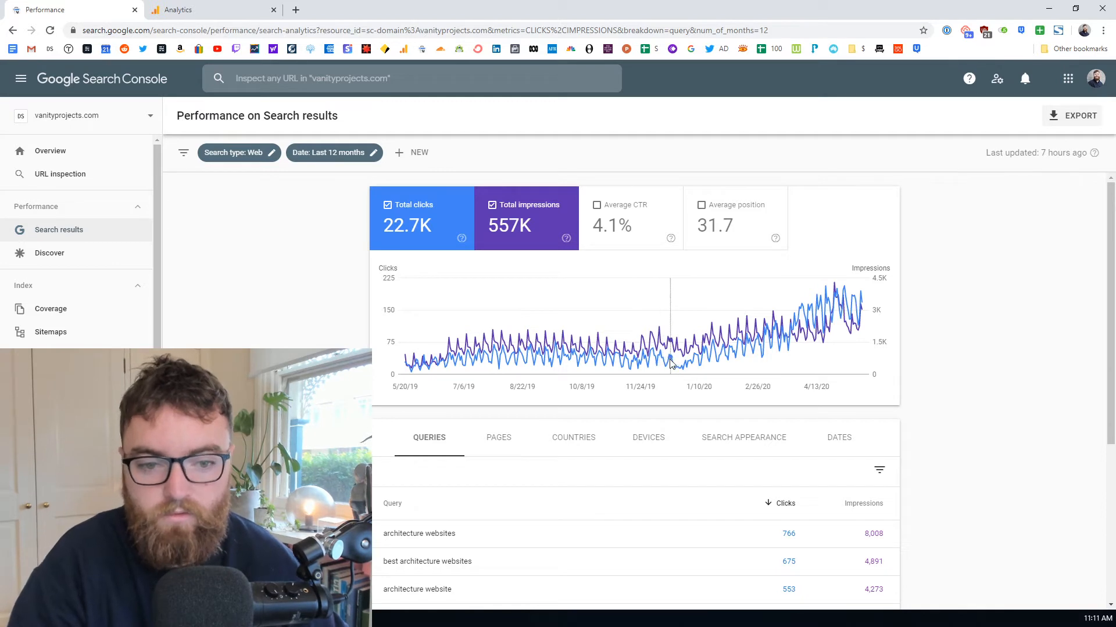
pyautogui.moveTo(673, 355)
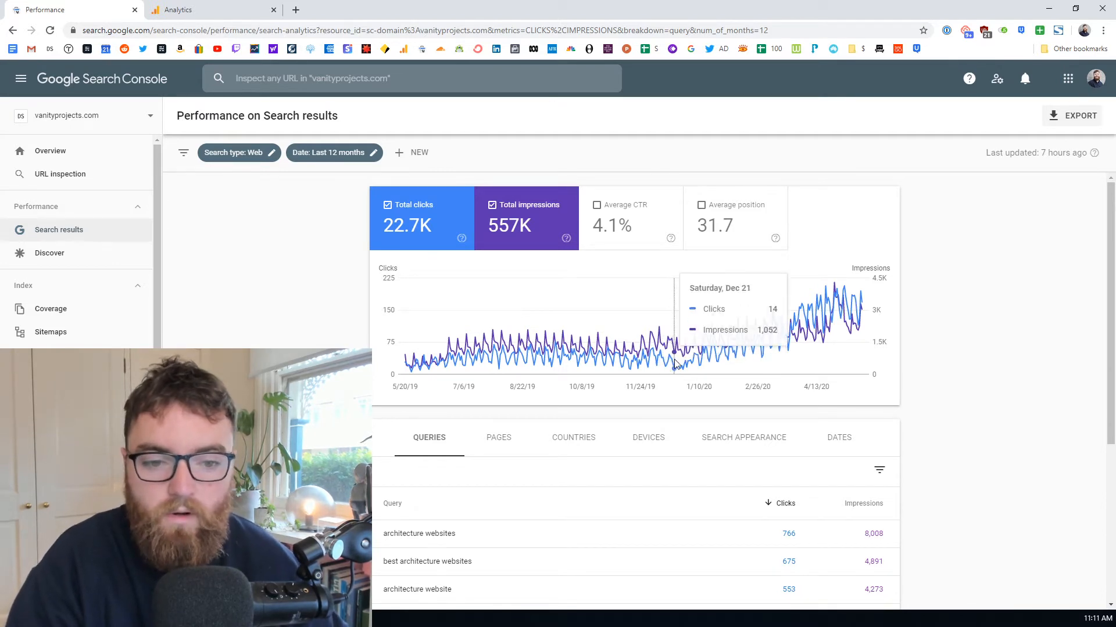
pyautogui.moveTo(677, 359)
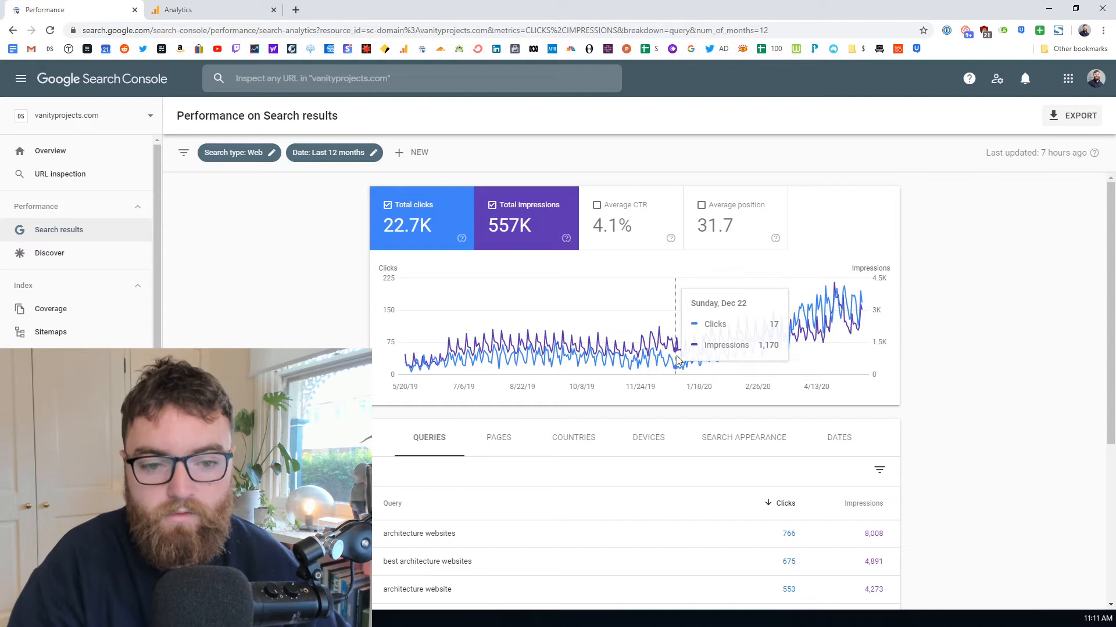
pyautogui.moveTo(674, 361)
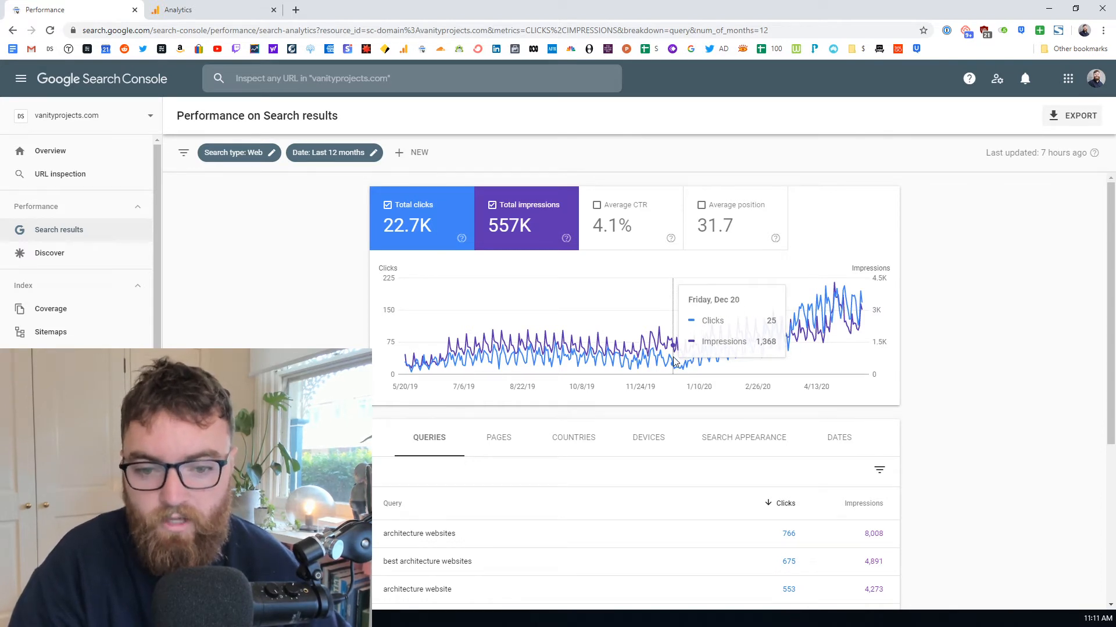
pyautogui.moveTo(846, 407)
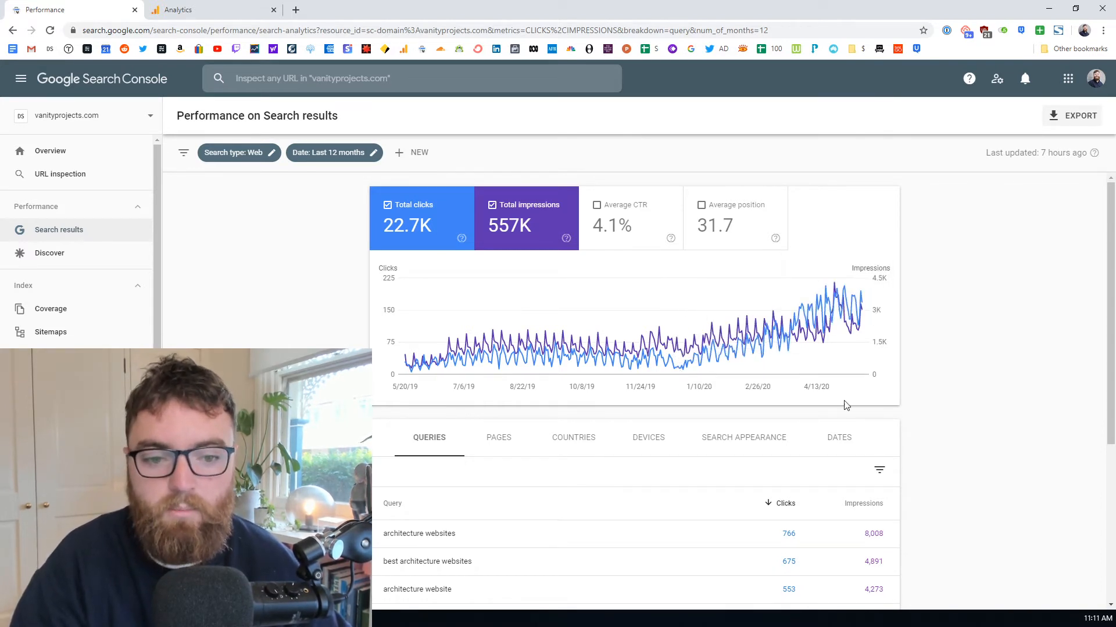
pyautogui.moveTo(967, 396)
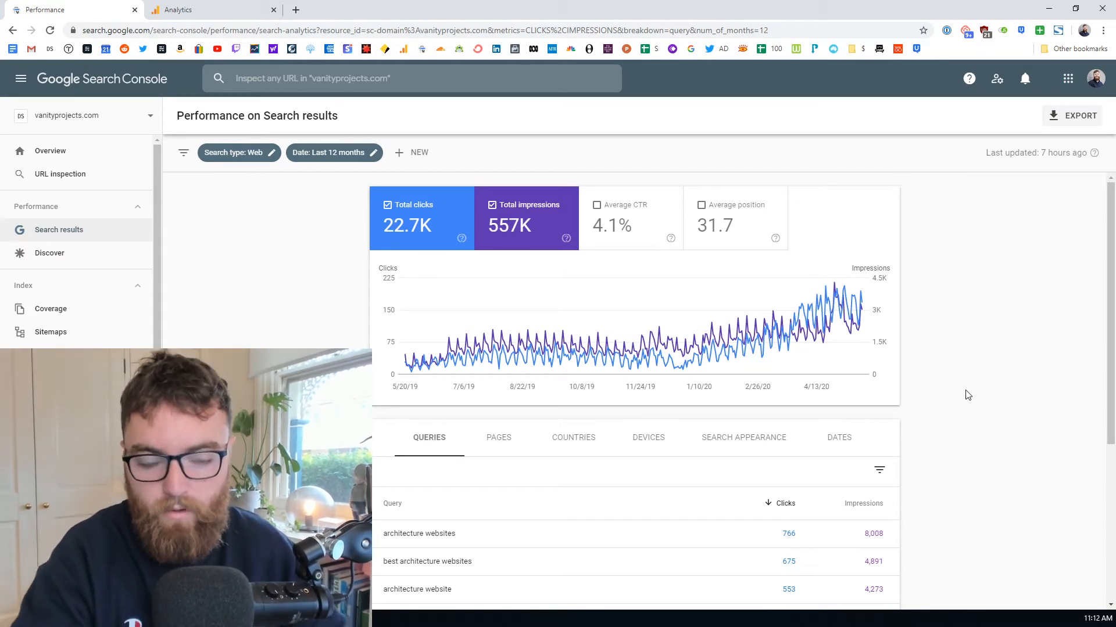
pyautogui.moveTo(985, 391)
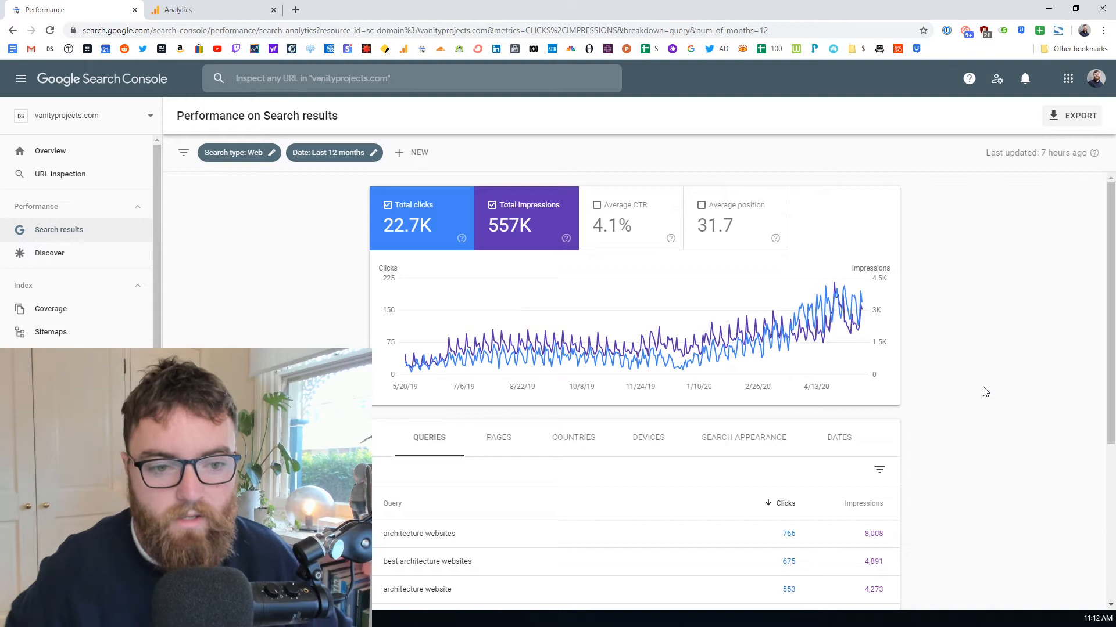
pyautogui.moveTo(681, 366)
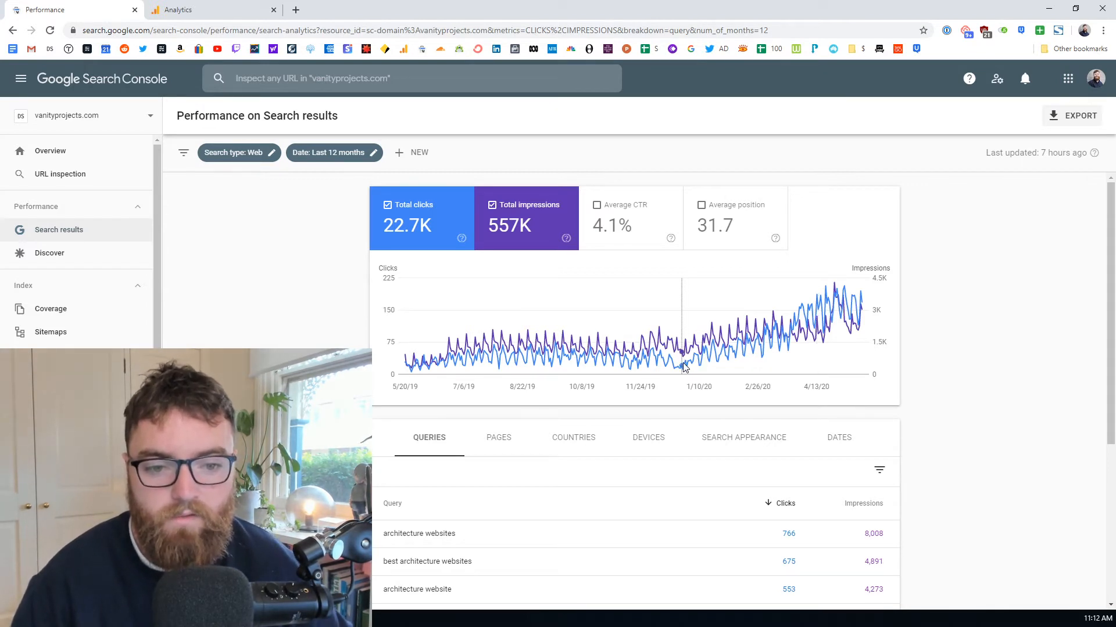
pyautogui.moveTo(782, 338)
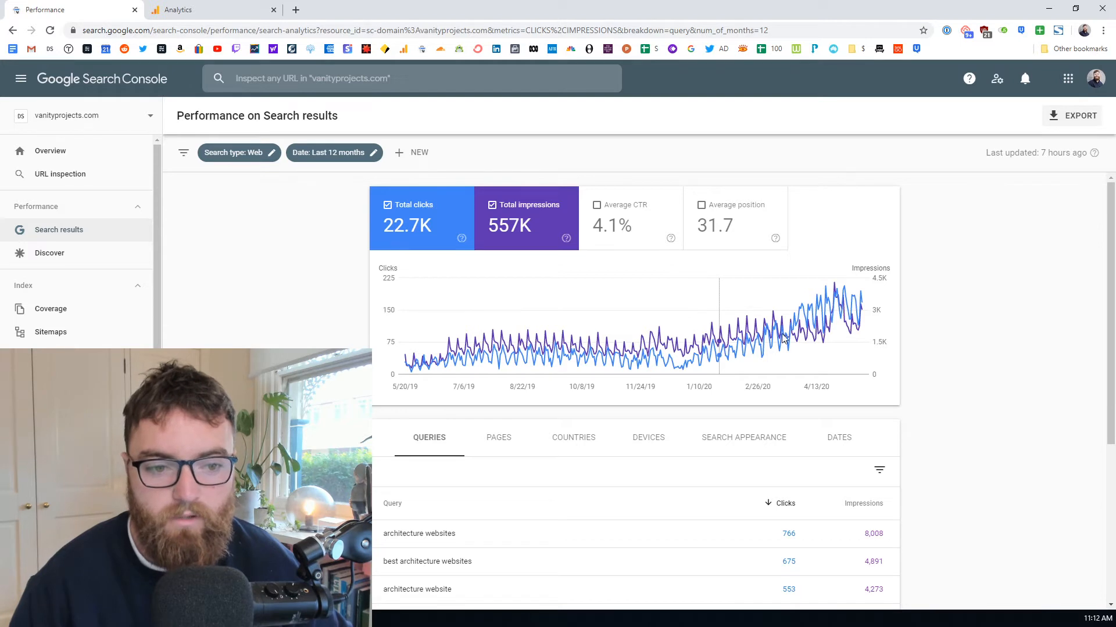
pyautogui.moveTo(870, 348)
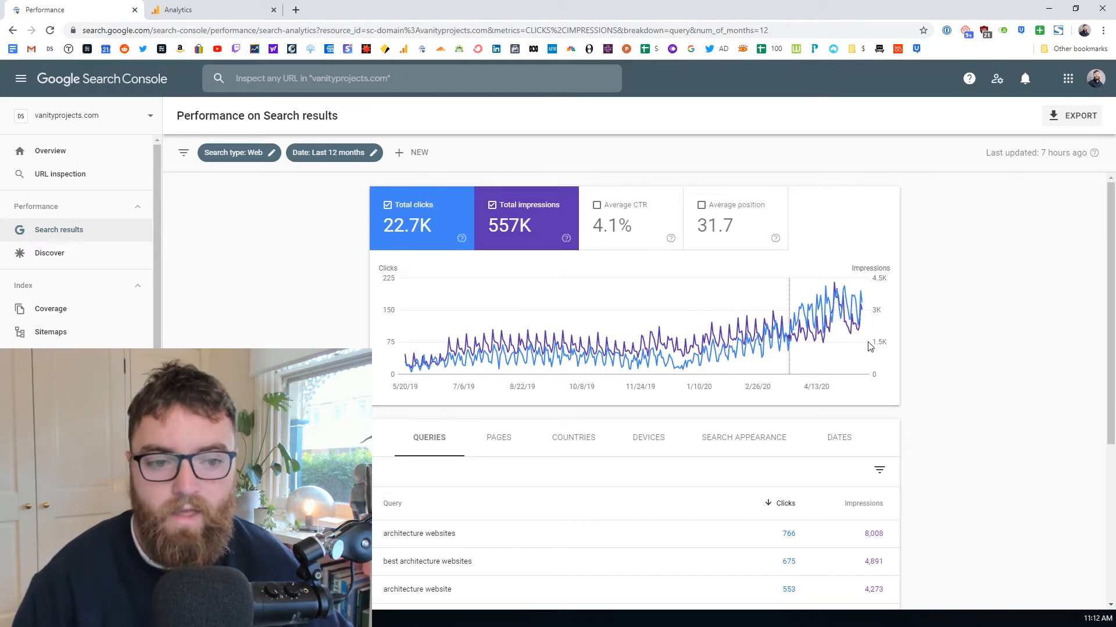
pyautogui.moveTo(683, 355)
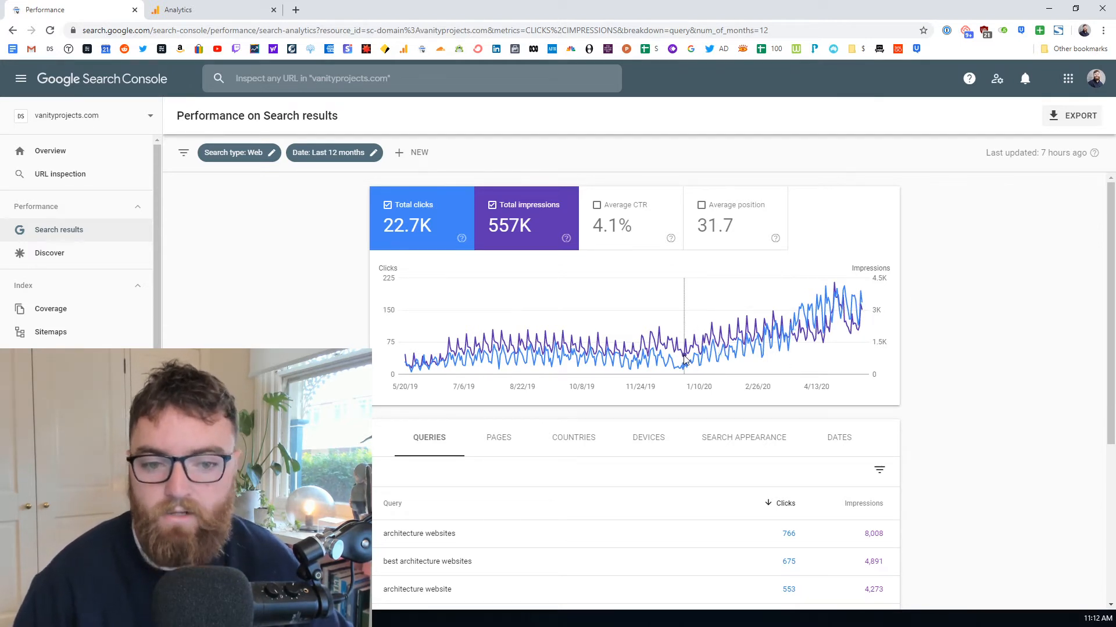
pyautogui.moveTo(685, 362)
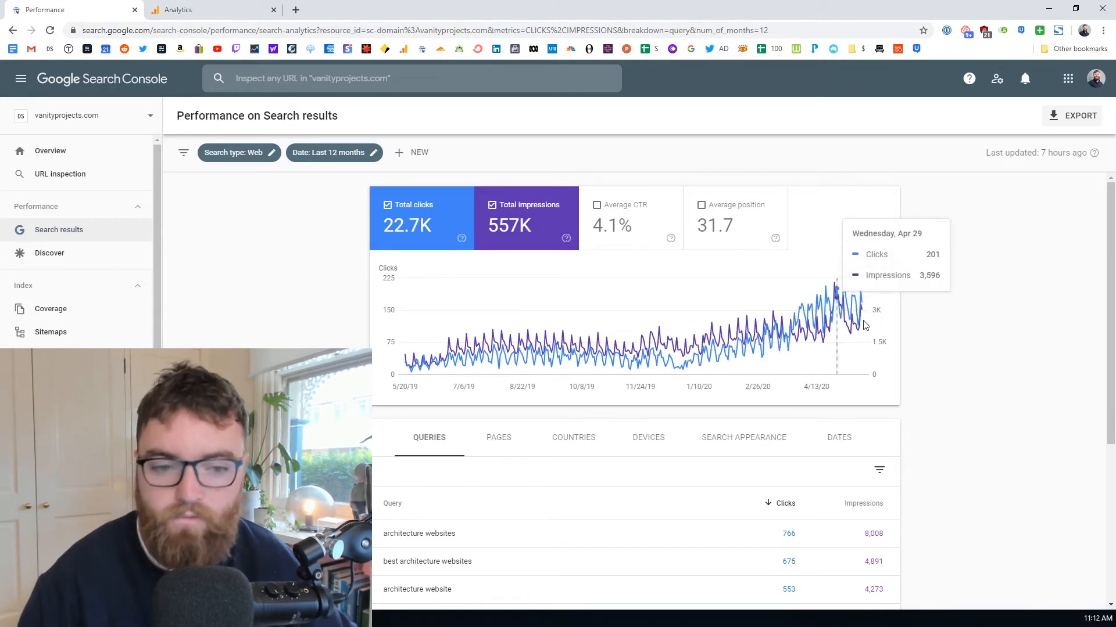
pyautogui.moveTo(689, 363)
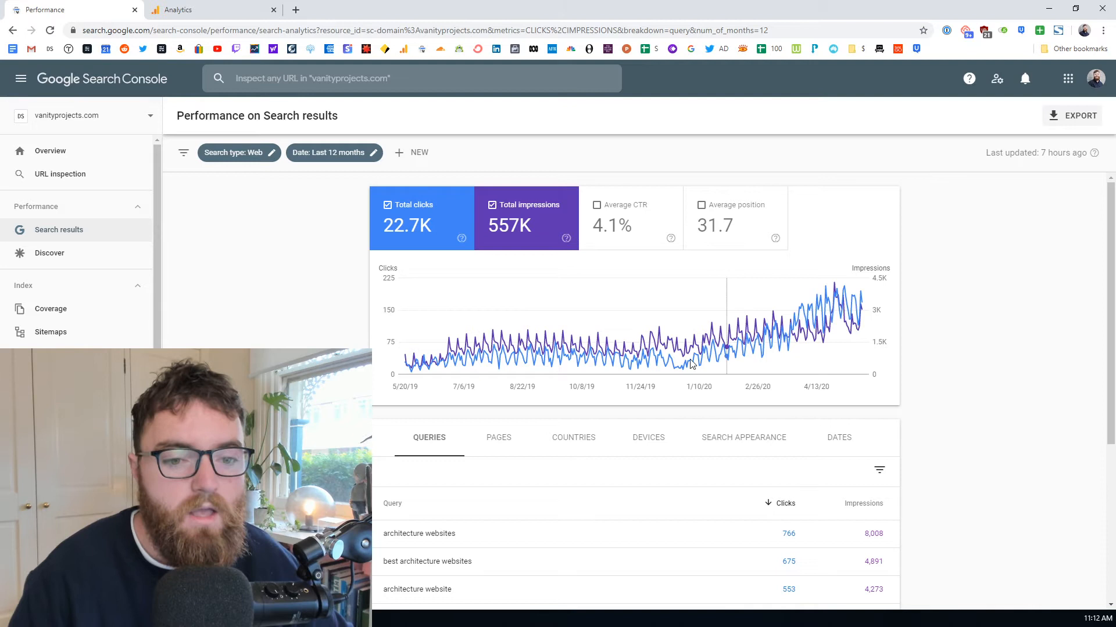
pyautogui.moveTo(720, 359)
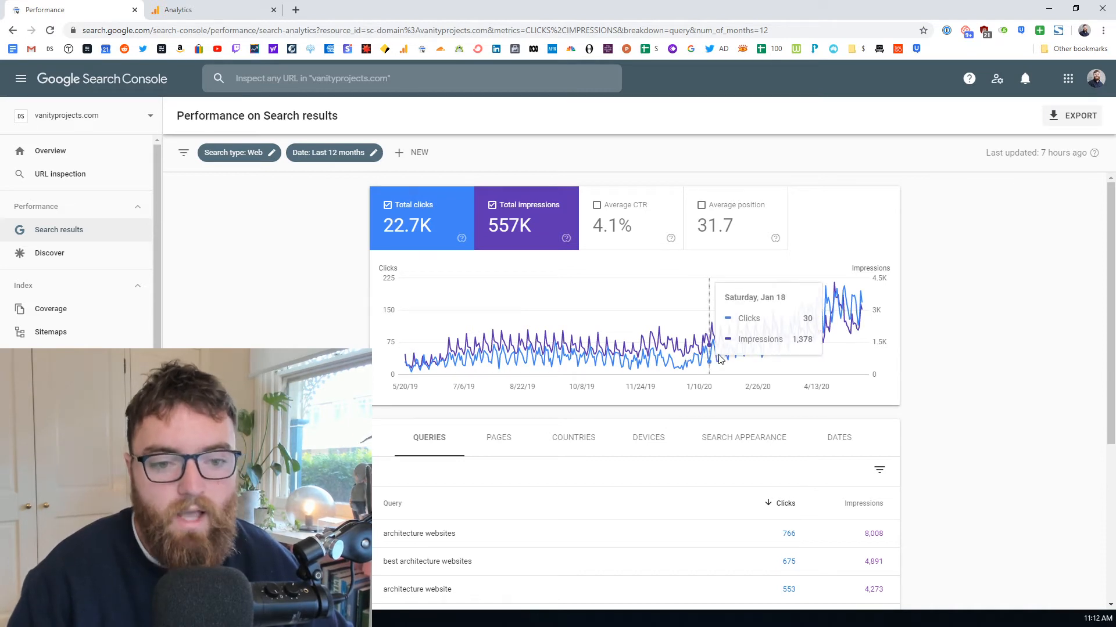
pyautogui.moveTo(861, 321)
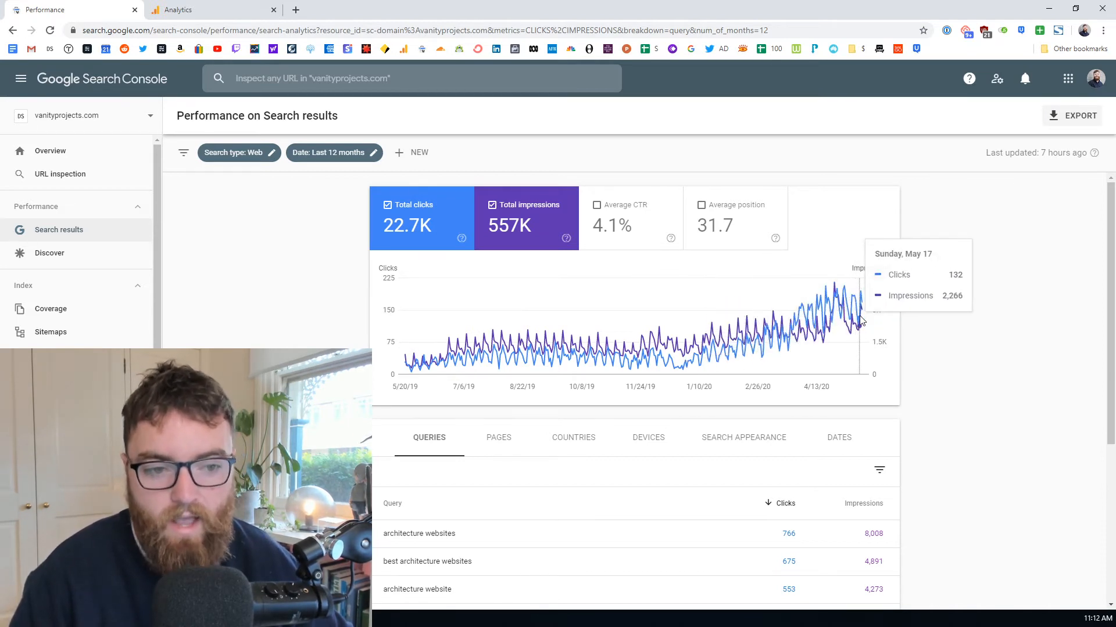
pyautogui.moveTo(931, 306)
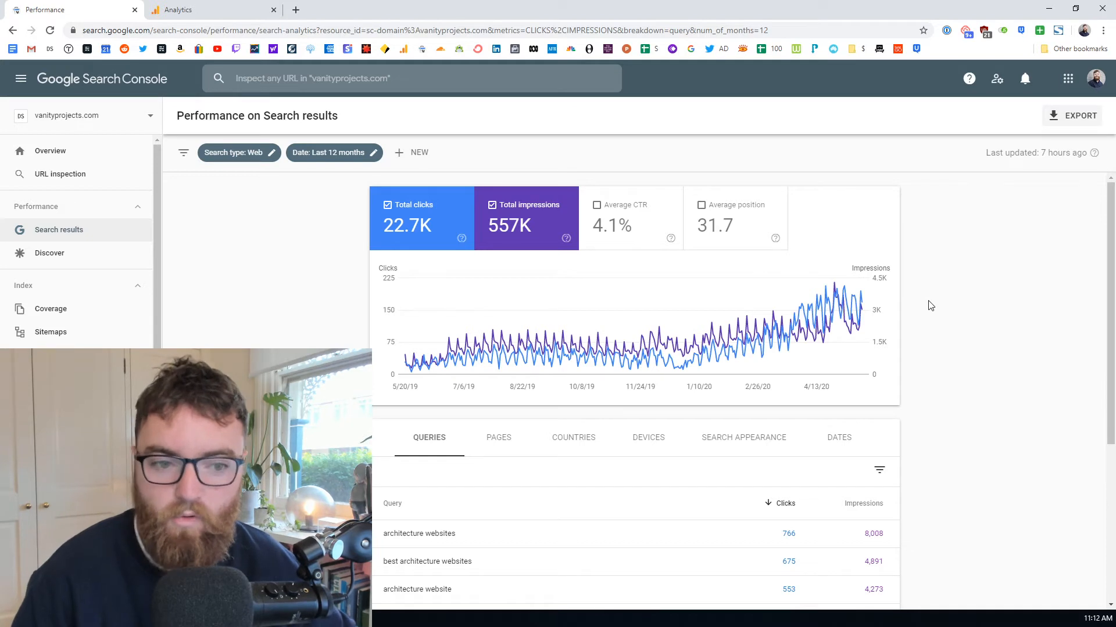
# Scroll the 12-month queries table to see 'vanity projects' at 254 clicks and 'architecture sites' at 217.
pyautogui.scroll(-3)
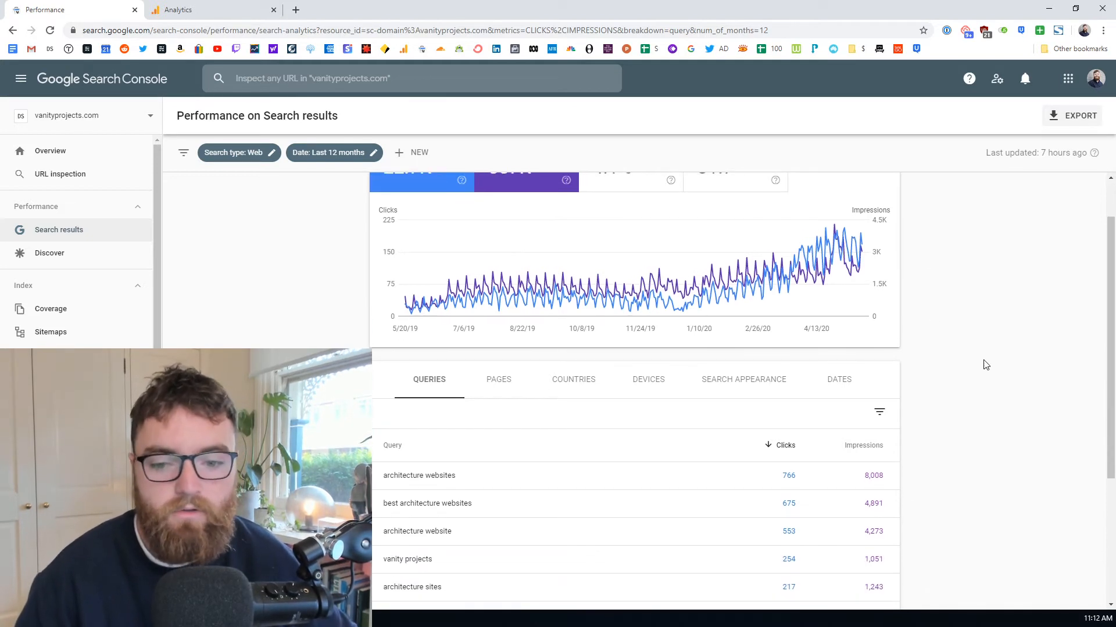
pyautogui.scroll(3)
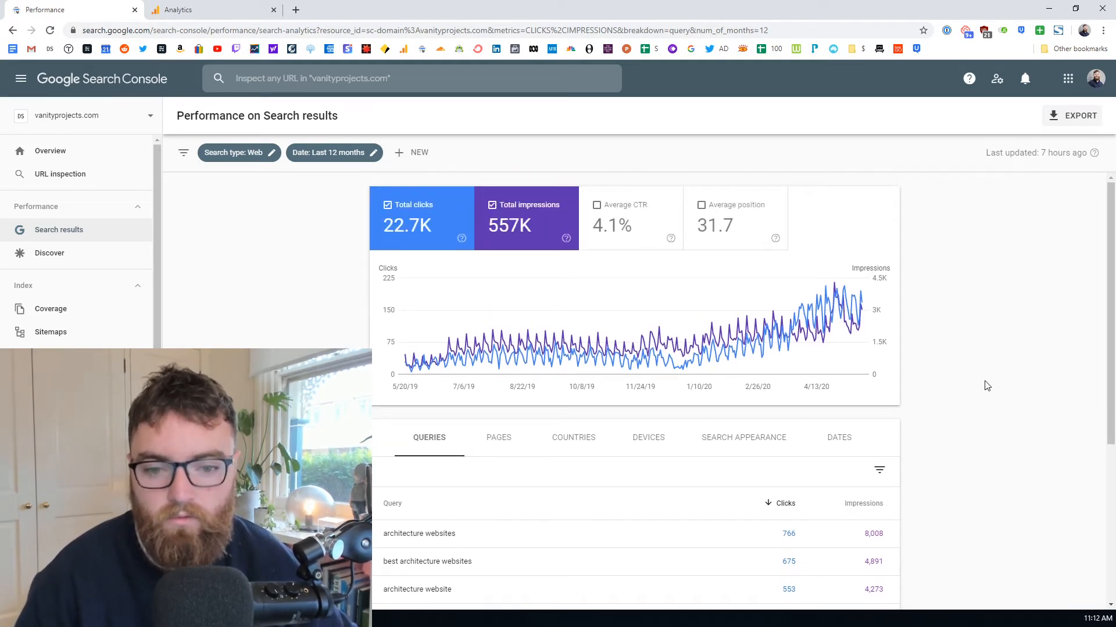
pyautogui.scroll(-3)
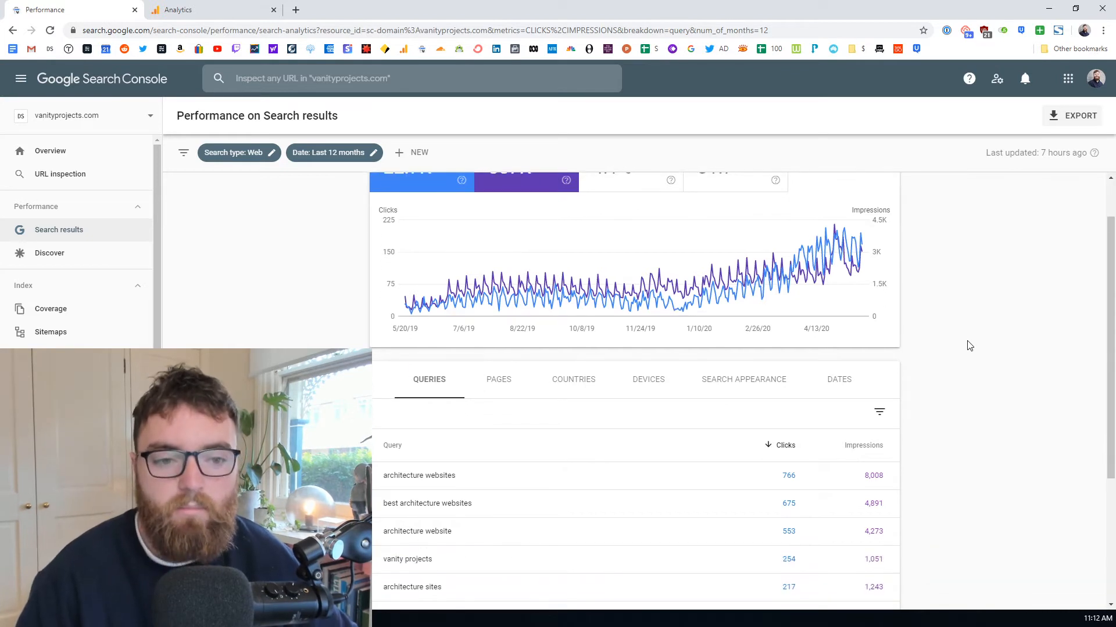
pyautogui.moveTo(328, 255)
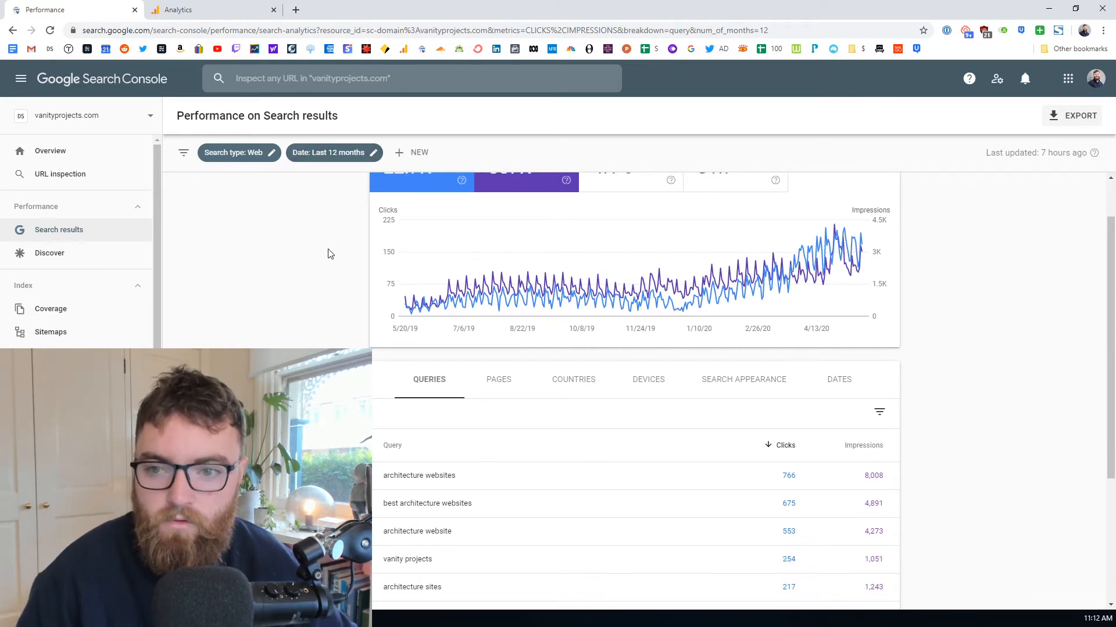
pyautogui.scroll(3)
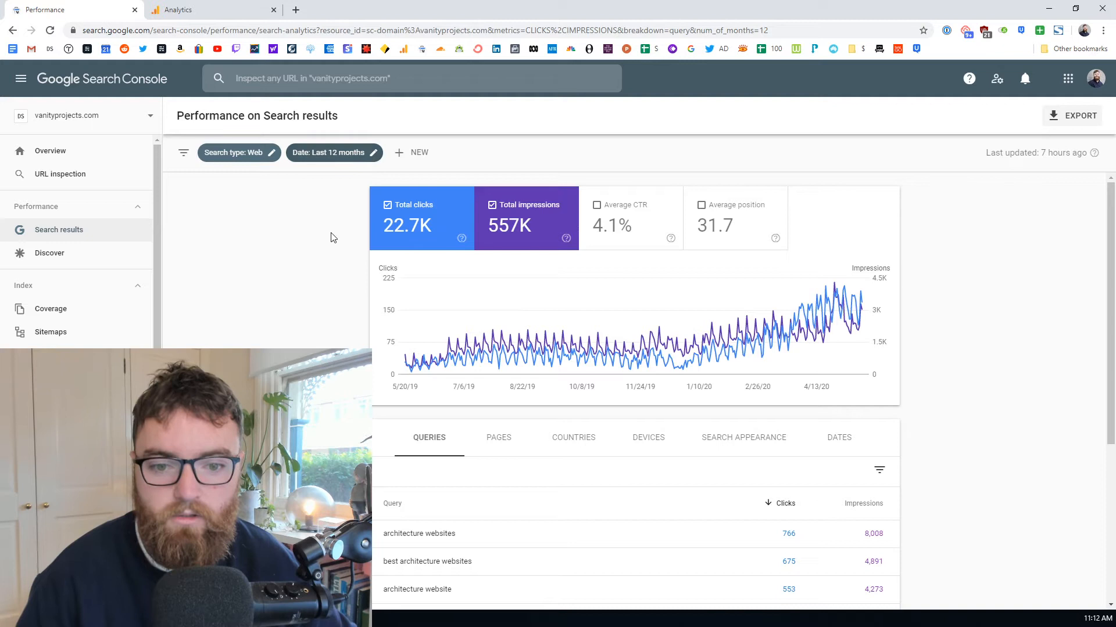
pyautogui.scroll(-3)
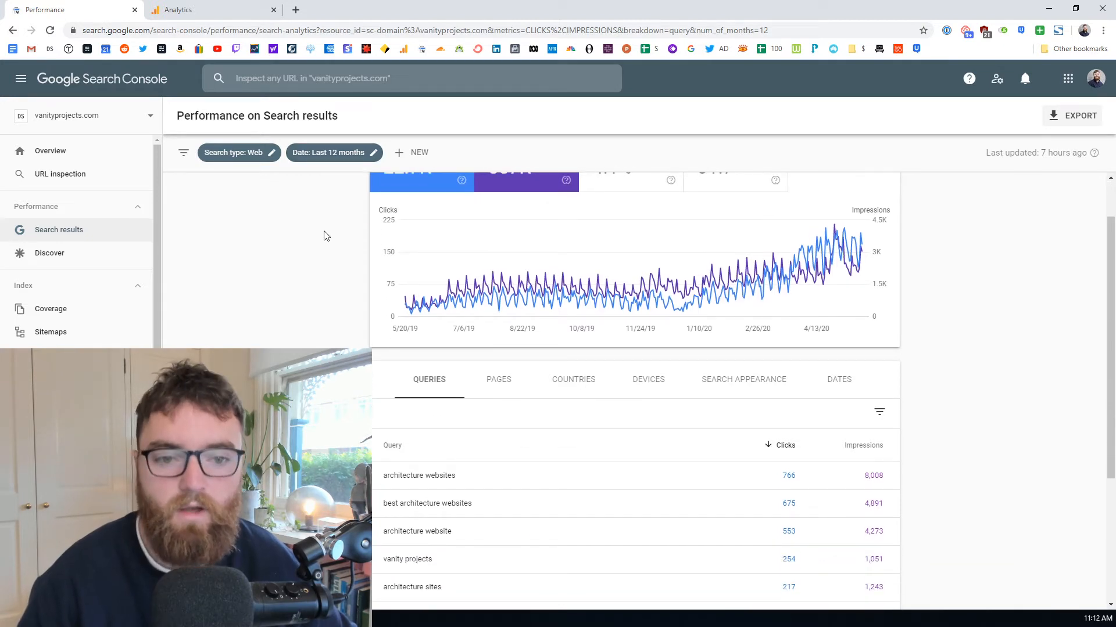
pyautogui.moveTo(363, 161)
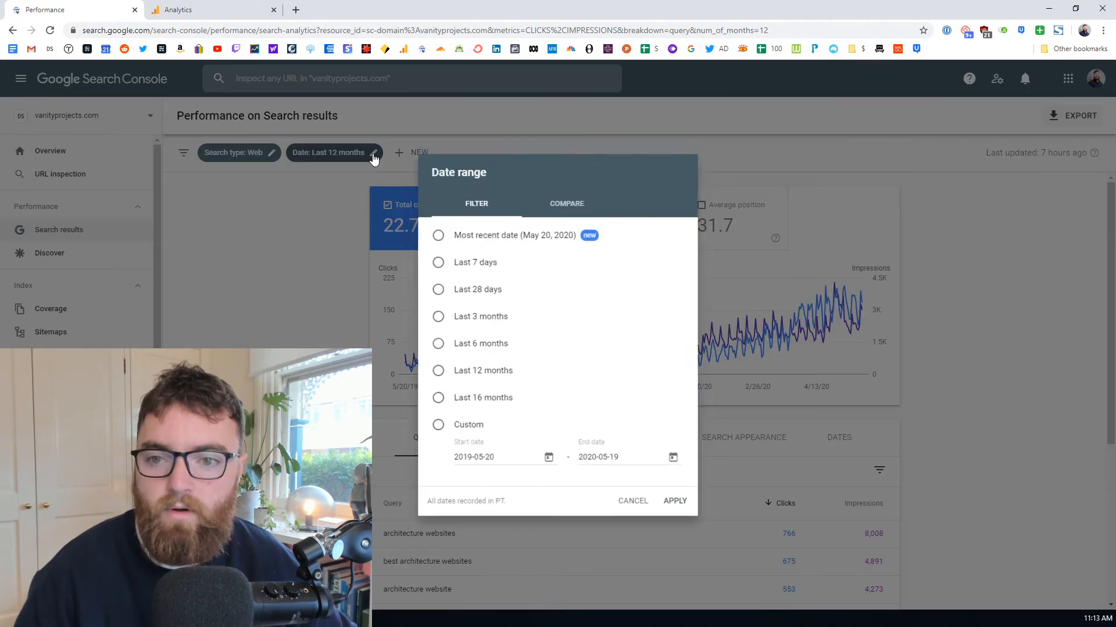
# Apply a comparison of the last 28 days against the previous 28 days.
pyautogui.click(433, 371)
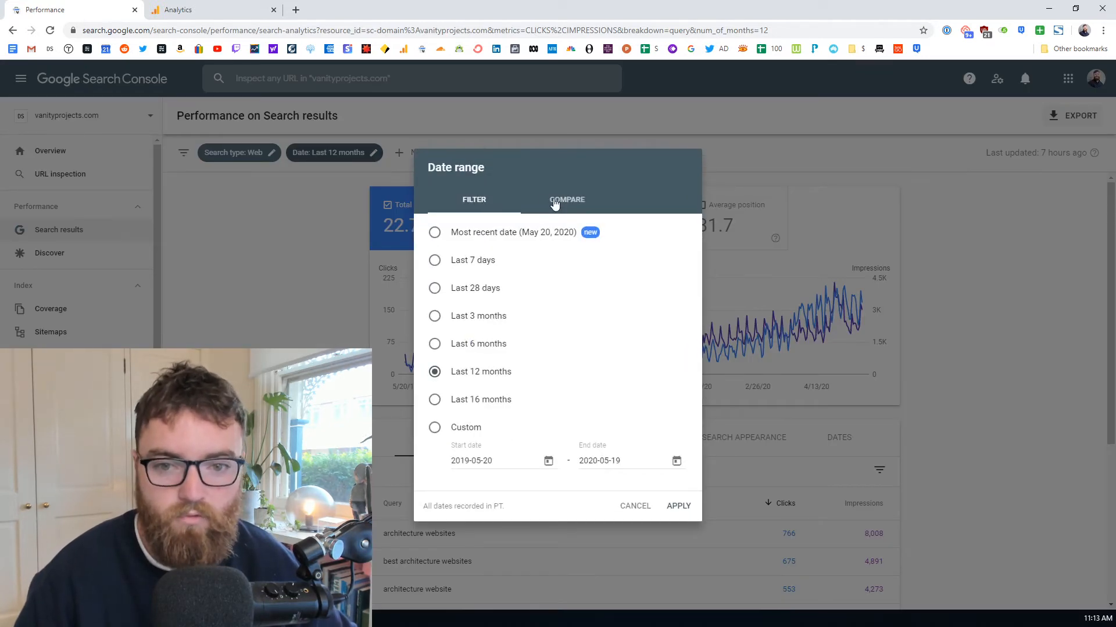
pyautogui.click(568, 199)
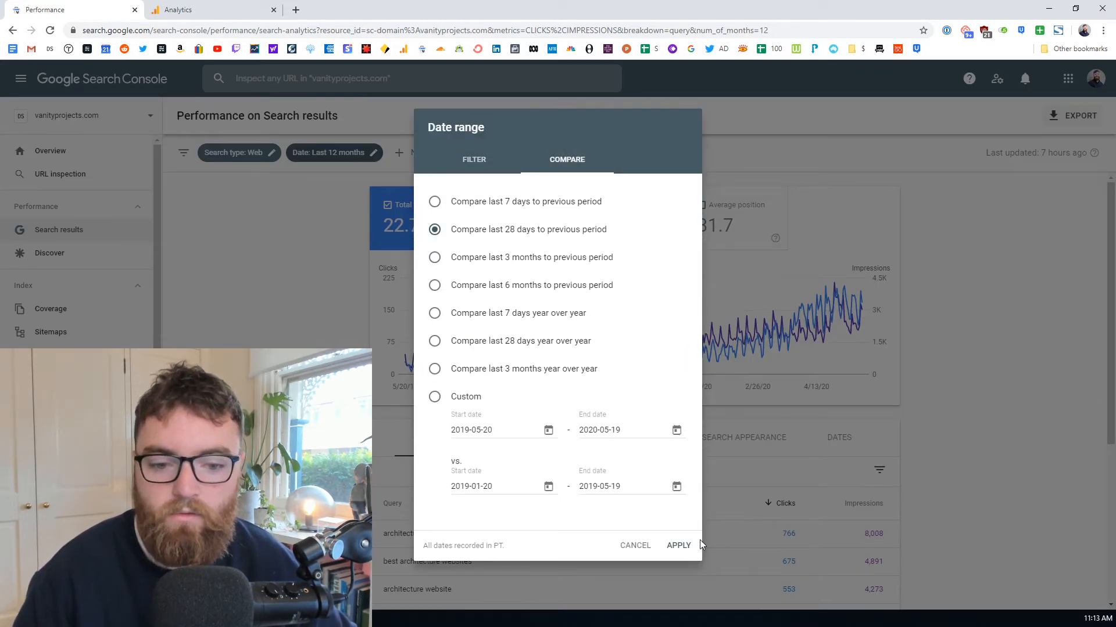
pyautogui.click(677, 545)
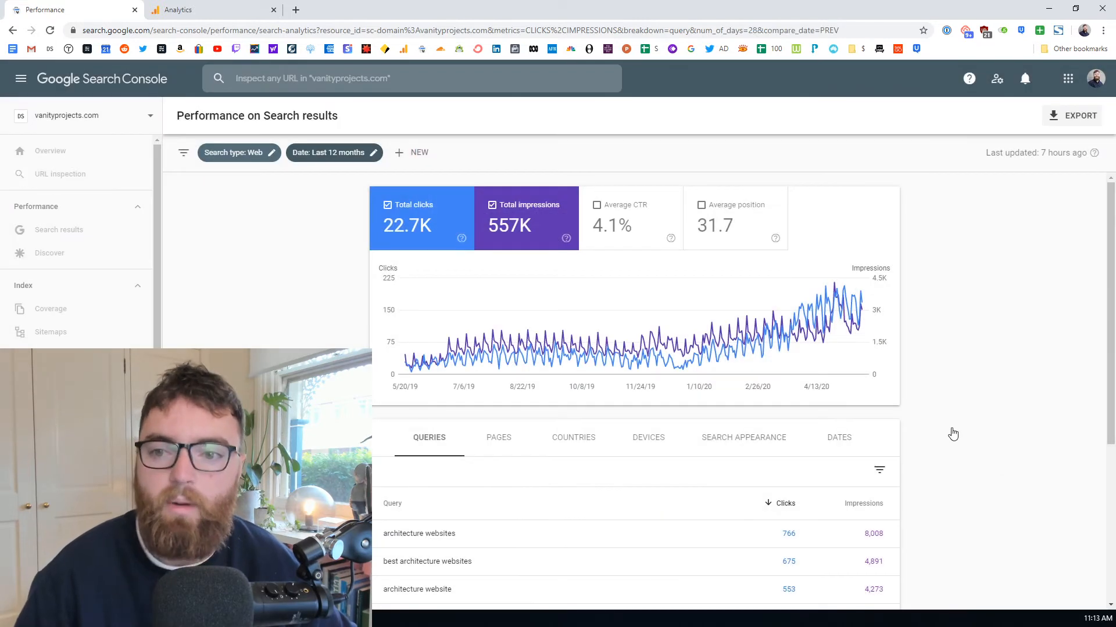
pyautogui.click(327, 152)
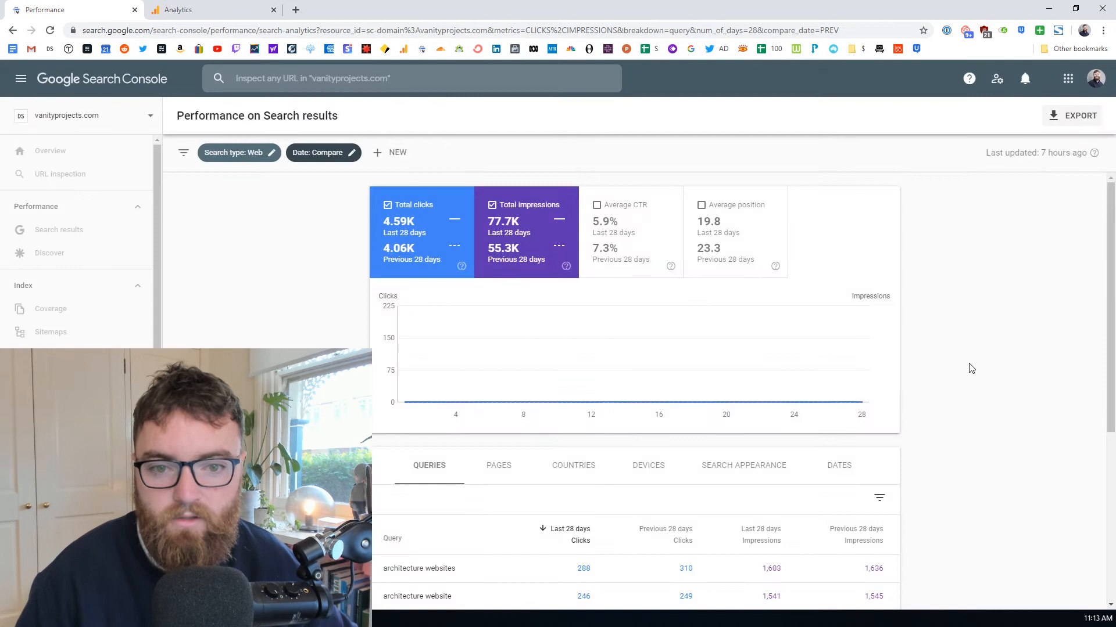
pyautogui.moveTo(981, 363)
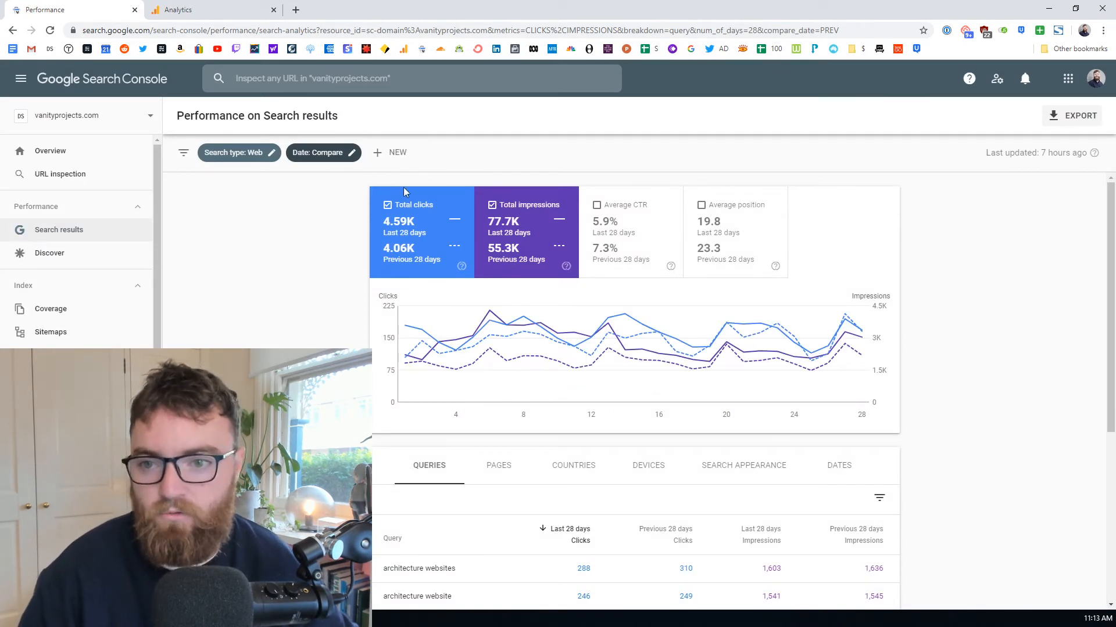
pyautogui.moveTo(280, 291)
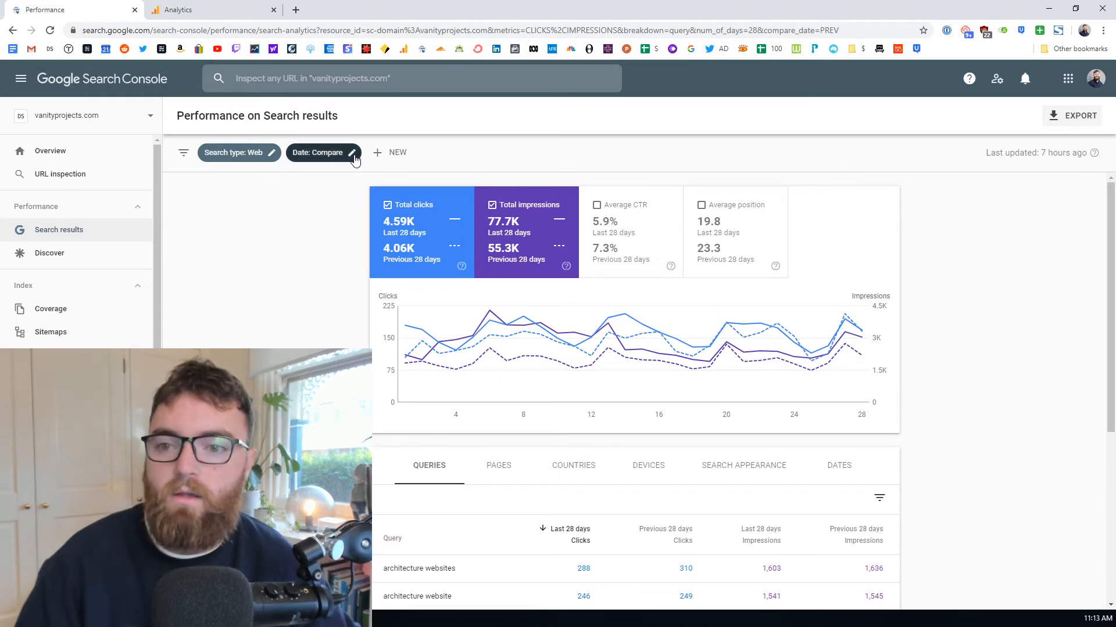
pyautogui.moveTo(251, 230)
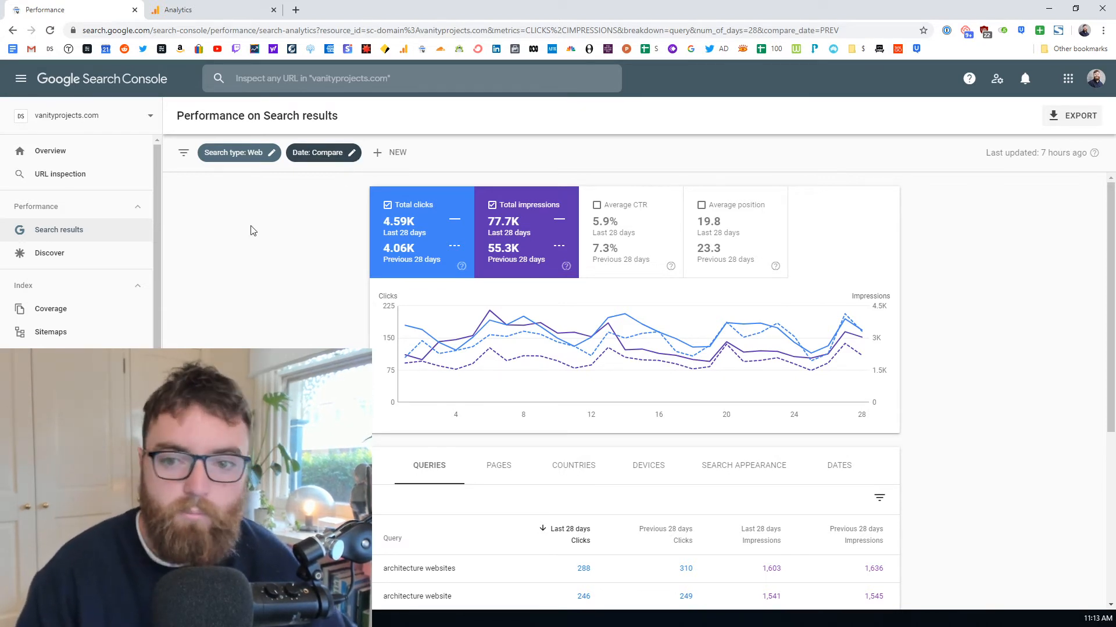
pyautogui.moveTo(147, 191)
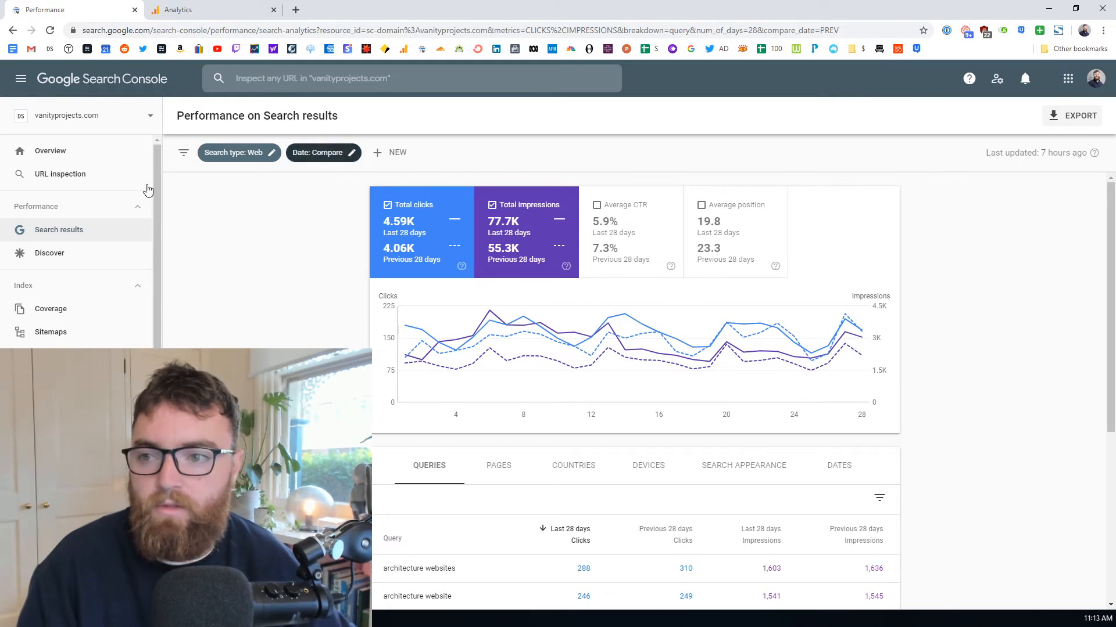
pyautogui.moveTo(353, 152)
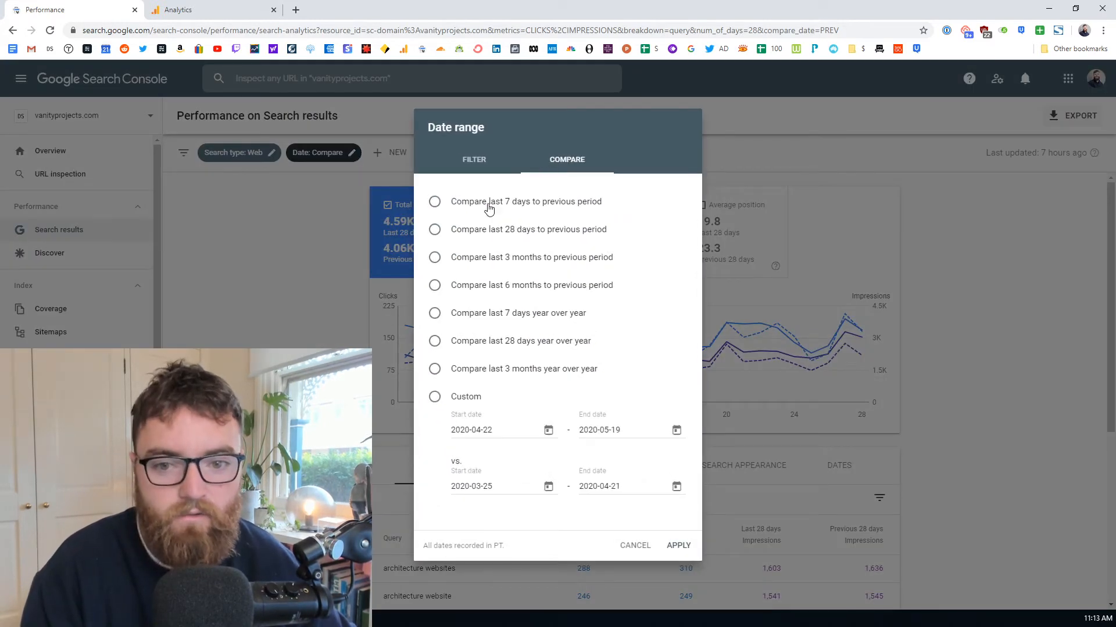
# Cancel the Date range dialog, keeping the 28-day versus previous 28-day comparison.
pyautogui.click(433, 229)
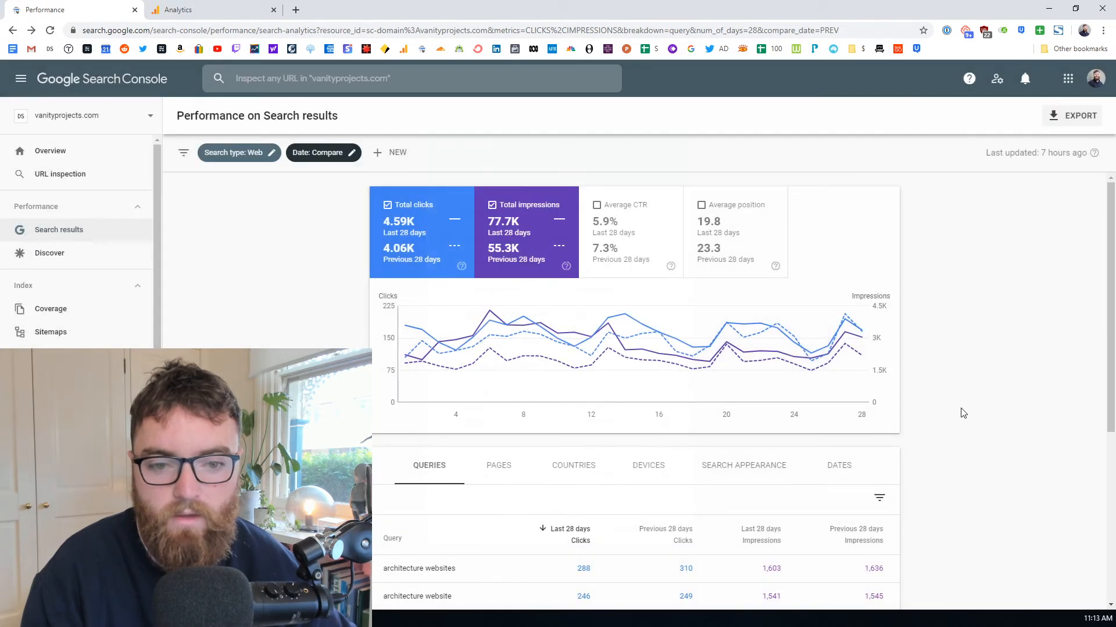
pyautogui.moveTo(455, 258)
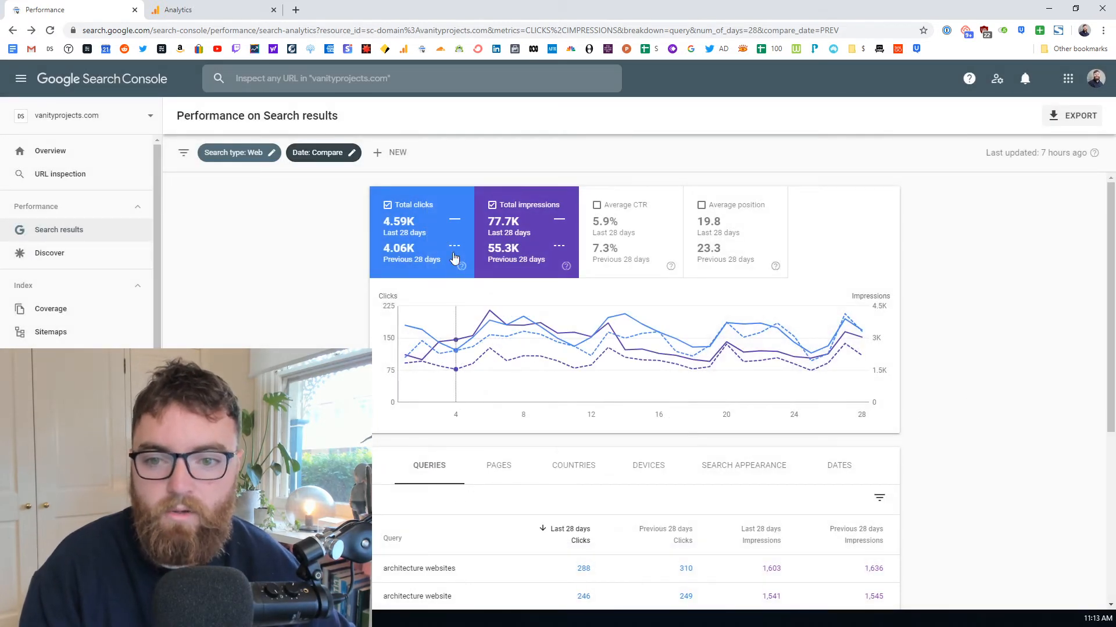
pyautogui.moveTo(376, 232)
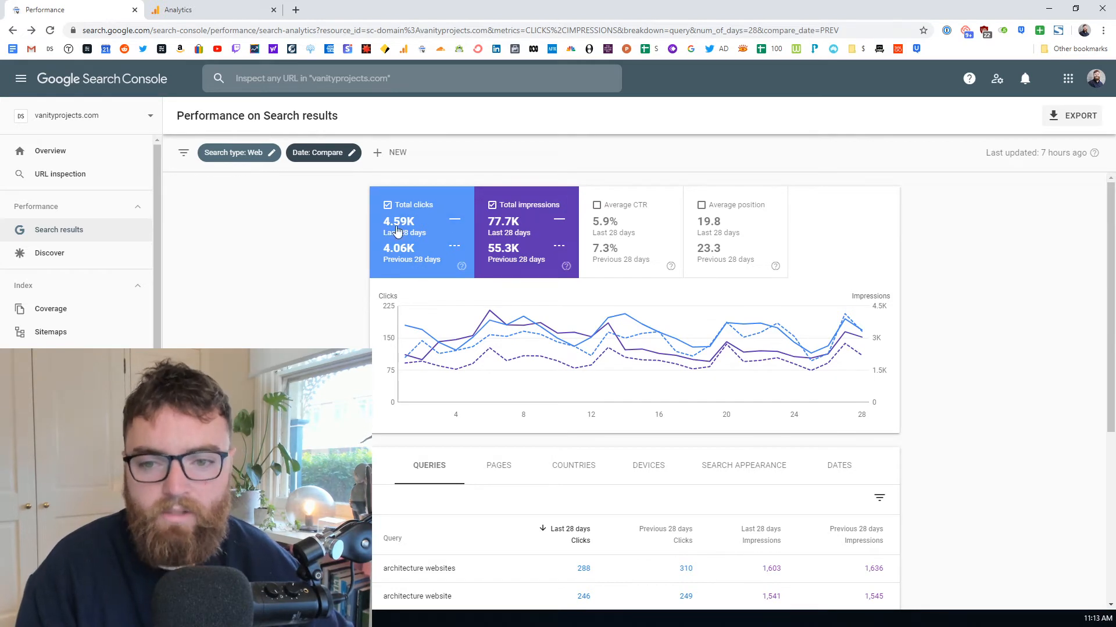
pyautogui.moveTo(344, 238)
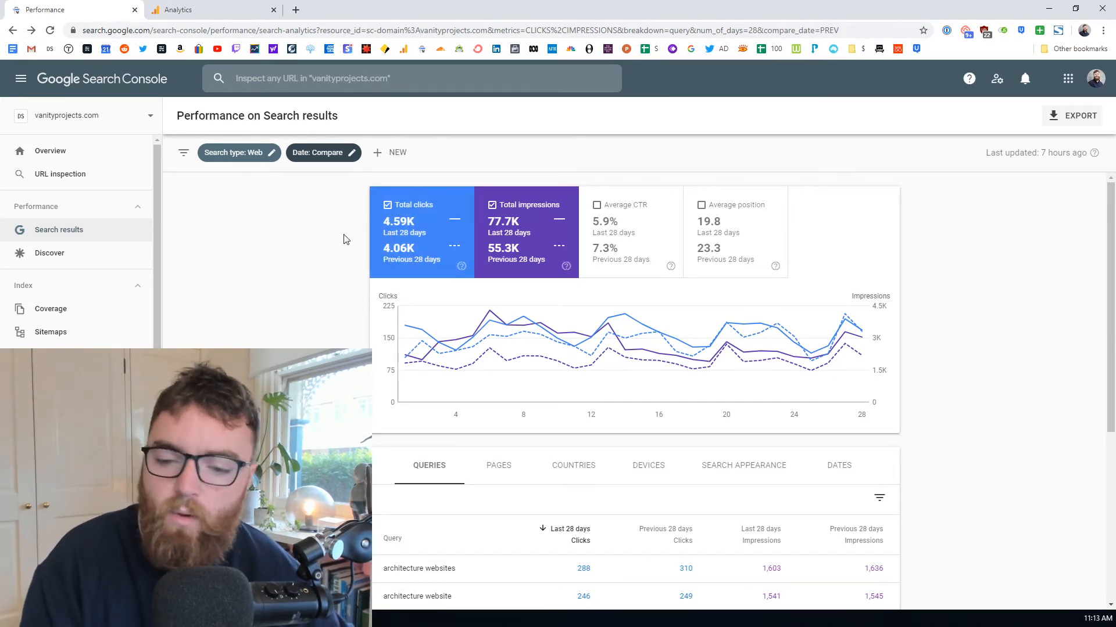
# Scroll the per-page comparison table, led by top-architecture-websites at 2,955 versus 2,725 clicks.
pyautogui.scroll(-3)
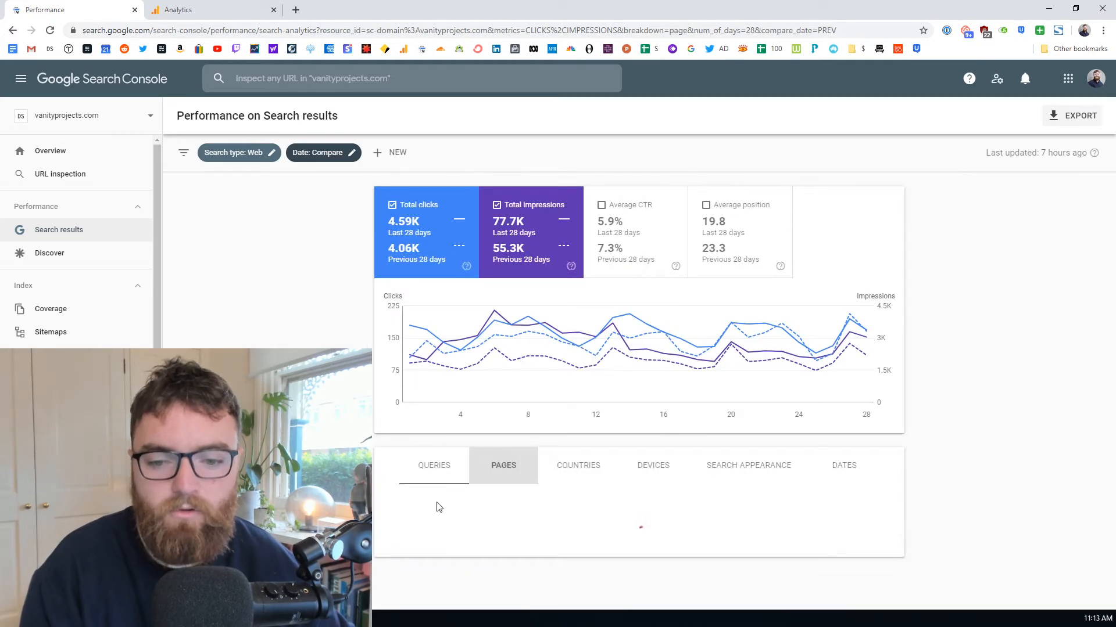
pyautogui.scroll(-3)
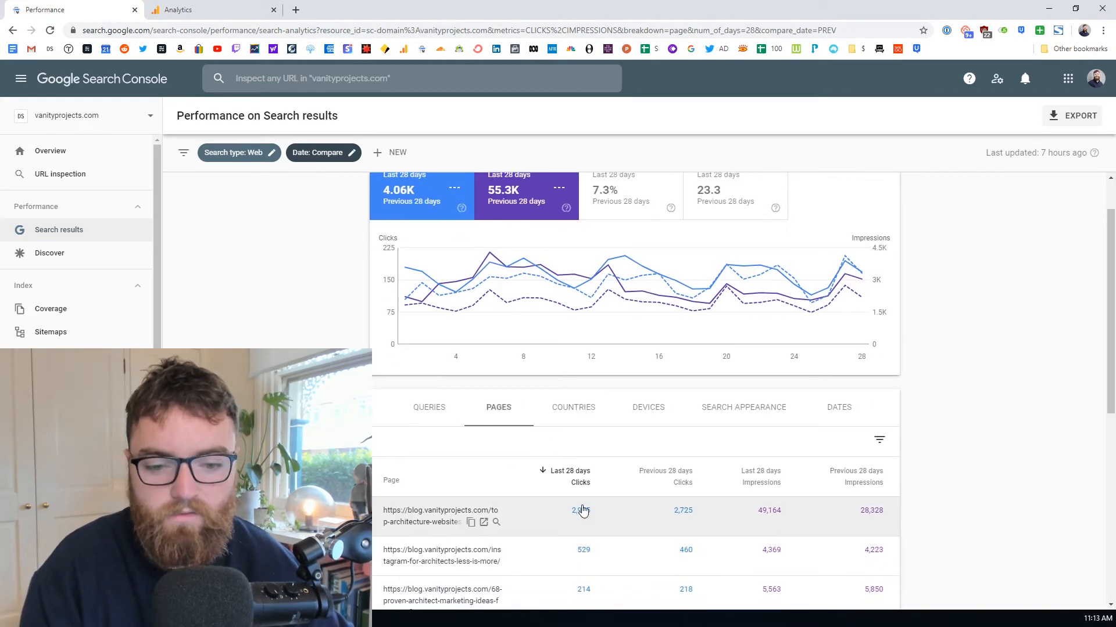
pyautogui.scroll(3)
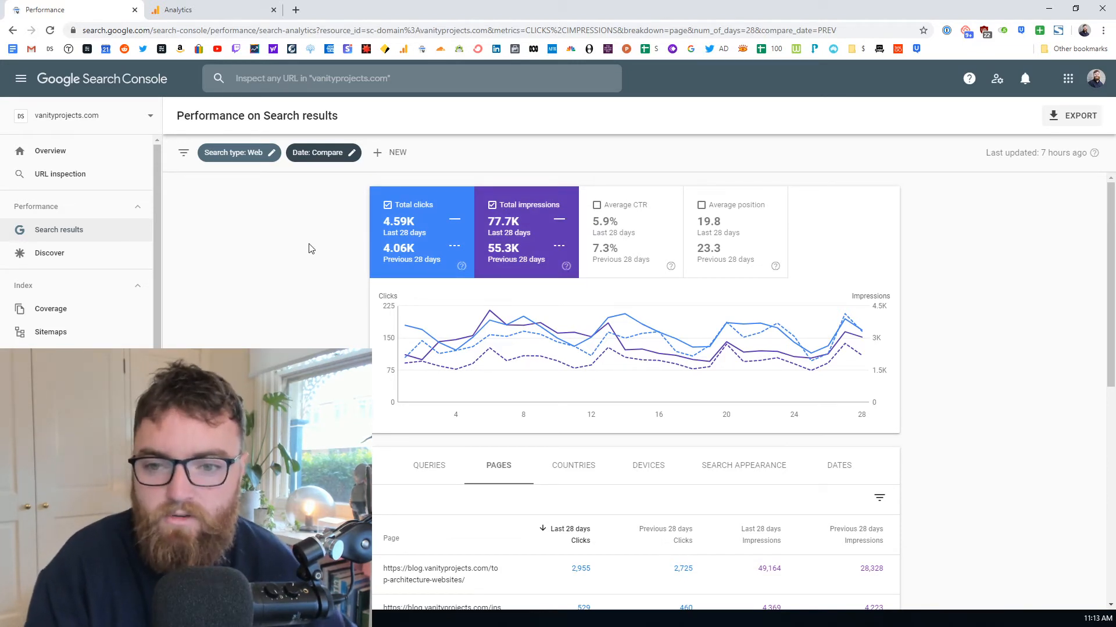
pyautogui.scroll(-3)
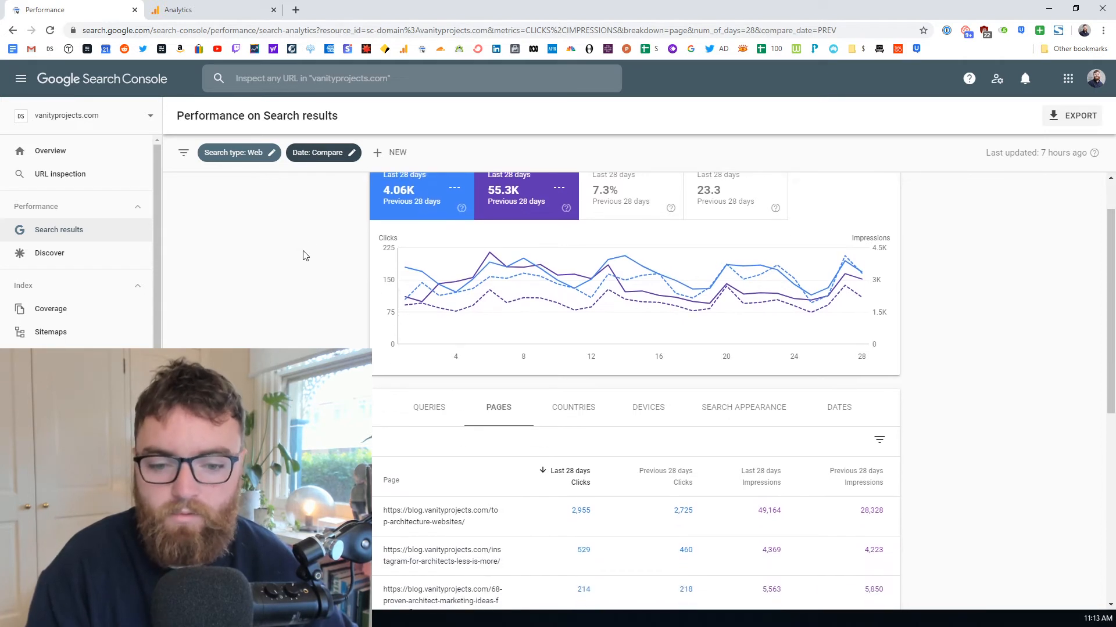
pyautogui.scroll(-3)
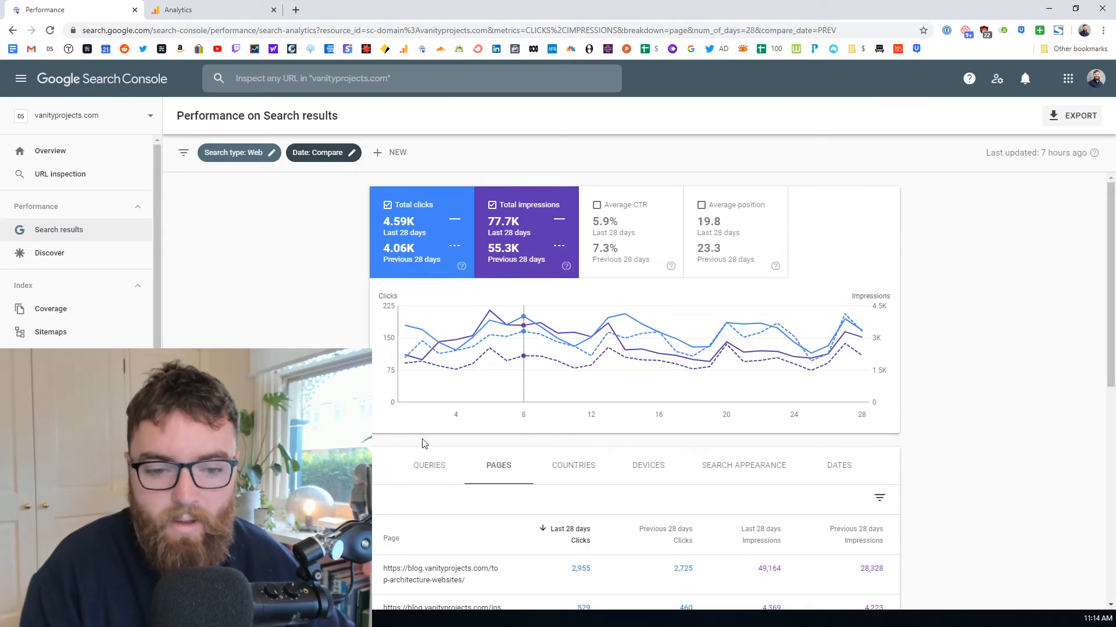
pyautogui.scroll(-3)
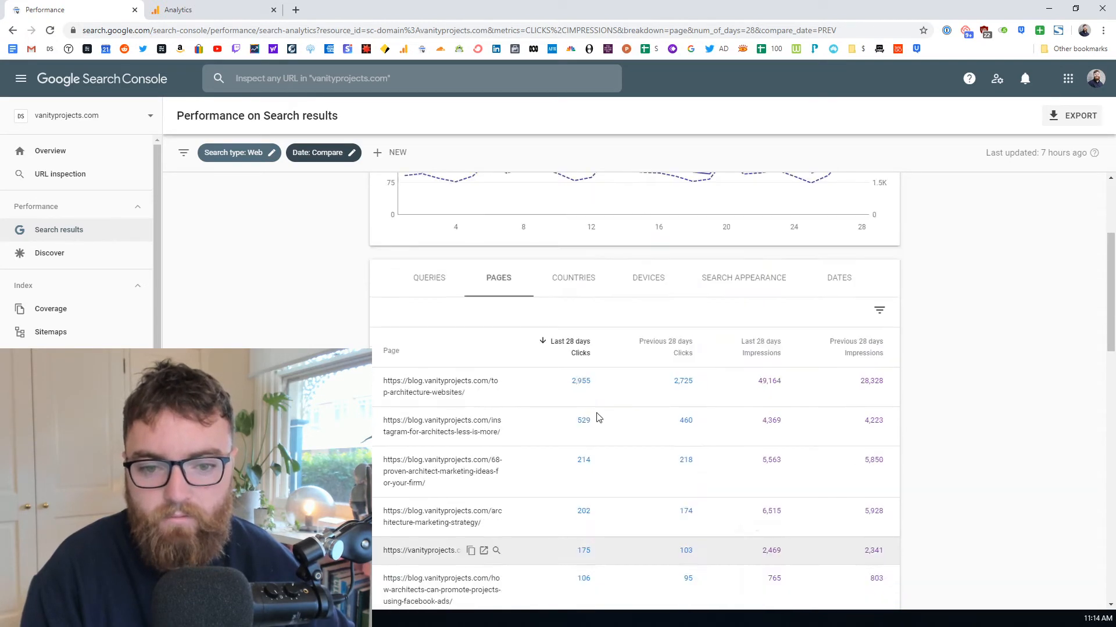
pyautogui.scroll(-3)
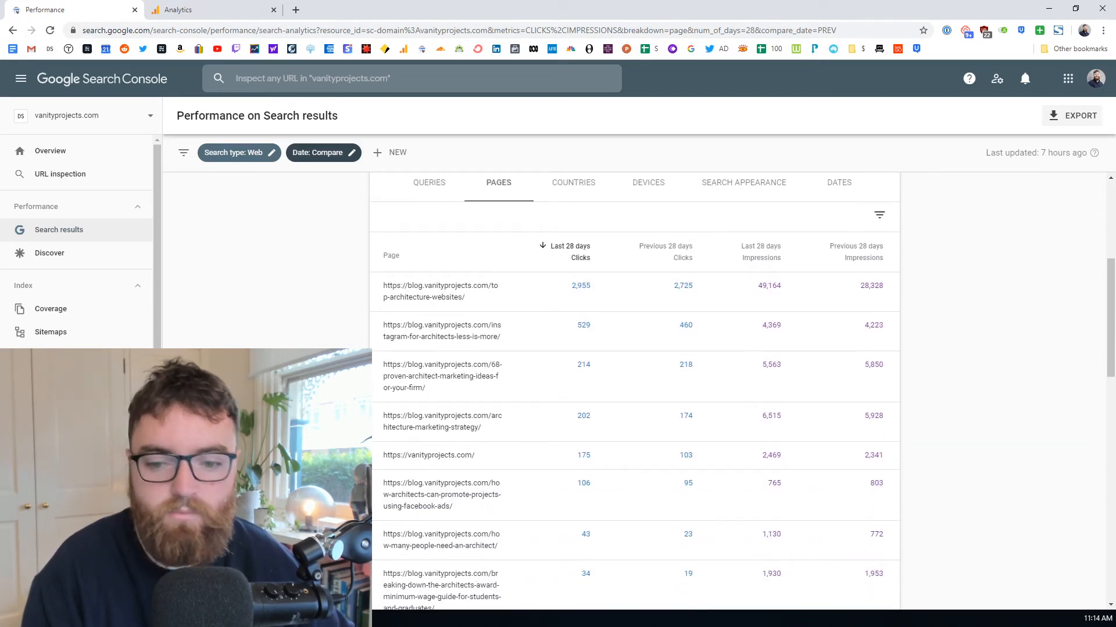
pyautogui.moveTo(434, 456)
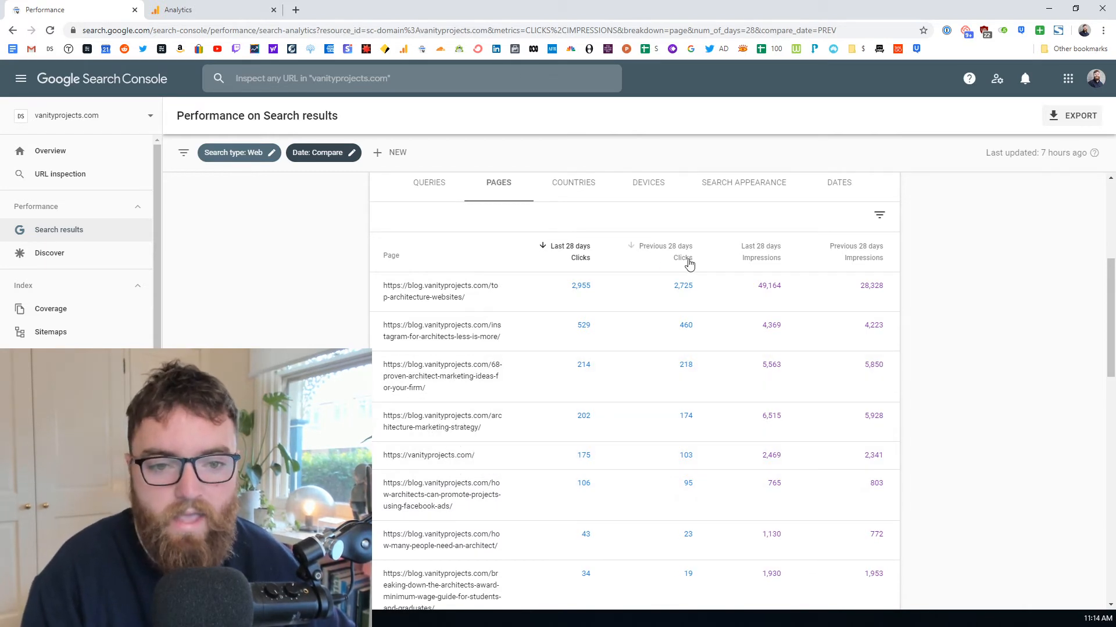
pyautogui.moveTo(697, 297)
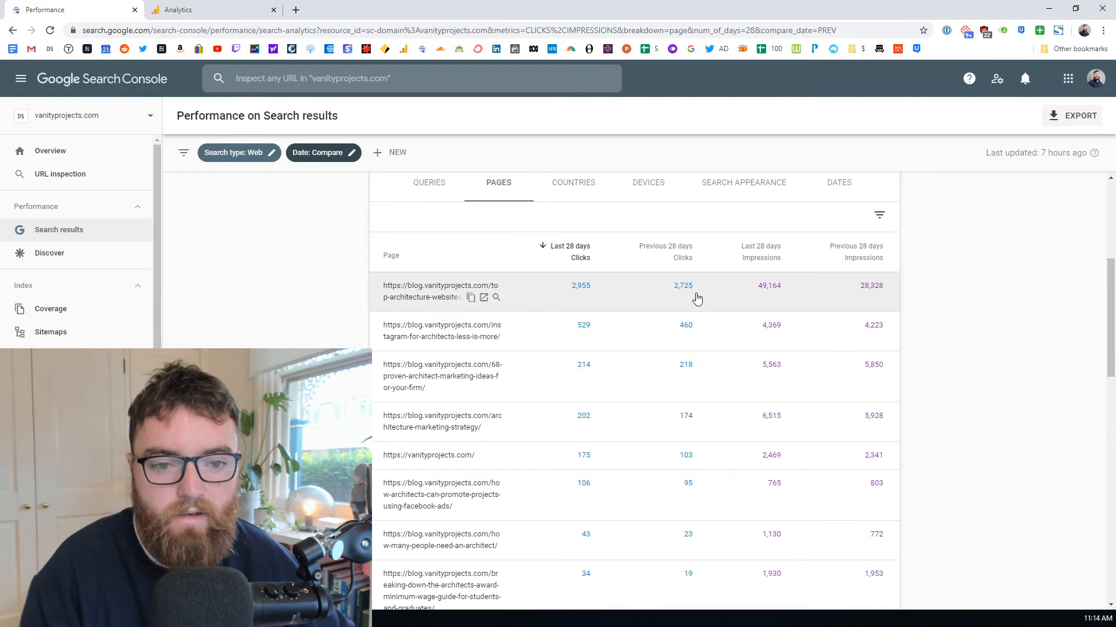
pyautogui.moveTo(682, 291)
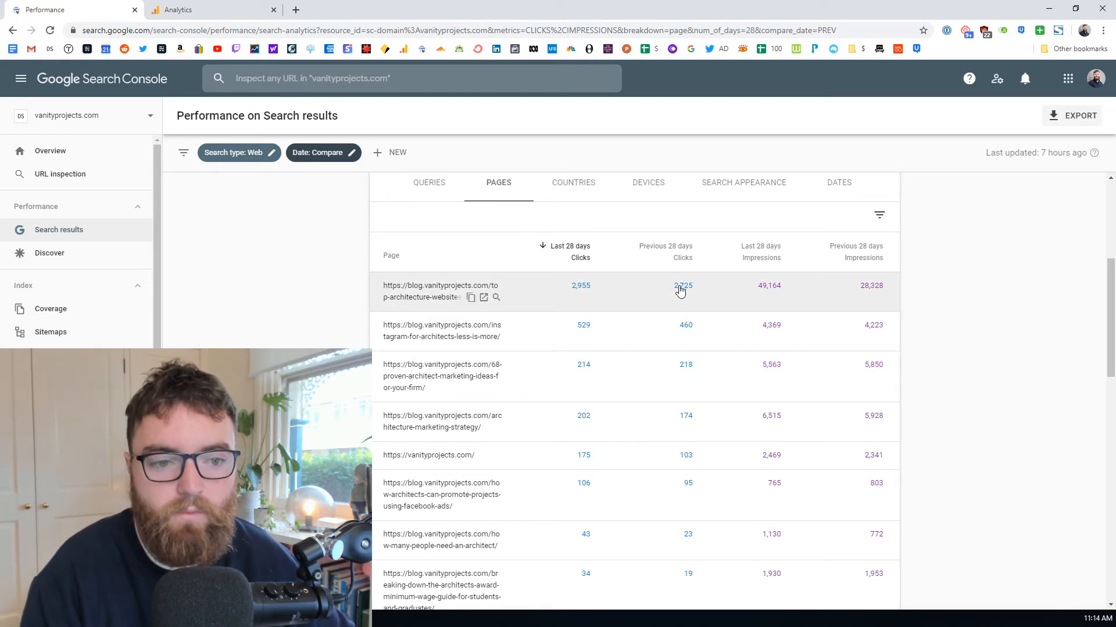
pyautogui.moveTo(934, 241)
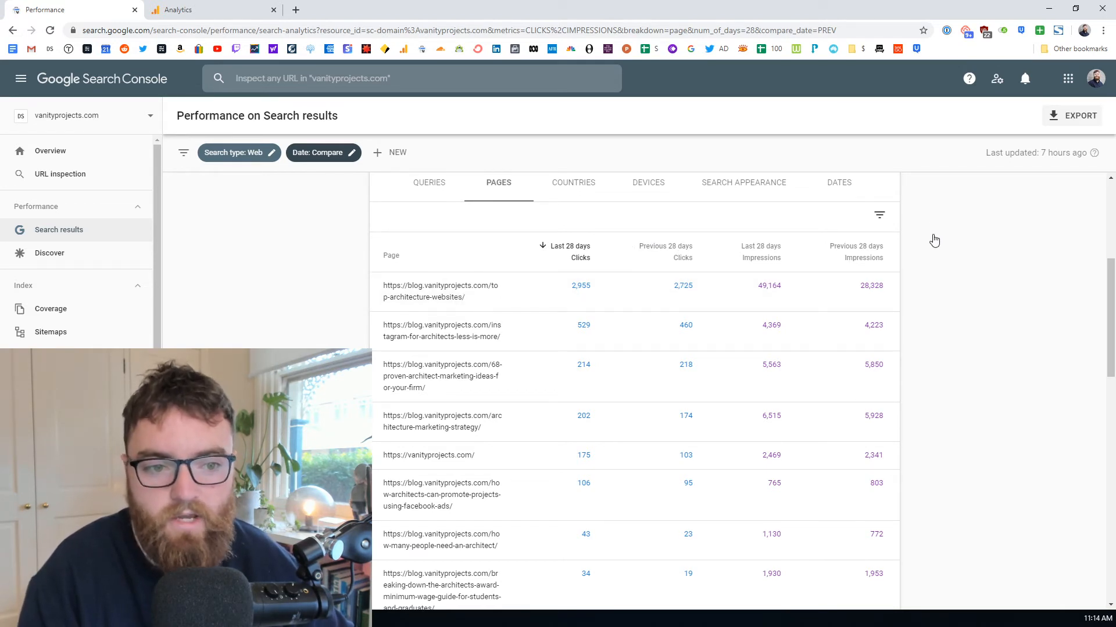
pyautogui.moveTo(600, 294)
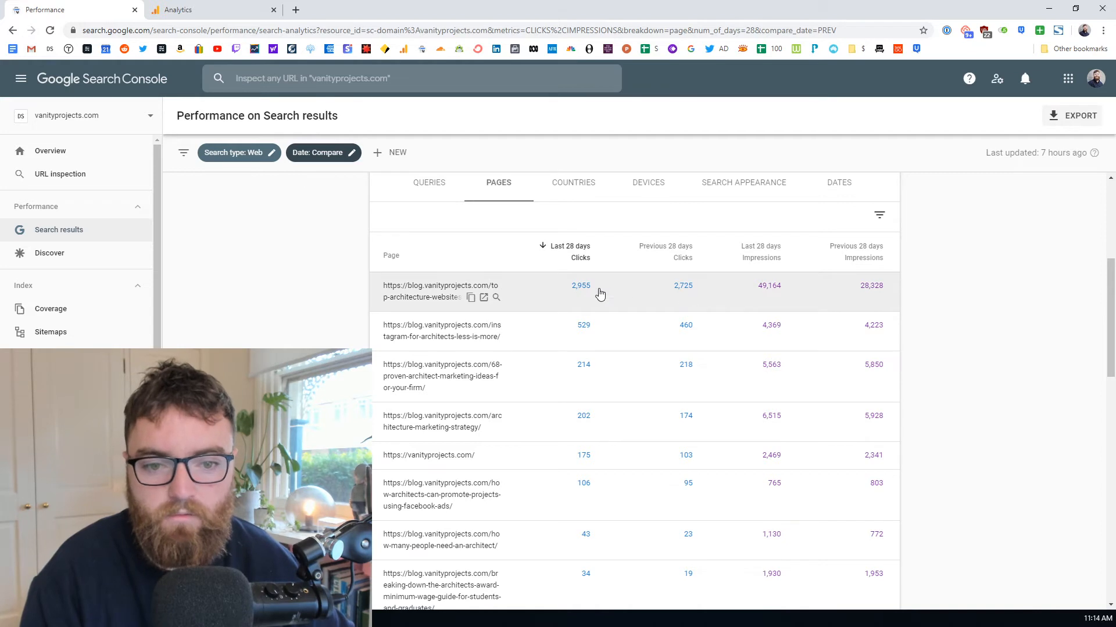
pyautogui.moveTo(705, 295)
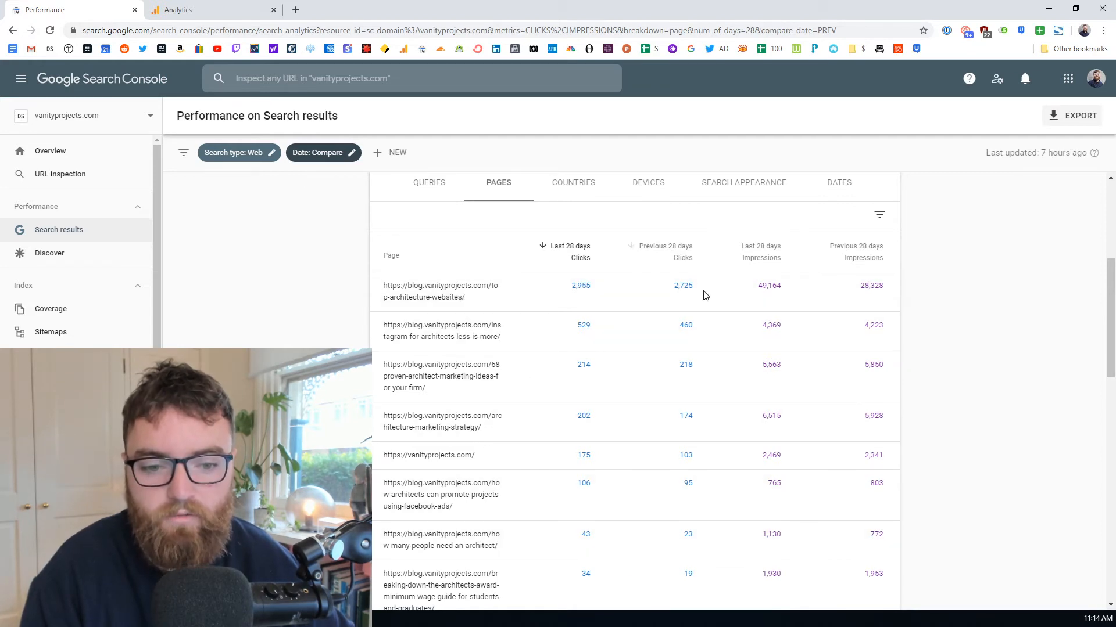
pyautogui.moveTo(581, 291)
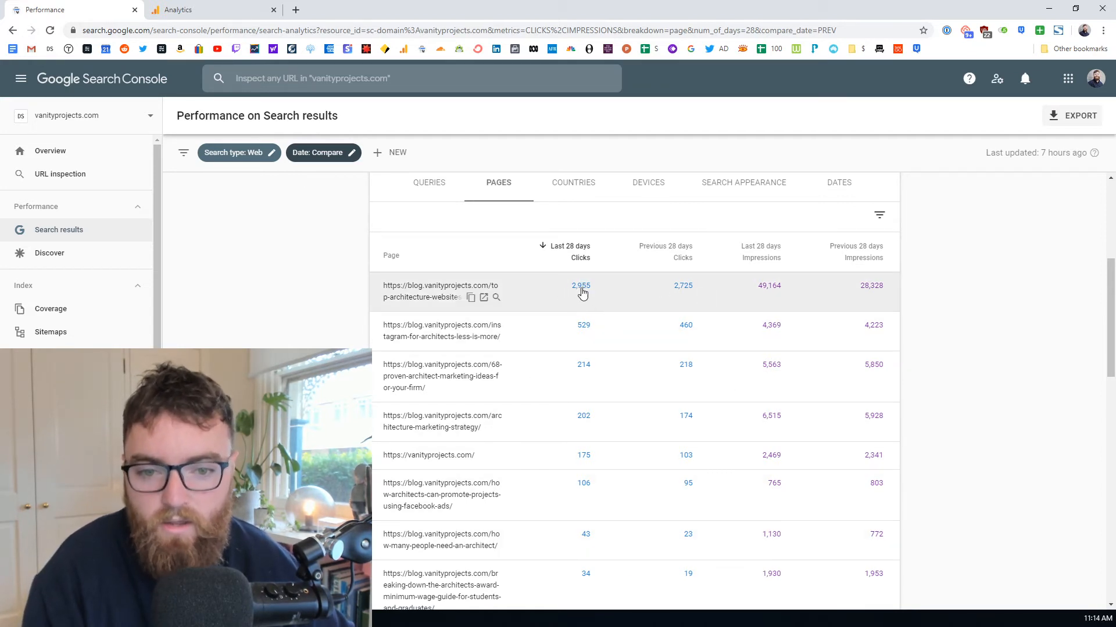
pyautogui.moveTo(686, 293)
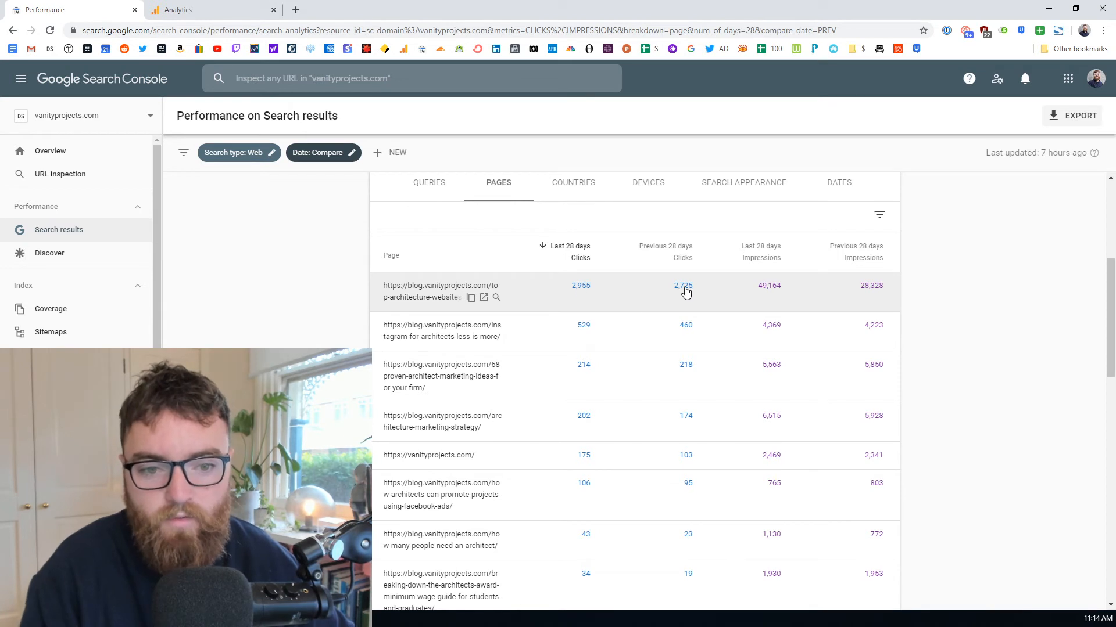
pyautogui.moveTo(582, 331)
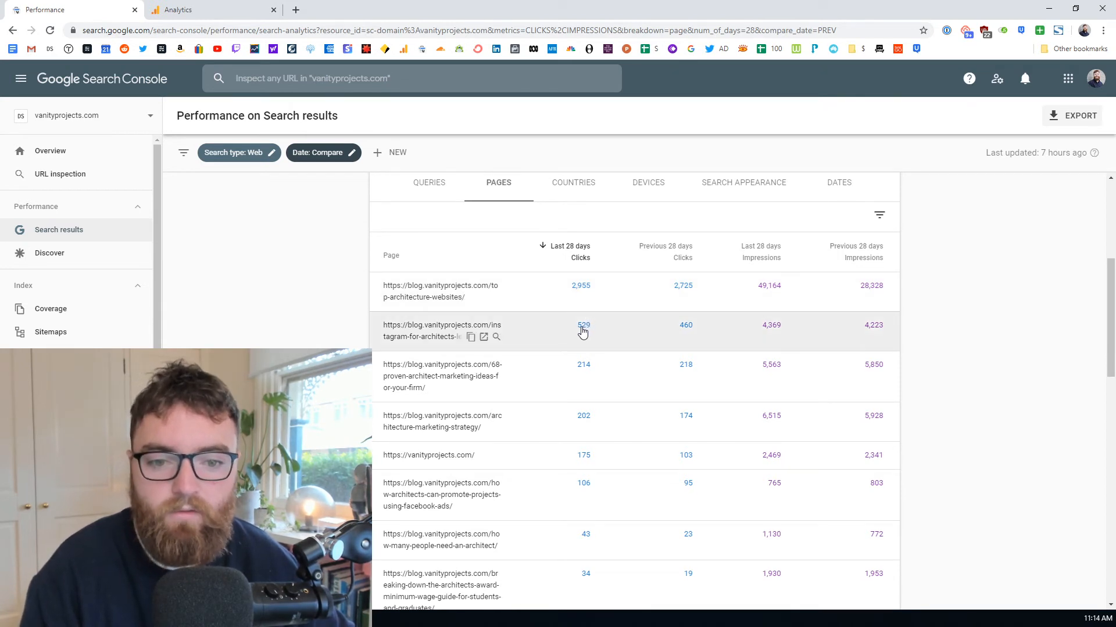
pyautogui.moveTo(594, 376)
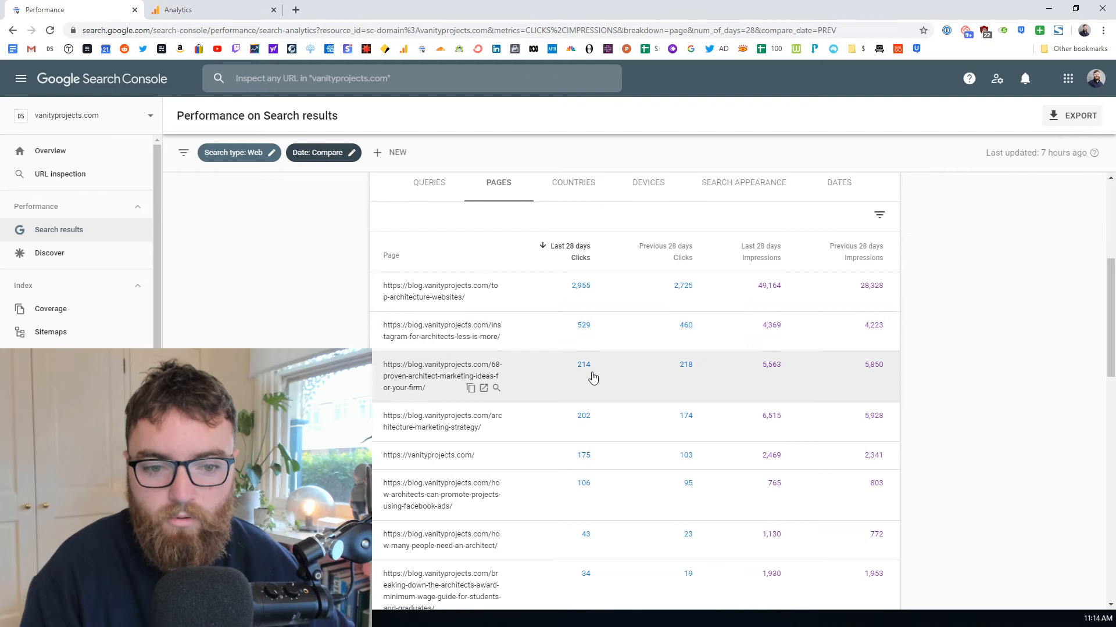
pyautogui.moveTo(585, 370)
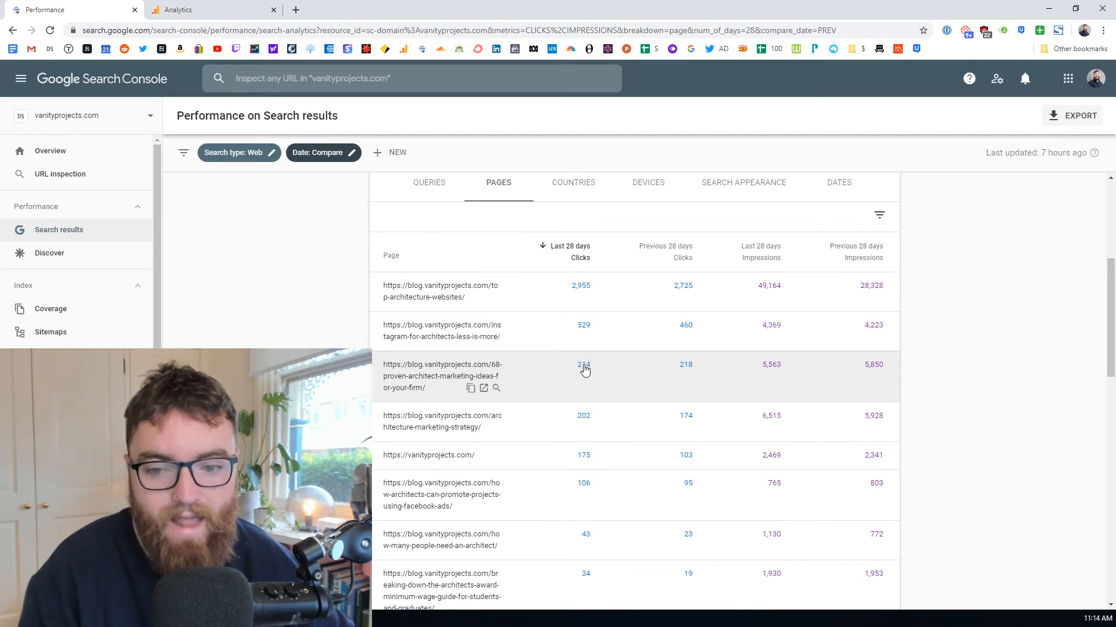
pyautogui.moveTo(682, 369)
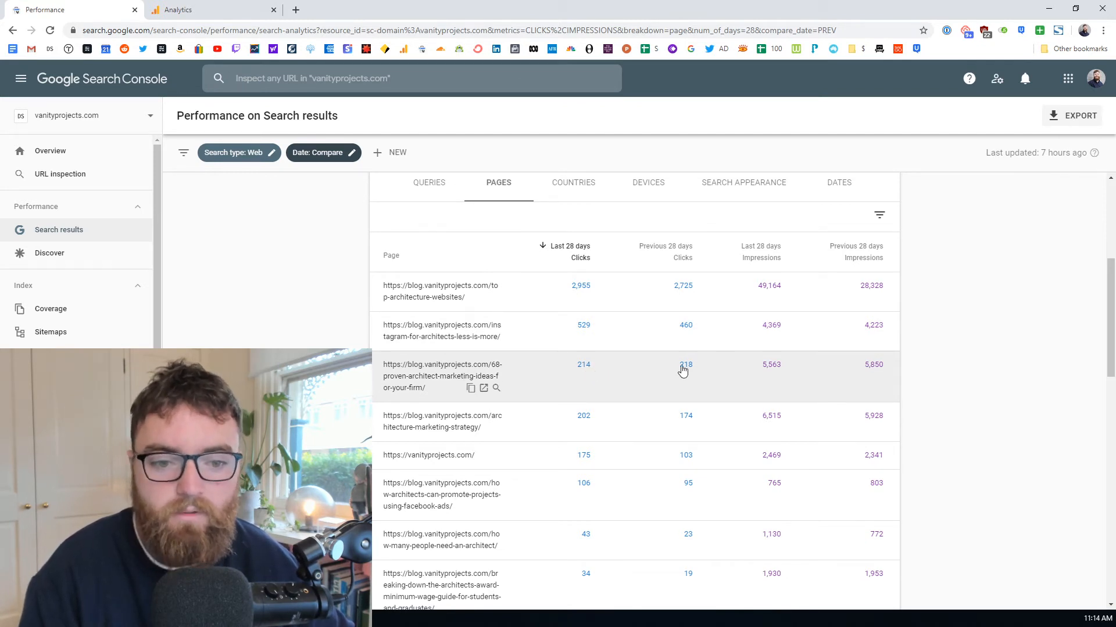
pyautogui.moveTo(587, 419)
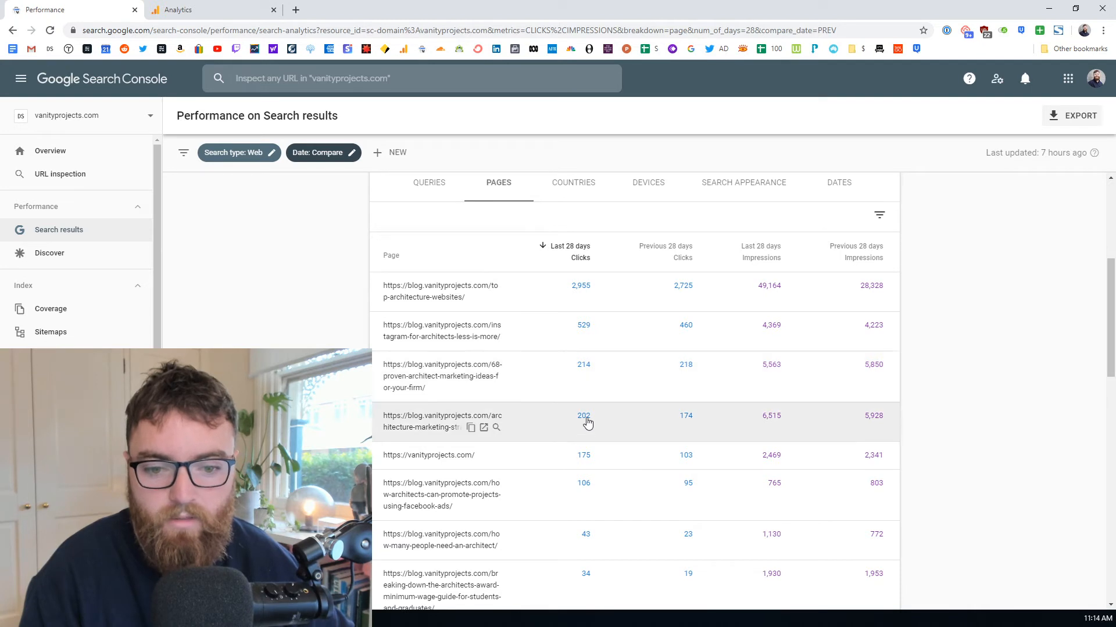
pyautogui.moveTo(709, 436)
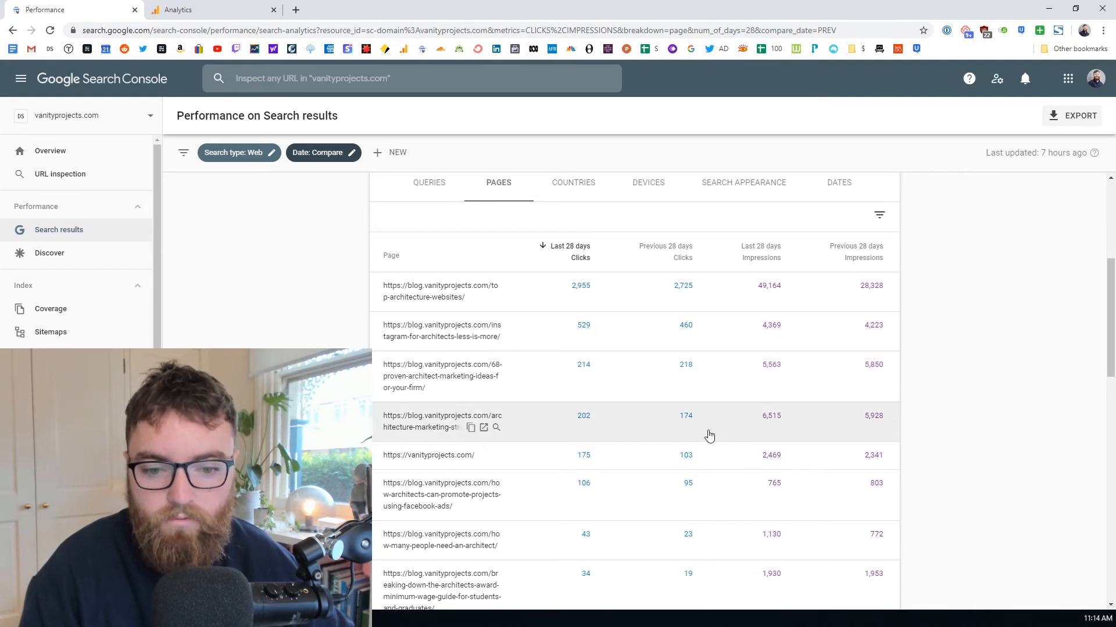
pyautogui.scroll(-3)
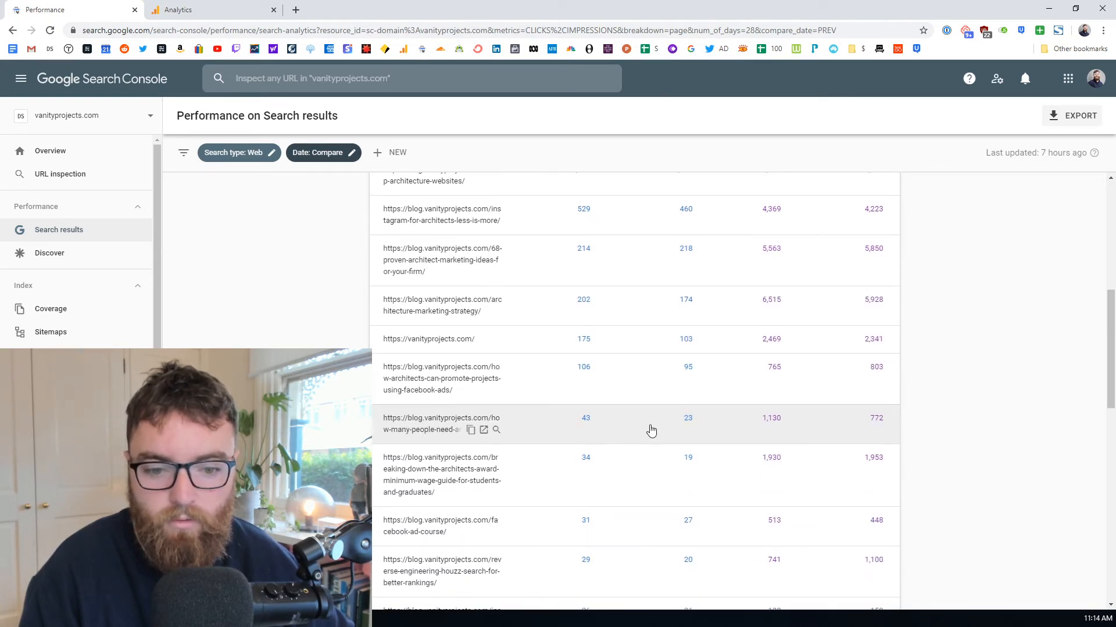
pyautogui.scroll(-3)
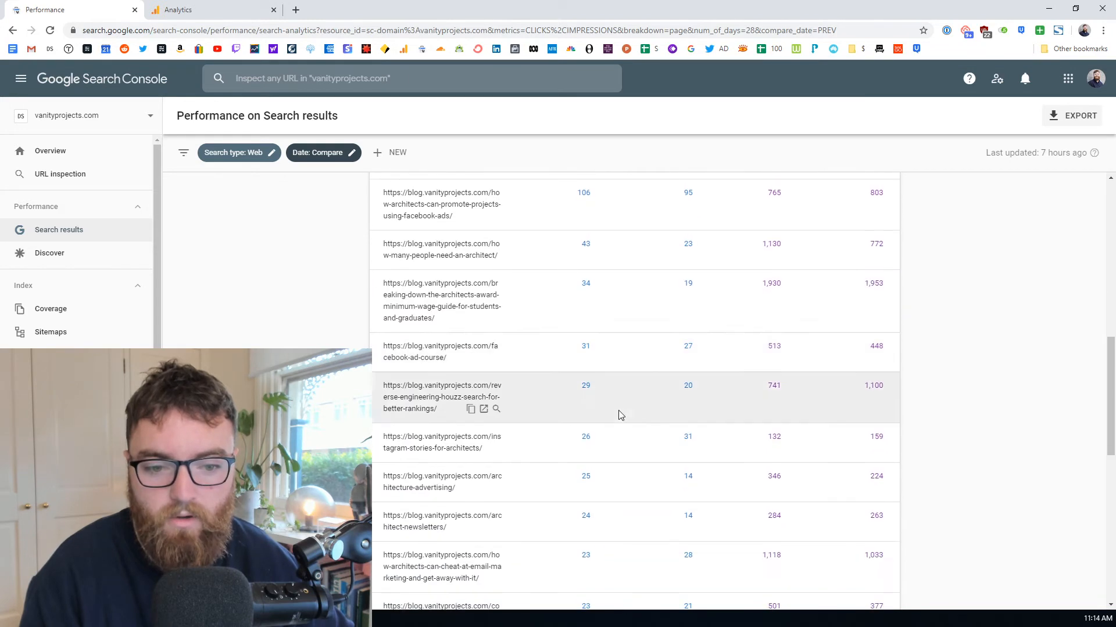
pyautogui.moveTo(614, 412)
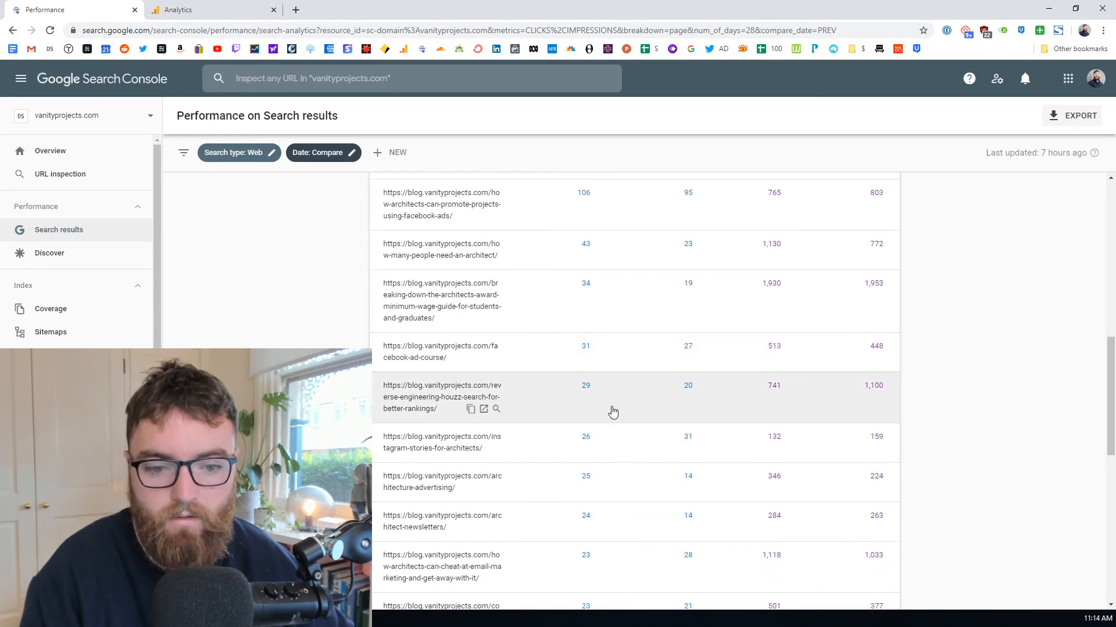
pyautogui.scroll(-3)
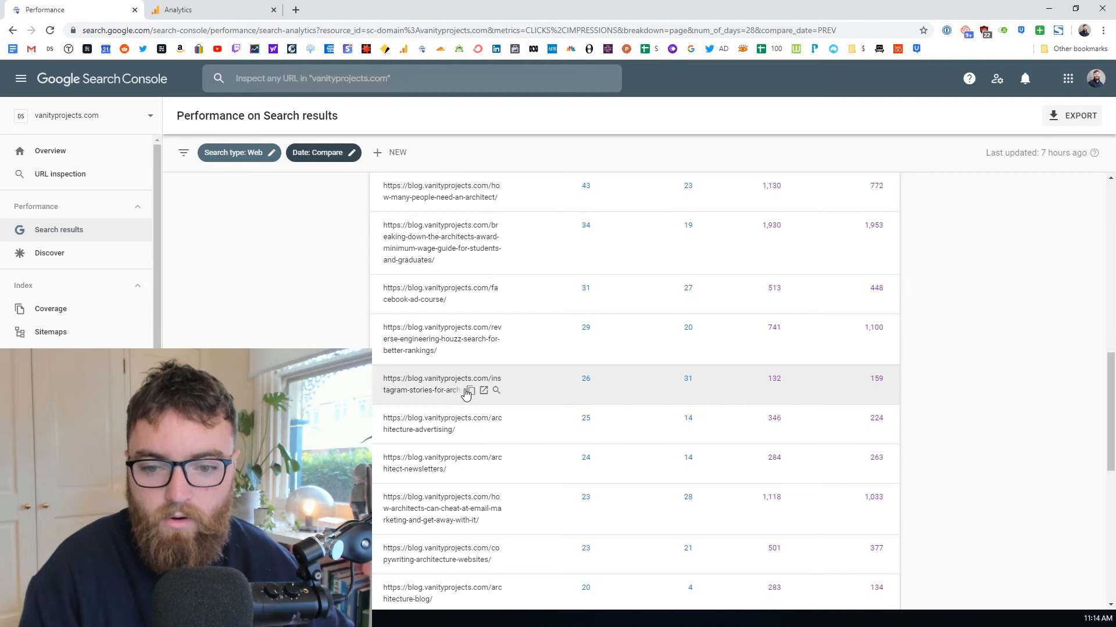
pyautogui.moveTo(480, 392)
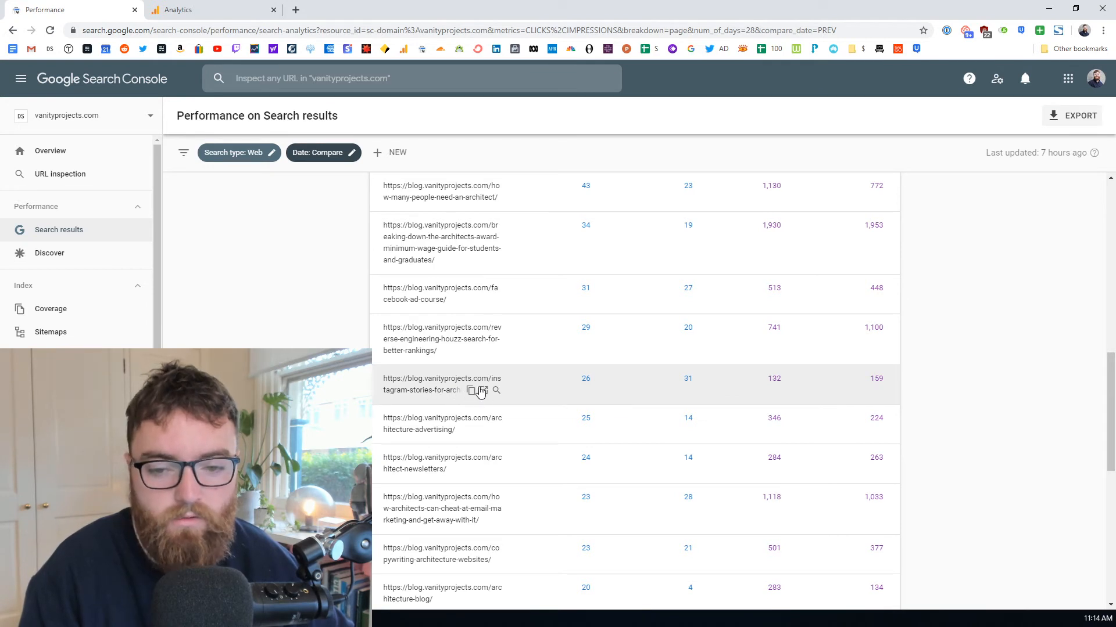
pyautogui.moveTo(511, 404)
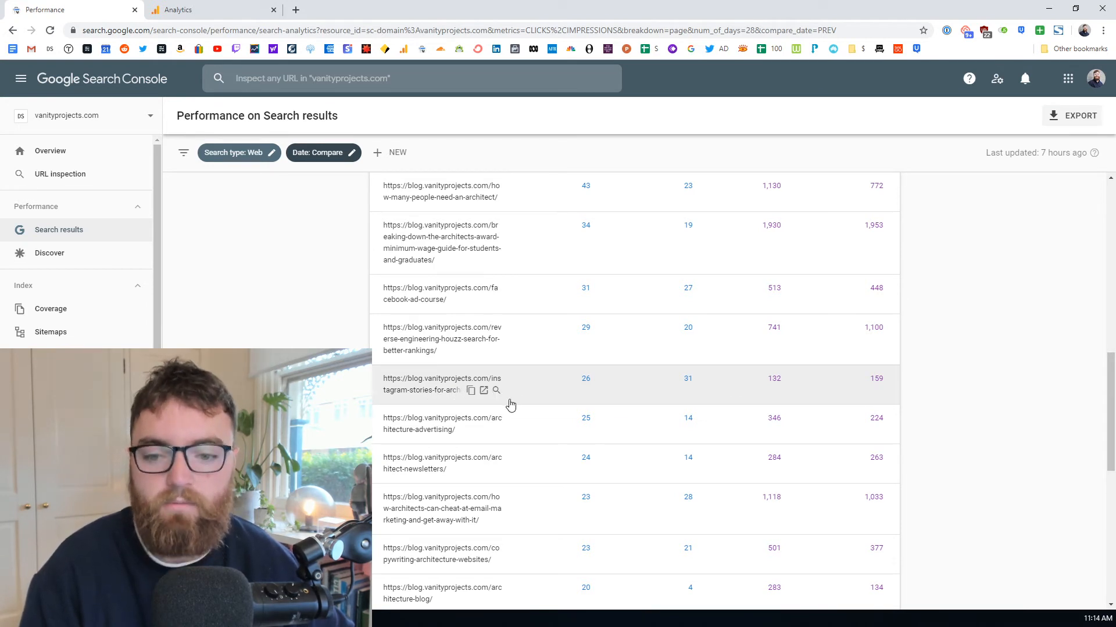
pyautogui.moveTo(586, 386)
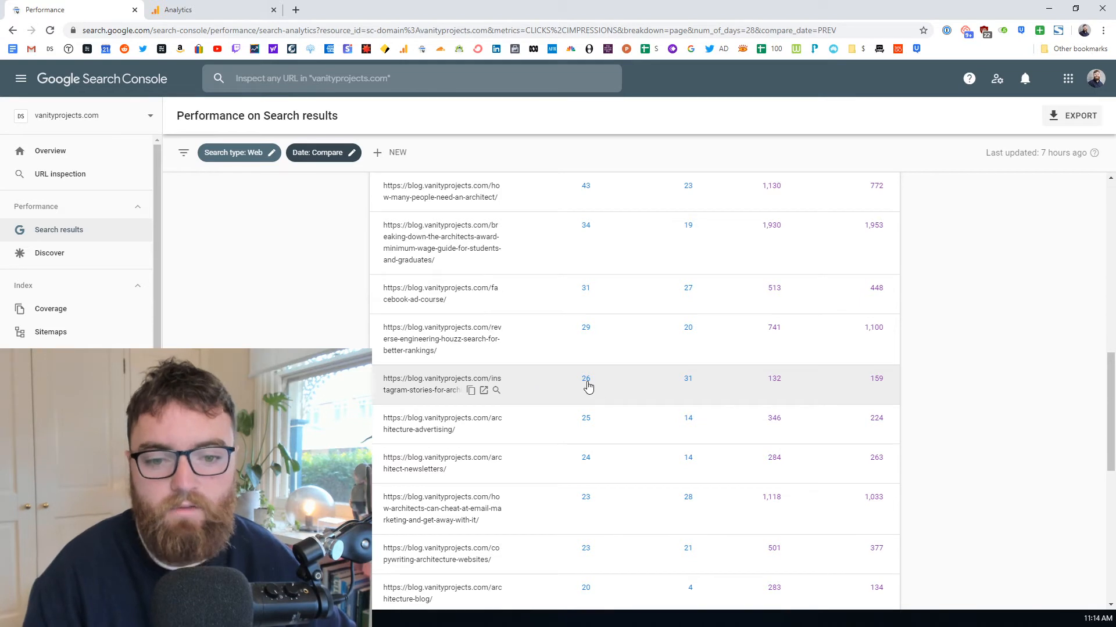
pyautogui.moveTo(623, 385)
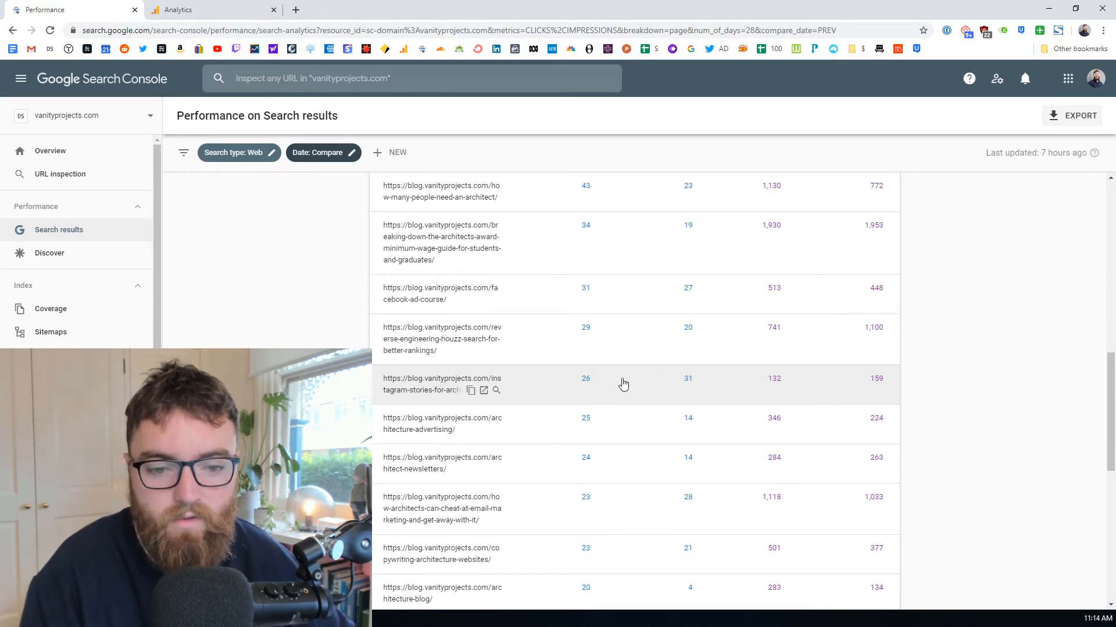
pyautogui.moveTo(641, 386)
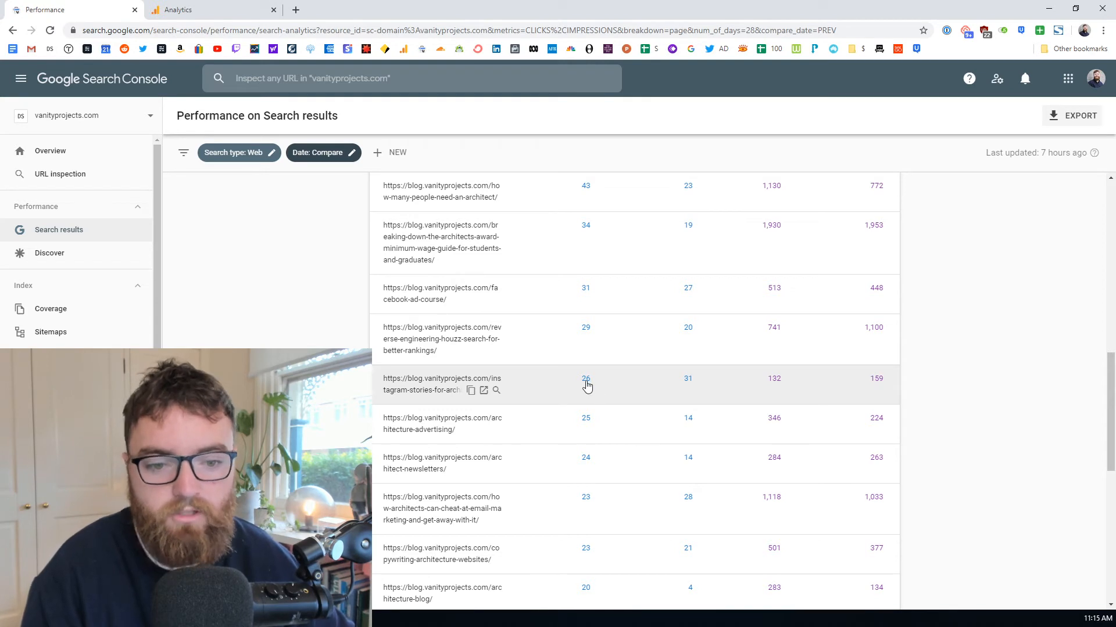
pyautogui.moveTo(692, 384)
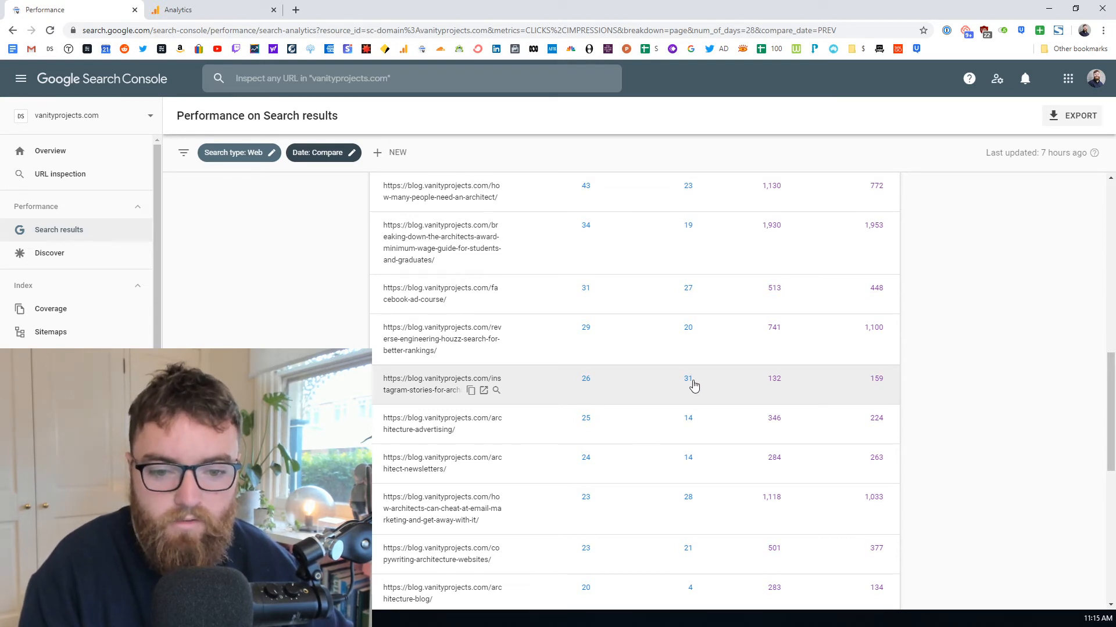
pyautogui.moveTo(701, 384)
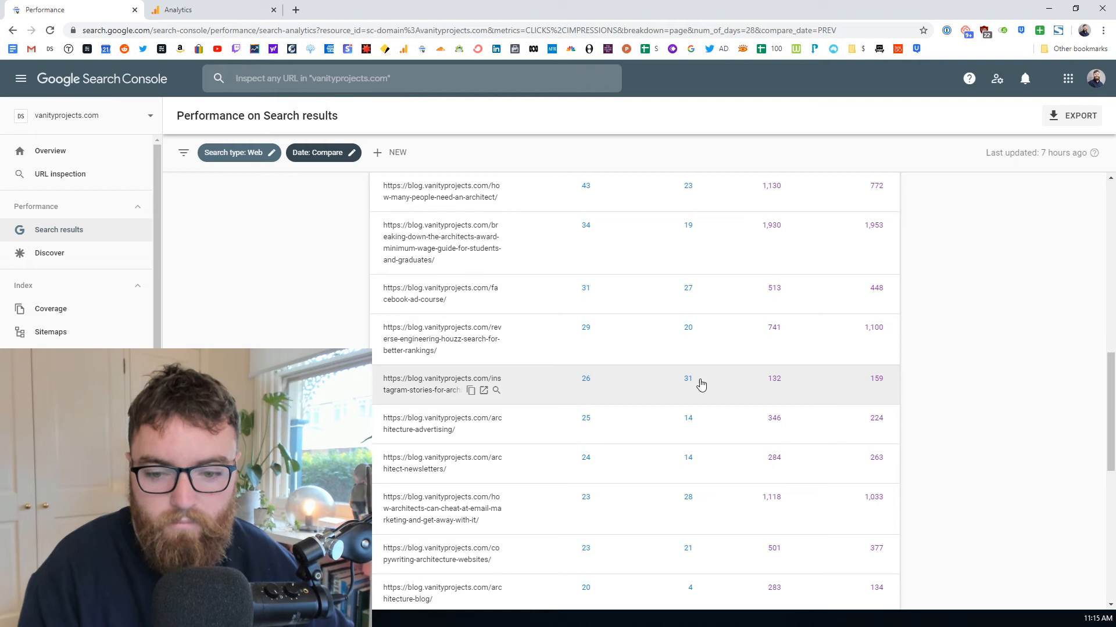
pyautogui.moveTo(617, 517)
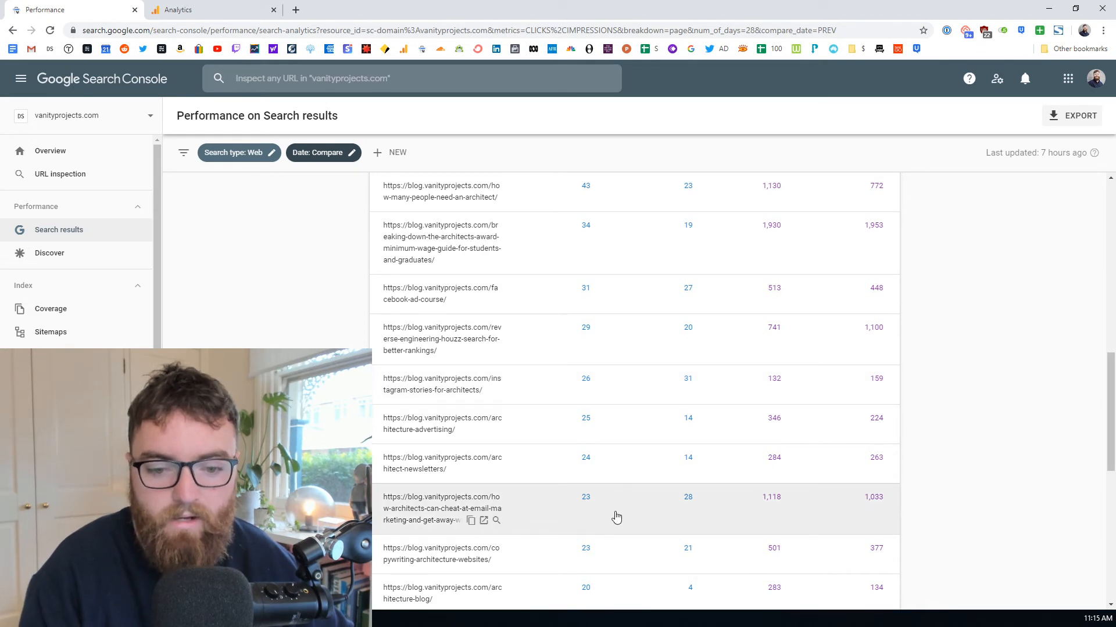
pyautogui.moveTo(583, 508)
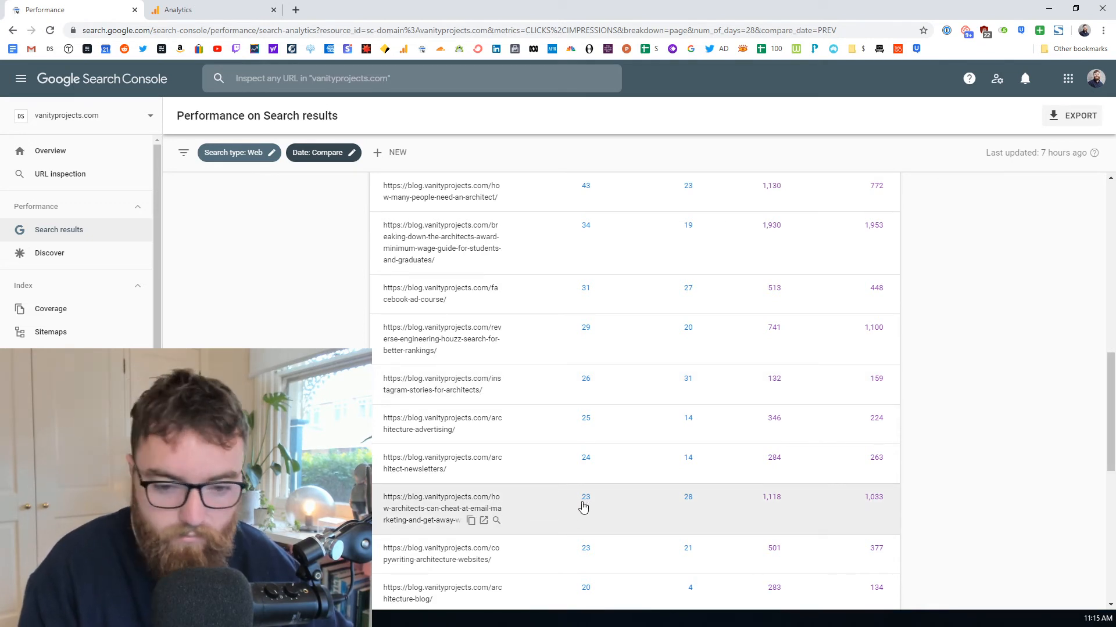
pyautogui.moveTo(674, 503)
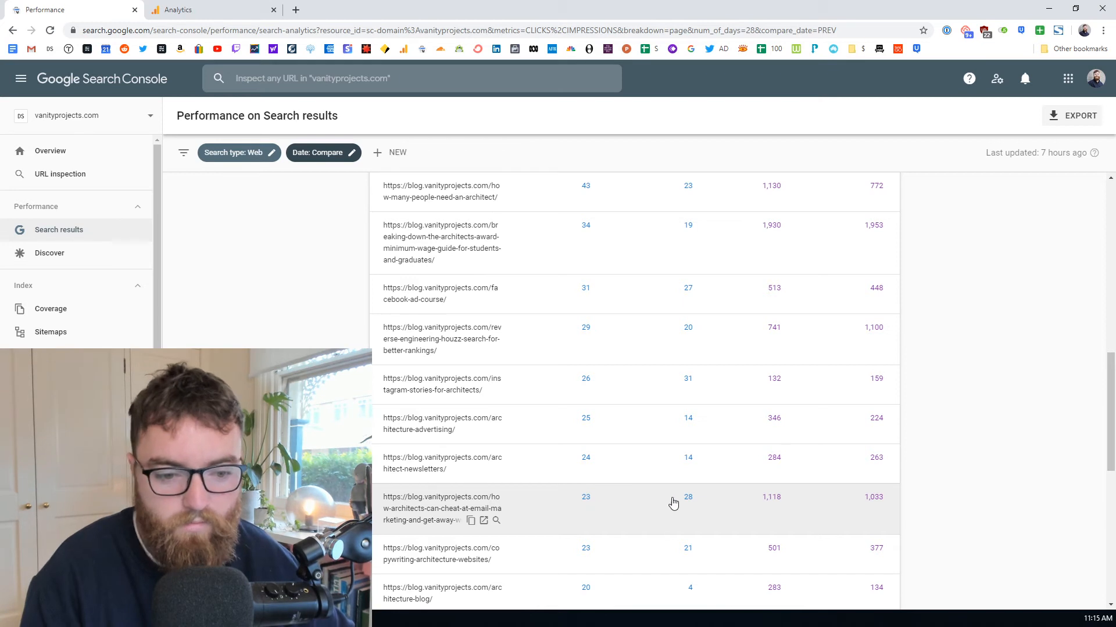
pyautogui.moveTo(674, 507)
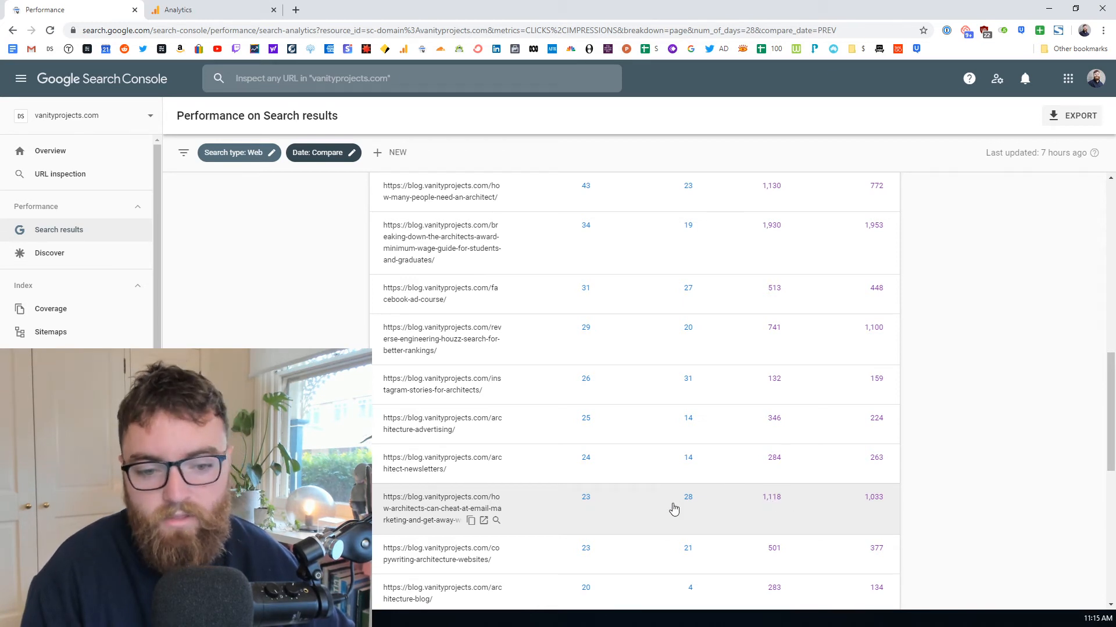
pyautogui.moveTo(747, 505)
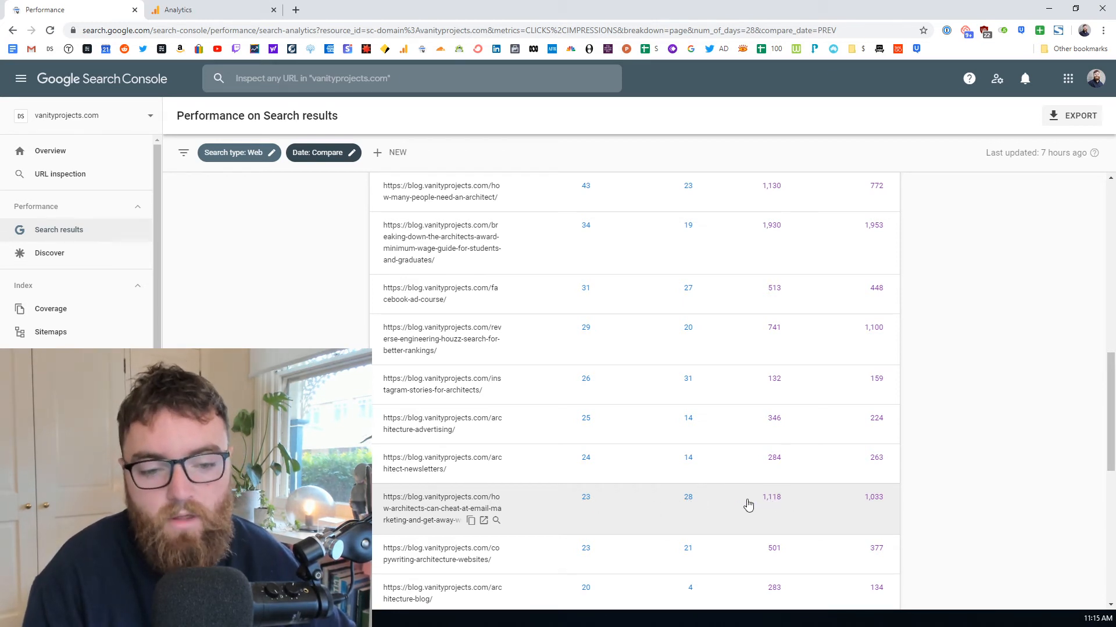
pyautogui.moveTo(986, 485)
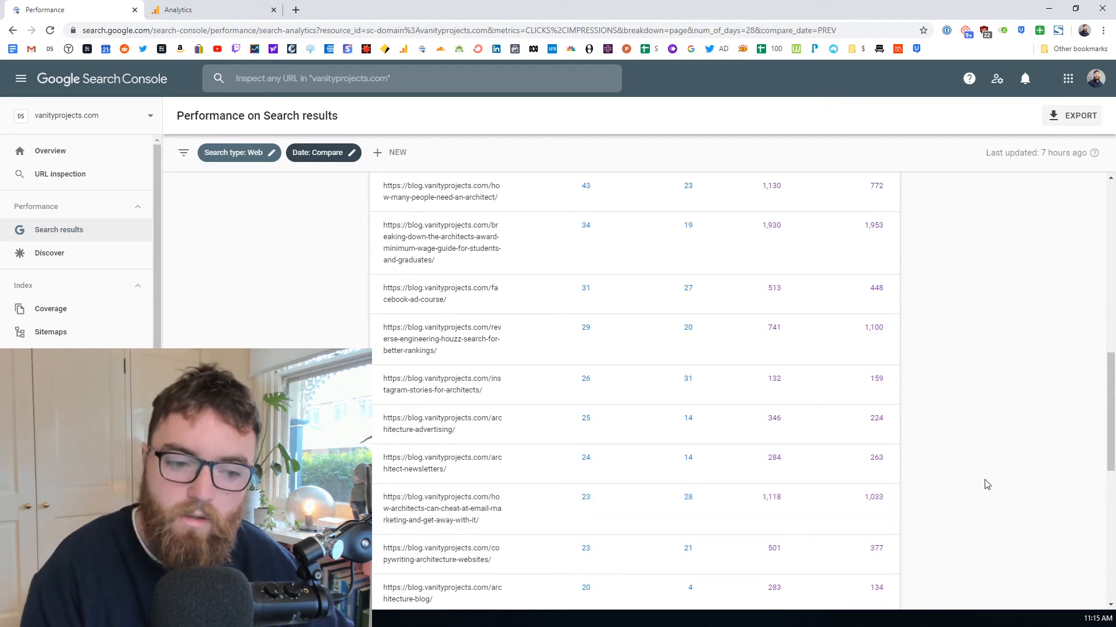
pyautogui.moveTo(868, 502)
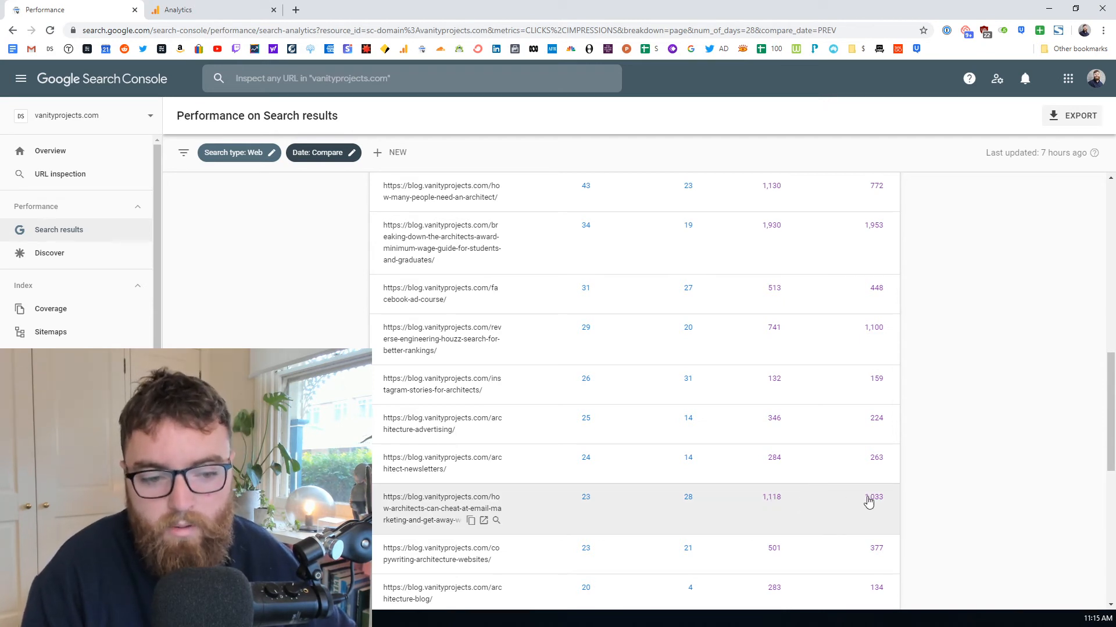
pyautogui.moveTo(772, 505)
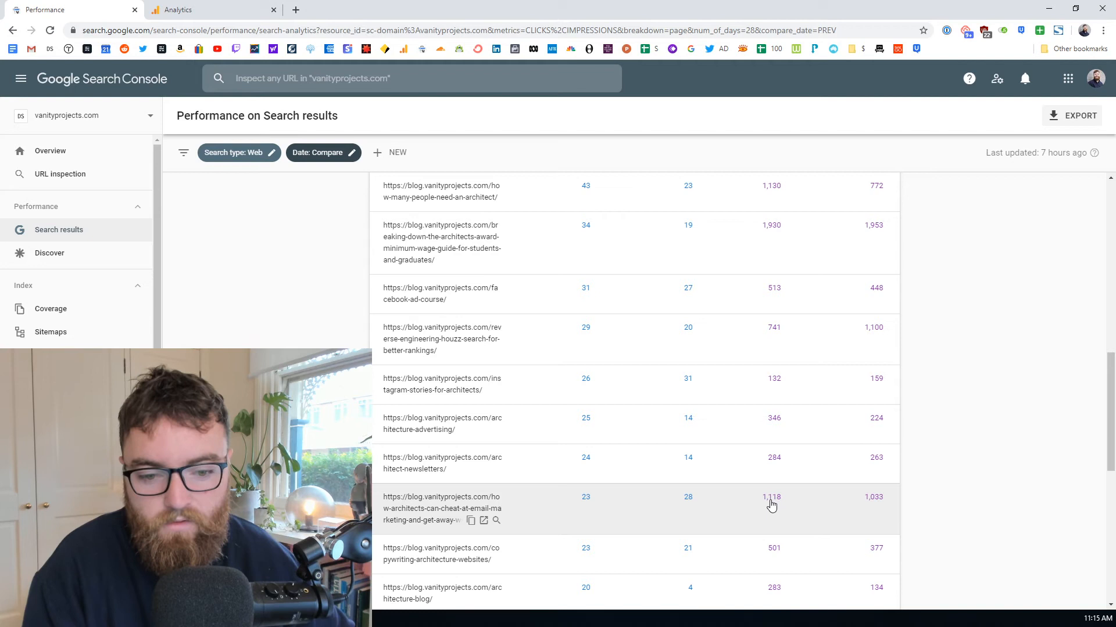
pyautogui.moveTo(585, 503)
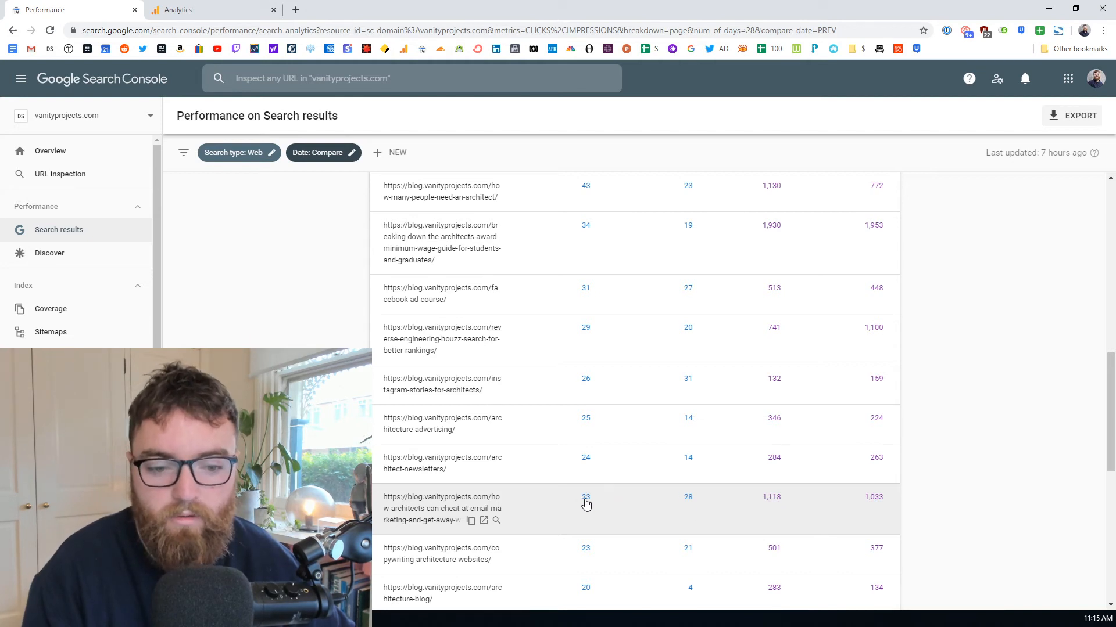
pyautogui.moveTo(454, 516)
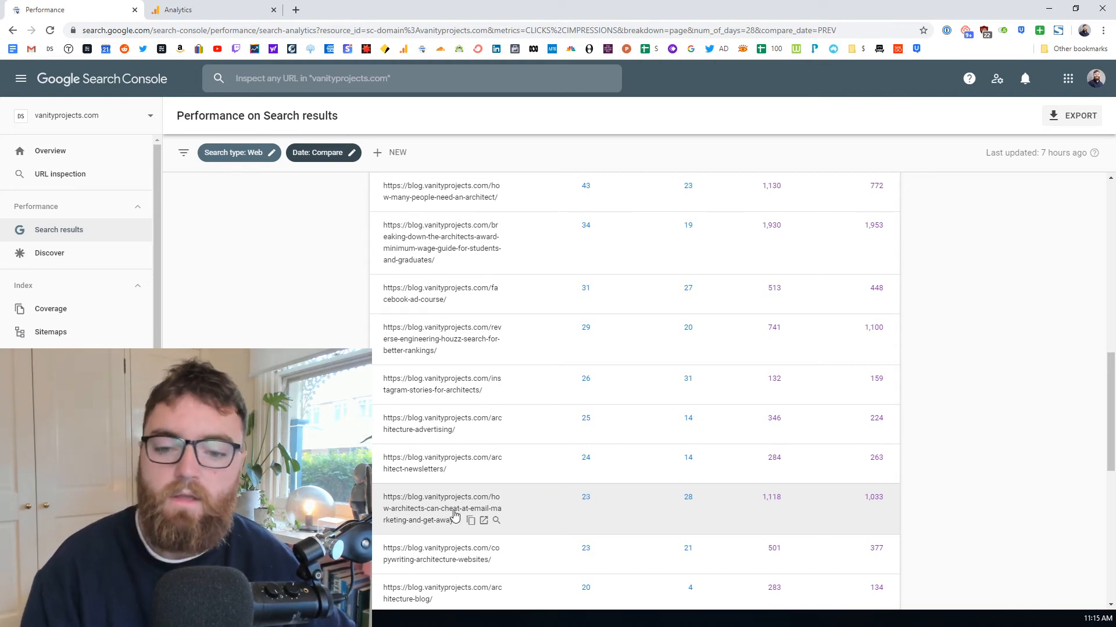
pyautogui.moveTo(634, 516)
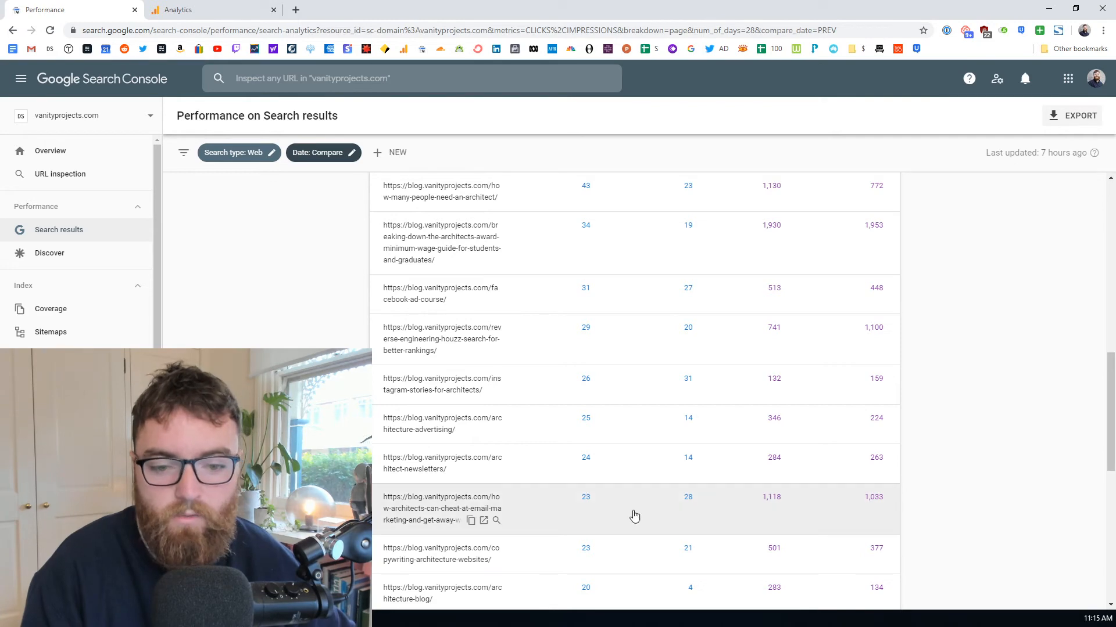
pyautogui.scroll(3)
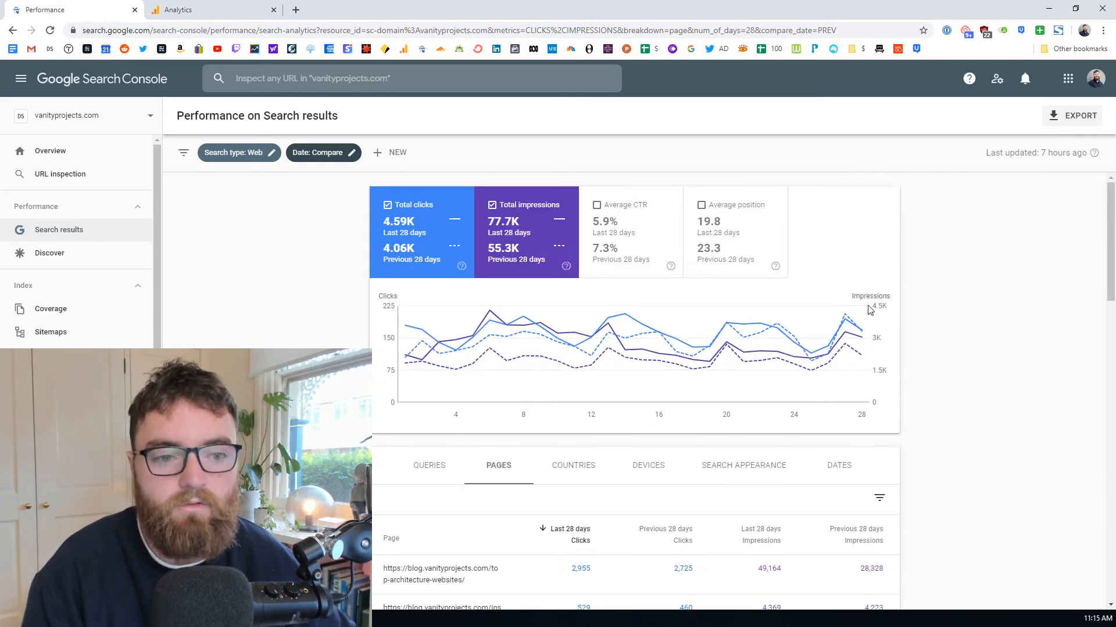
pyautogui.moveTo(794, 235)
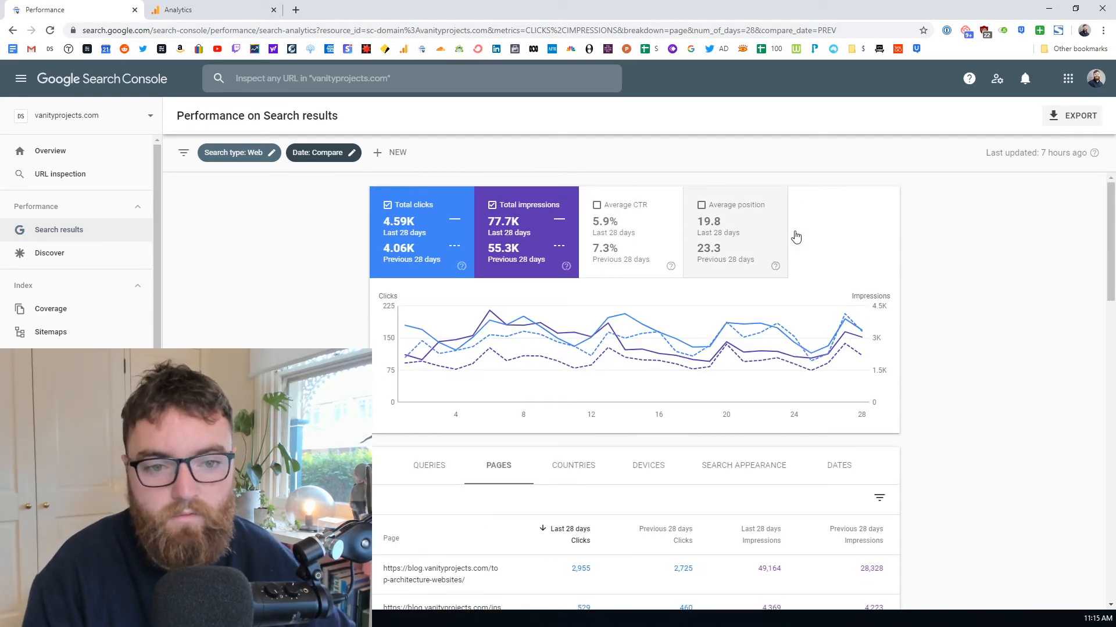
# Finish scrolling the Pages comparison table, then switch to the Google Analytics browser tab.
pyautogui.scroll(-3)
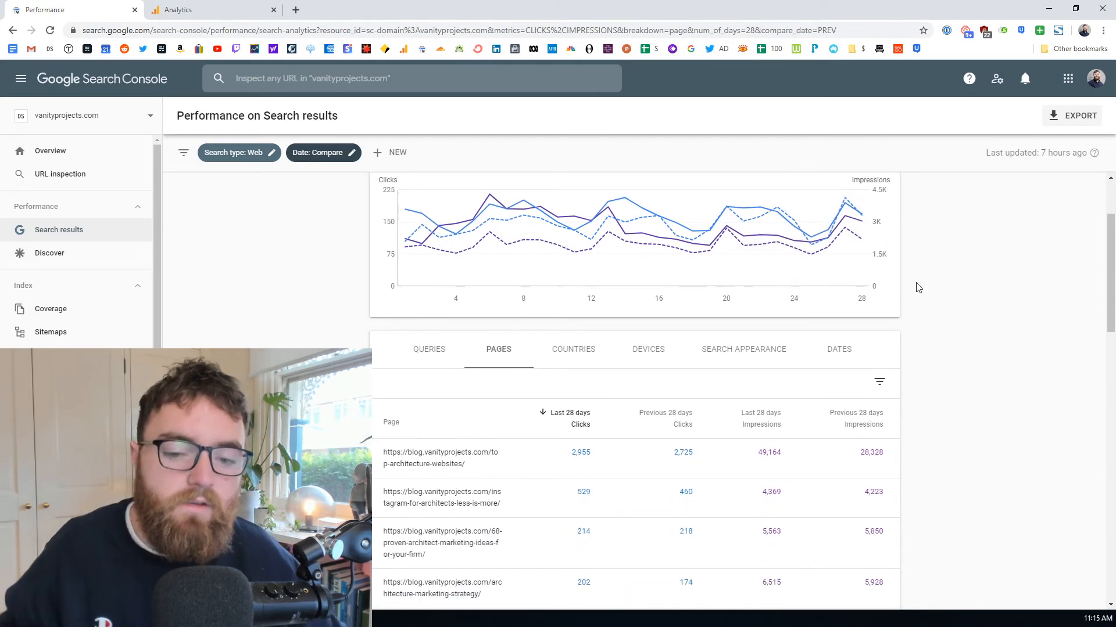
pyautogui.scroll(-3)
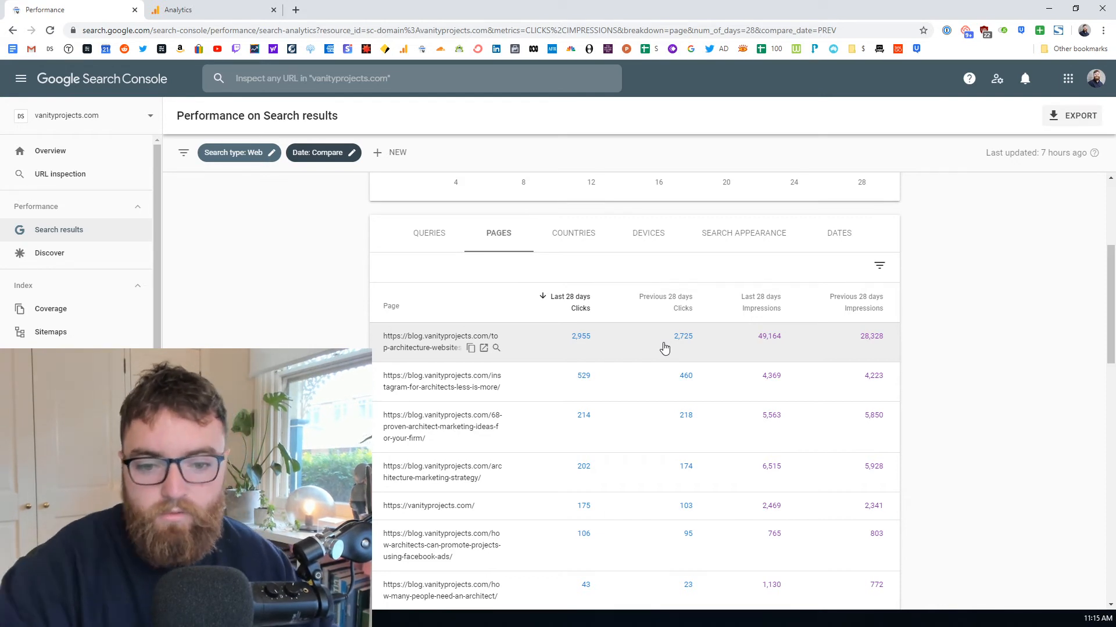
pyautogui.moveTo(1030, 321)
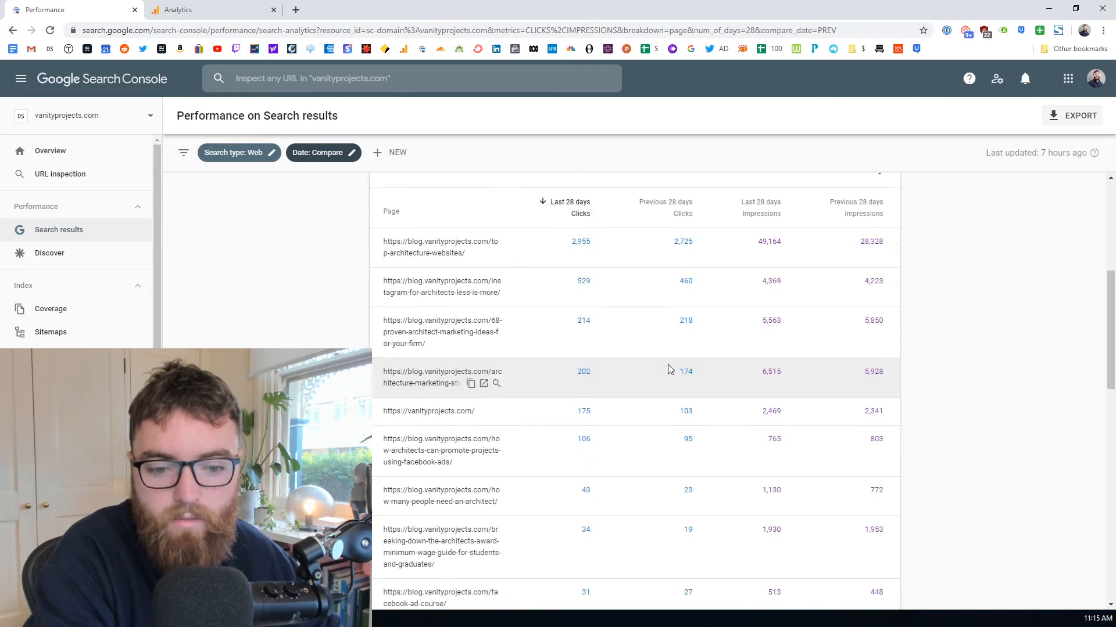
pyautogui.scroll(-3)
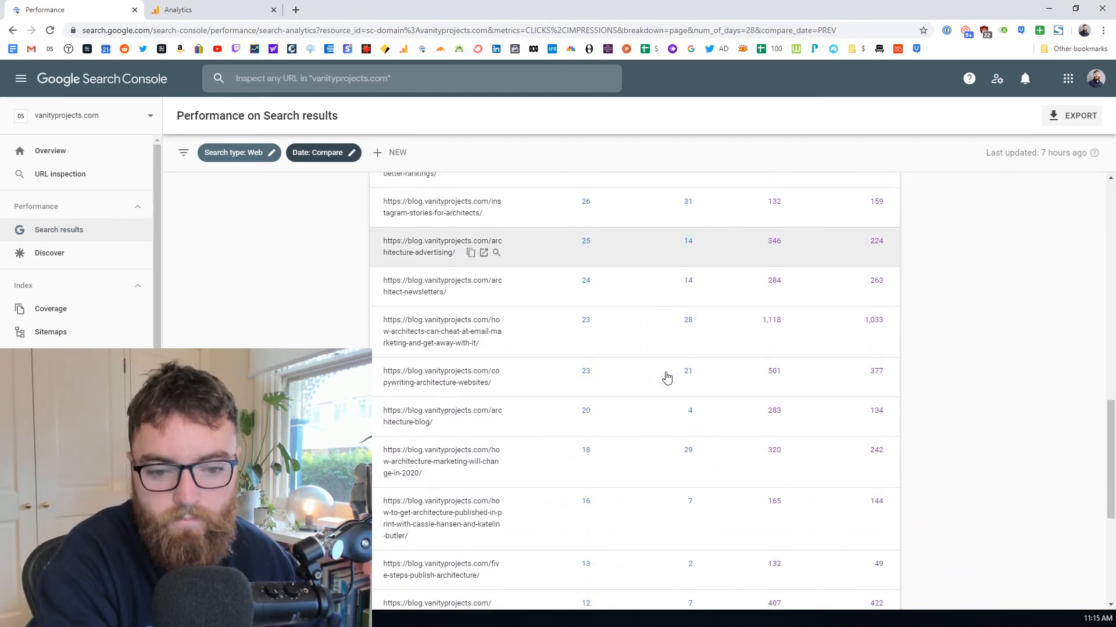
pyautogui.scroll(-3)
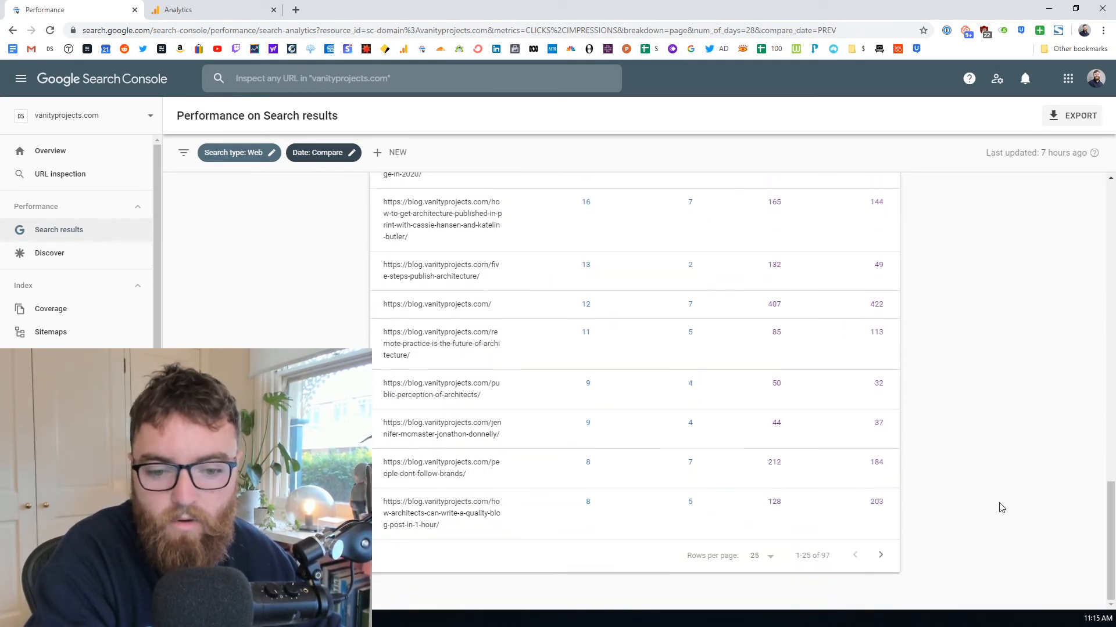
pyautogui.scroll(3)
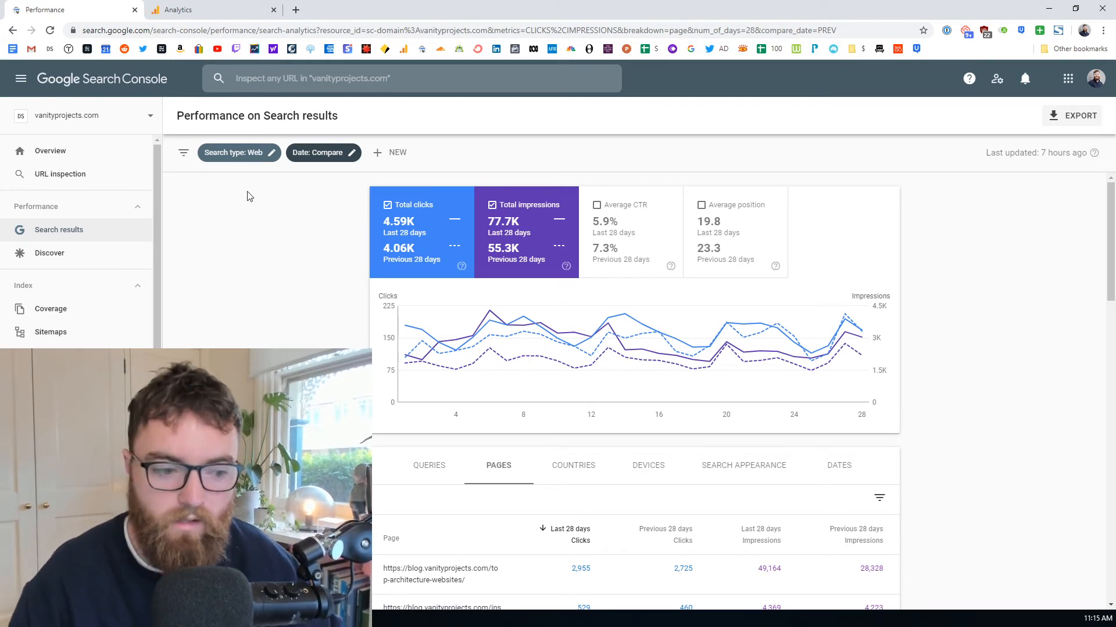
pyautogui.moveTo(77, 75)
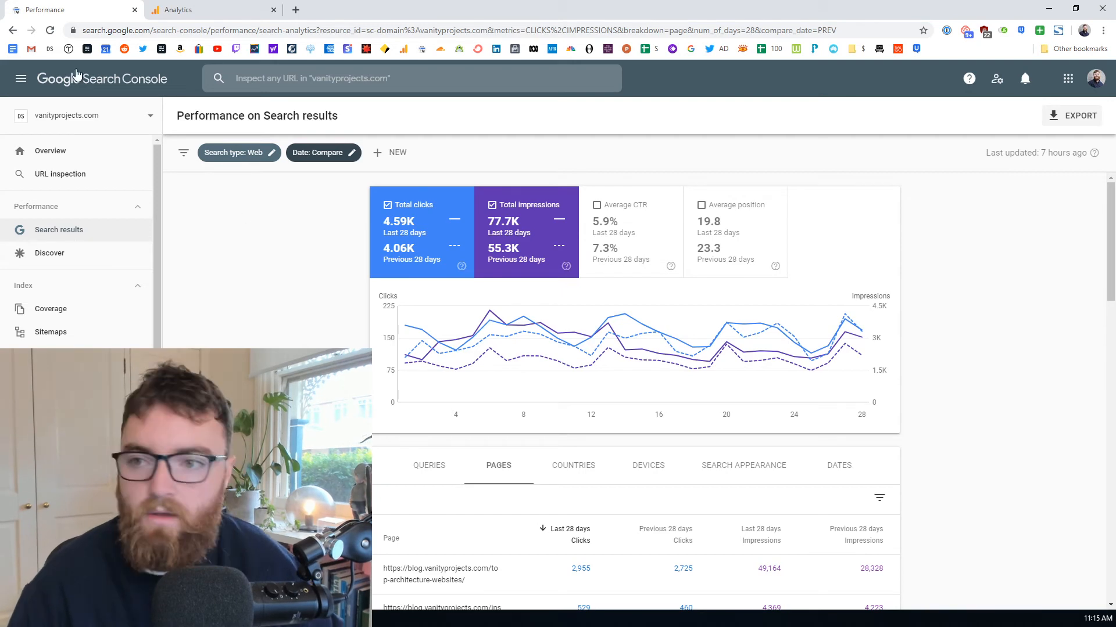
pyautogui.click(206, 9)
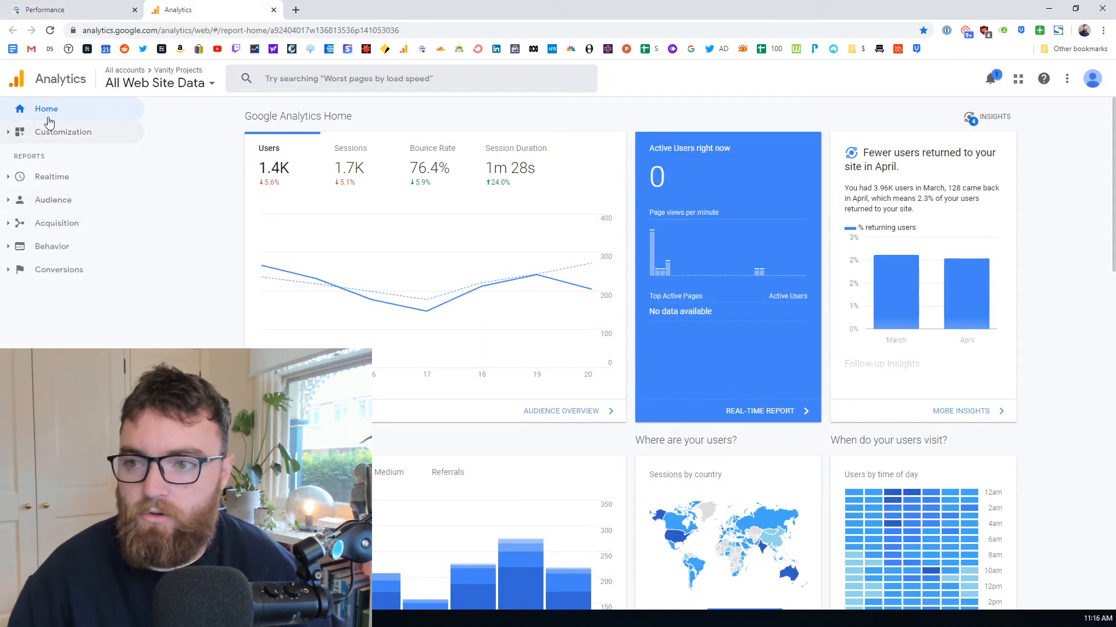
pyautogui.moveTo(11, 138)
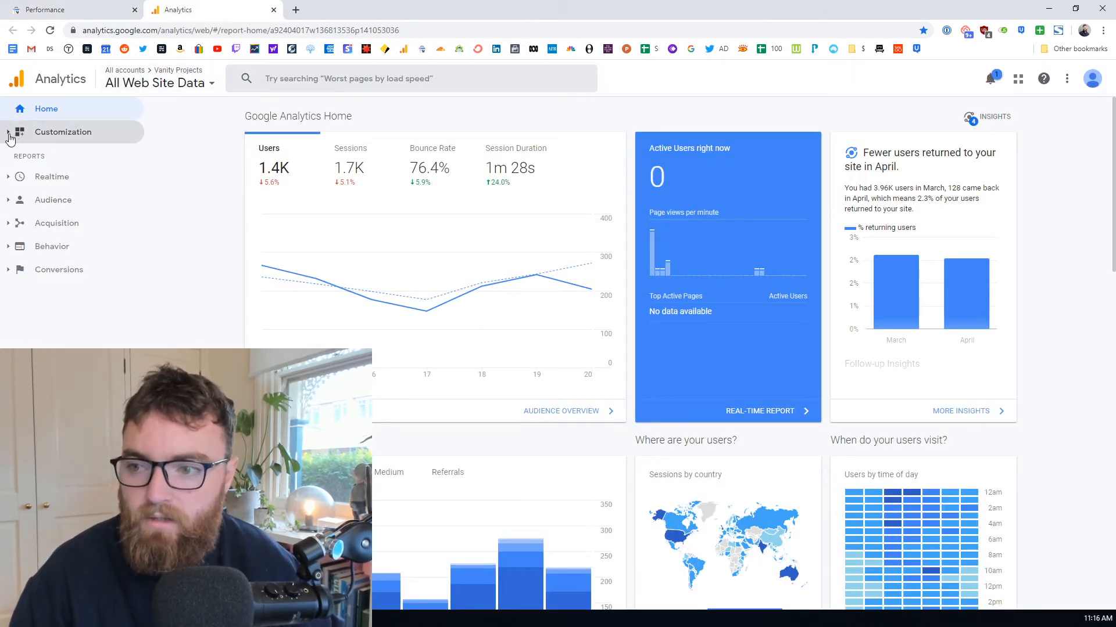
pyautogui.moveTo(130, 158)
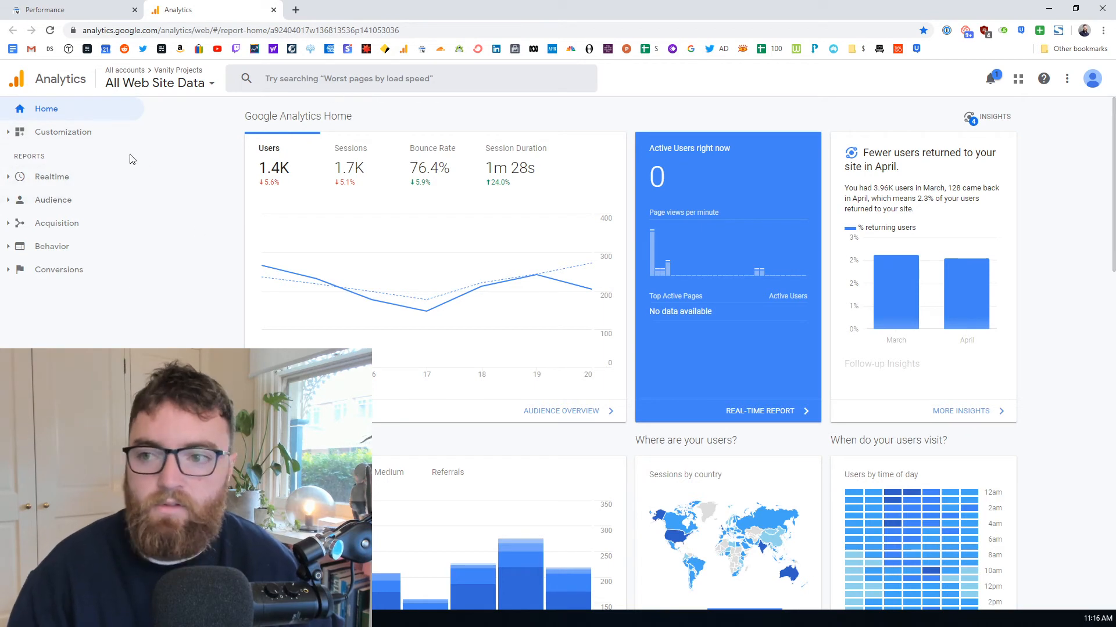
pyautogui.moveTo(65, 155)
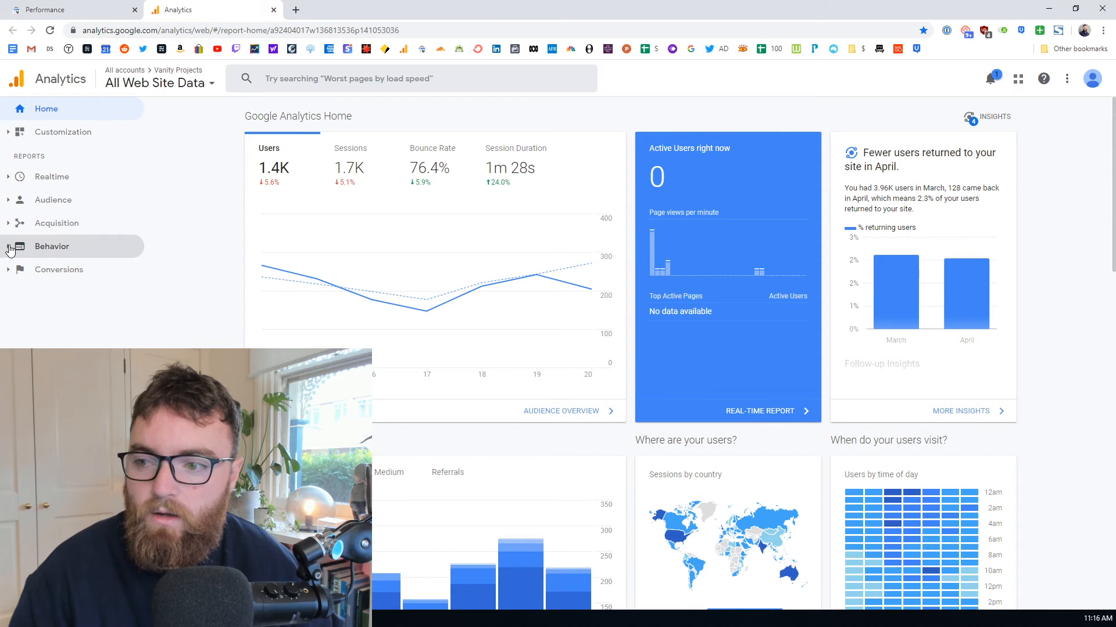
# Expand the Behavior and Site Content reports in the sidebar toward Landing Pages.
pyautogui.click(57, 223)
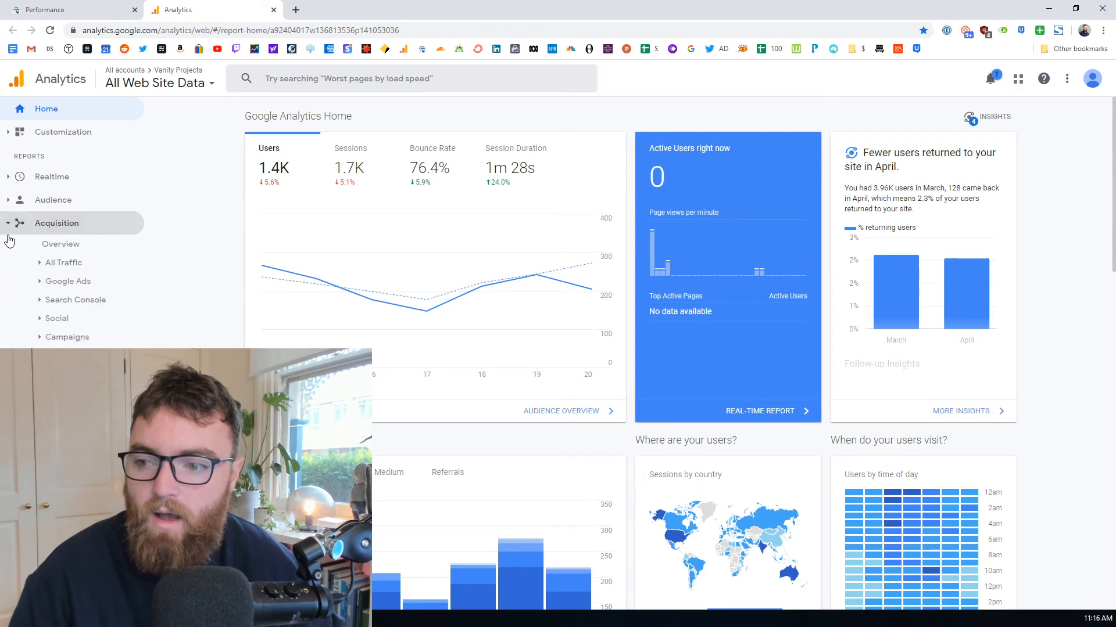
pyautogui.click(52, 247)
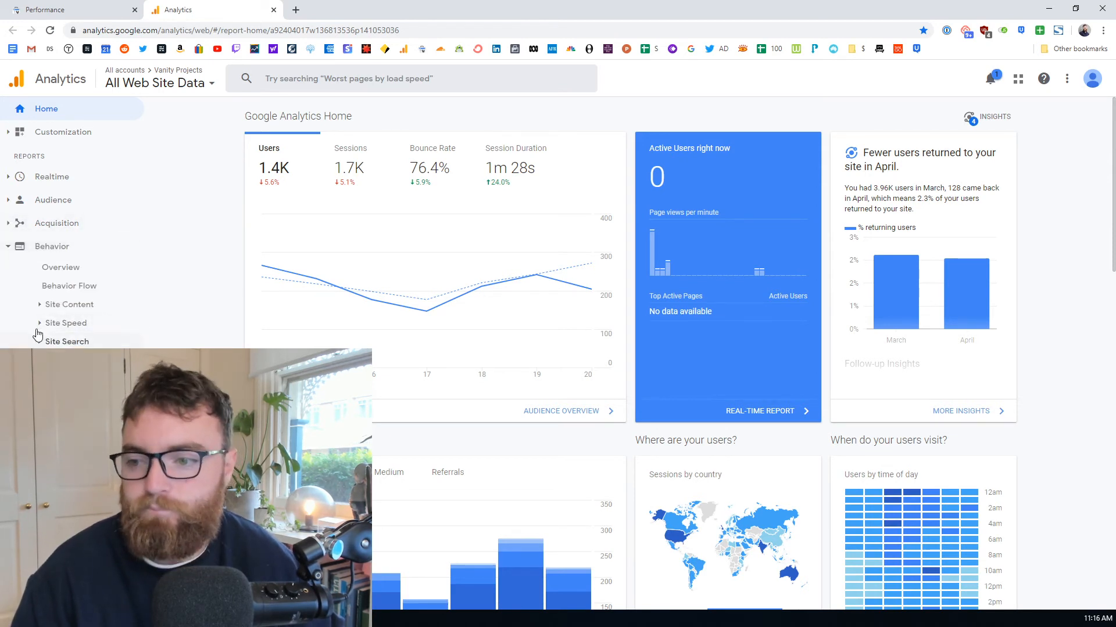
pyautogui.click(67, 303)
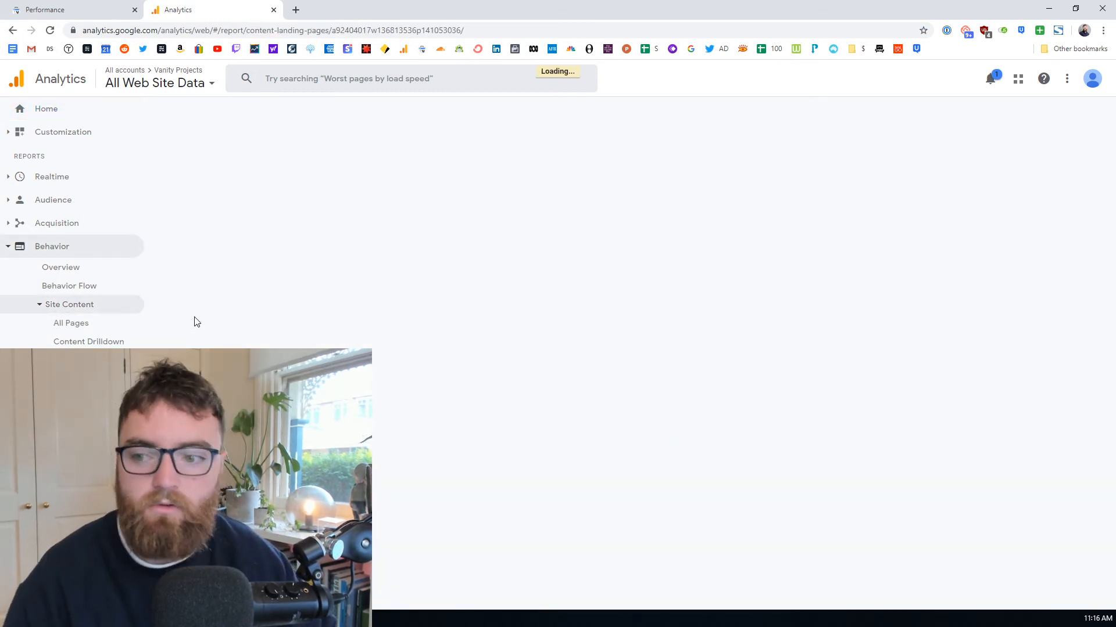
pyautogui.moveTo(516, 130)
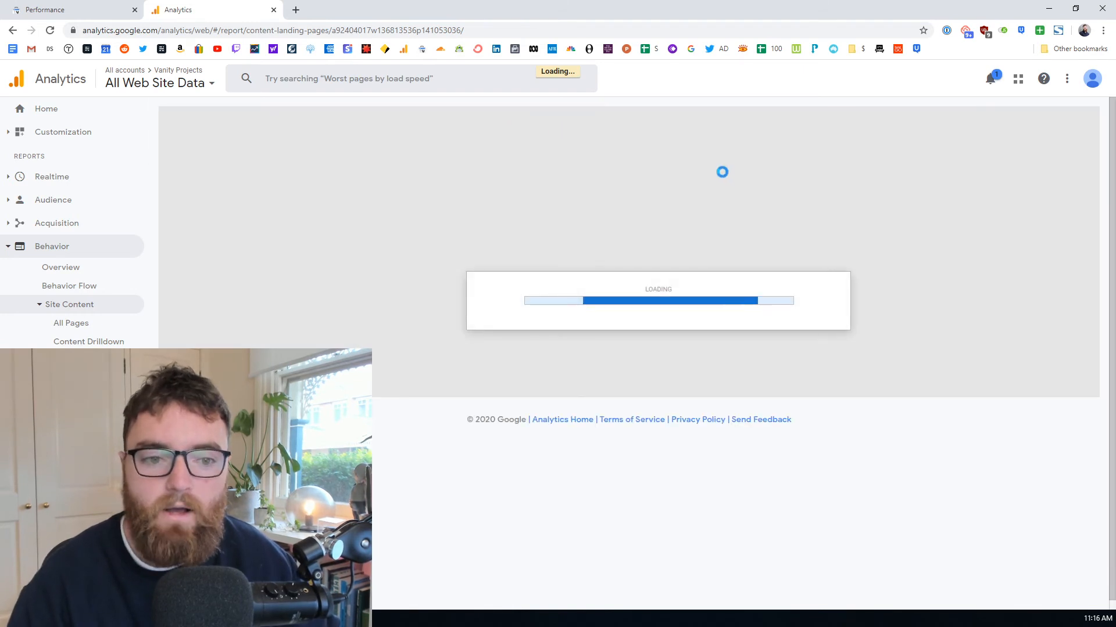
pyautogui.moveTo(702, 125)
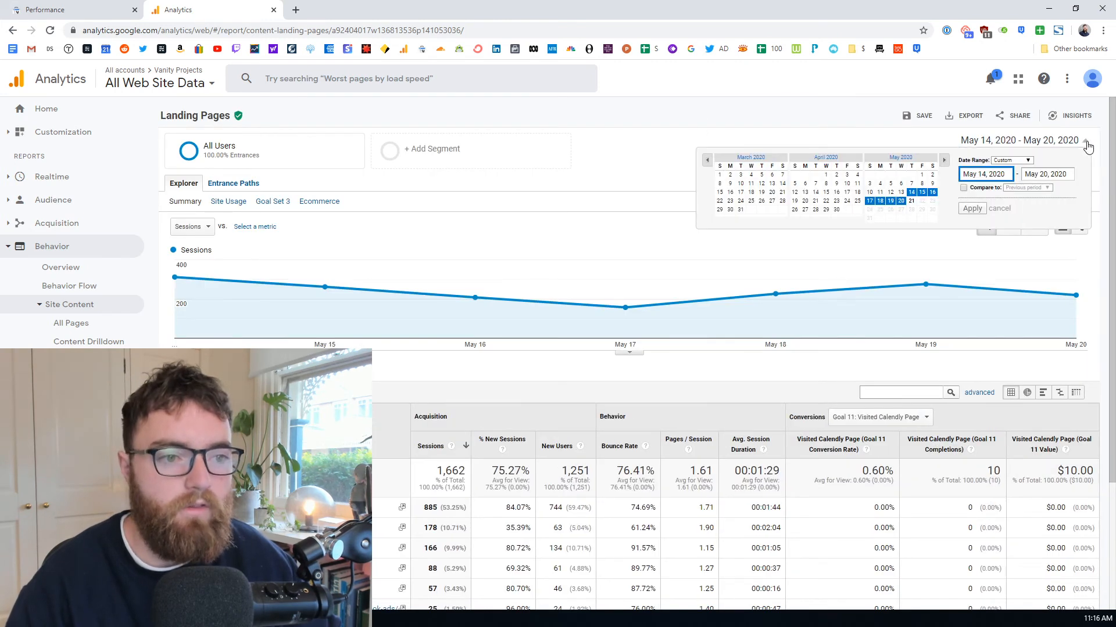
# Set the date range to Last 30 days compared with the previous period.
pyautogui.click(1010, 160)
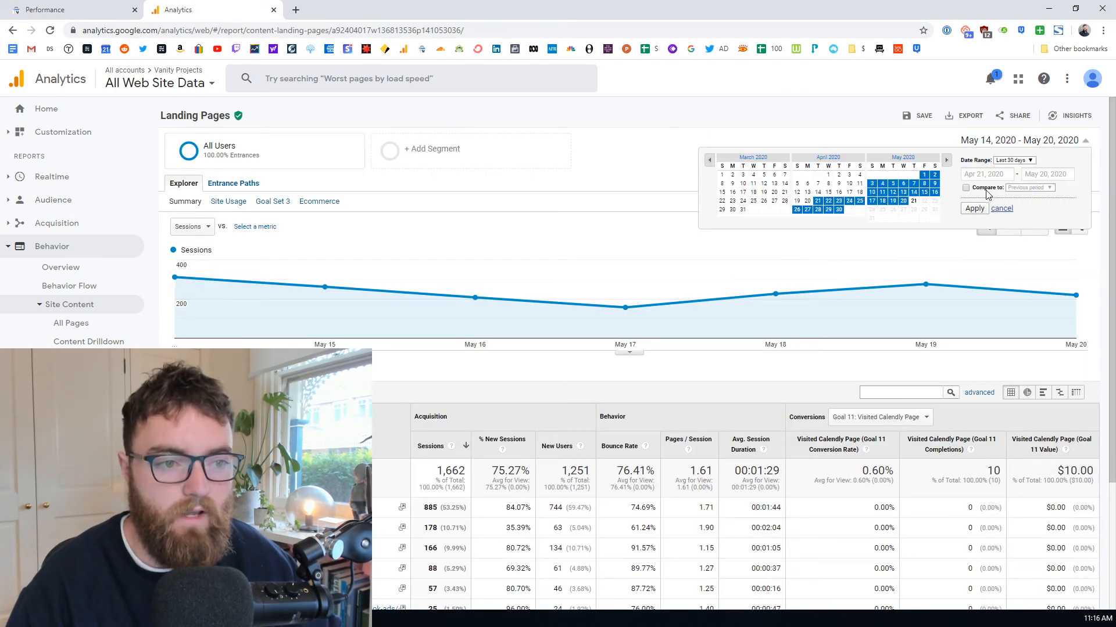
pyautogui.click(974, 208)
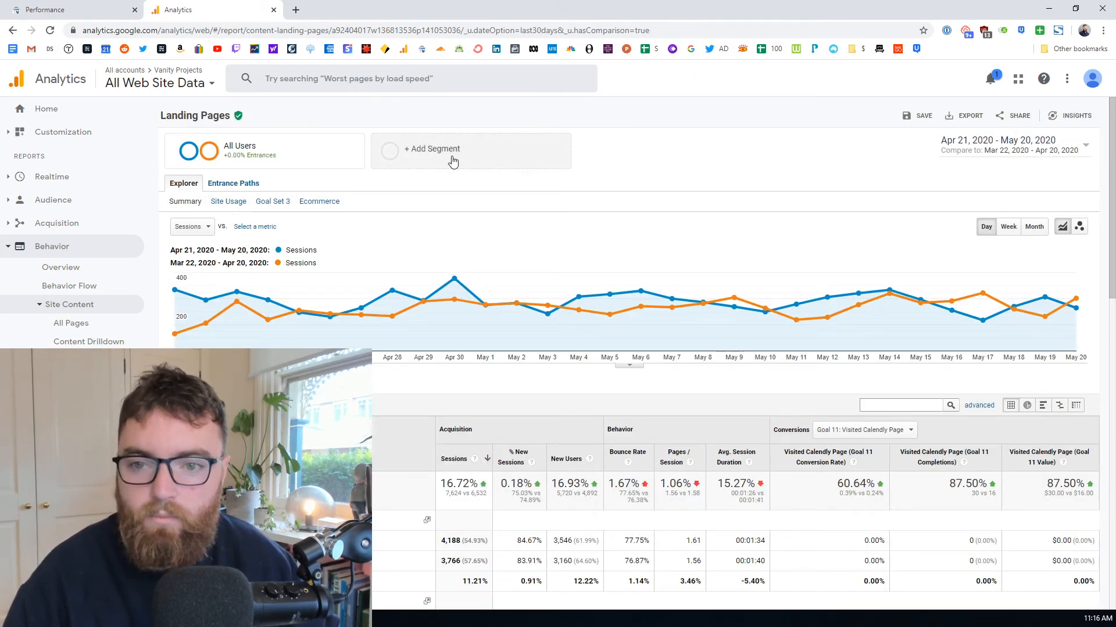
# Apply the Organic Traffic segment alone, dropping All Users from the comparison.
pyautogui.click(432, 149)
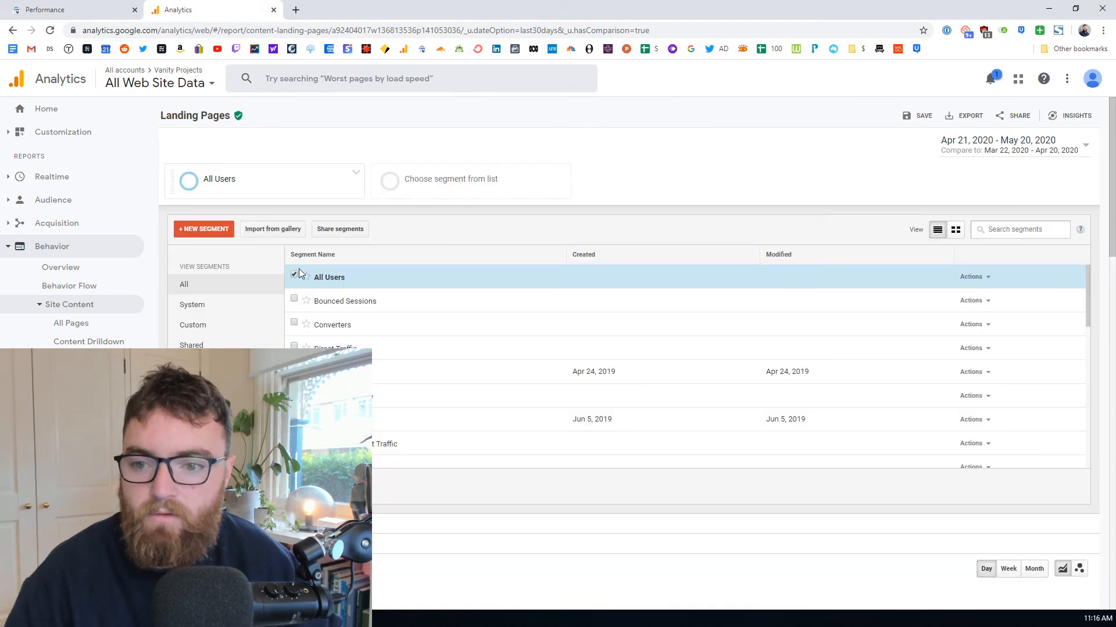
pyautogui.scroll(-3)
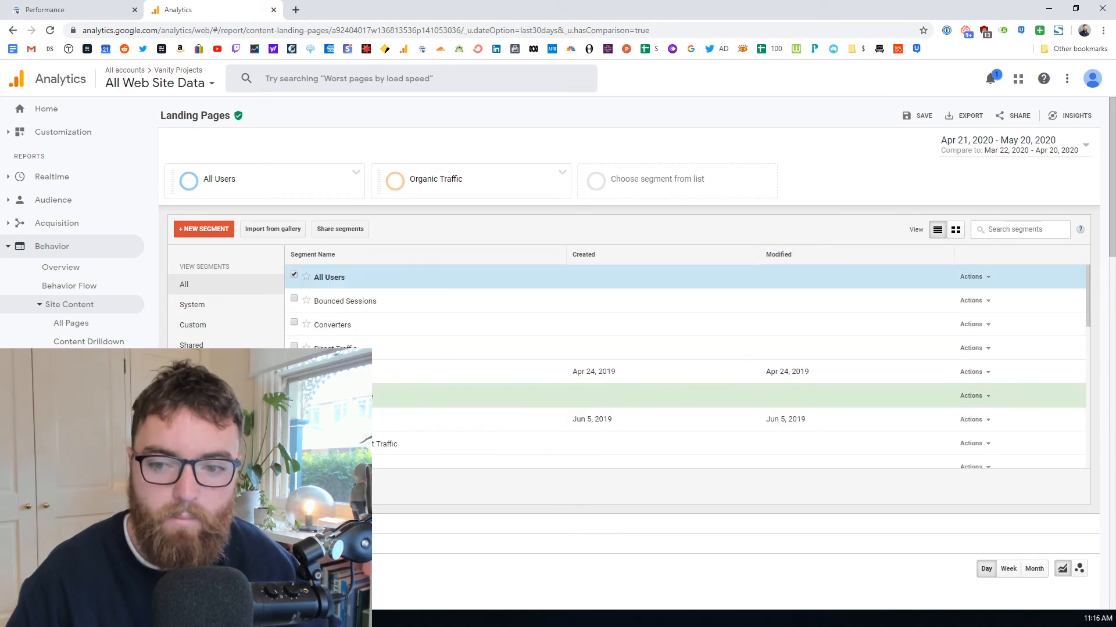
pyautogui.click(294, 277)
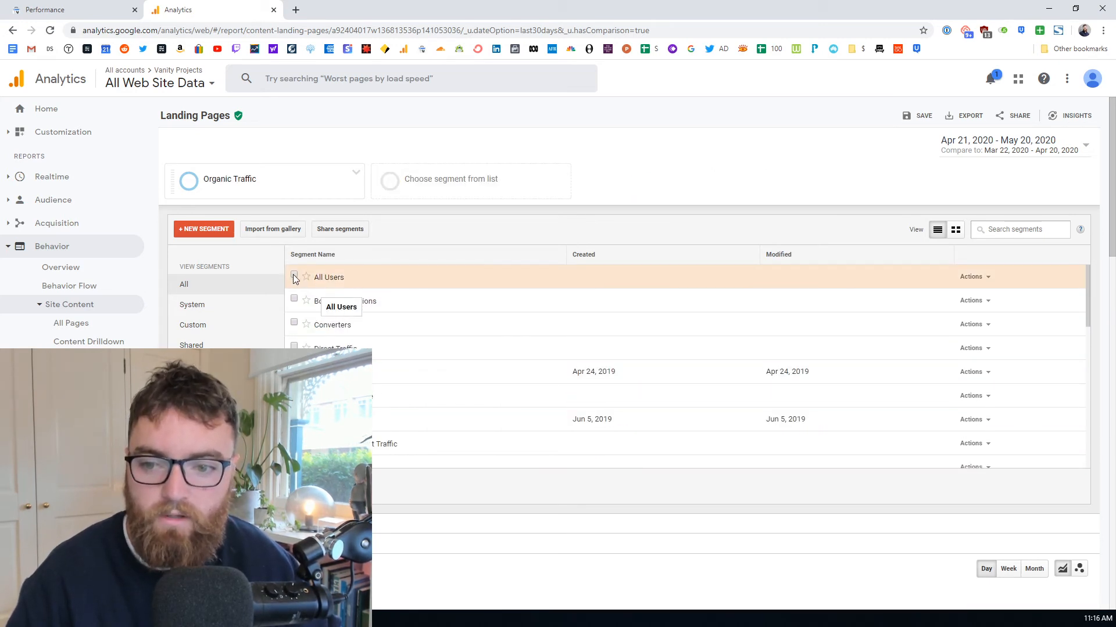
pyautogui.click(294, 276)
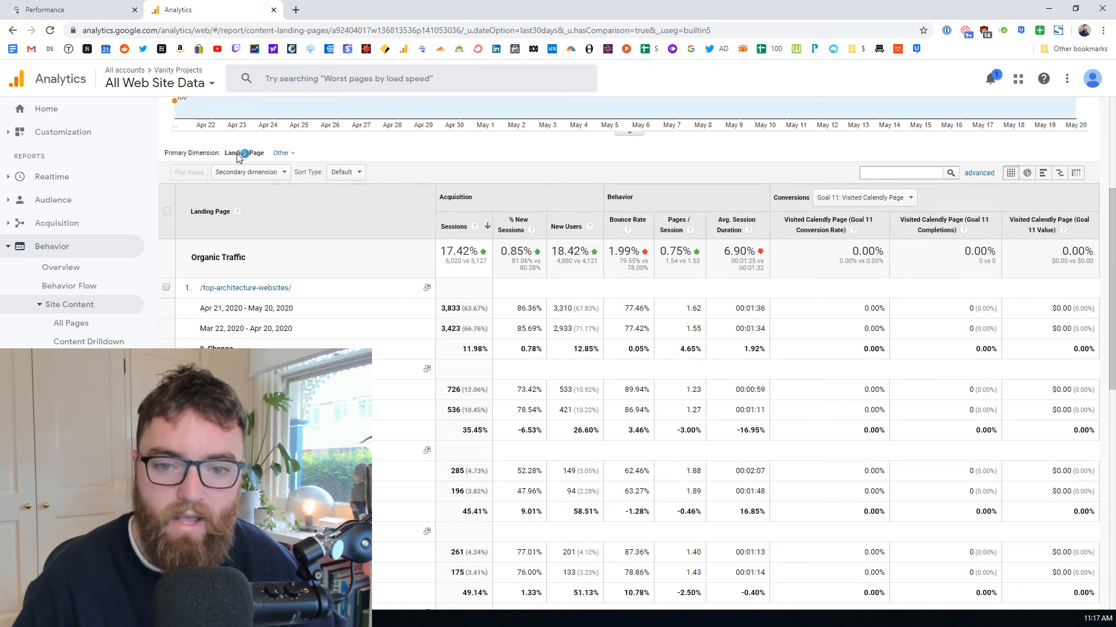
pyautogui.moveTo(276, 284)
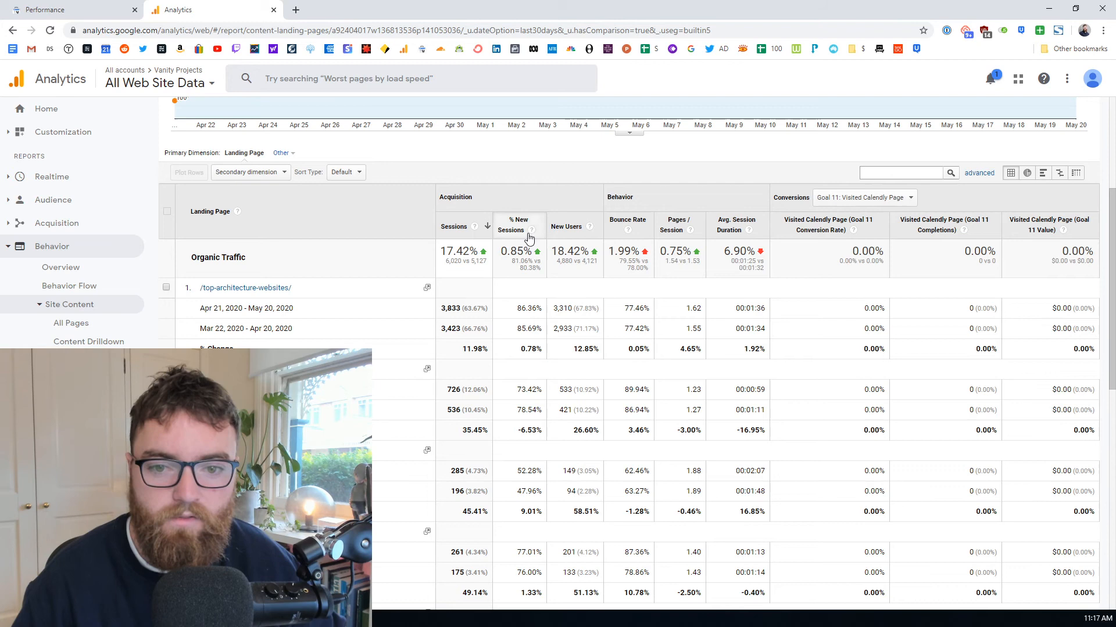
pyautogui.moveTo(472, 334)
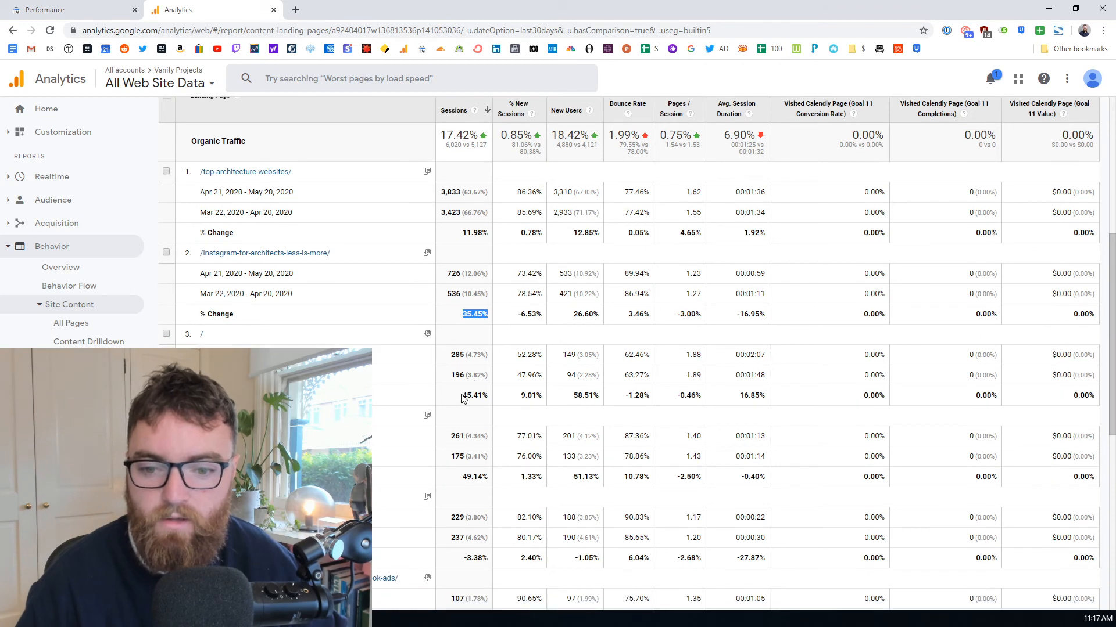
# Raise Show rows above 10 to list more organic landing pages, then review the table.
pyautogui.scroll(-3)
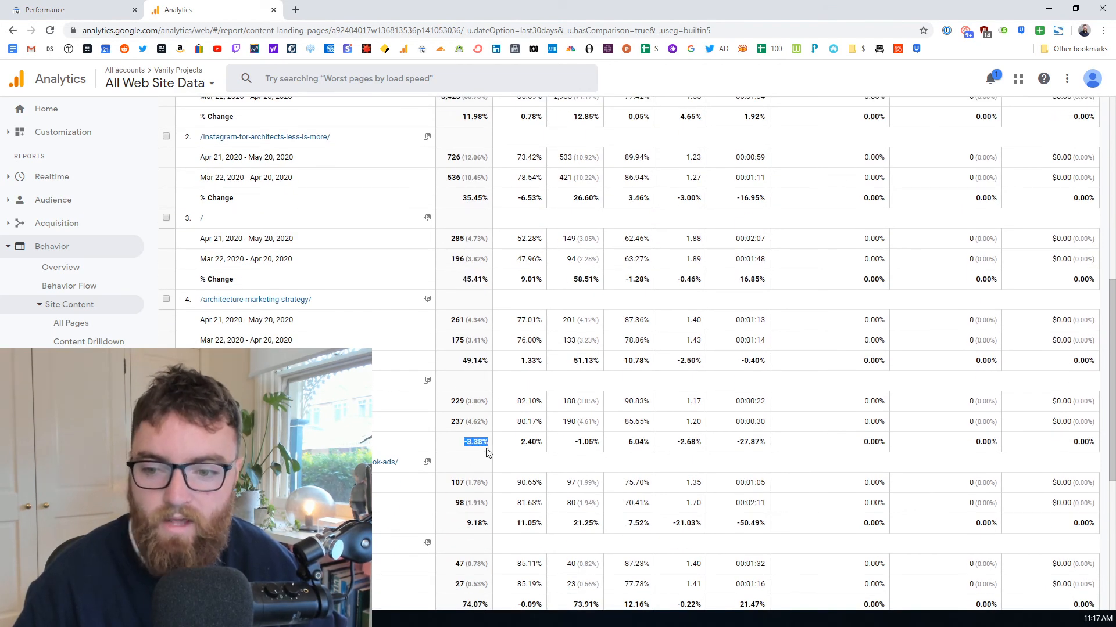
pyautogui.scroll(-3)
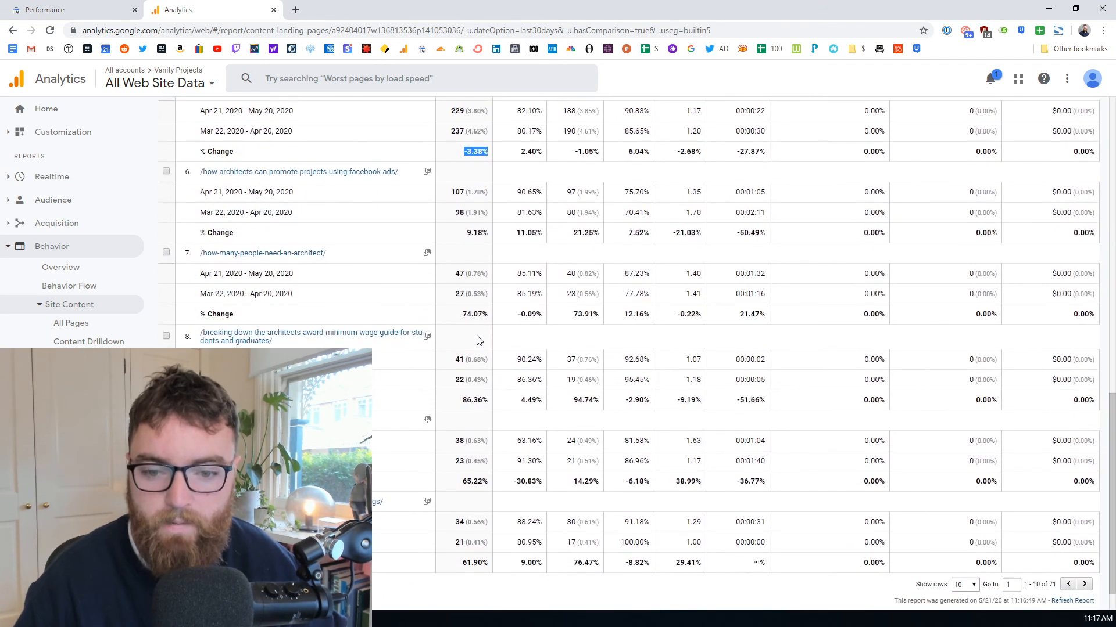
pyautogui.scroll(-3)
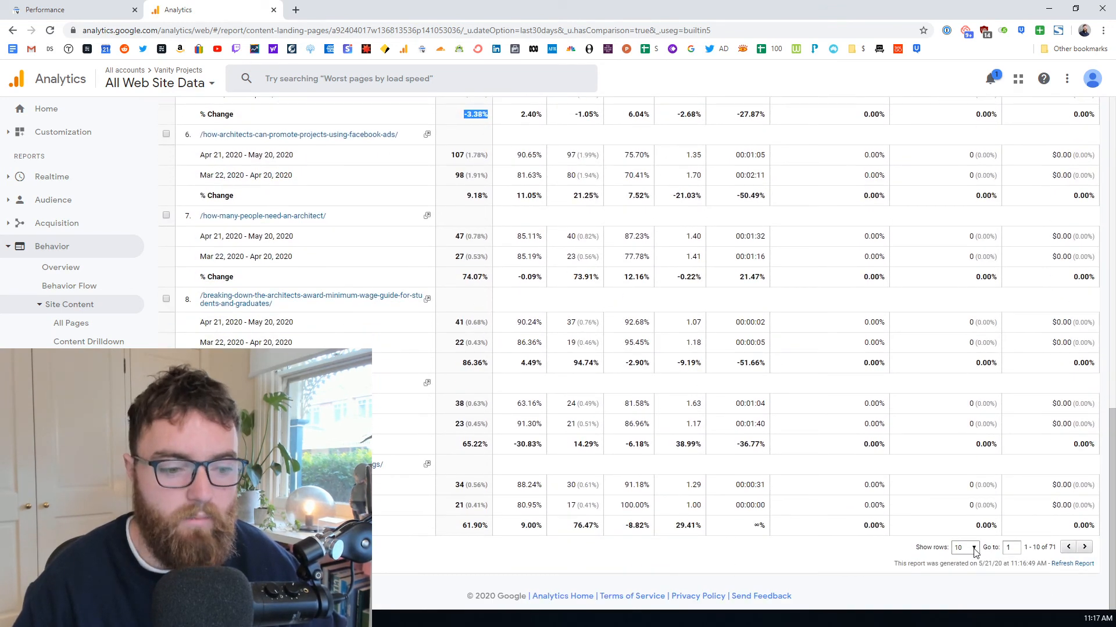
pyautogui.click(964, 547)
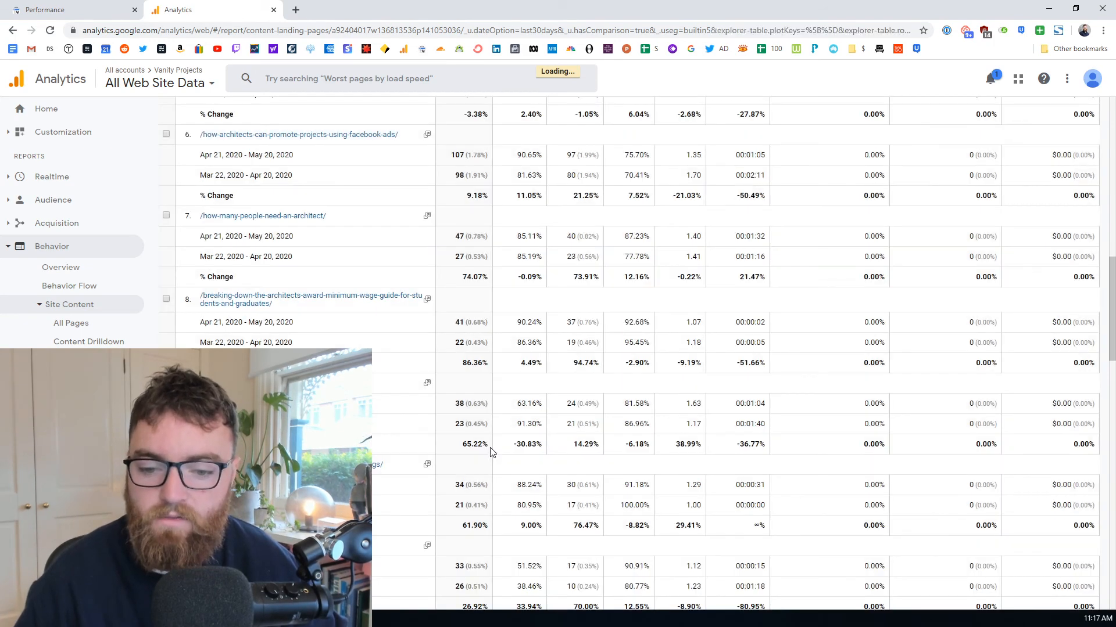
pyautogui.scroll(-3)
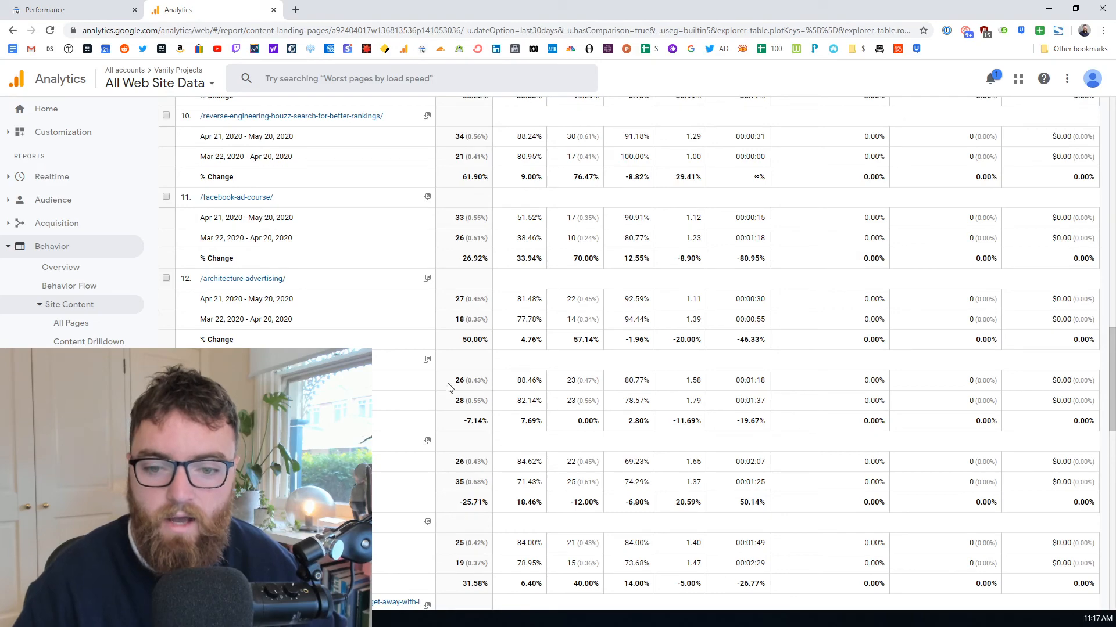
pyautogui.scroll(-3)
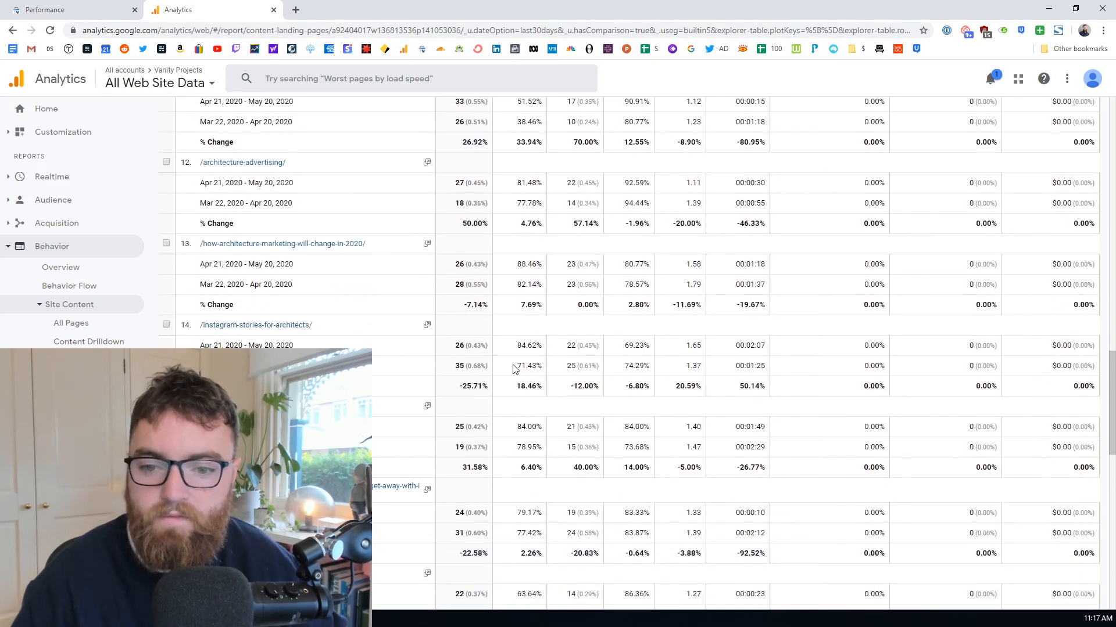
pyautogui.scroll(3)
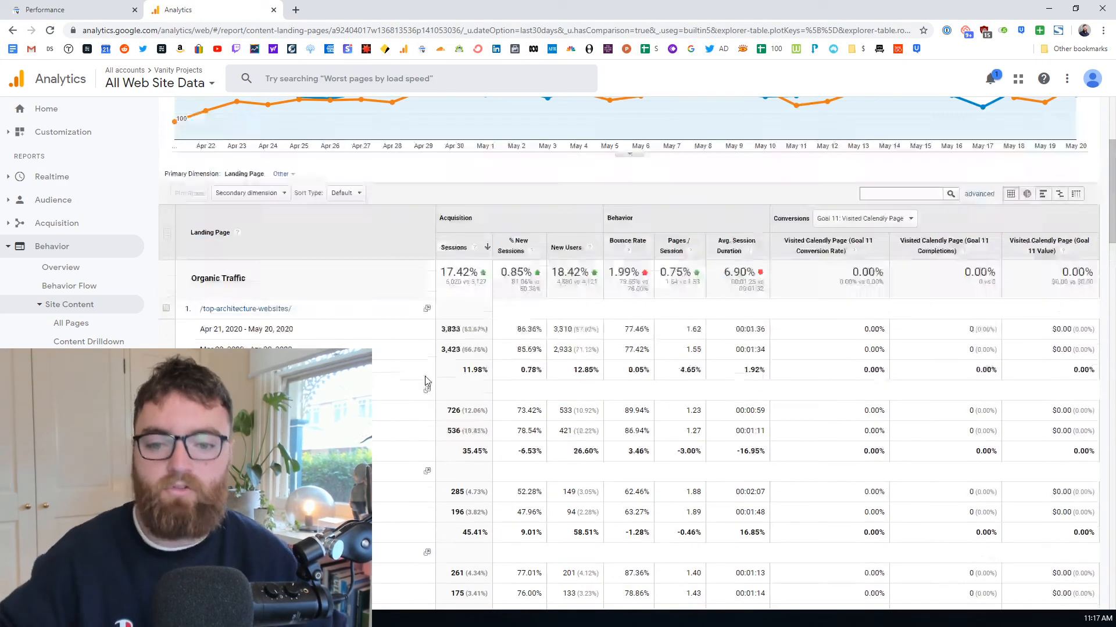
pyautogui.scroll(3)
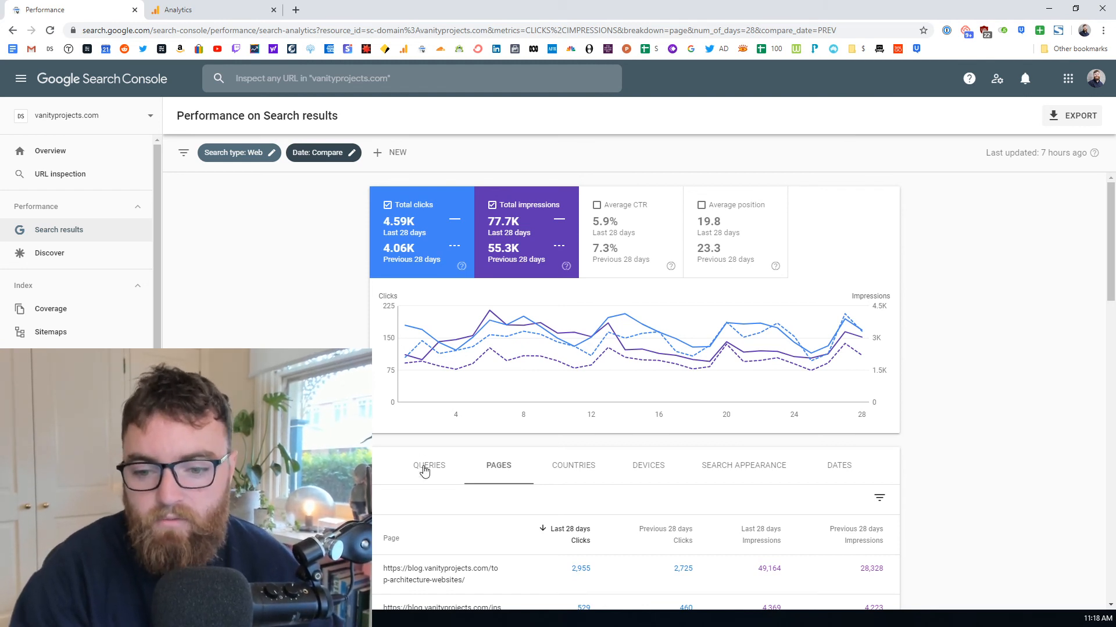
# Switch the 28-day comparison table to Queries and review per-query click changes.
pyautogui.click(428, 464)
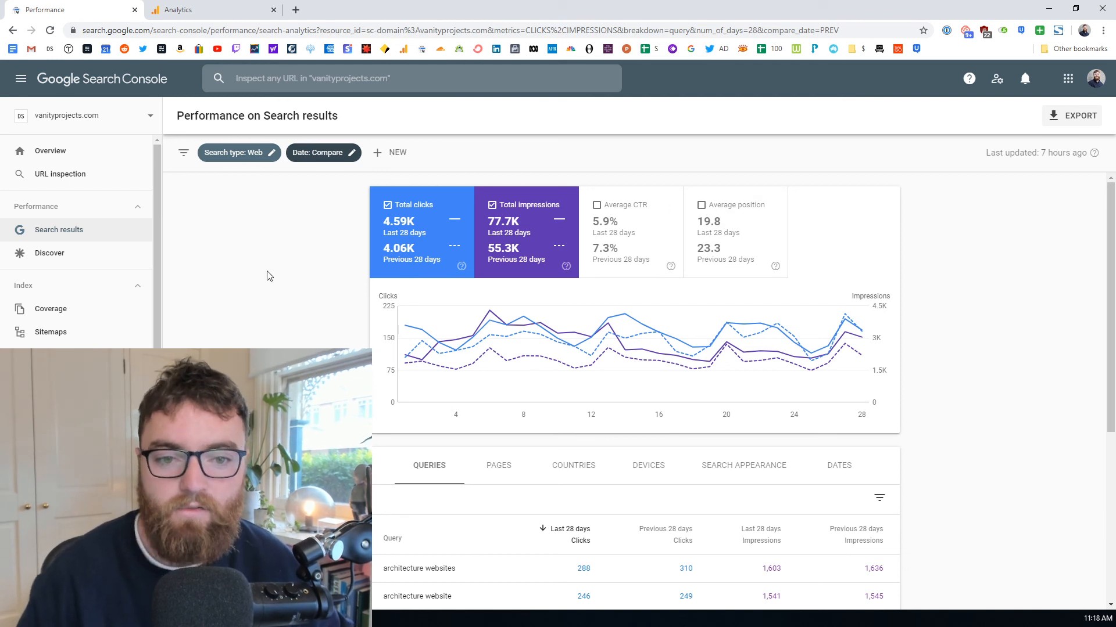
pyautogui.moveTo(258, 299)
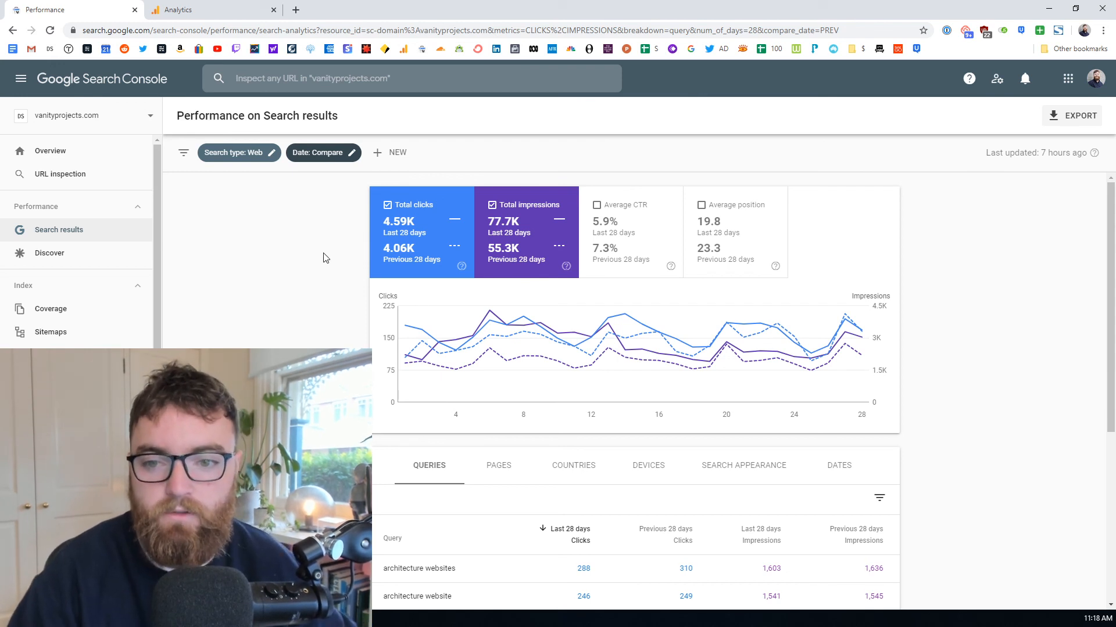
pyautogui.click(178, 9)
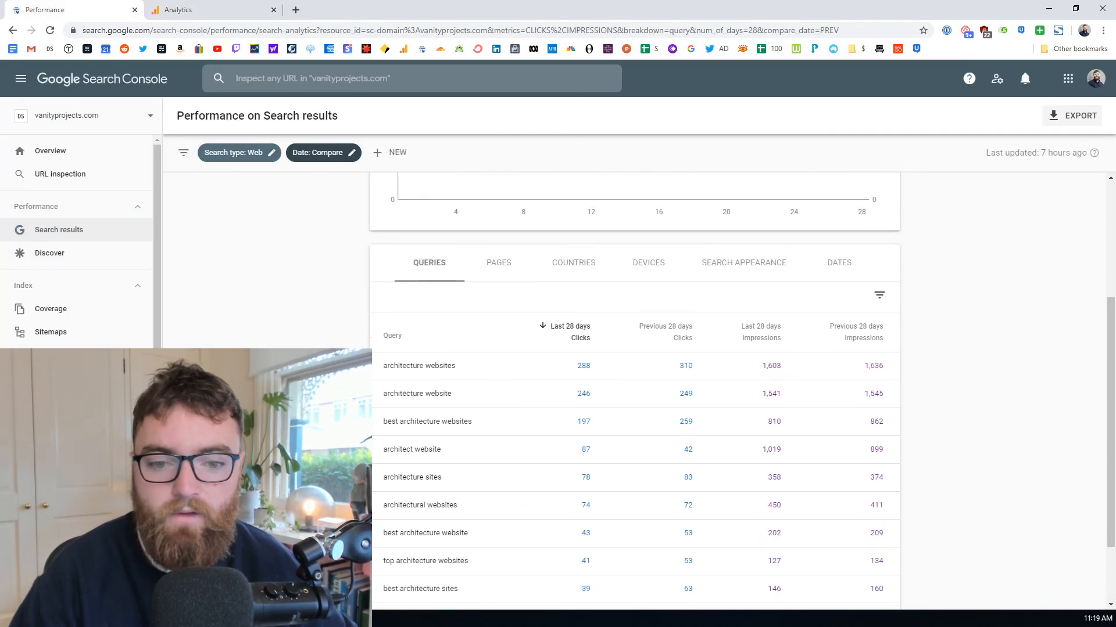
pyautogui.scroll(3)
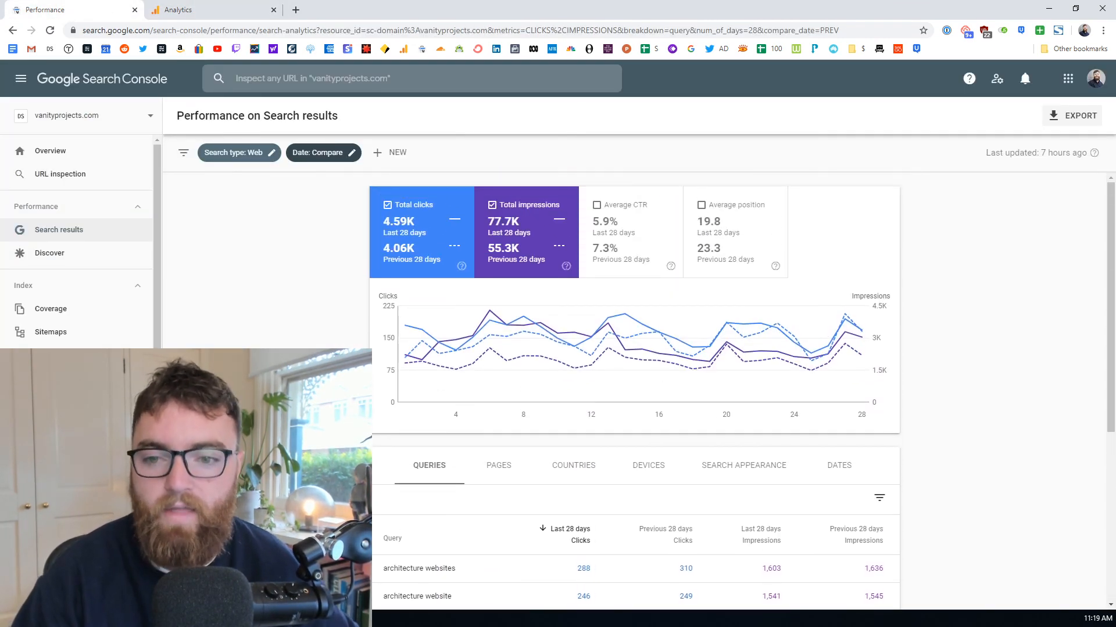
pyautogui.scroll(-3)
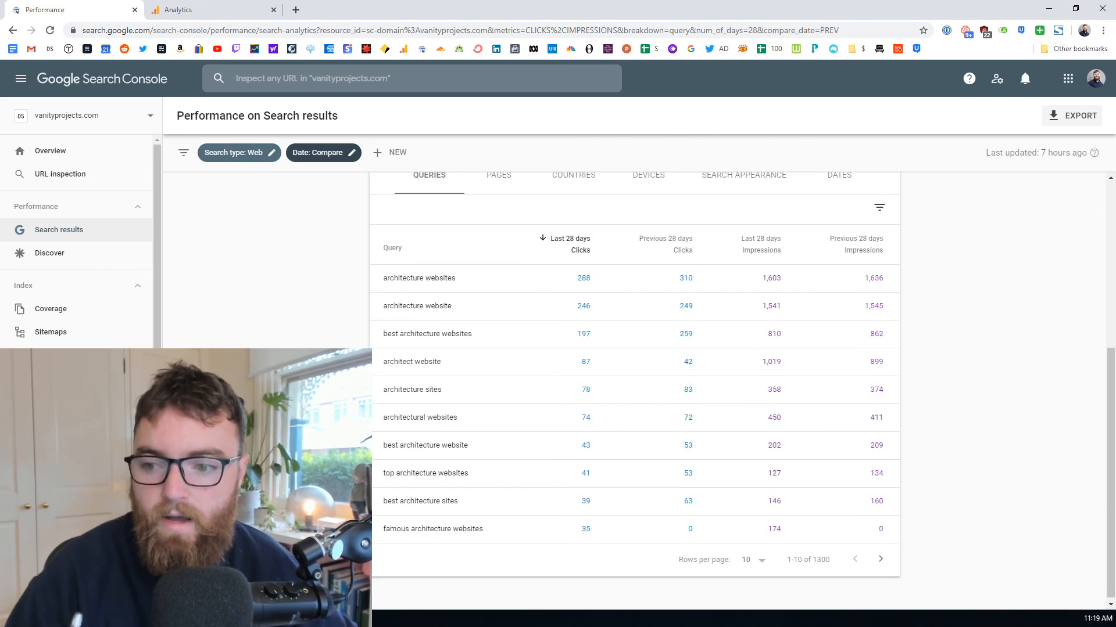
pyautogui.moveTo(281, 278)
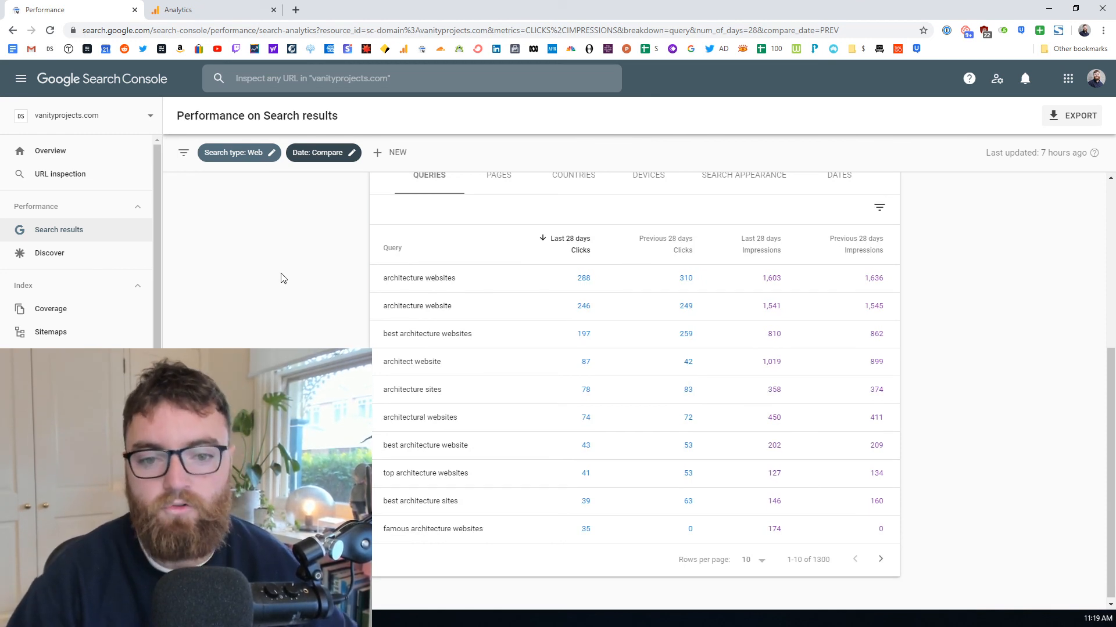
pyautogui.moveTo(275, 305)
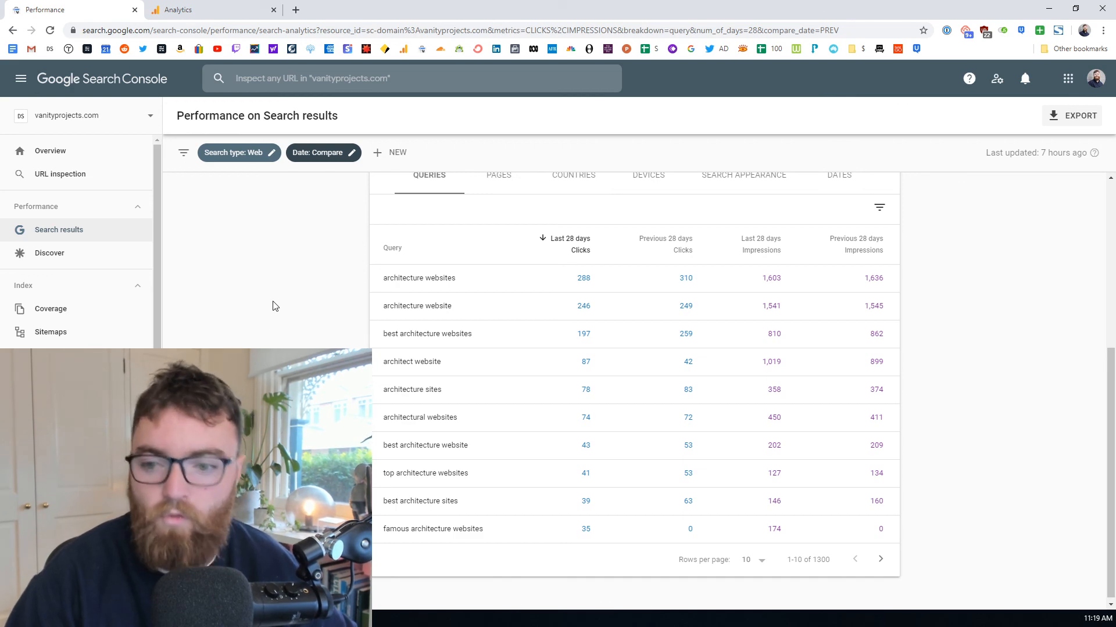
pyautogui.scroll(3)
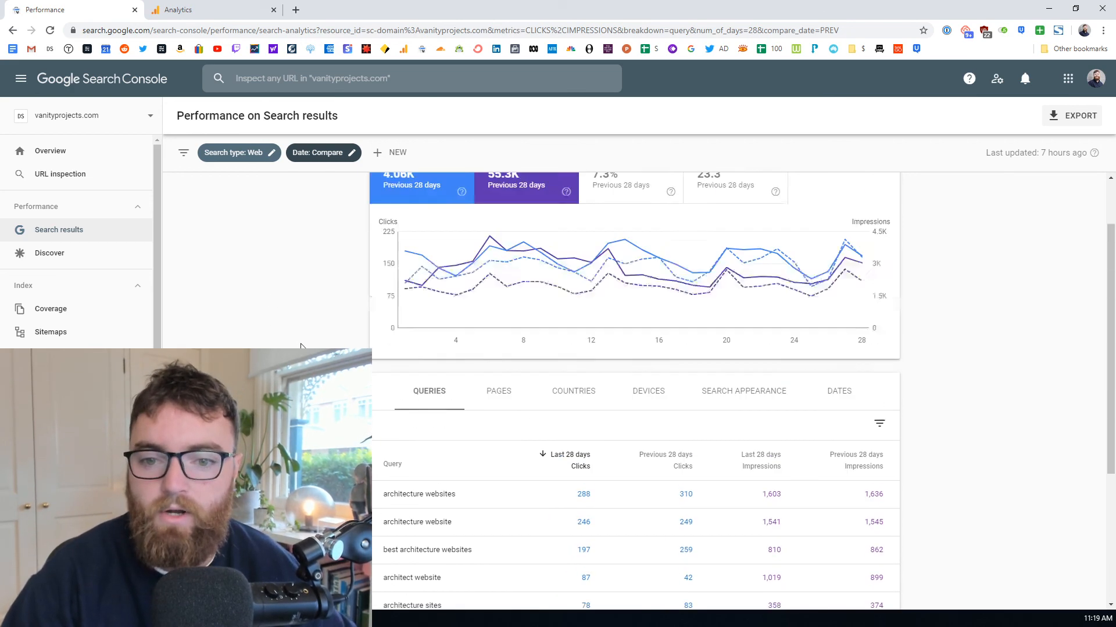
pyautogui.scroll(-3)
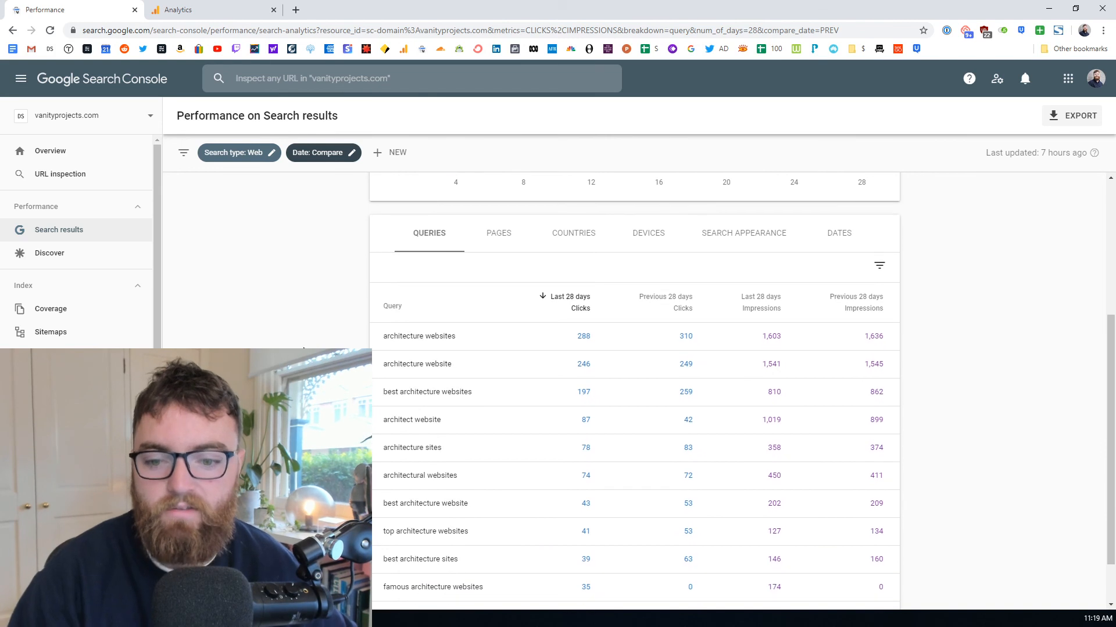
pyautogui.scroll(-3)
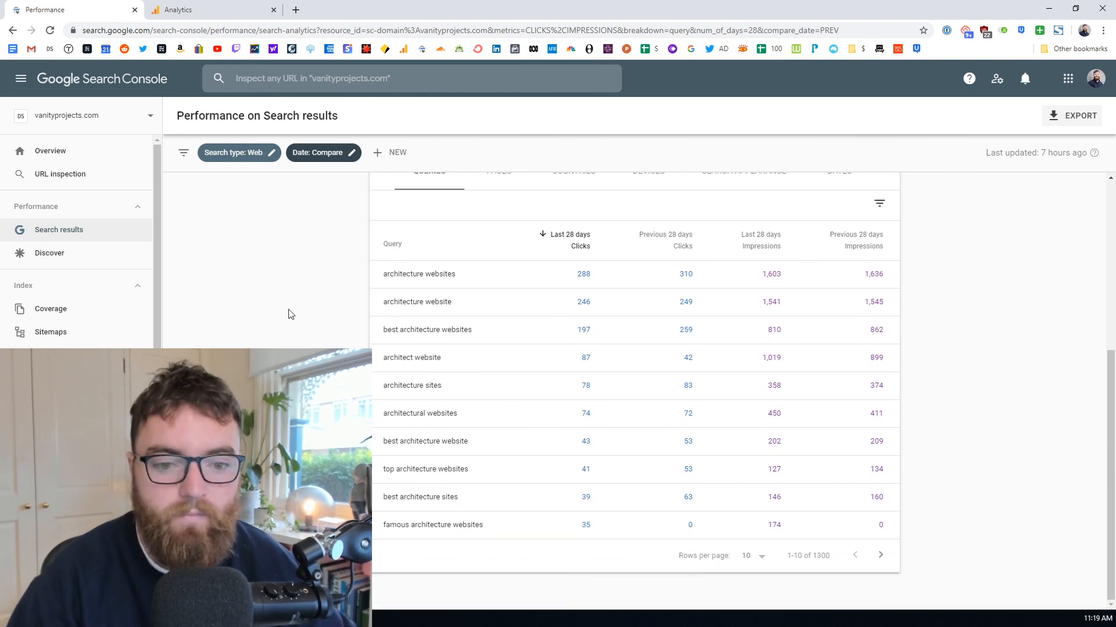
pyautogui.moveTo(366, 297)
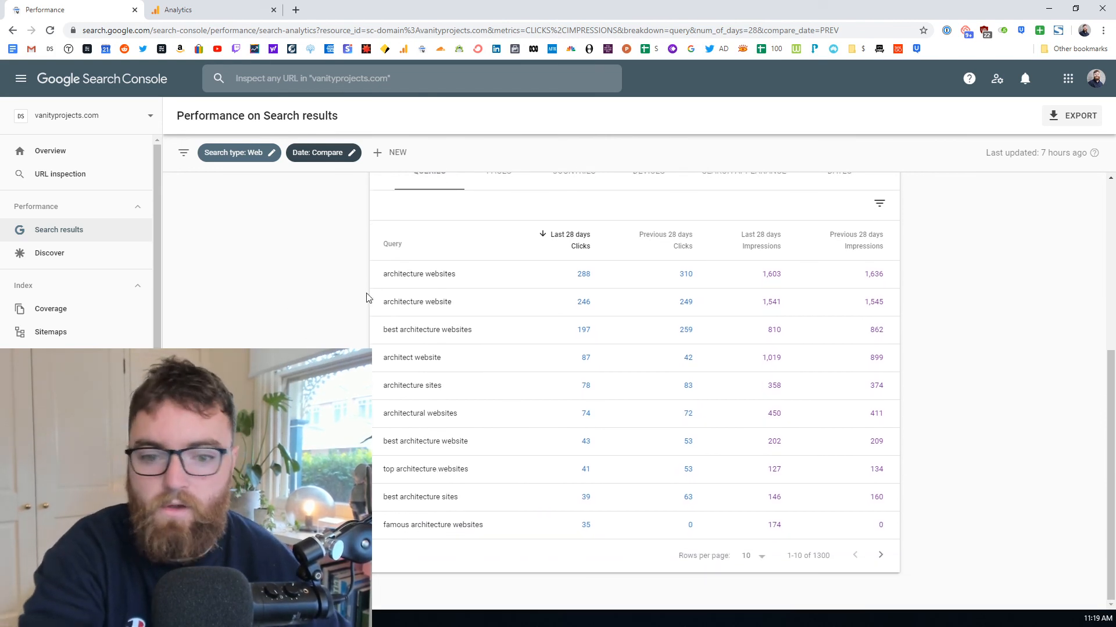
pyautogui.moveTo(861, 357)
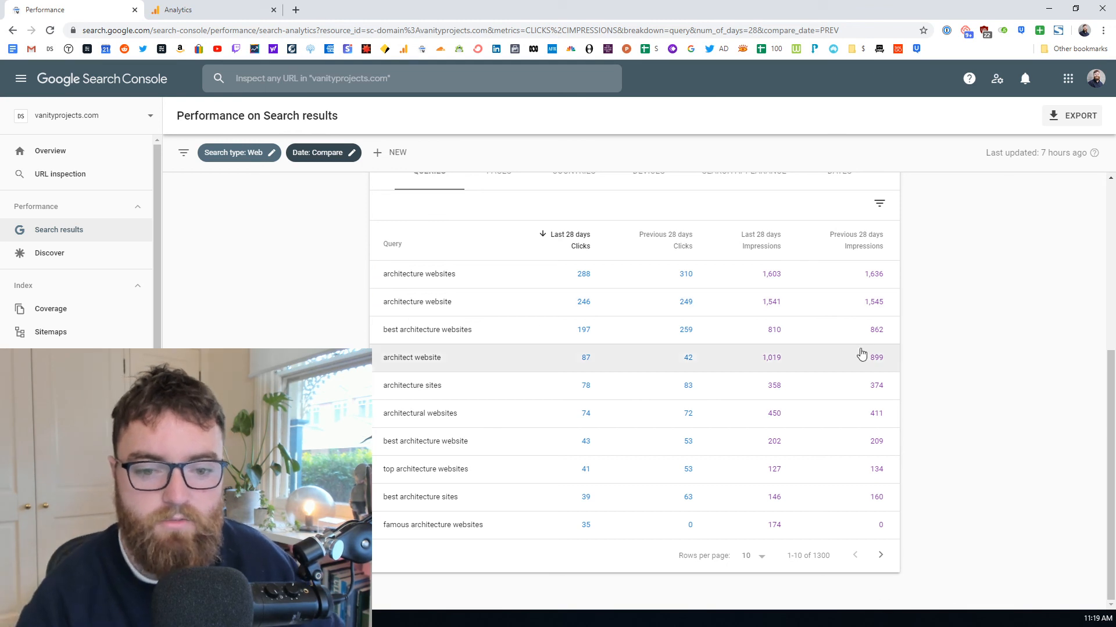
pyautogui.moveTo(943, 297)
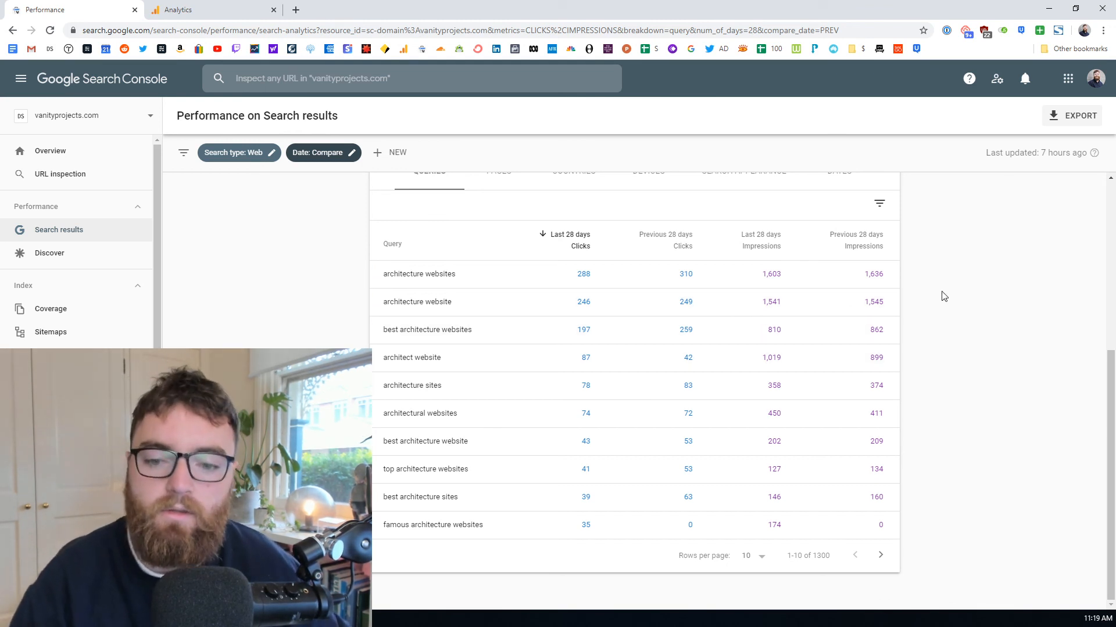
pyautogui.moveTo(970, 290)
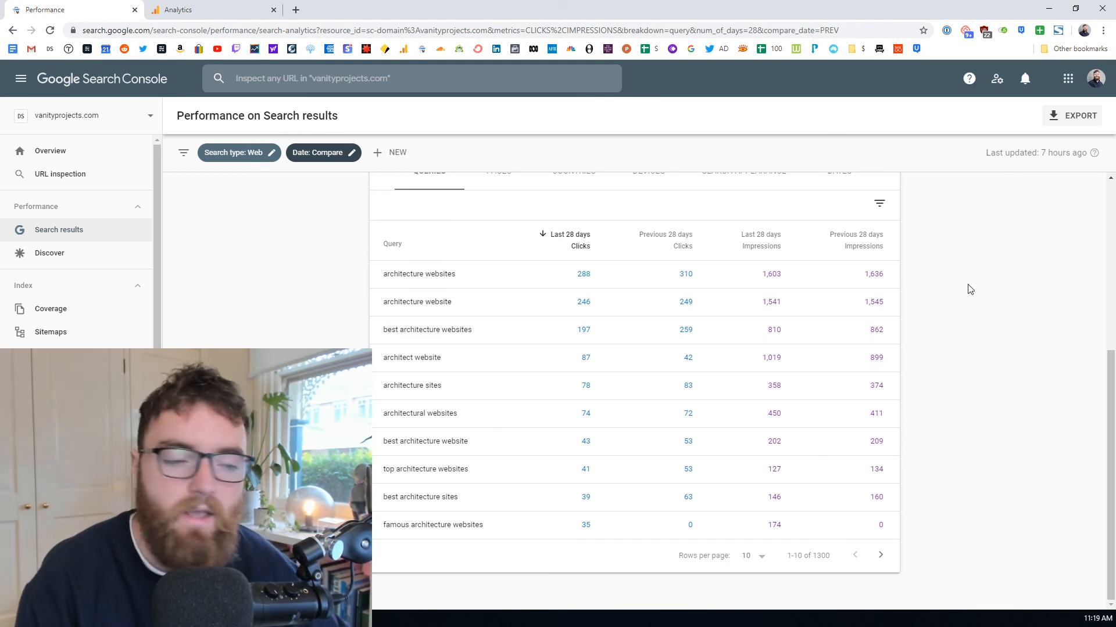